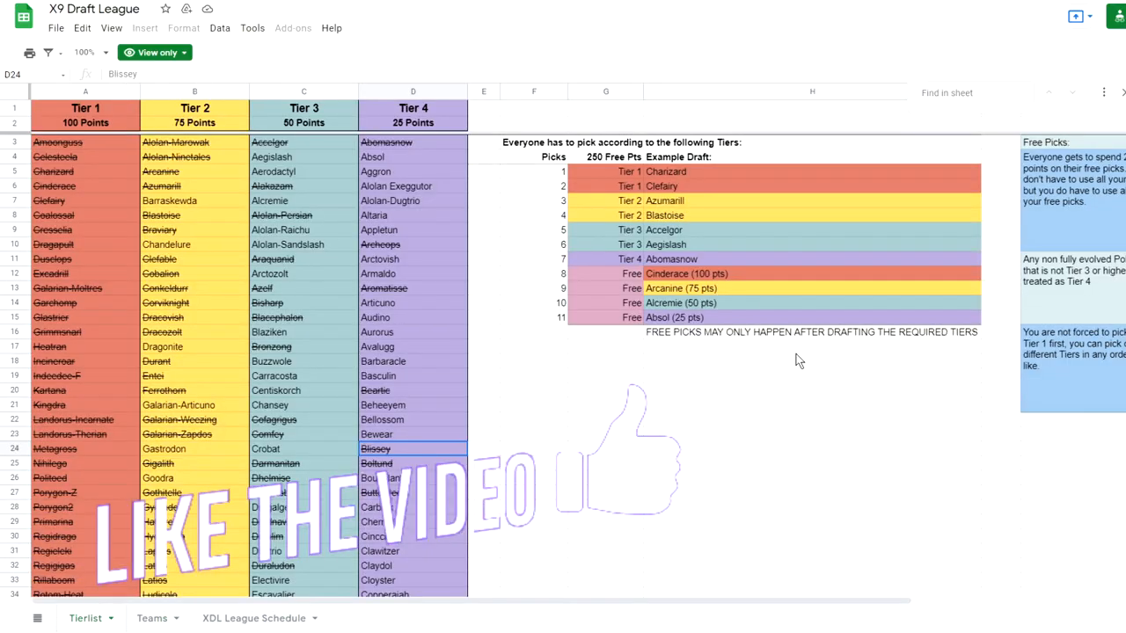
Step: Scroll the Tierlist sheet sideways to reveal the 'Therefore possible combinations' table
scroll("down", 3)
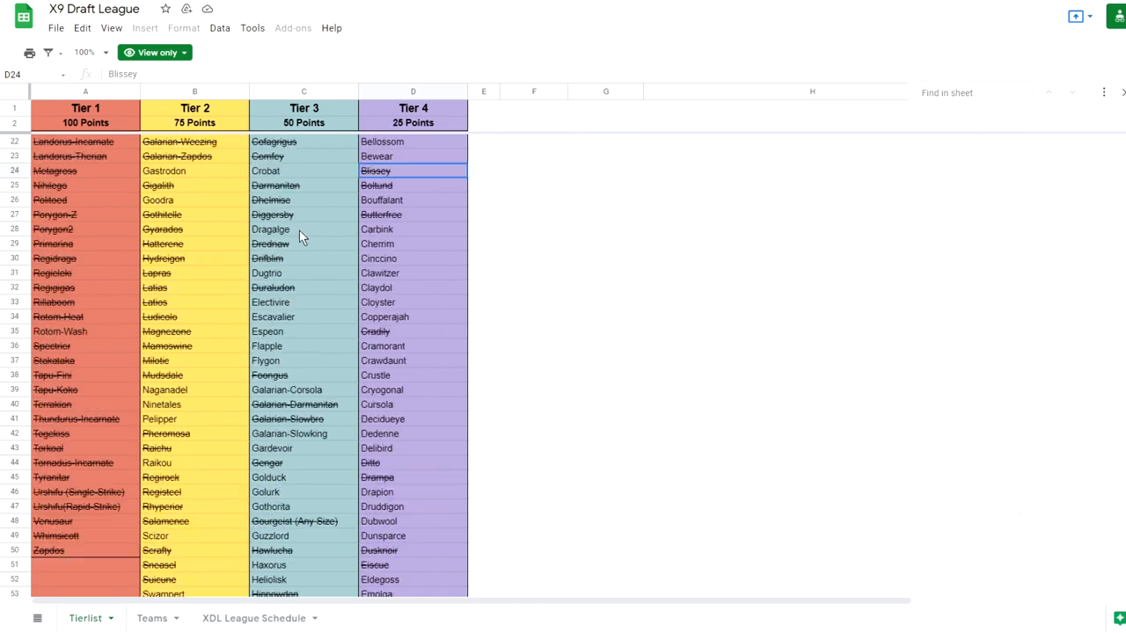
scroll("up", 3)
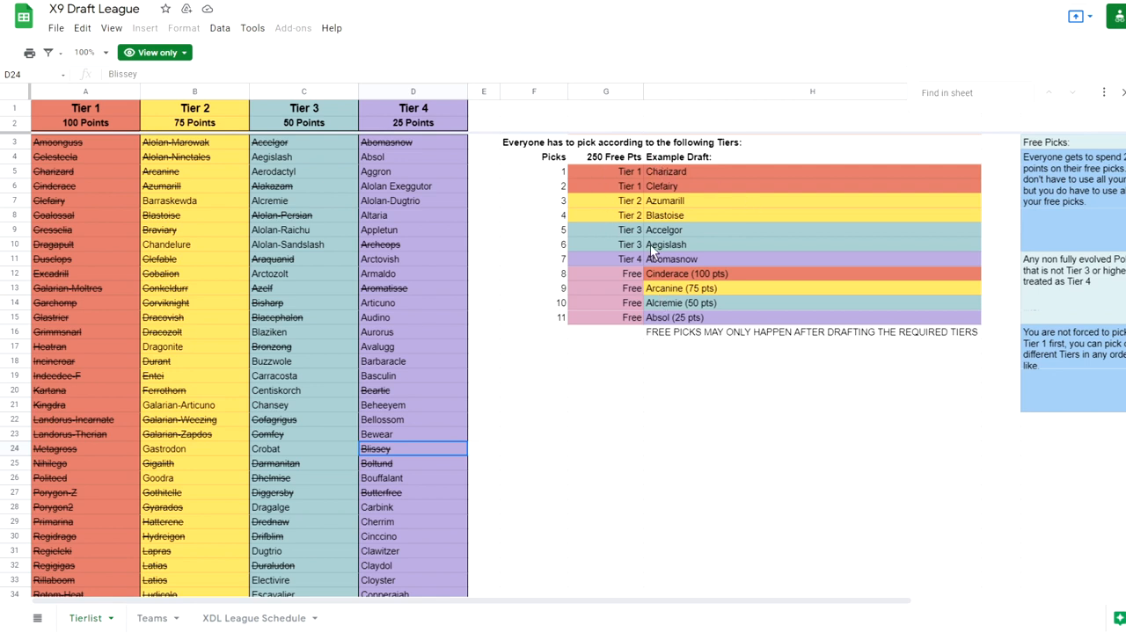
mouse_move(628, 186)
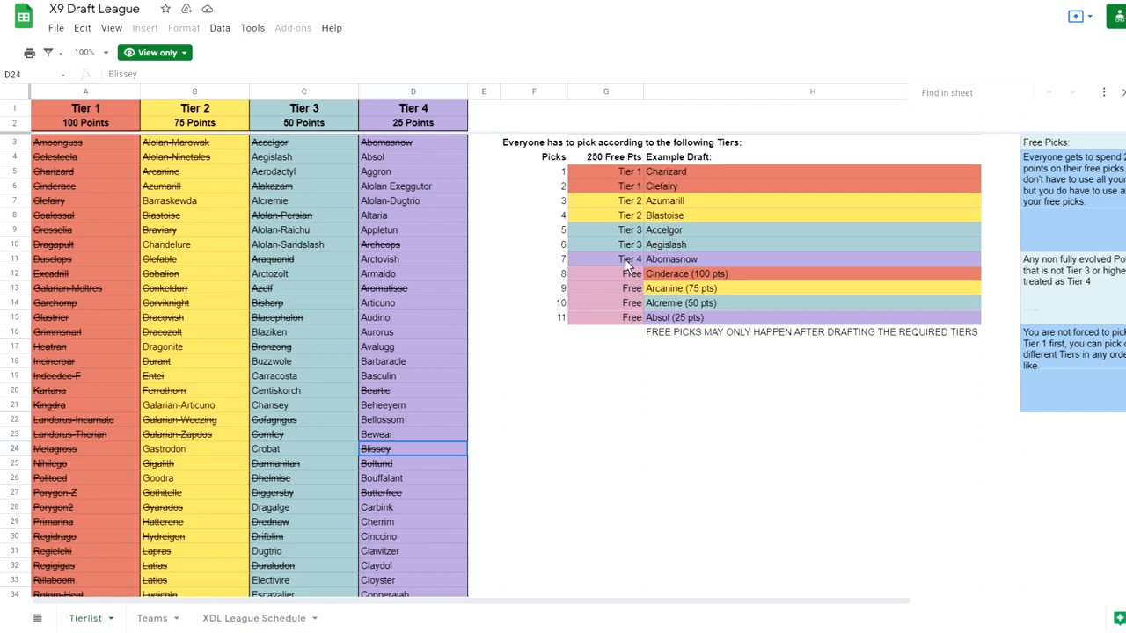
mouse_move(824, 246)
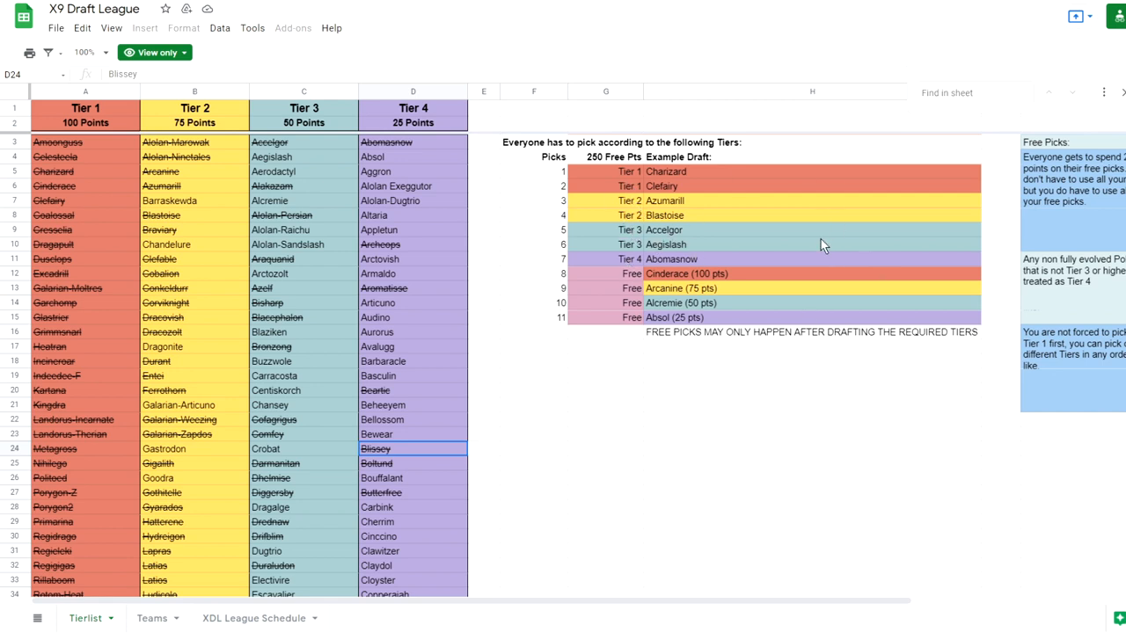
mouse_move(654, 299)
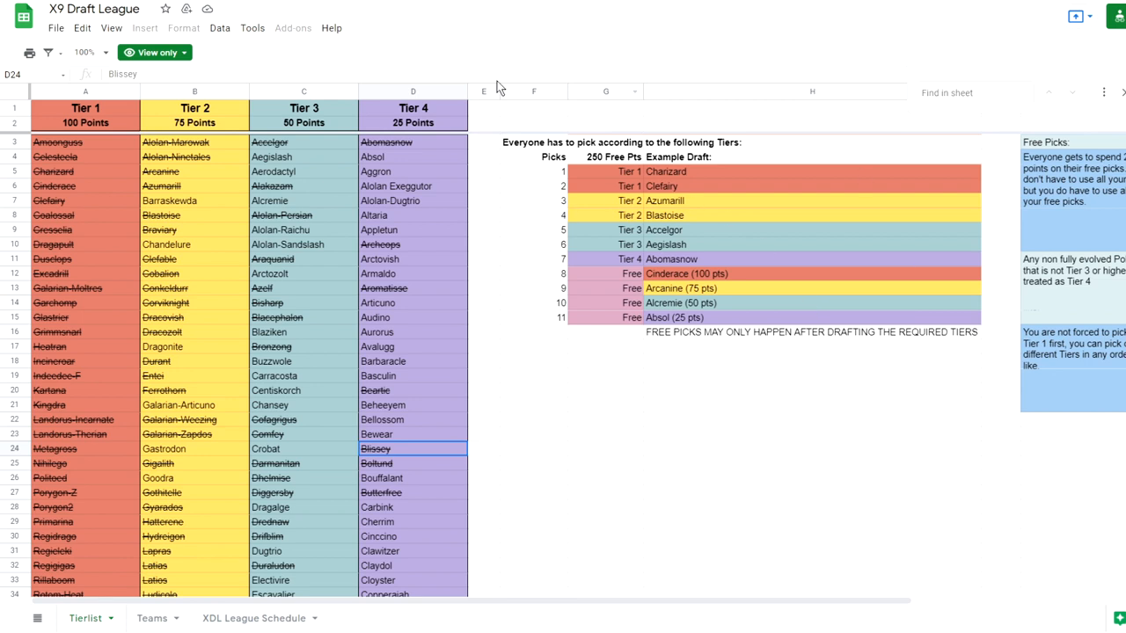
mouse_move(792, 309)
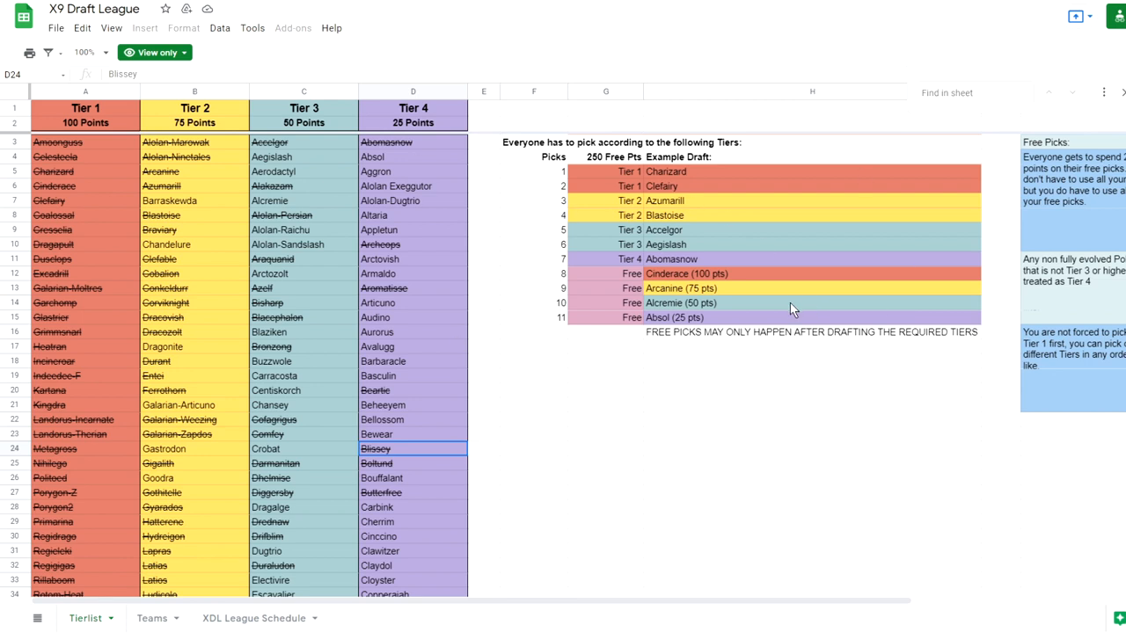
mouse_move(710, 289)
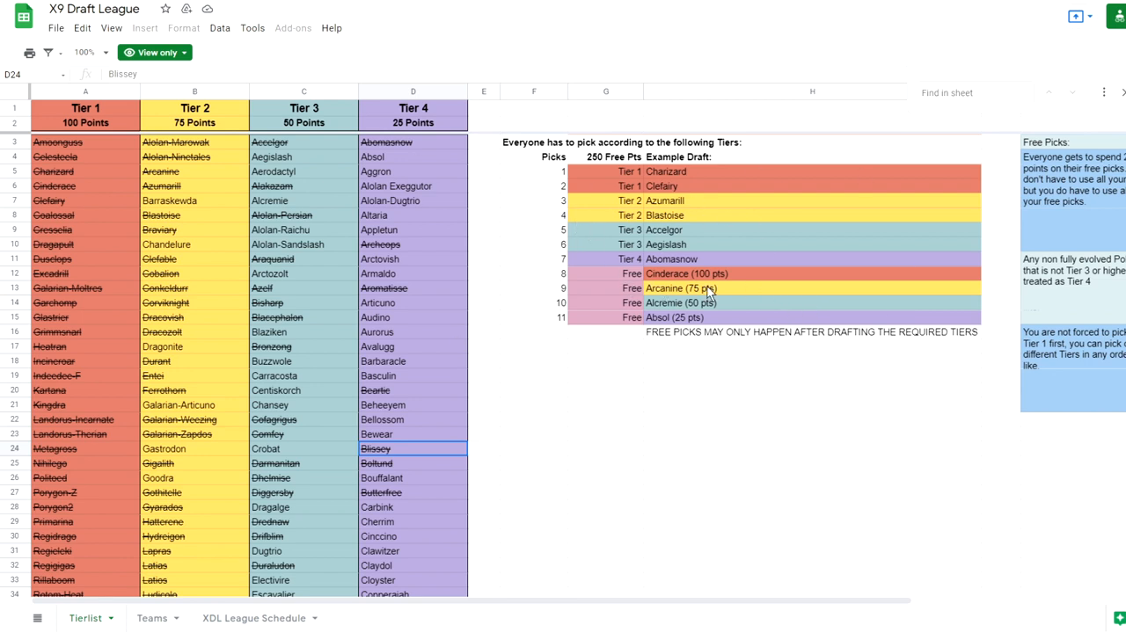
mouse_move(851, 159)
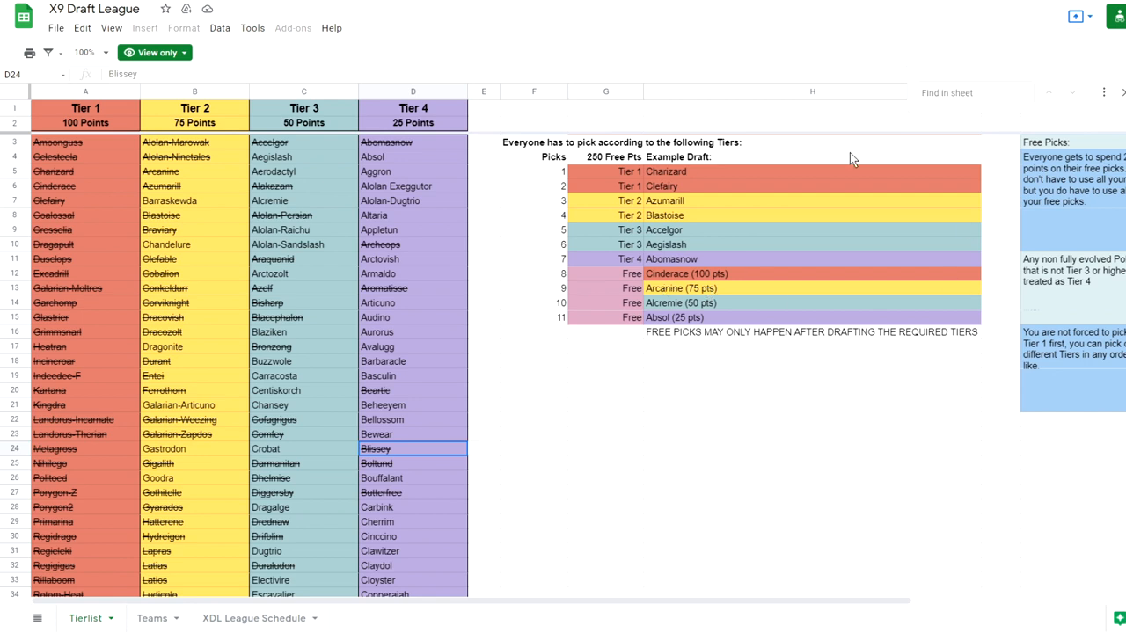
mouse_move(829, 224)
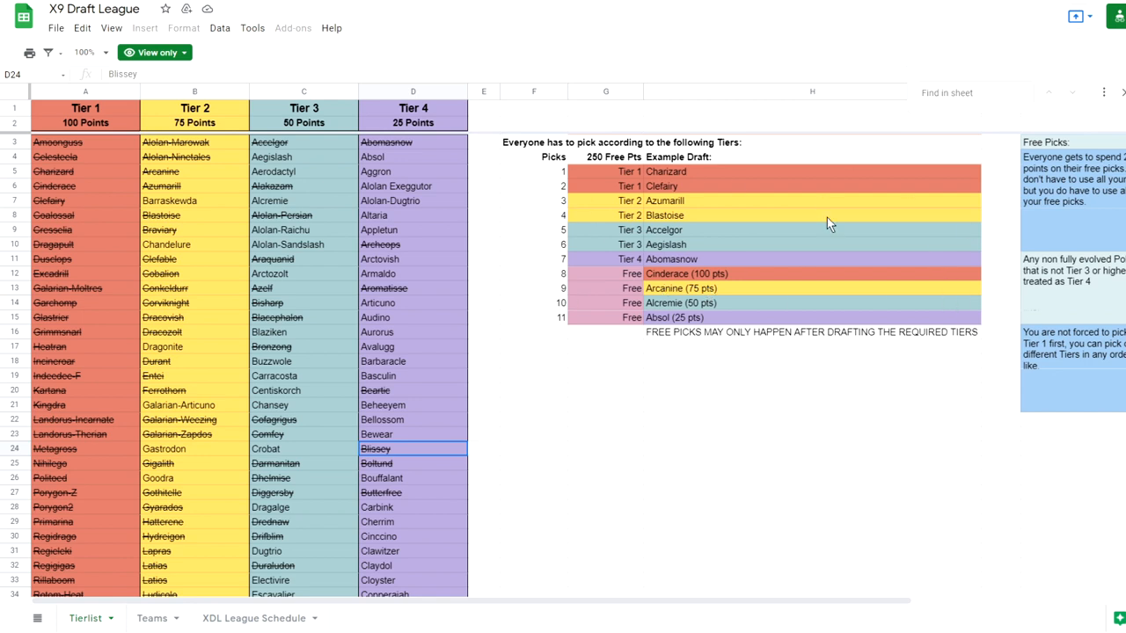
mouse_move(762, 236)
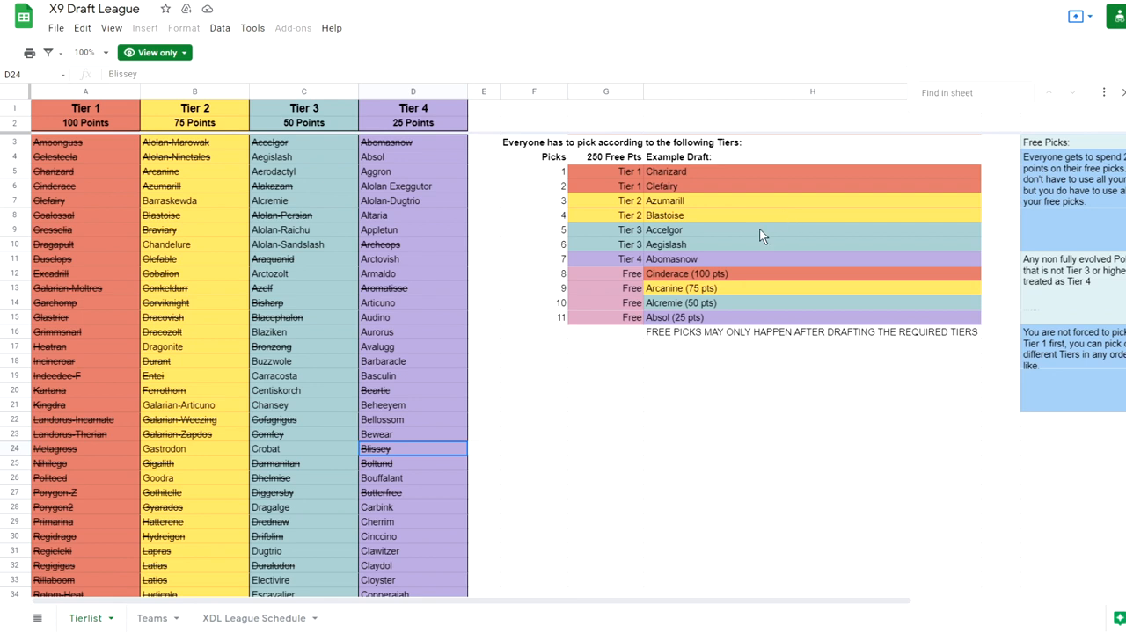
mouse_move(1119, 95)
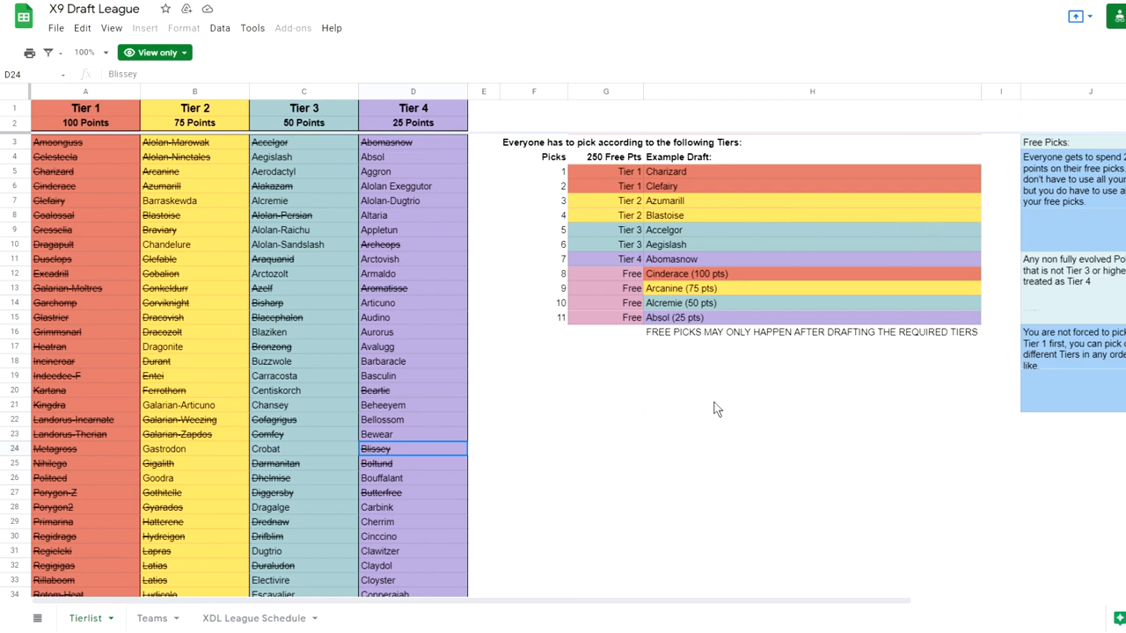
mouse_move(582, 222)
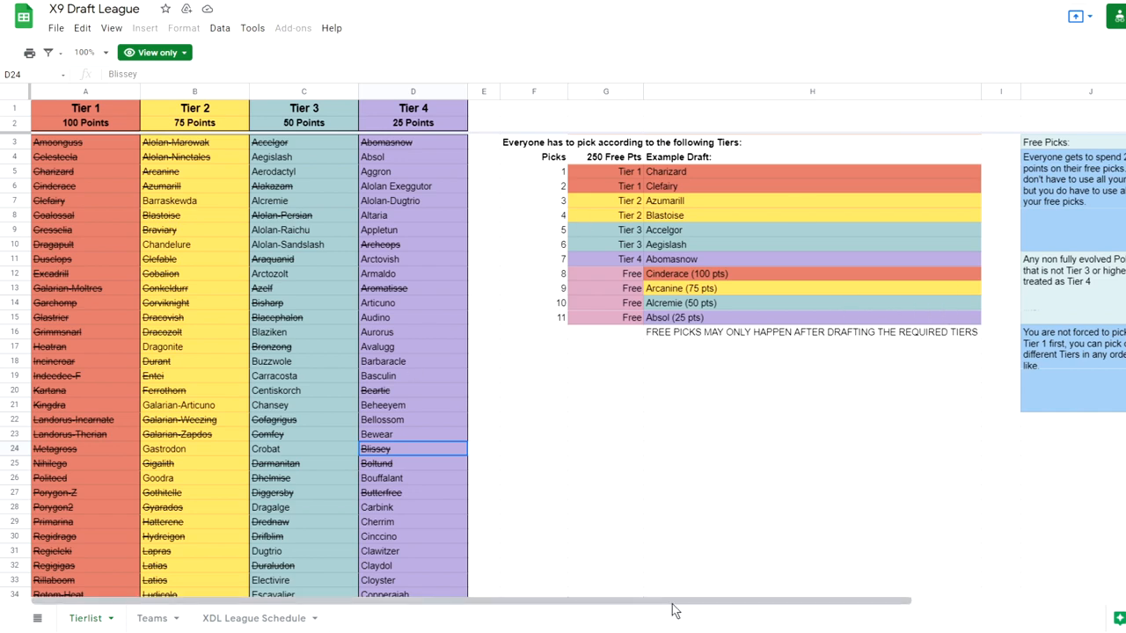
scroll("right", 3)
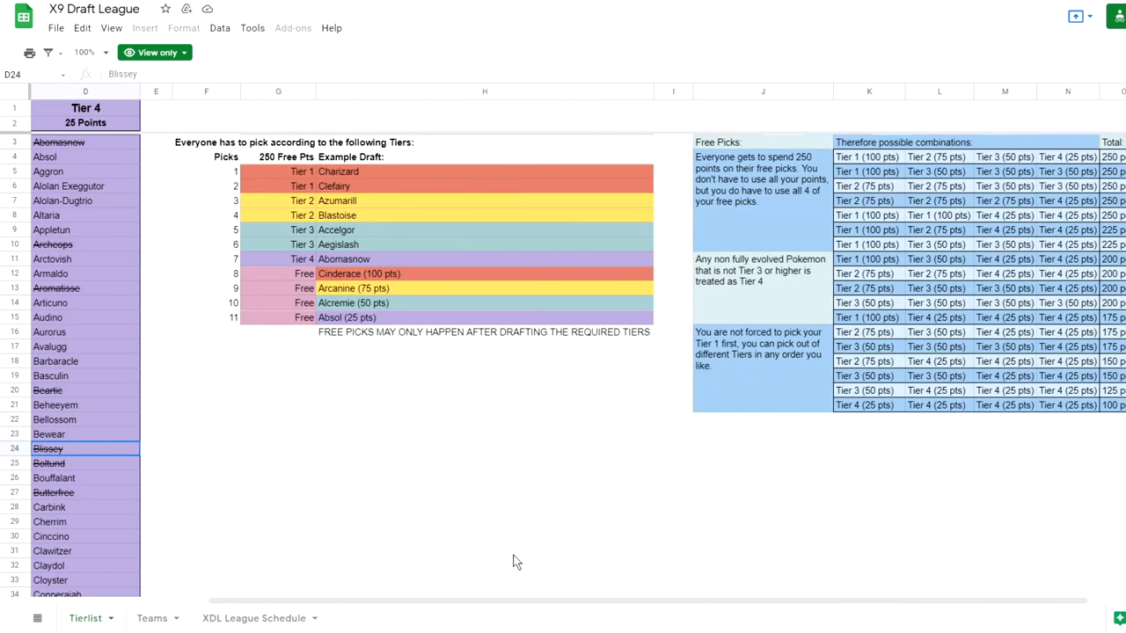
scroll("left", 3)
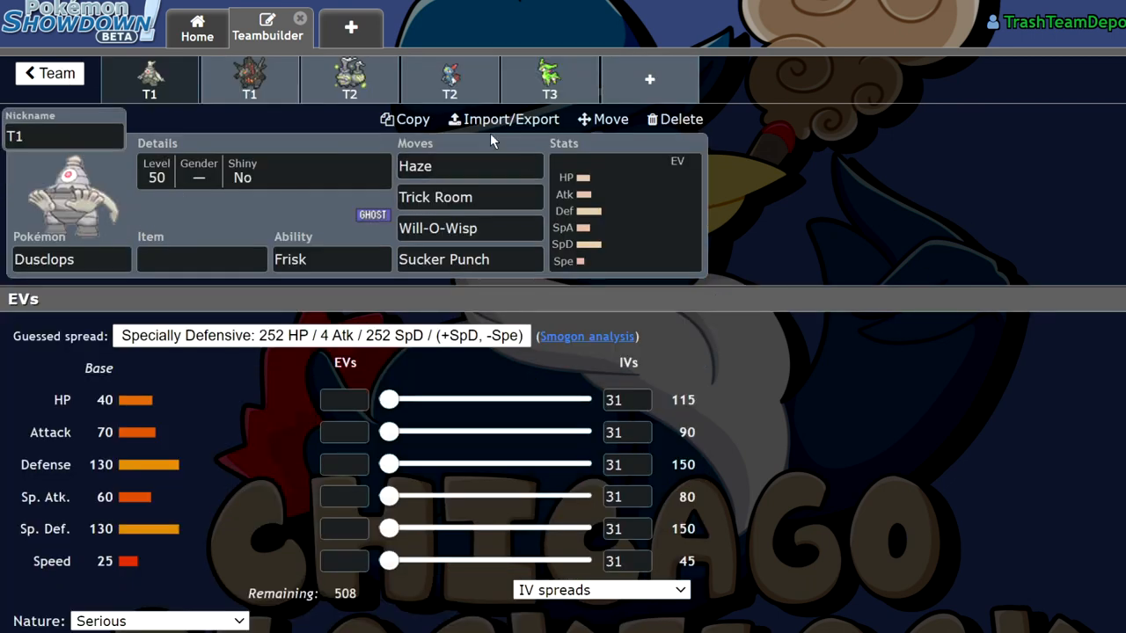
mouse_move(214, 140)
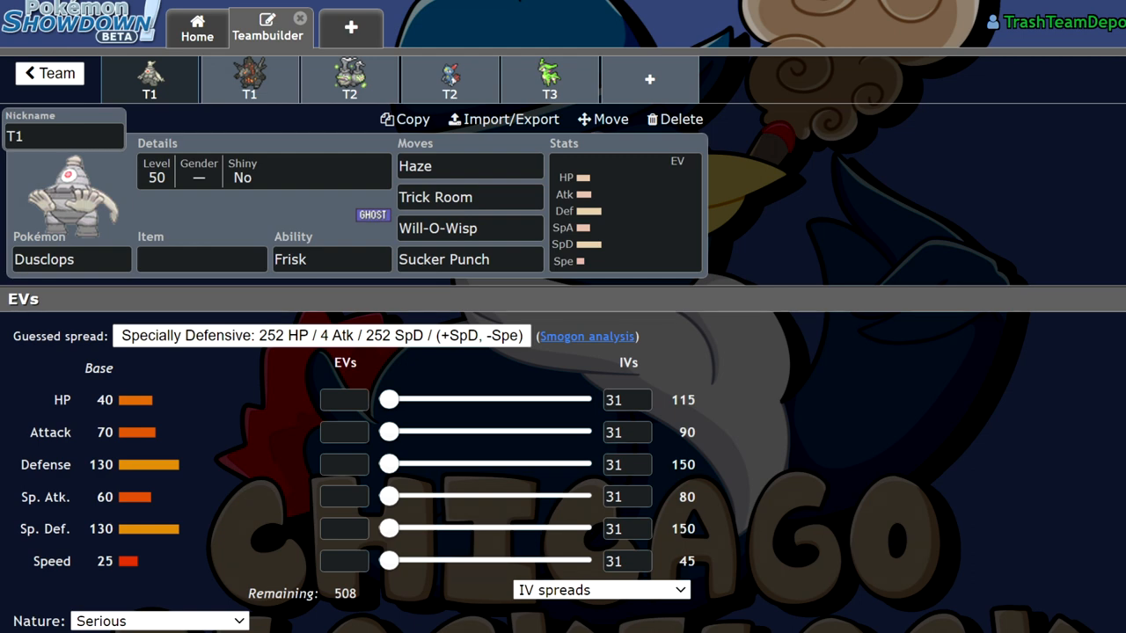
mouse_move(265, 7)
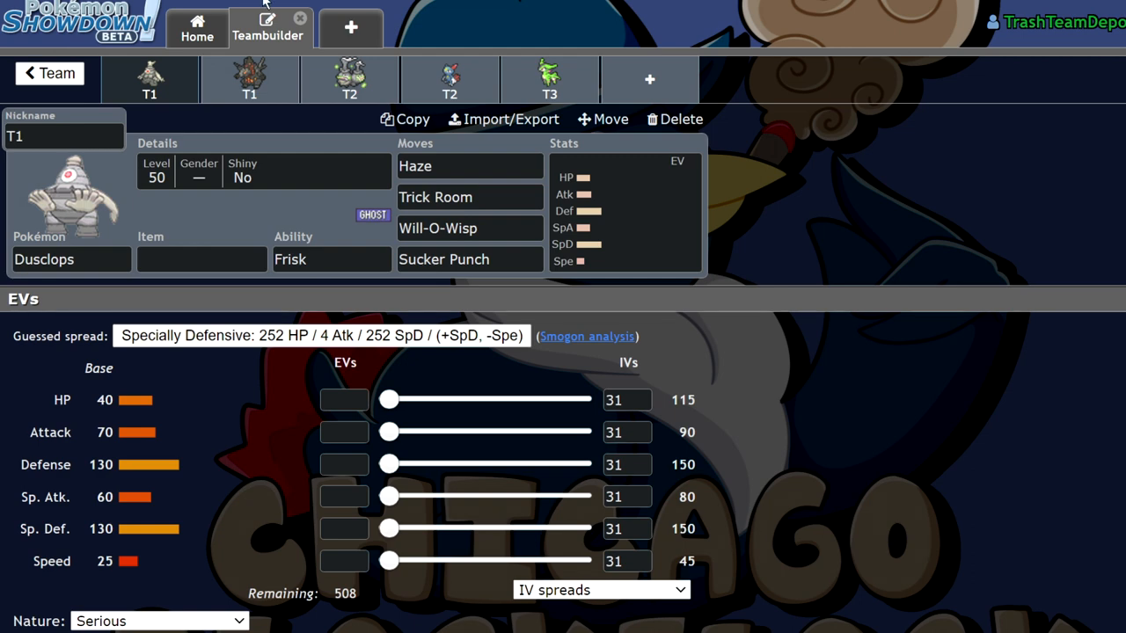
left_click(331, 258)
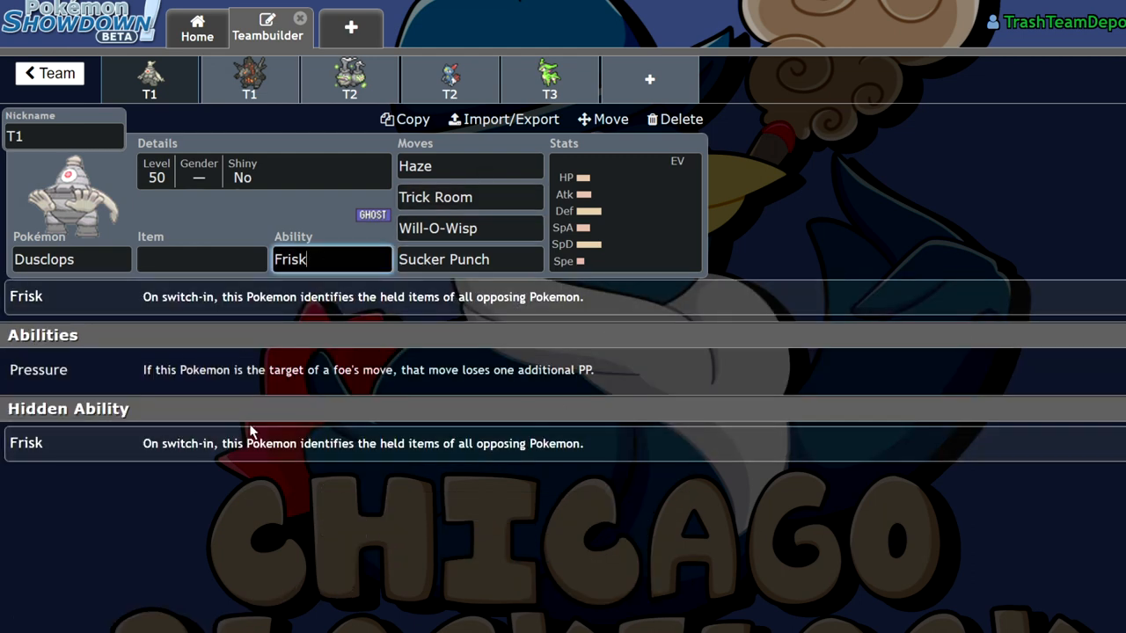
left_click(624, 211)
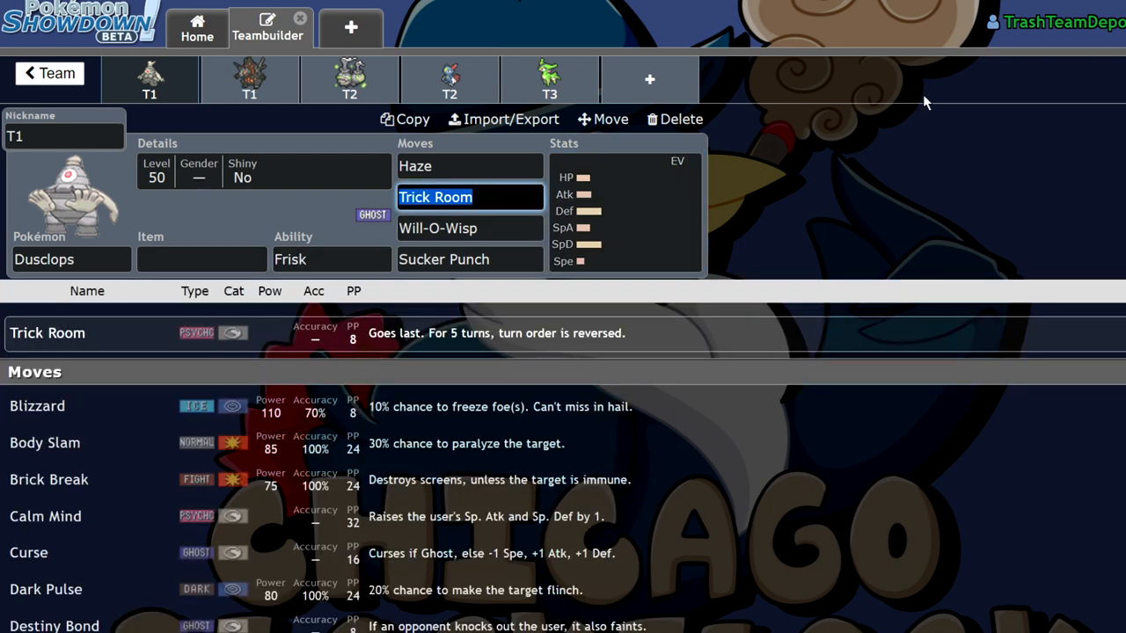
type("pain")
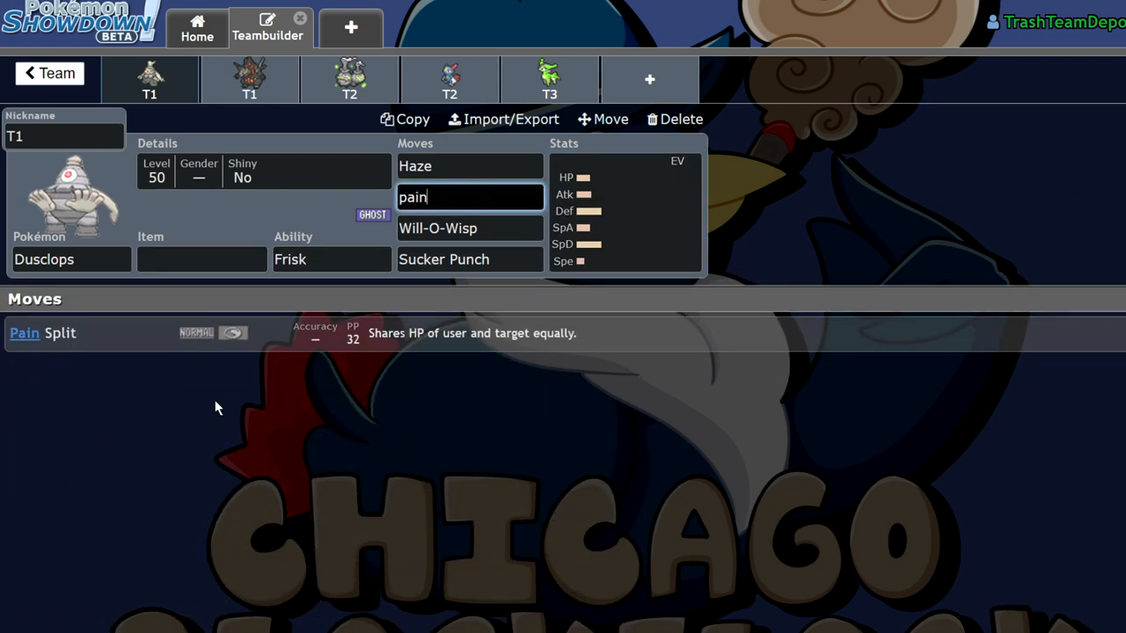
left_click(331, 258)
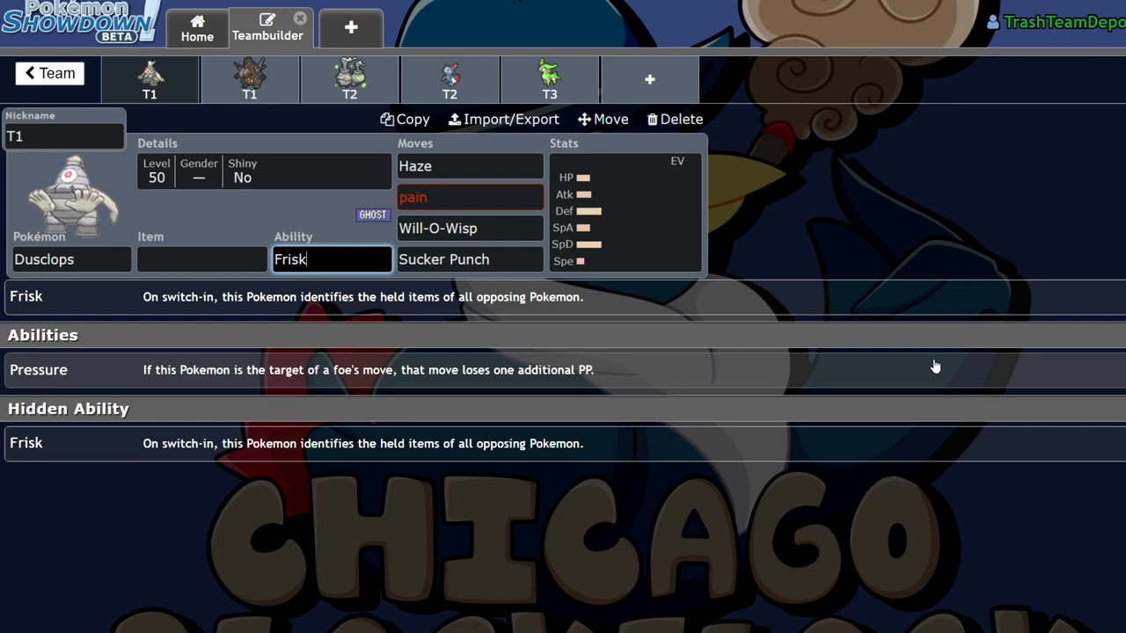
mouse_move(931, 302)
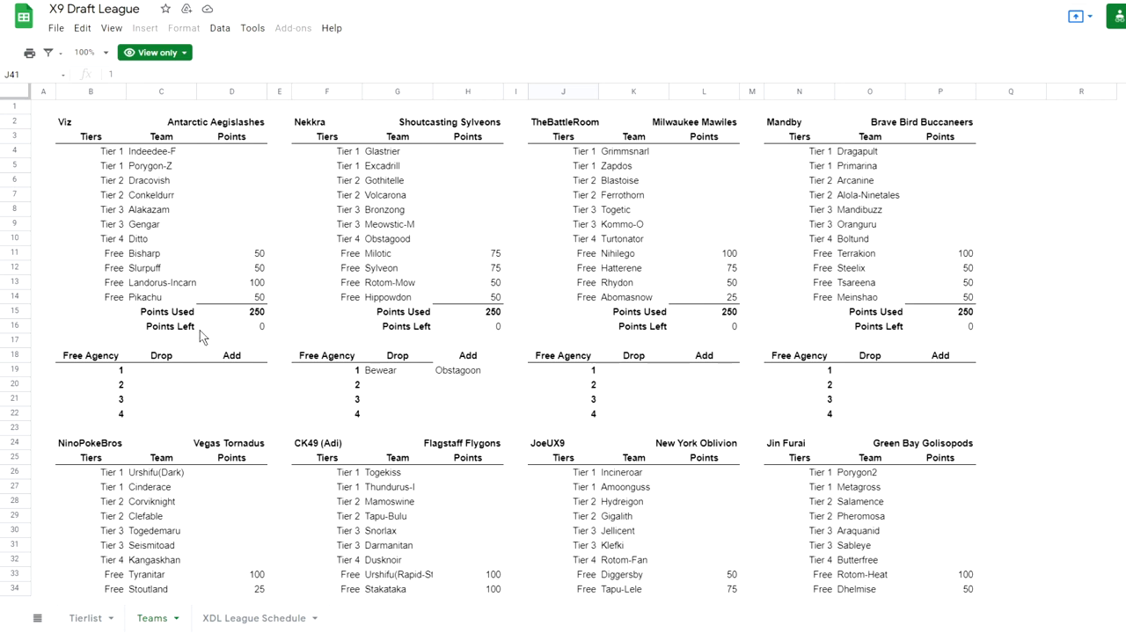
mouse_move(214, 239)
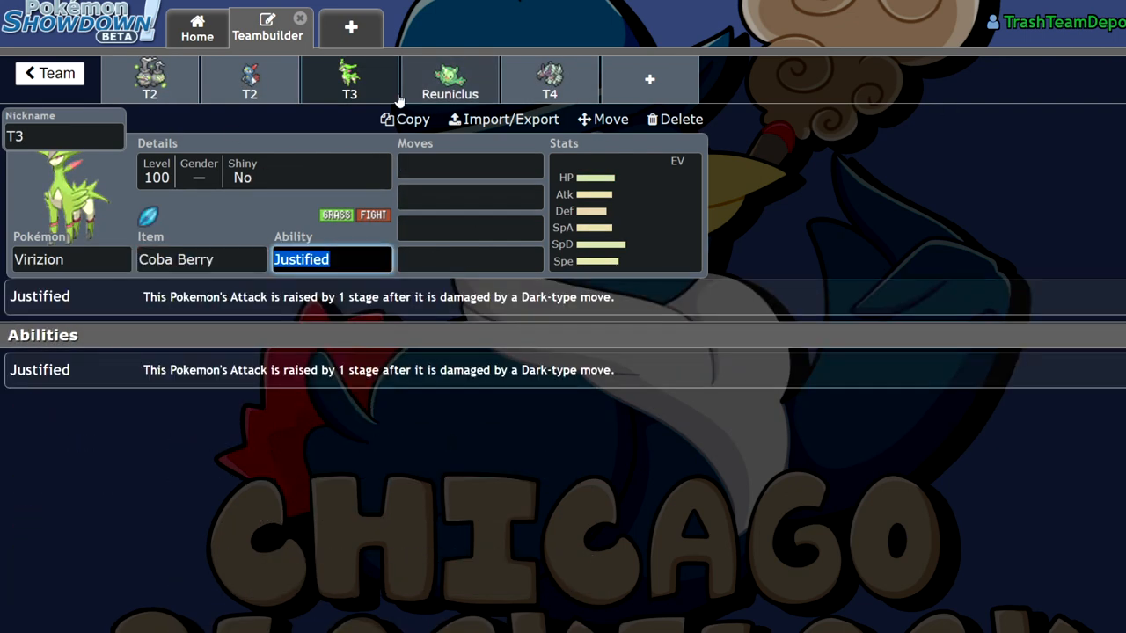
Step: Return to Dusclops's set and check its stat spread
left_click(49, 73)
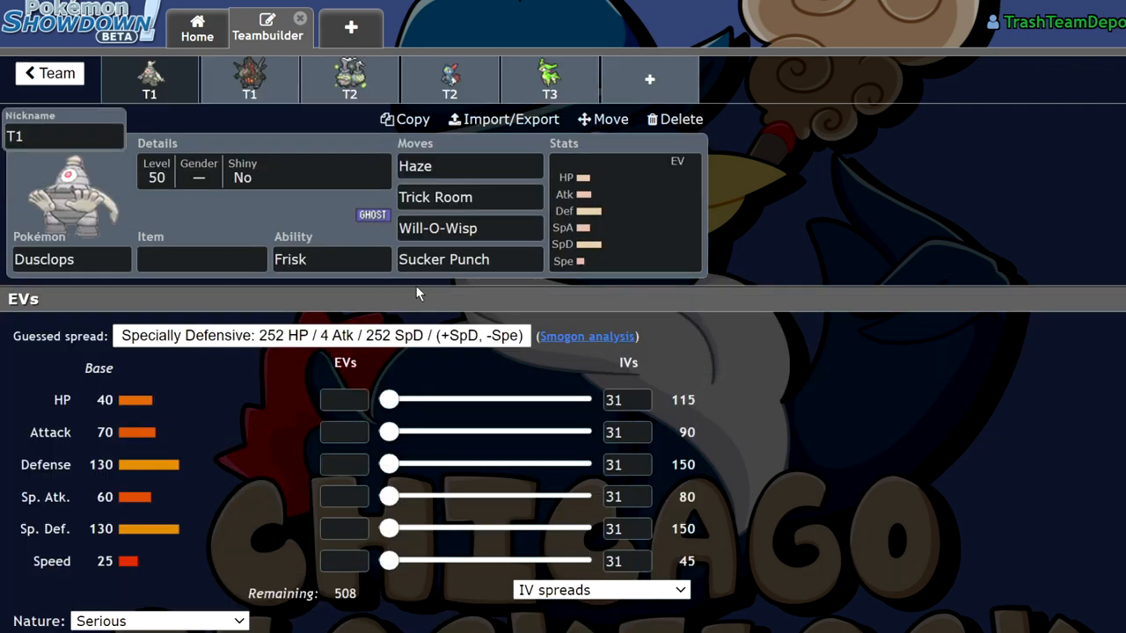
left_click(332, 259)
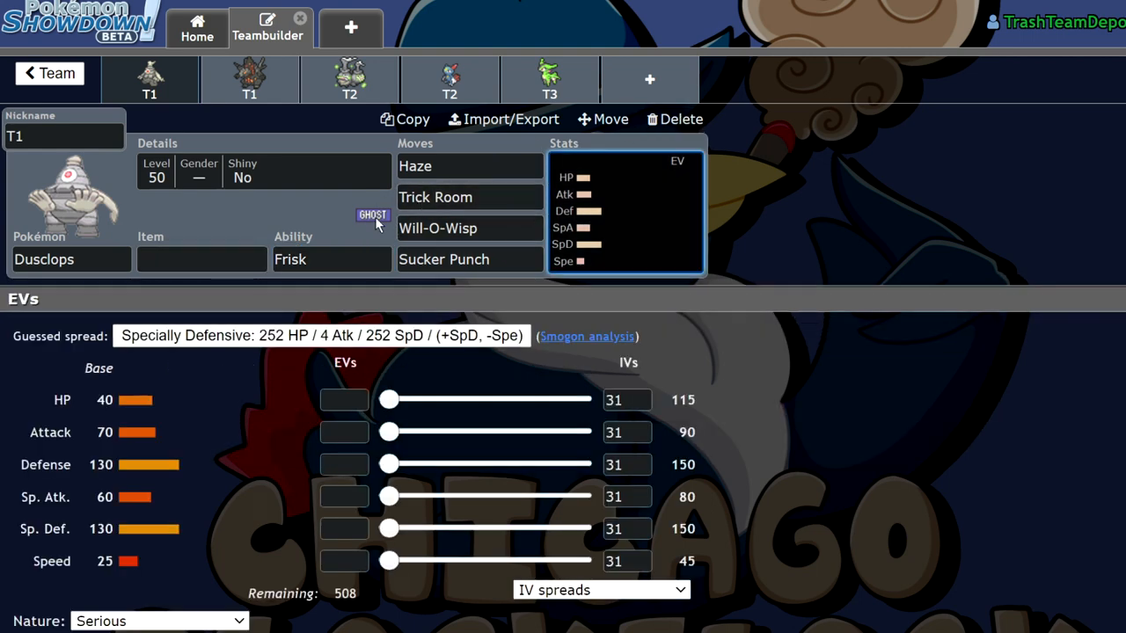
mouse_move(121, 239)
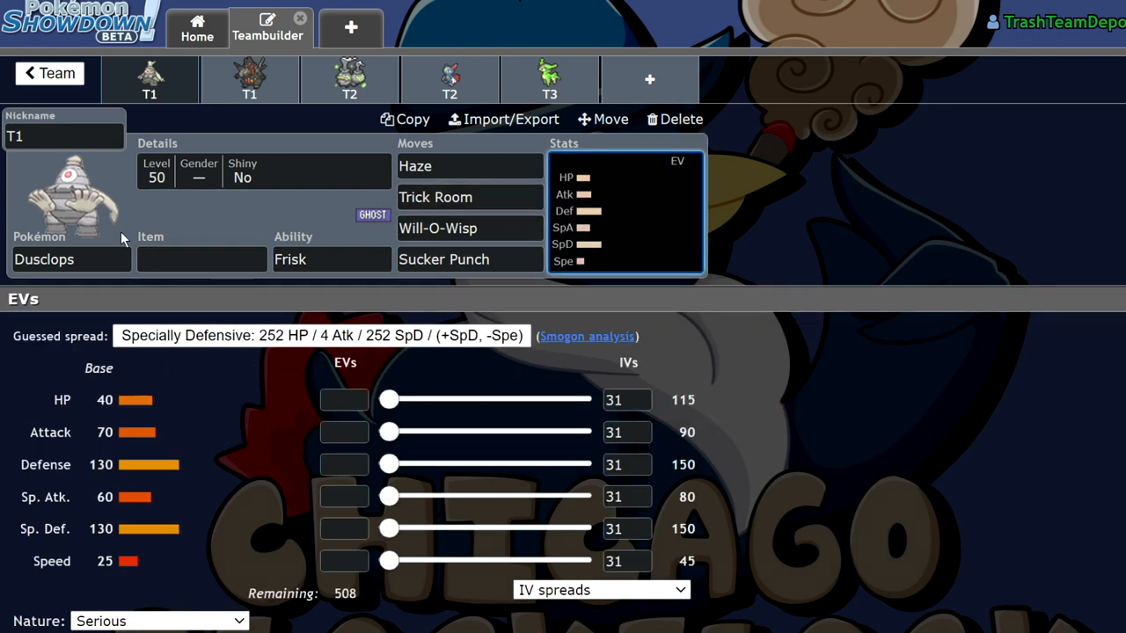
left_click(65, 259)
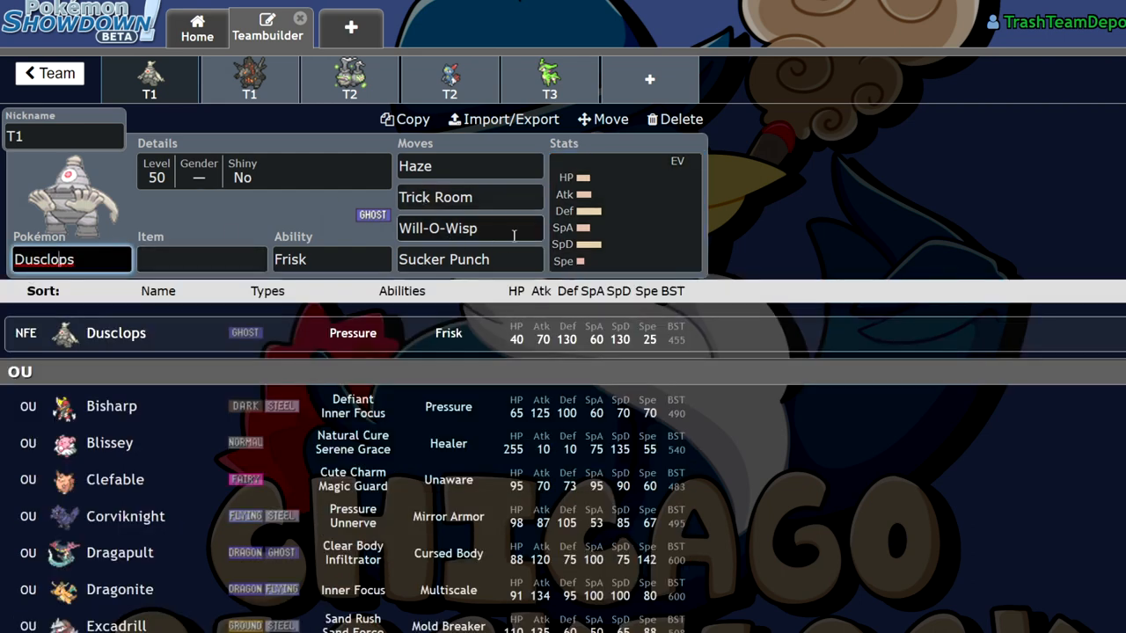
Step: Search 'sha' in Dusclops's fourth move slot and scroll through the move options
left_click(470, 258)
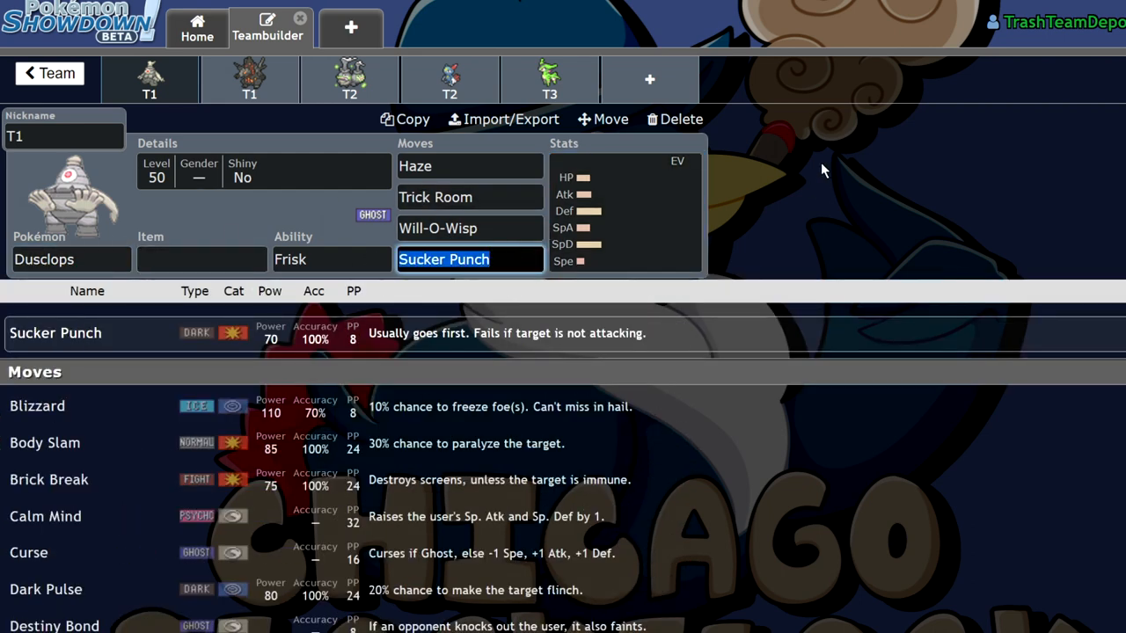
type("sha")
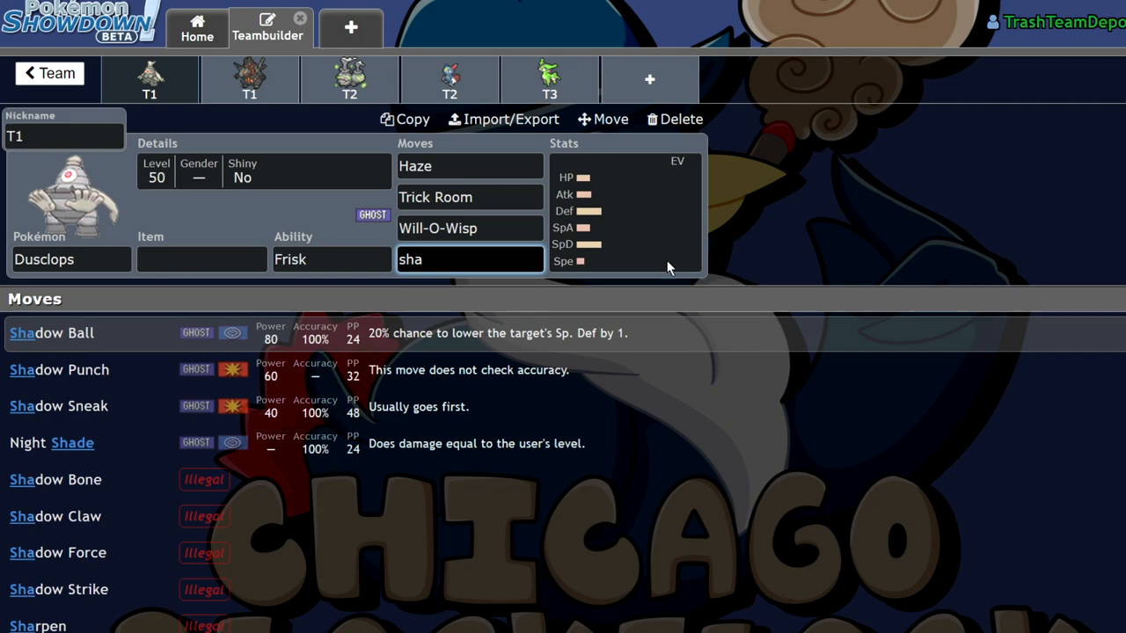
left_click(470, 166)
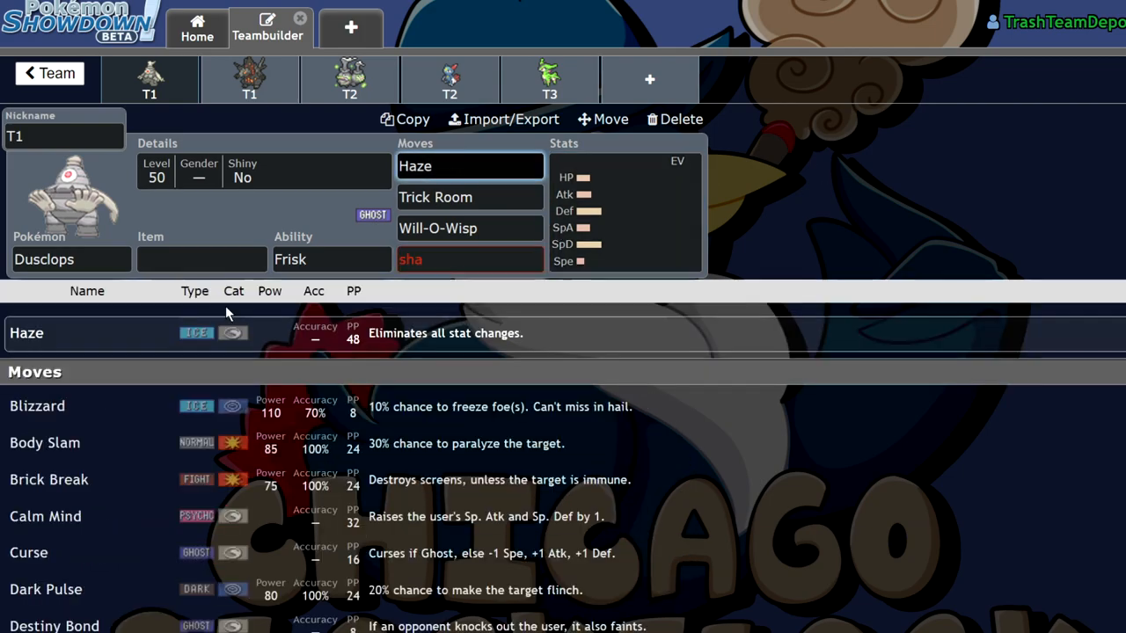
scroll("down", 3)
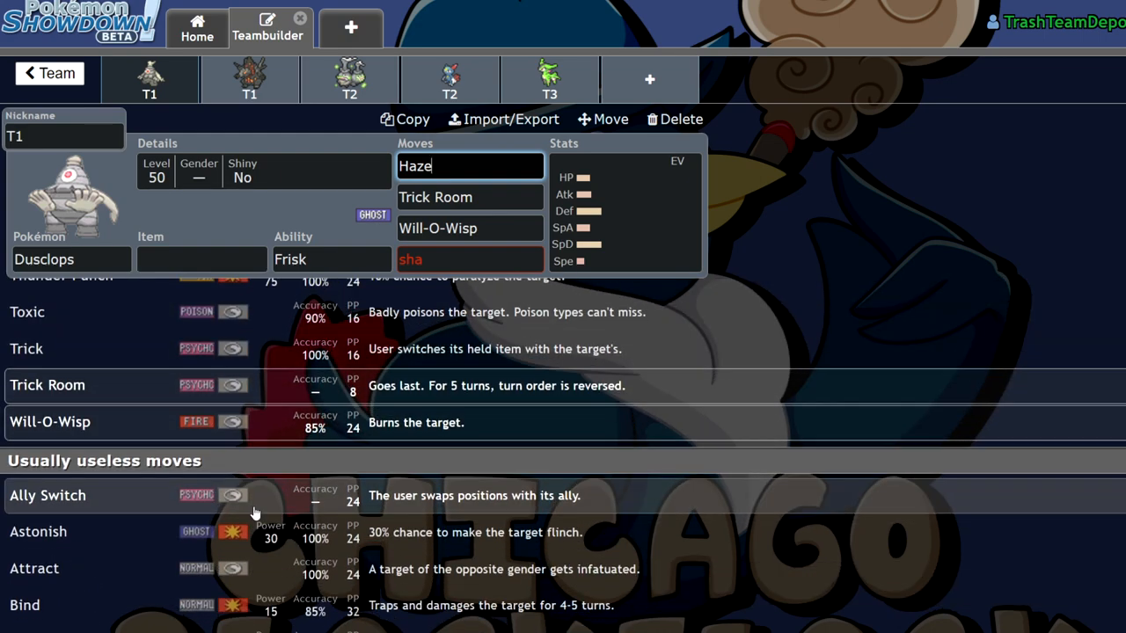
scroll("down", 3)
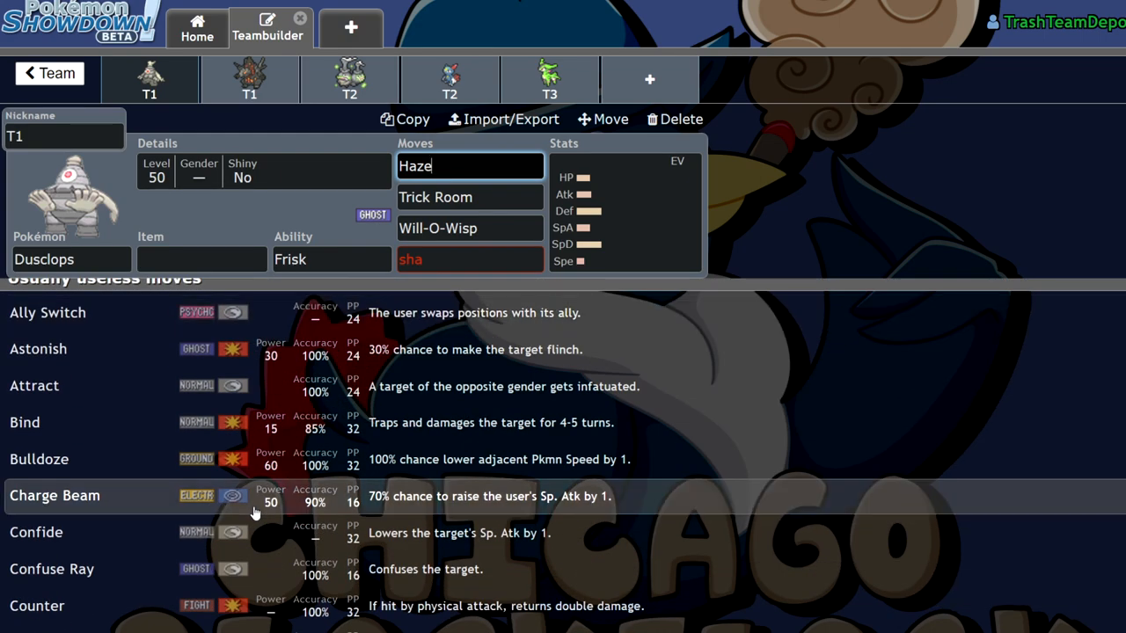
scroll("down", 3)
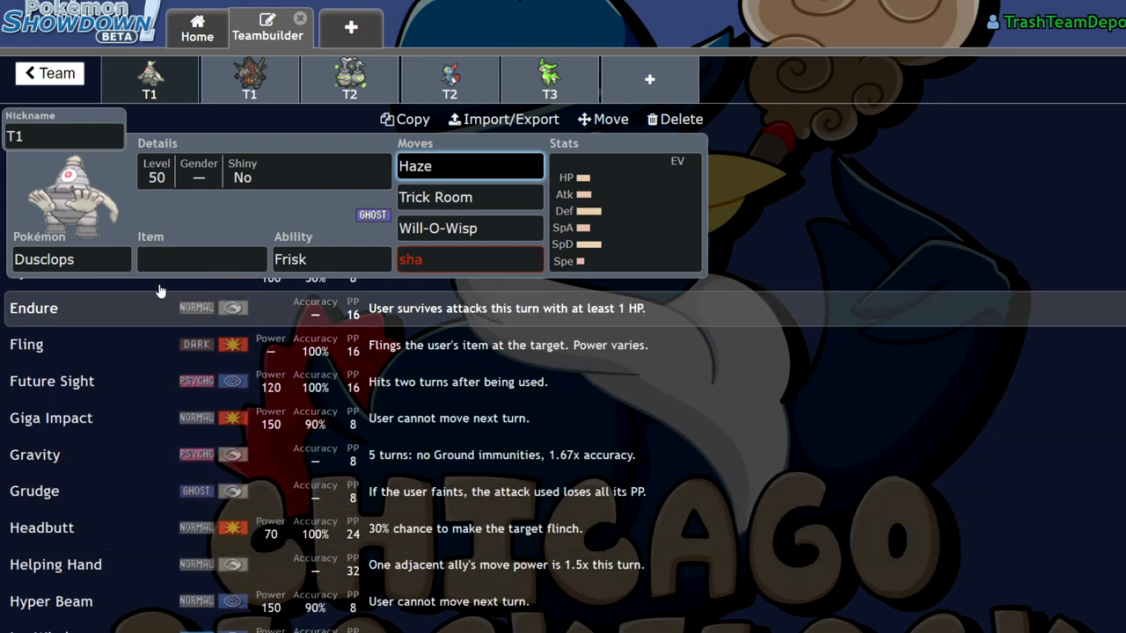
left_click(202, 258)
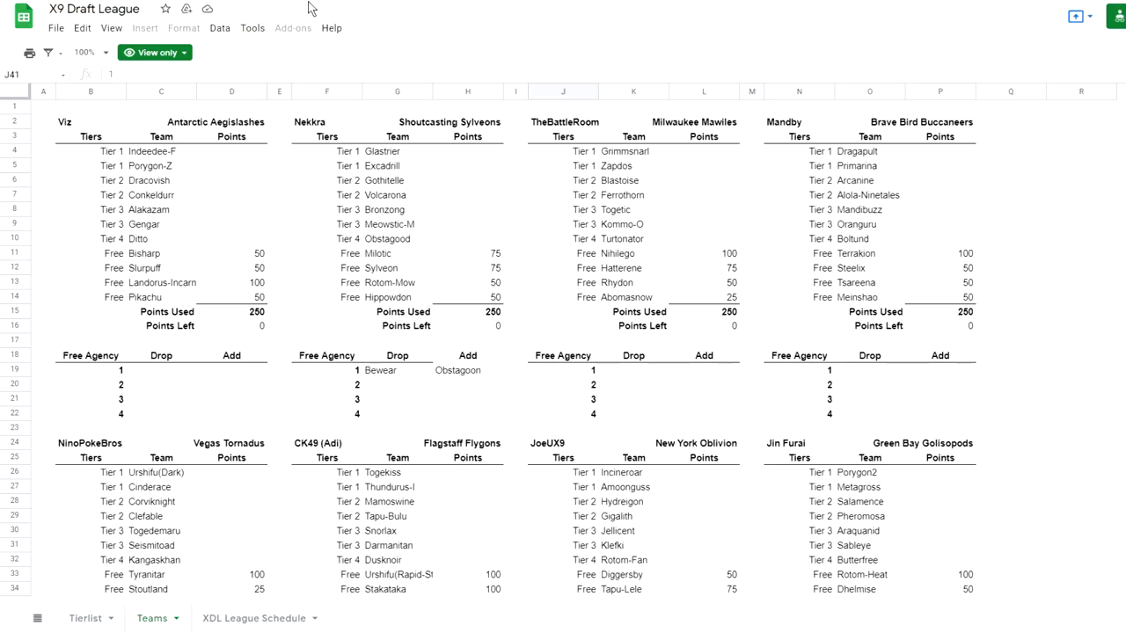
Step: Switch to the Tierlist sheet tab of the X9 Draft League spreadsheet
left_click(85, 619)
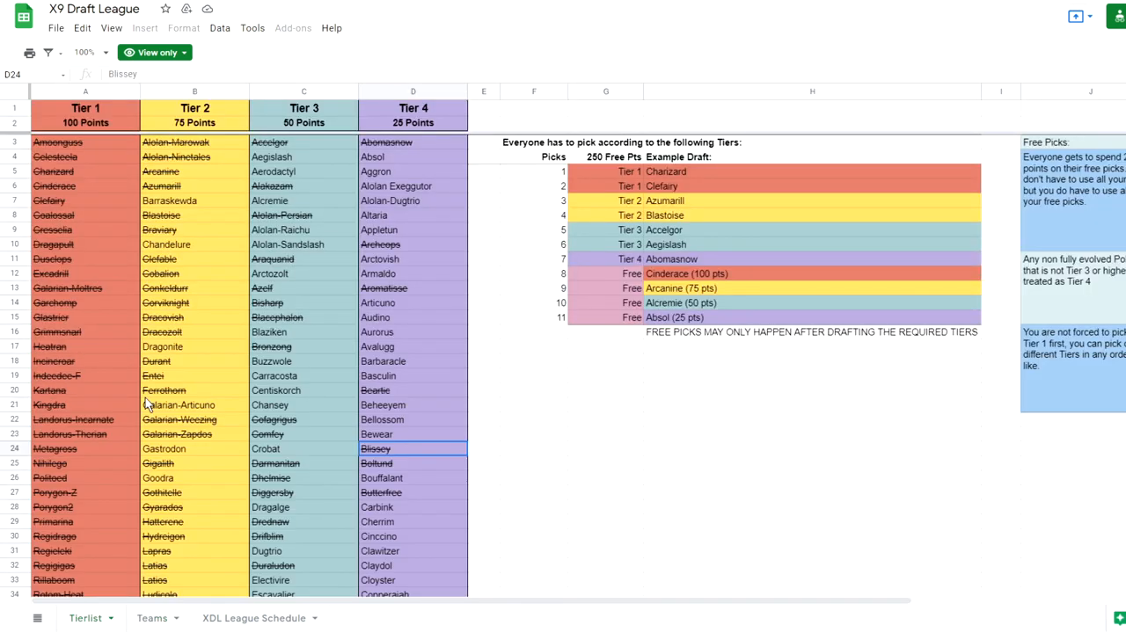
mouse_move(77, 222)
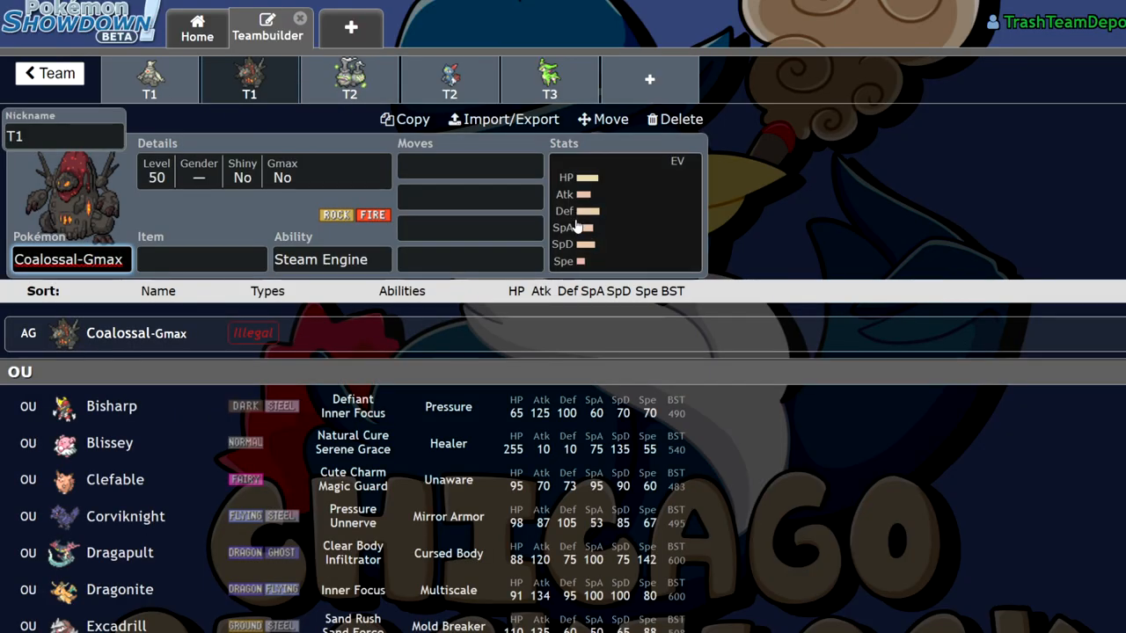
Step: Select Coalossal-Gmax's slot and enter Weakness Policy as its held item
left_click(624, 211)
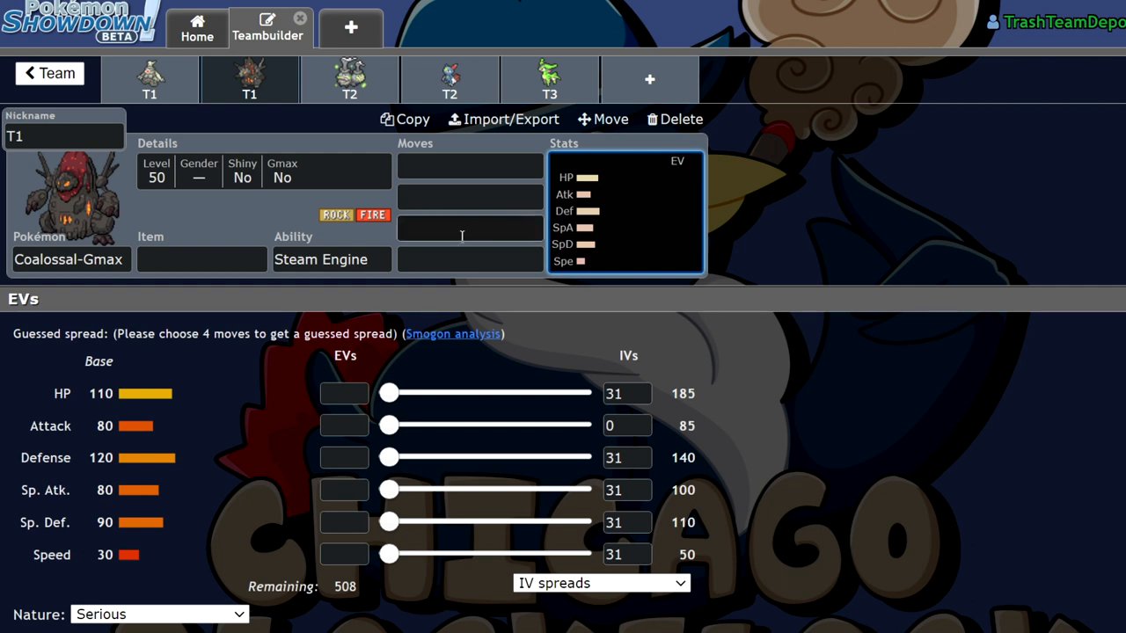
mouse_move(478, 233)
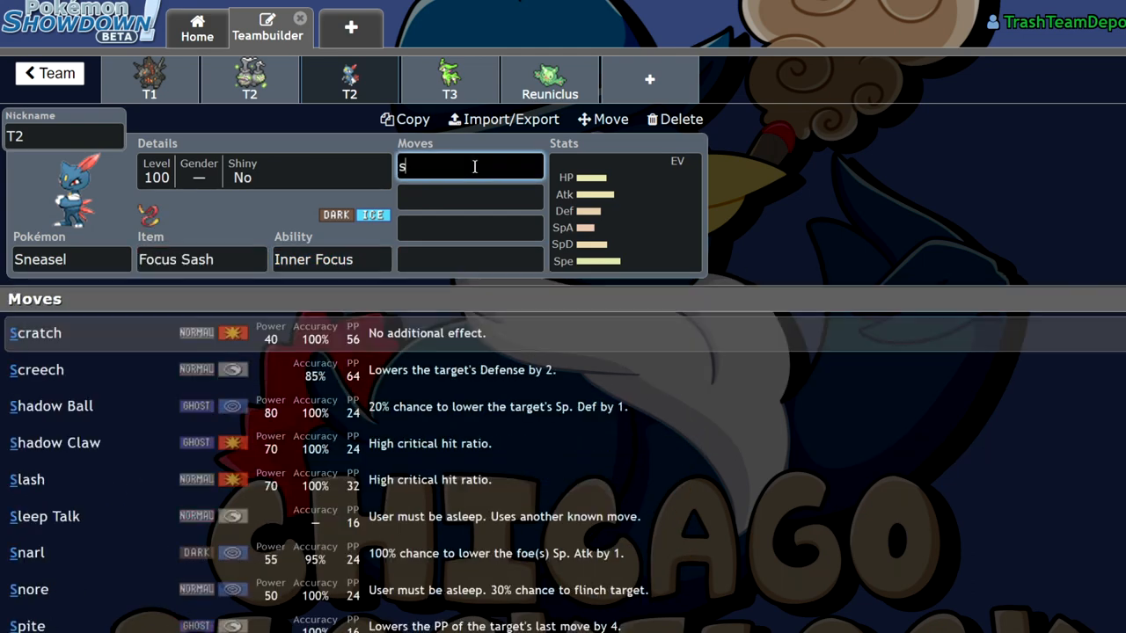
type("Surf")
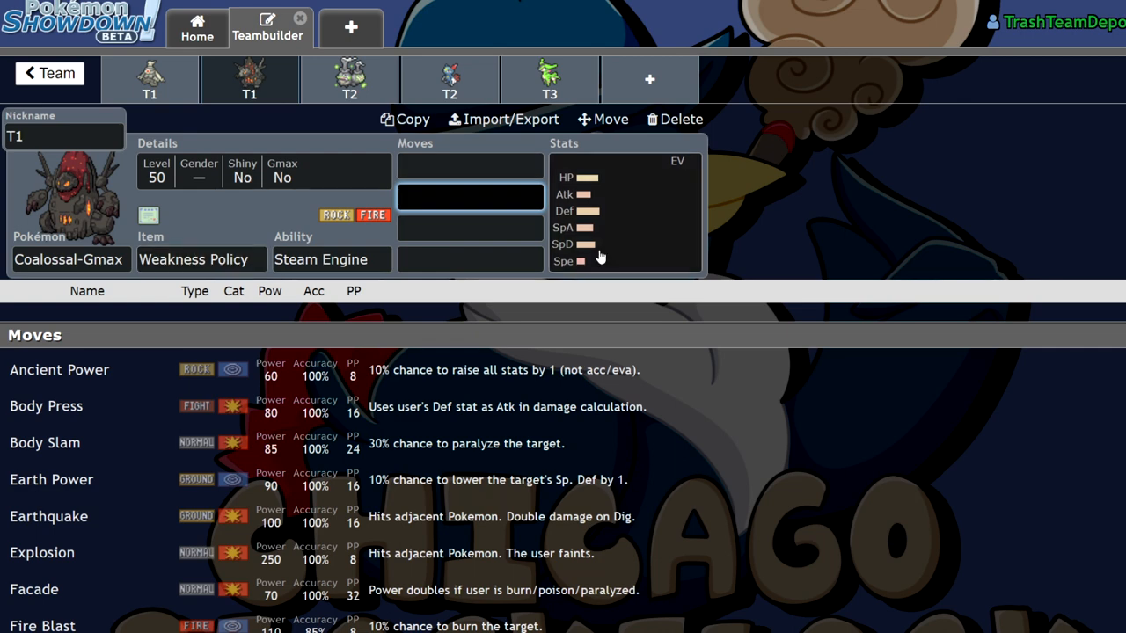
Step: Set Coalossal-Gmax's HP EVs to 252, leaving Speed EVs at zero
left_click(620, 211)
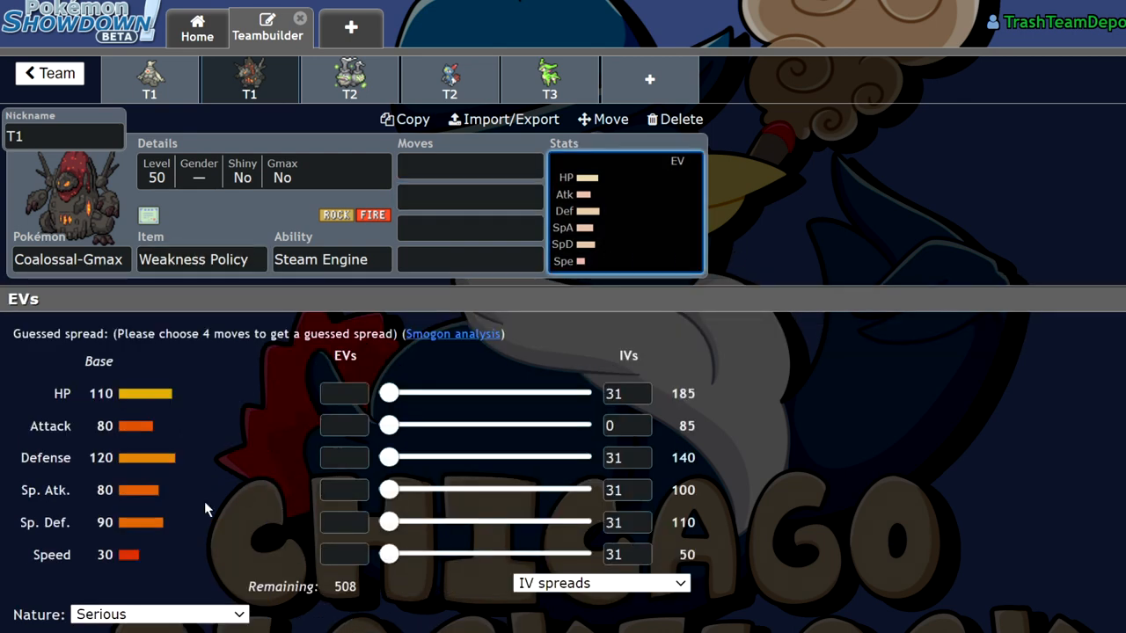
mouse_move(387, 555)
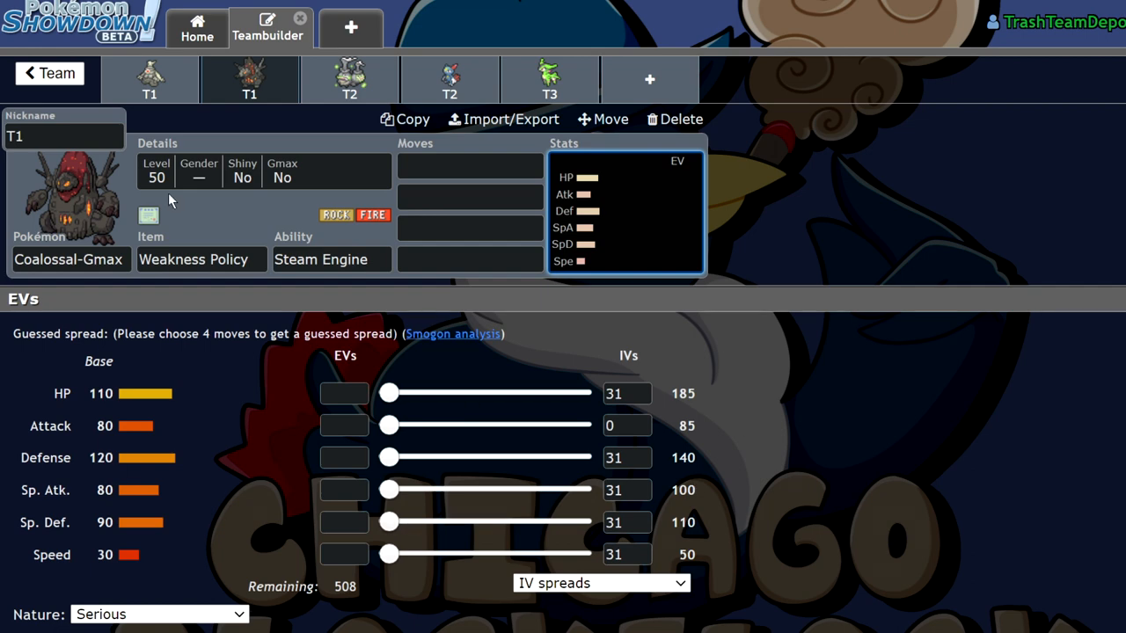
mouse_move(92, 556)
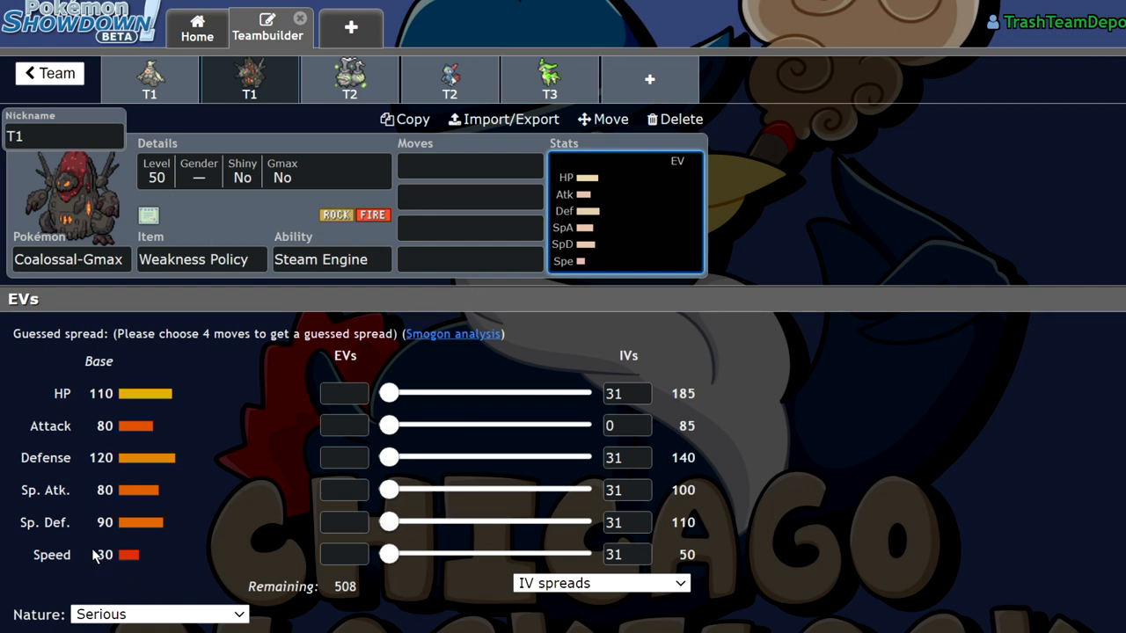
left_click(150, 79)
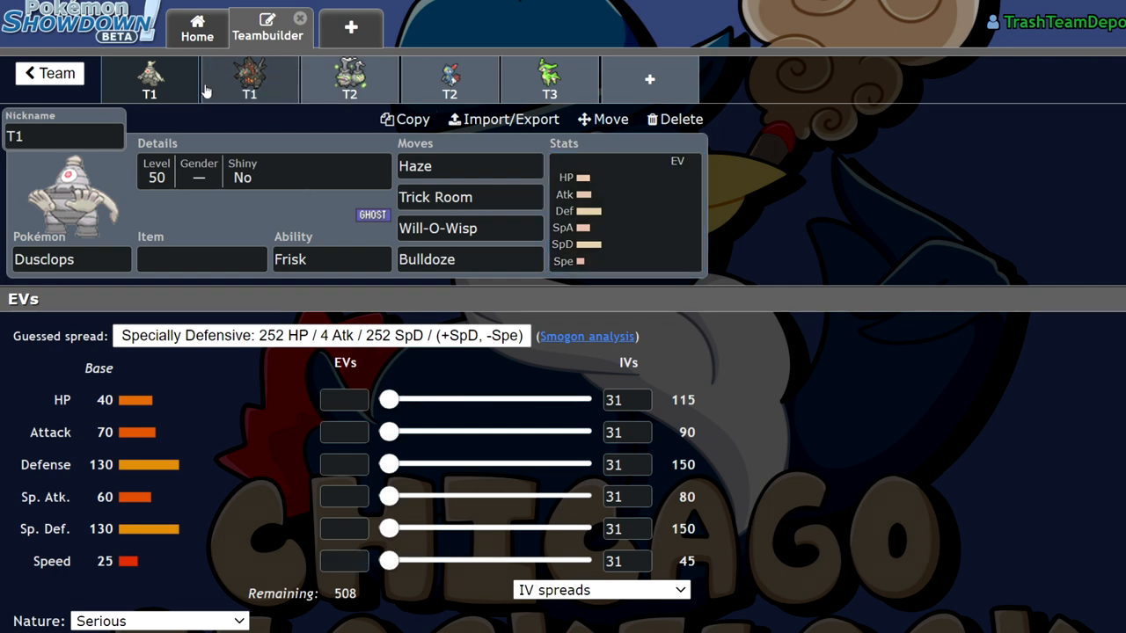
left_click(250, 79)
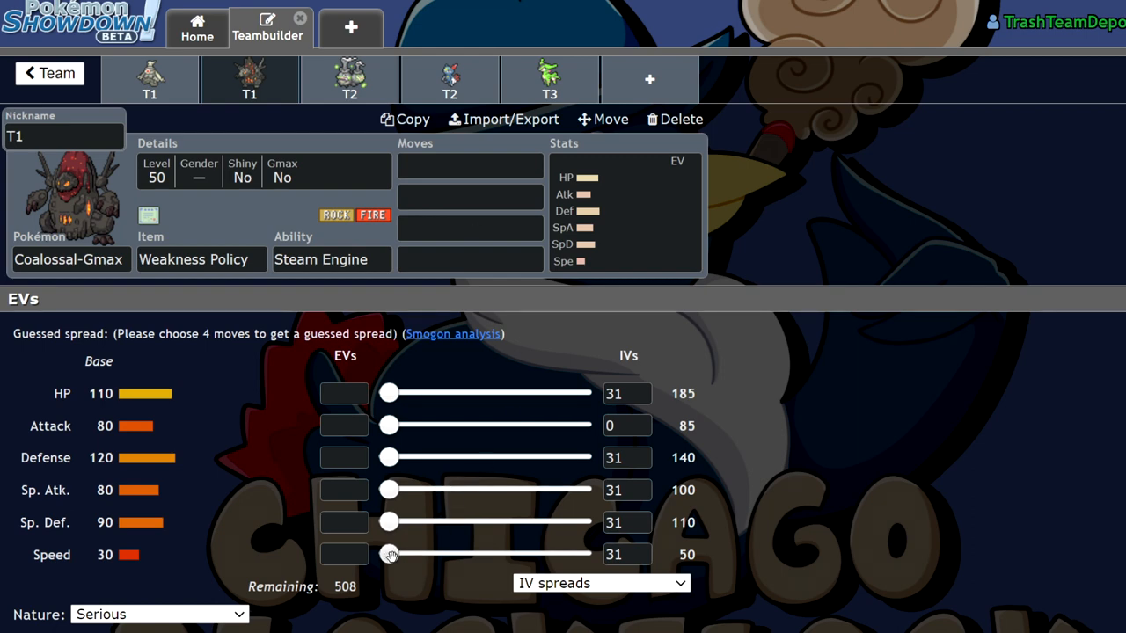
left_click_drag(390, 555, 416, 554)
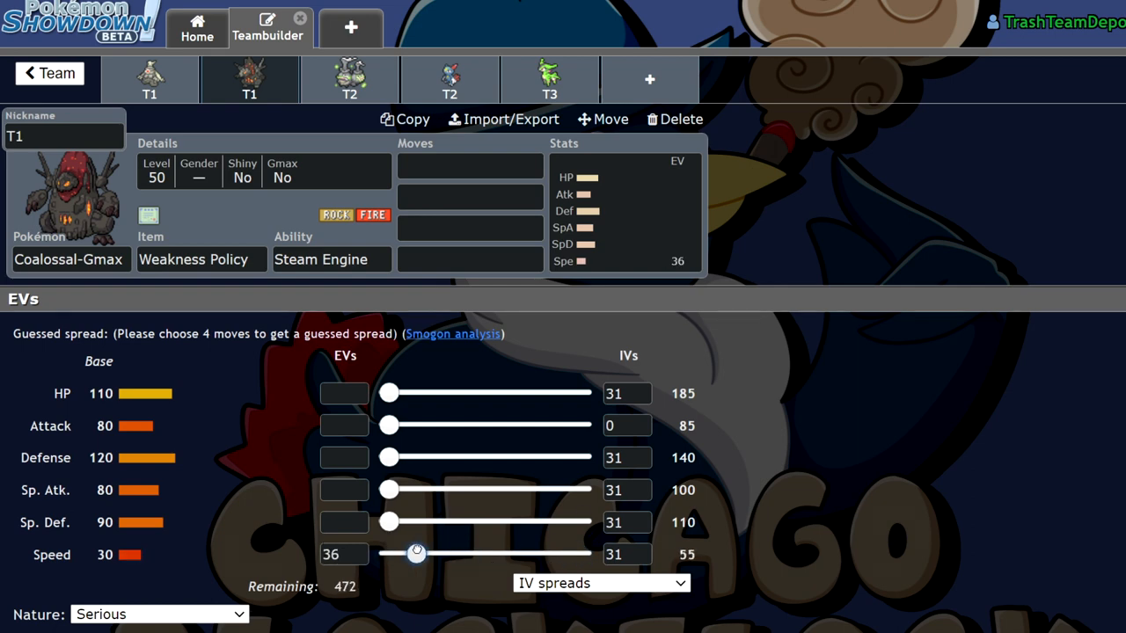
left_click_drag(389, 393, 579, 393)
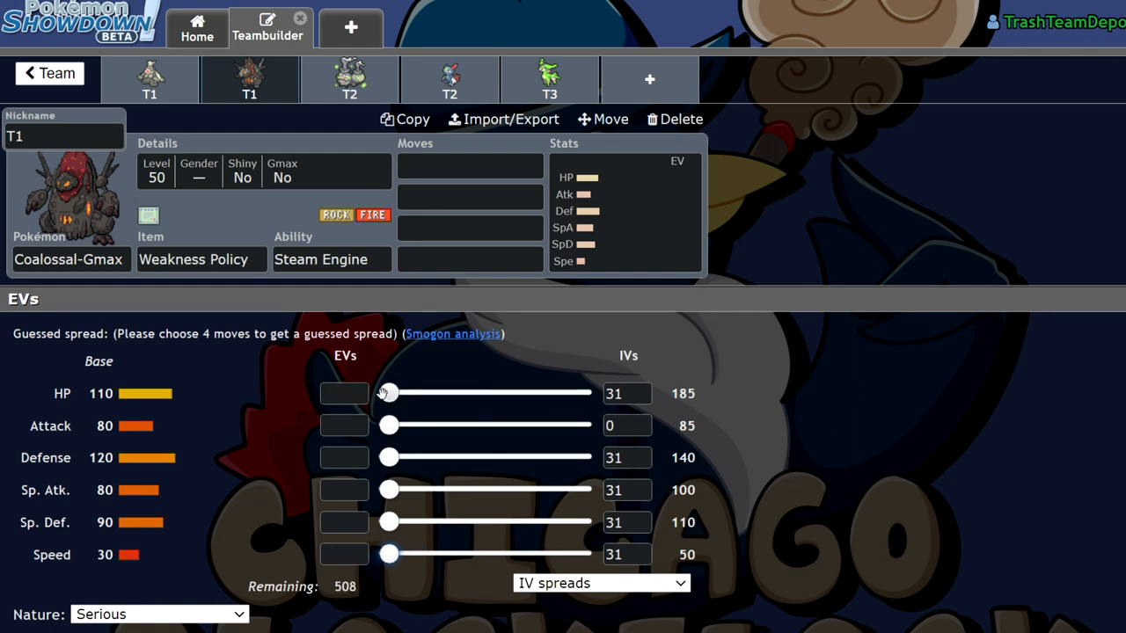
left_click_drag(387, 393, 580, 393)
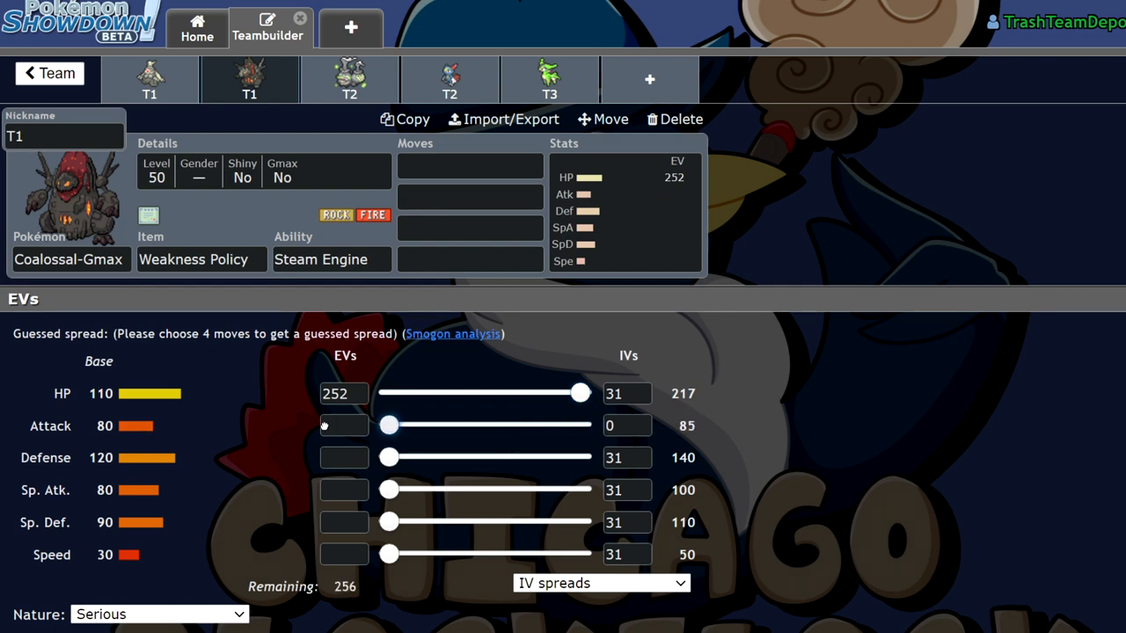
Step: Start choosing Coalossal-Gmax's first move by browsing the move list
left_click(470, 167)
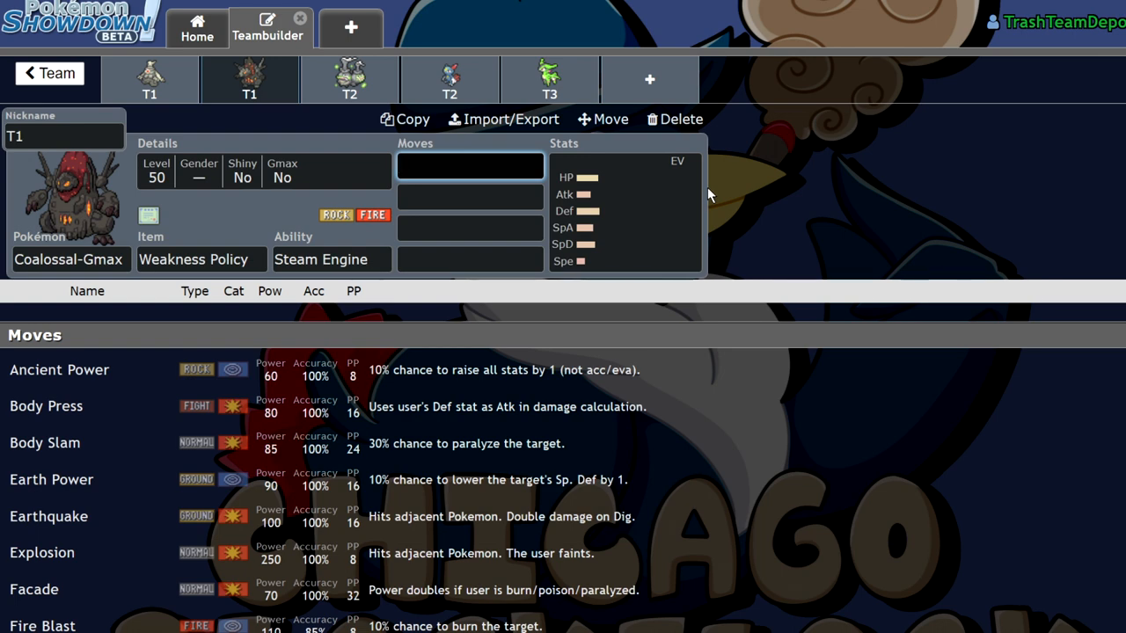
mouse_move(605, 211)
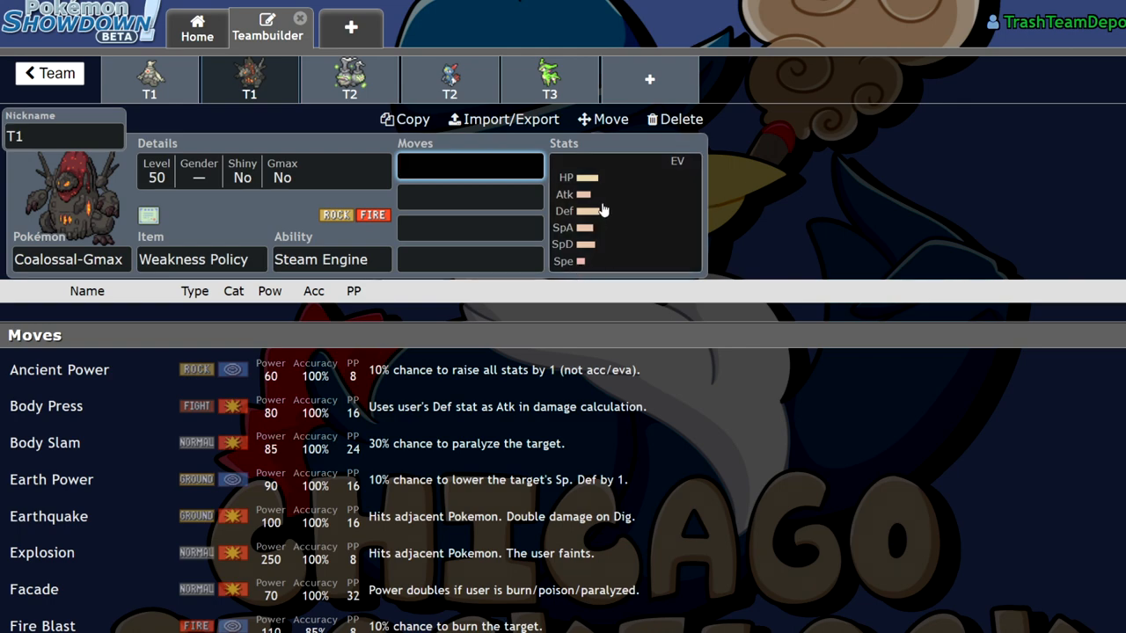
scroll("down", 3)
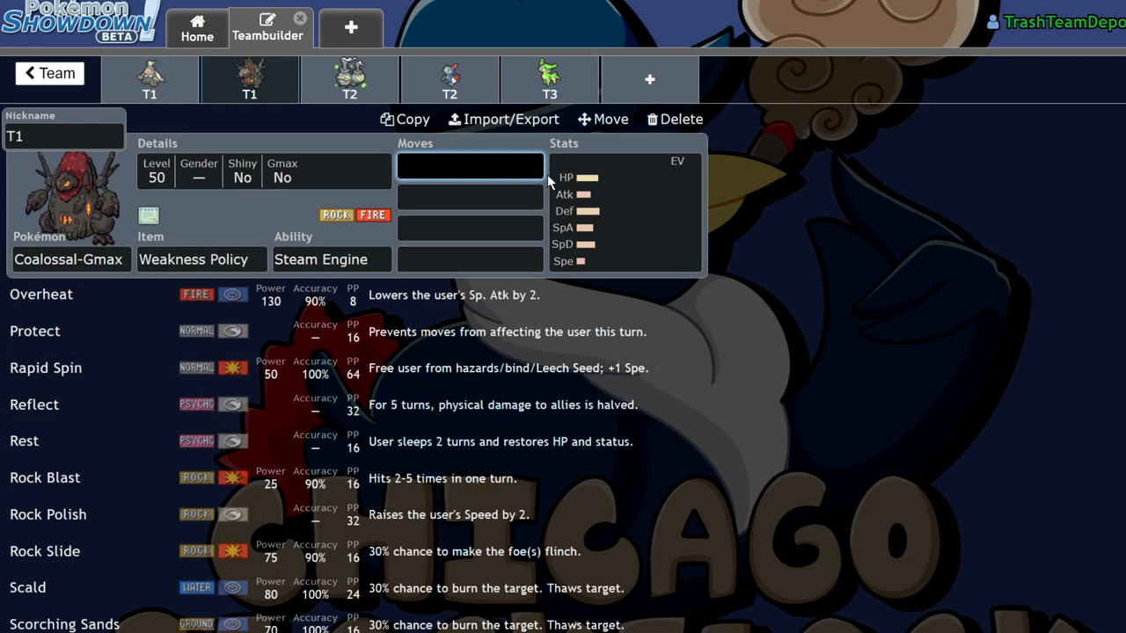
scroll("down", 3)
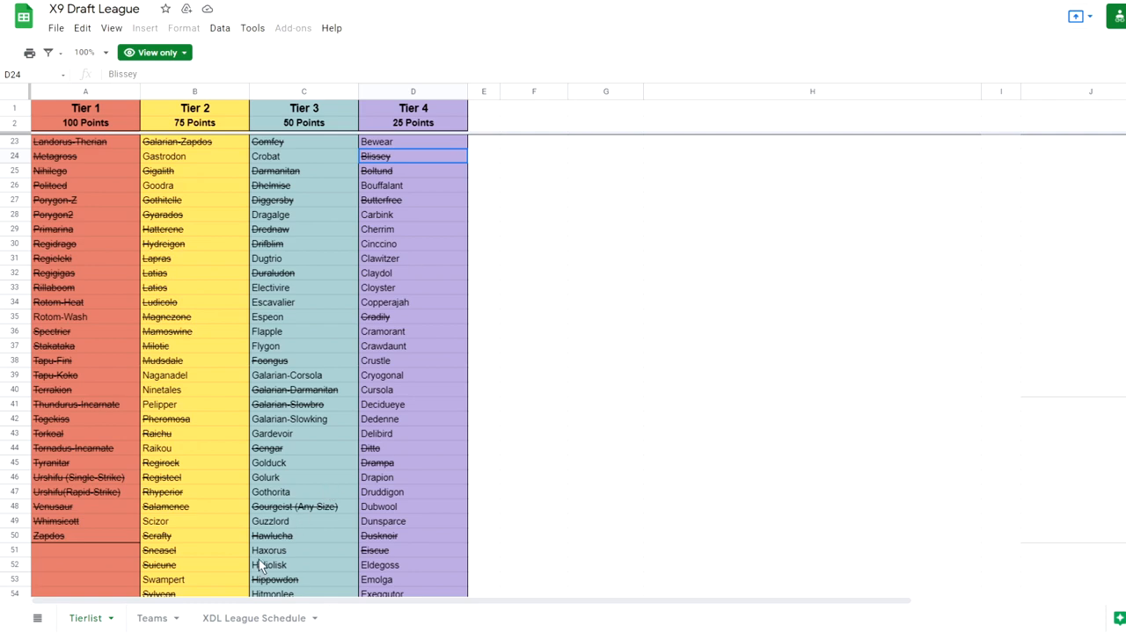
Step: Open the Teams sheet and scroll down to the lower coaches' rosters
left_click(149, 617)
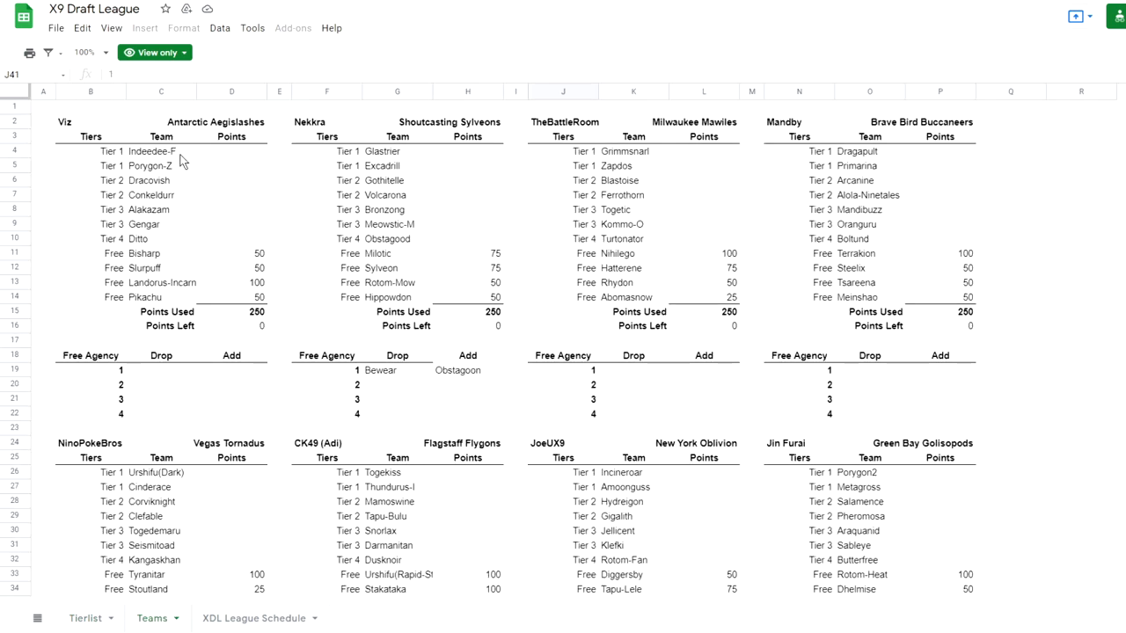
mouse_move(174, 295)
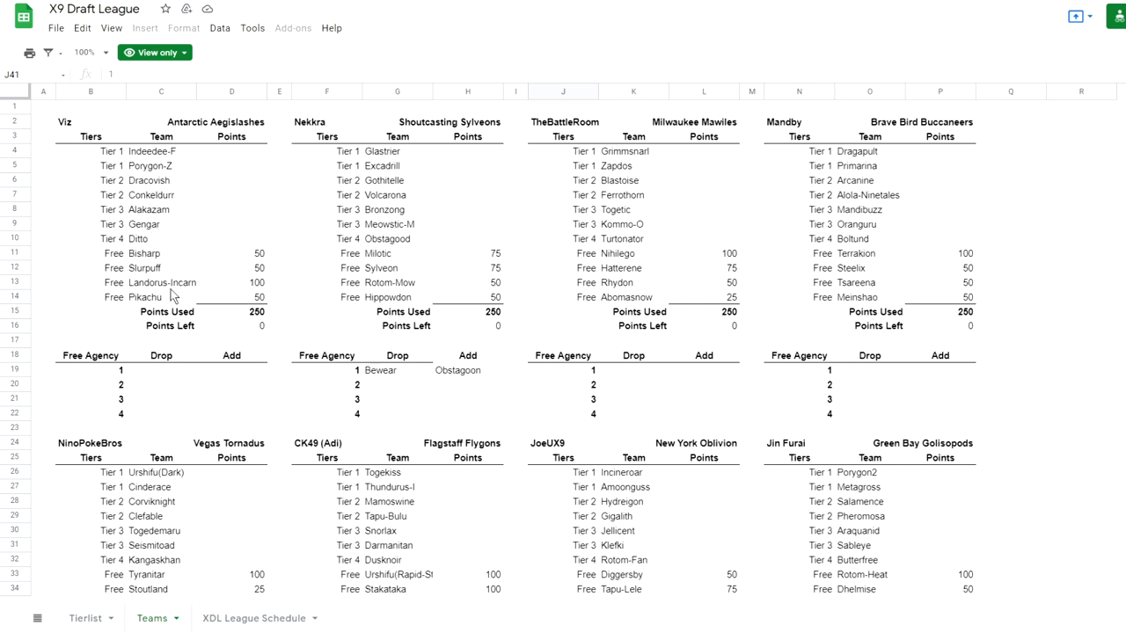
mouse_move(410, 167)
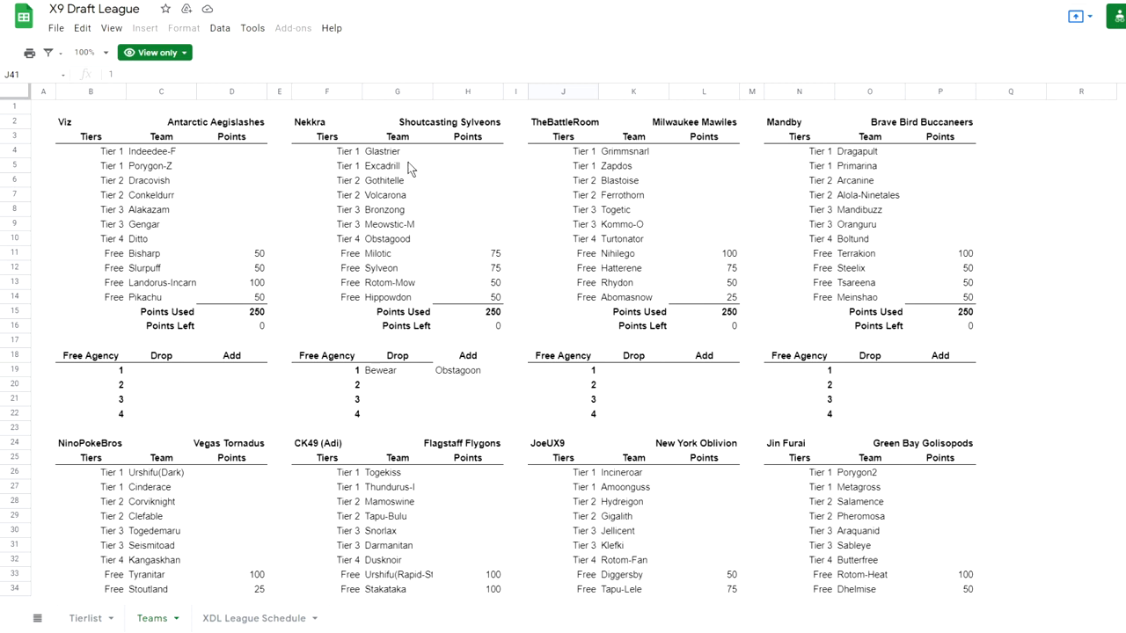
mouse_move(406, 307)
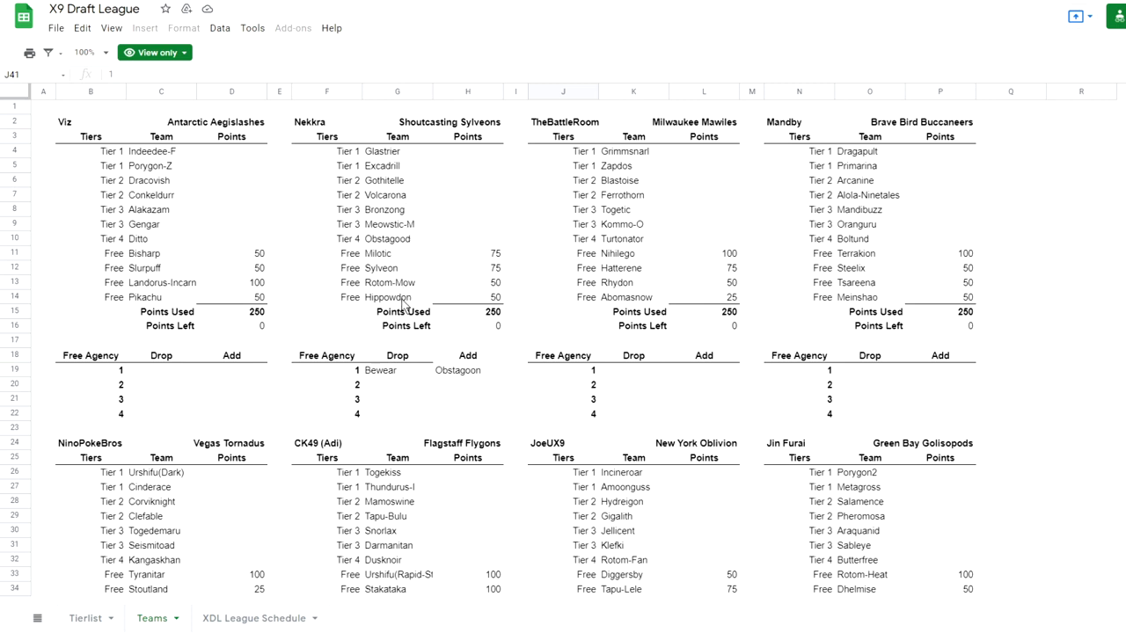
mouse_move(706, 253)
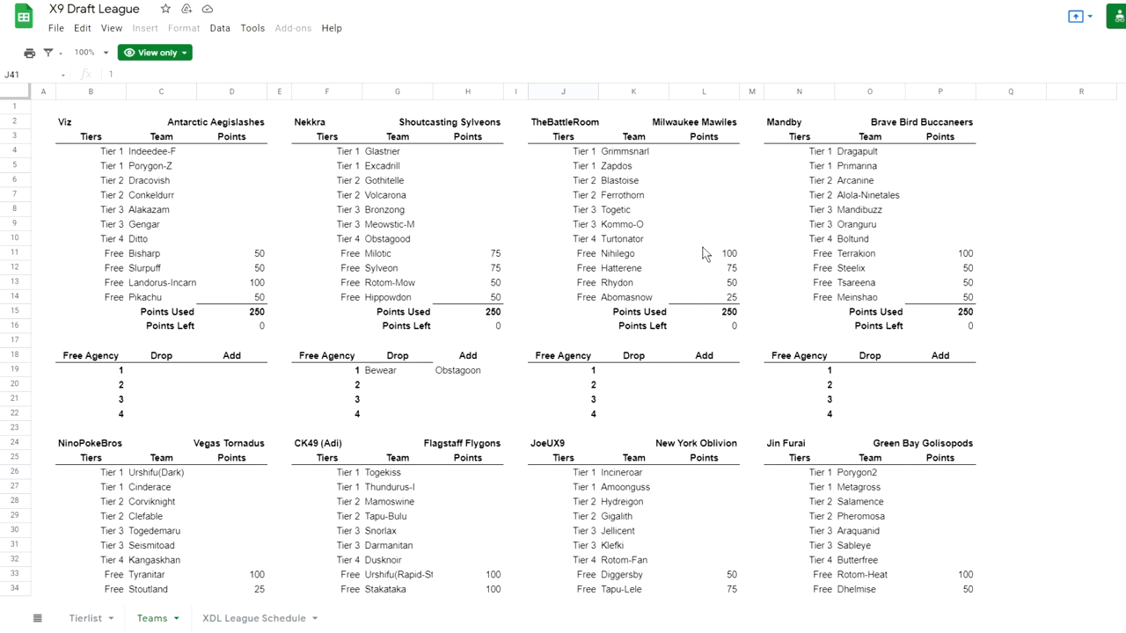
mouse_move(920, 206)
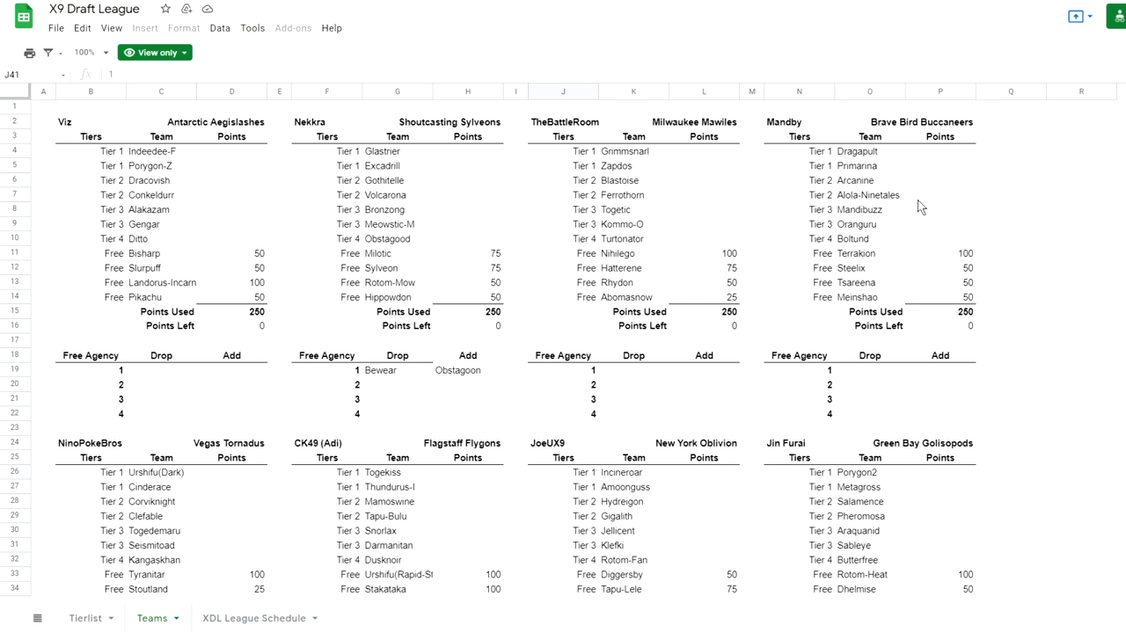
mouse_move(883, 266)
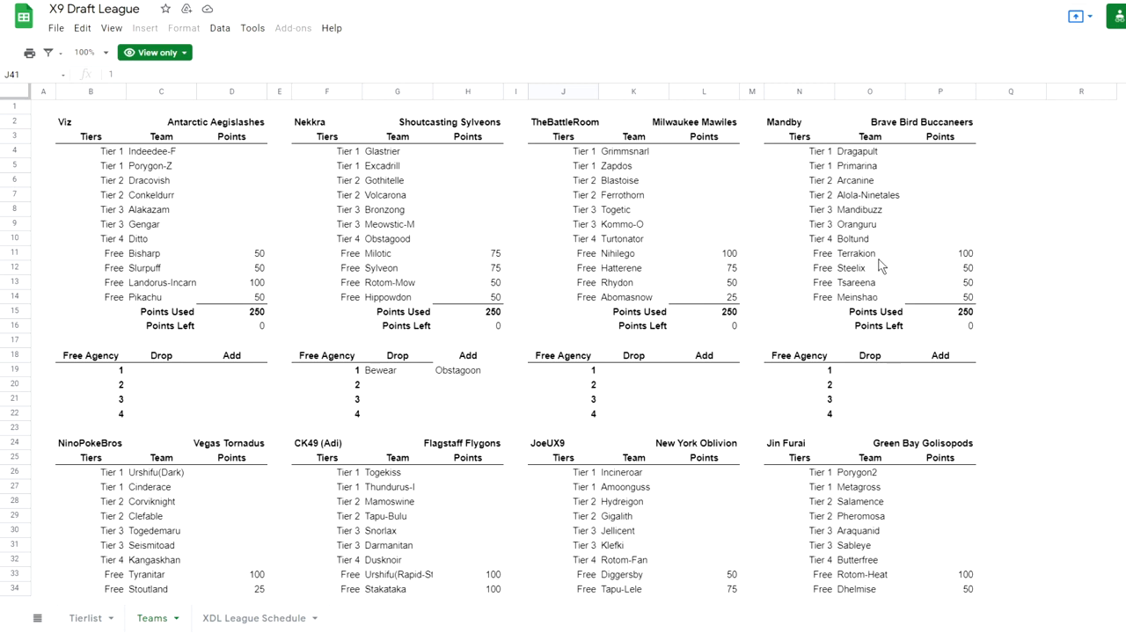
scroll("down", 3)
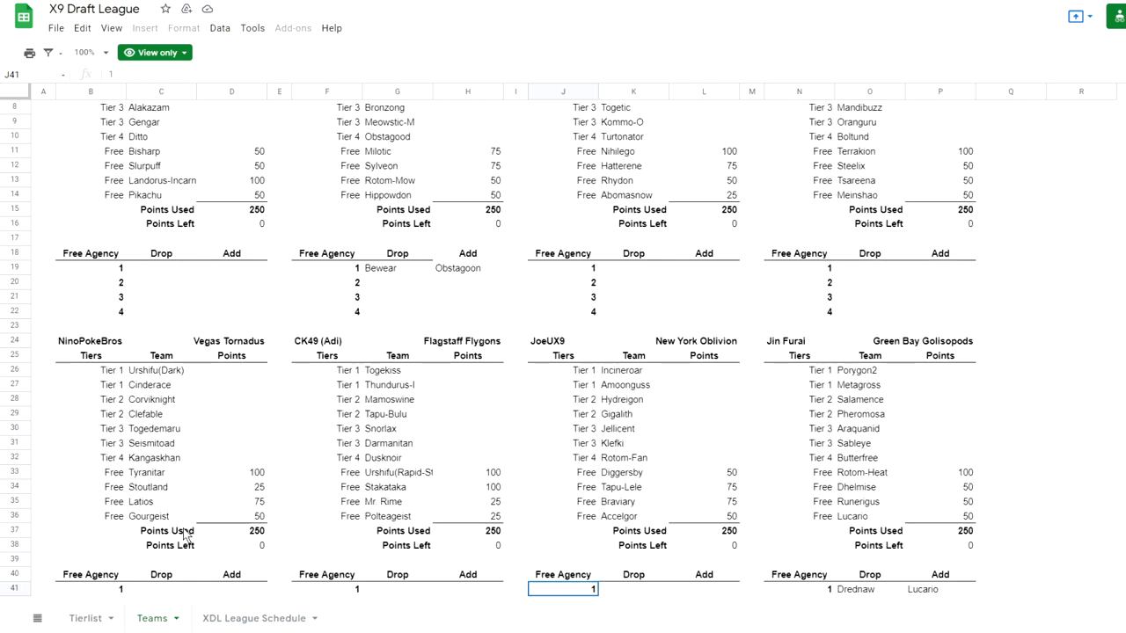
mouse_move(163, 386)
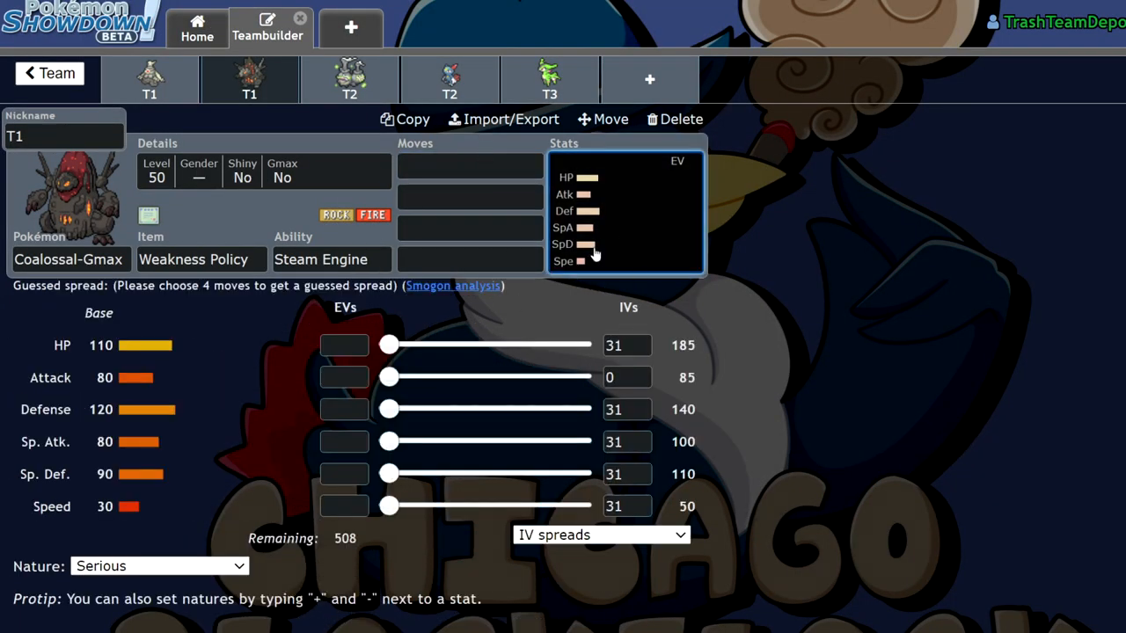
mouse_move(168, 441)
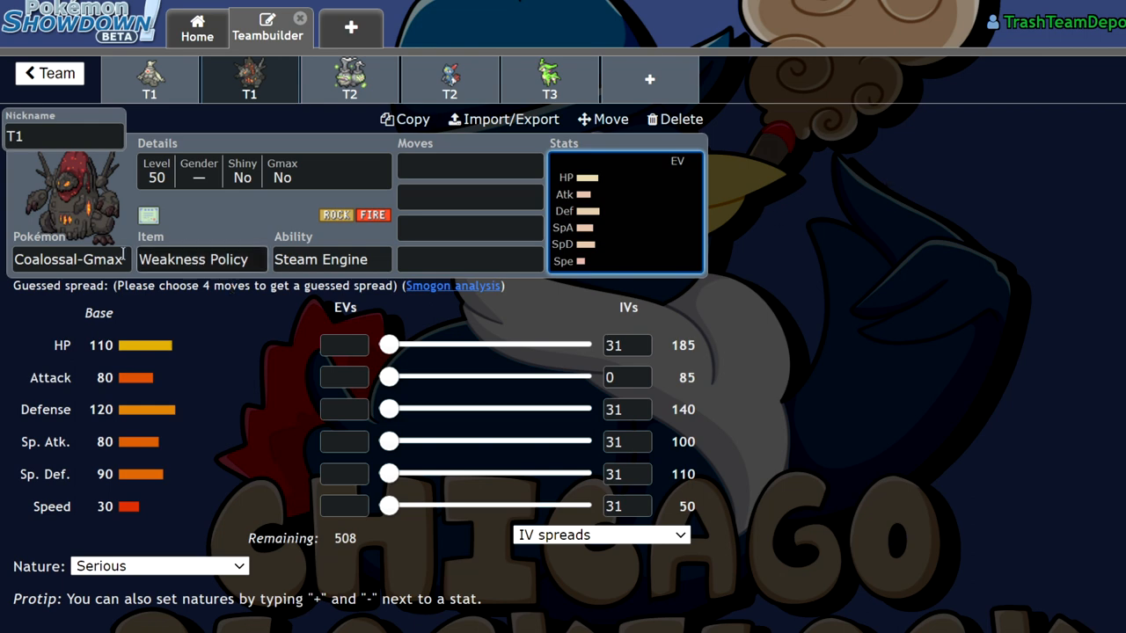
mouse_move(296, 408)
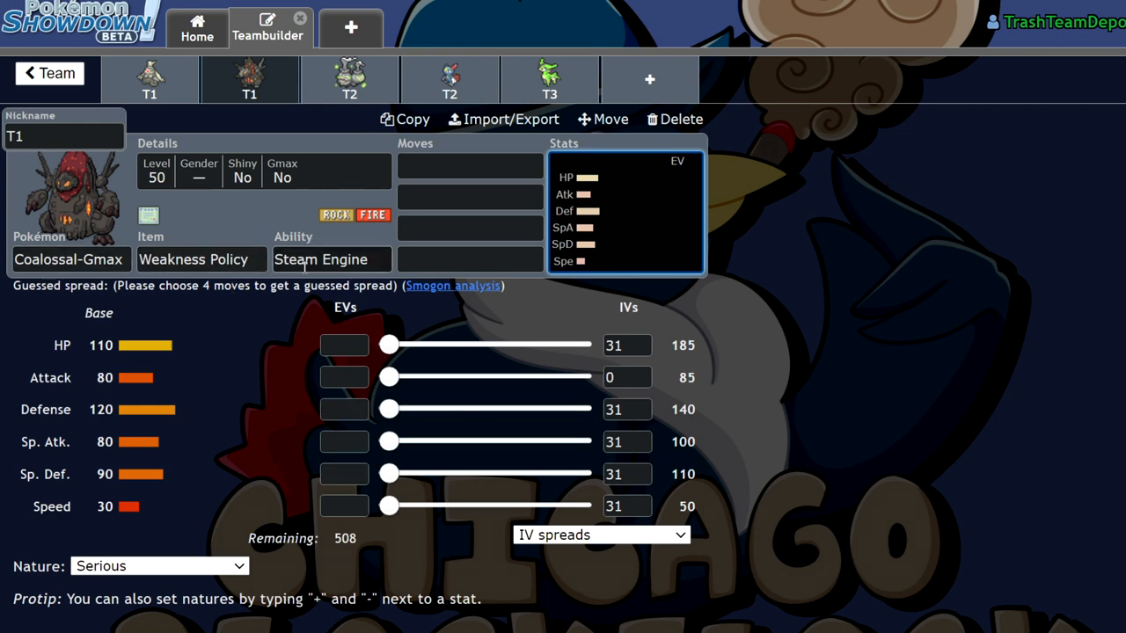
Step: View Coalossal-Gmax's ability options, then open the Weezing-Galar set
left_click(330, 259)
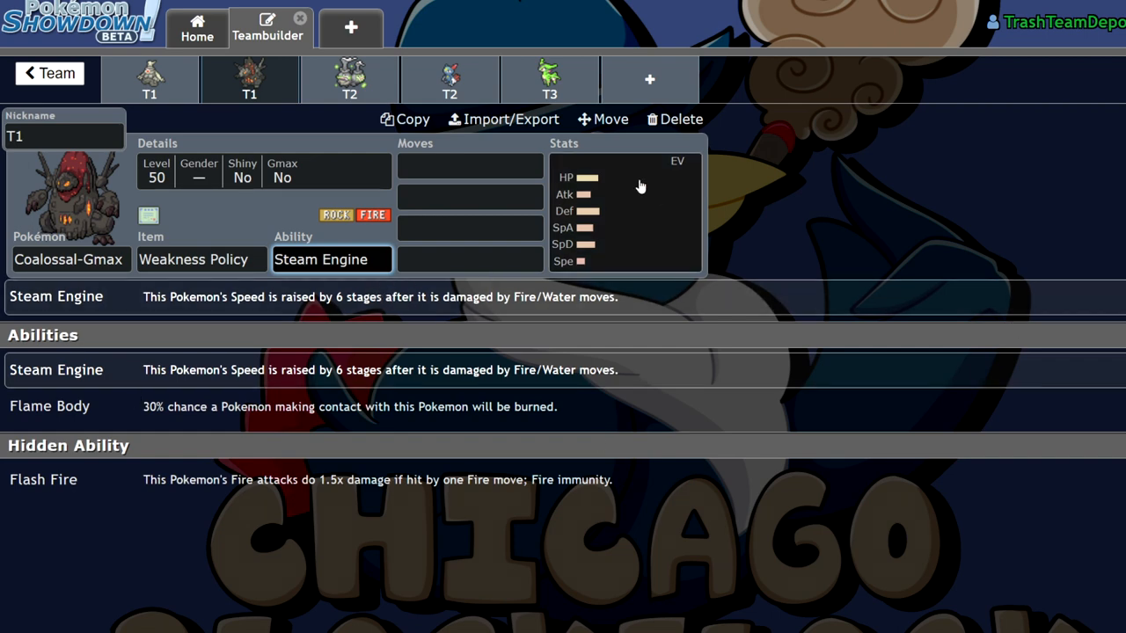
mouse_move(948, 182)
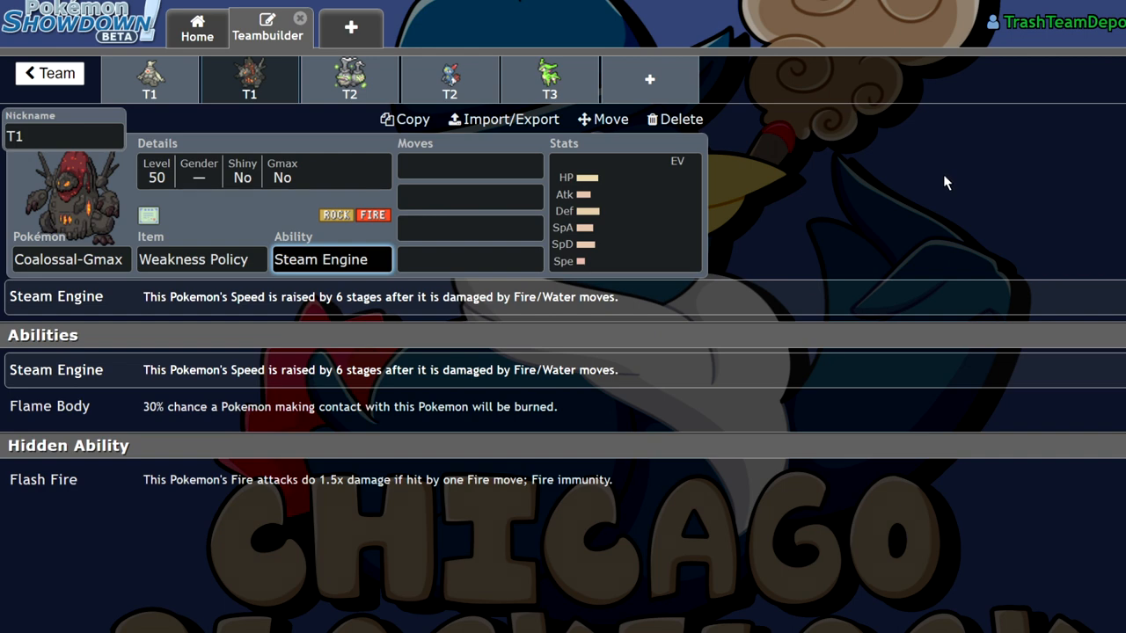
left_click(351, 79)
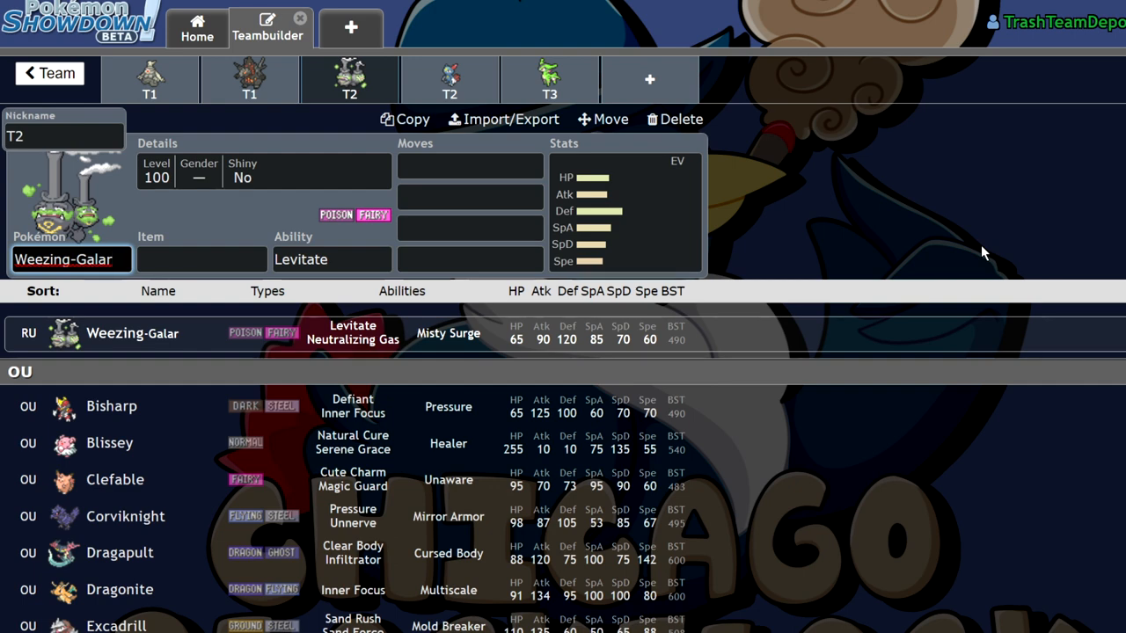
Step: Set Weezing-Galar's ability to Neutralizing Gas
left_click(331, 258)
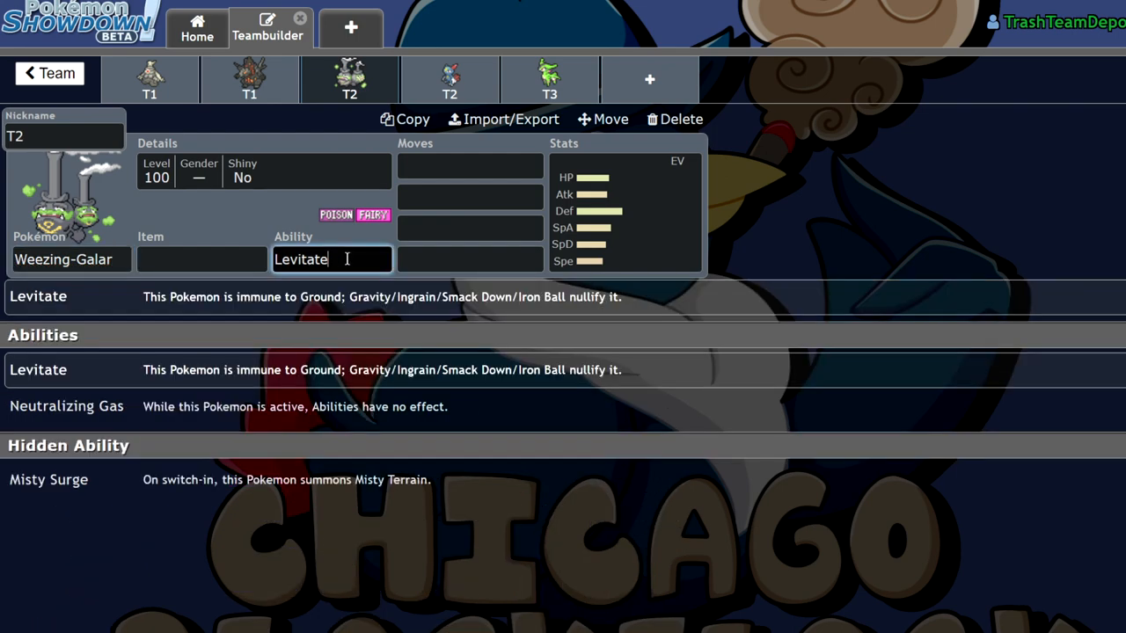
mouse_move(344, 280)
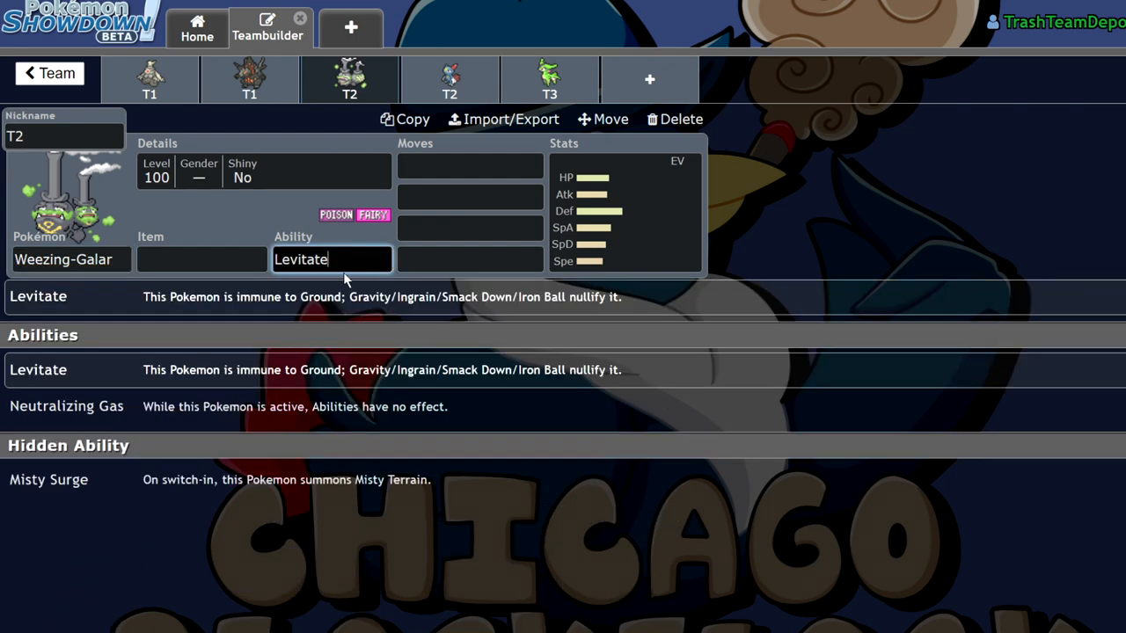
mouse_move(337, 283)
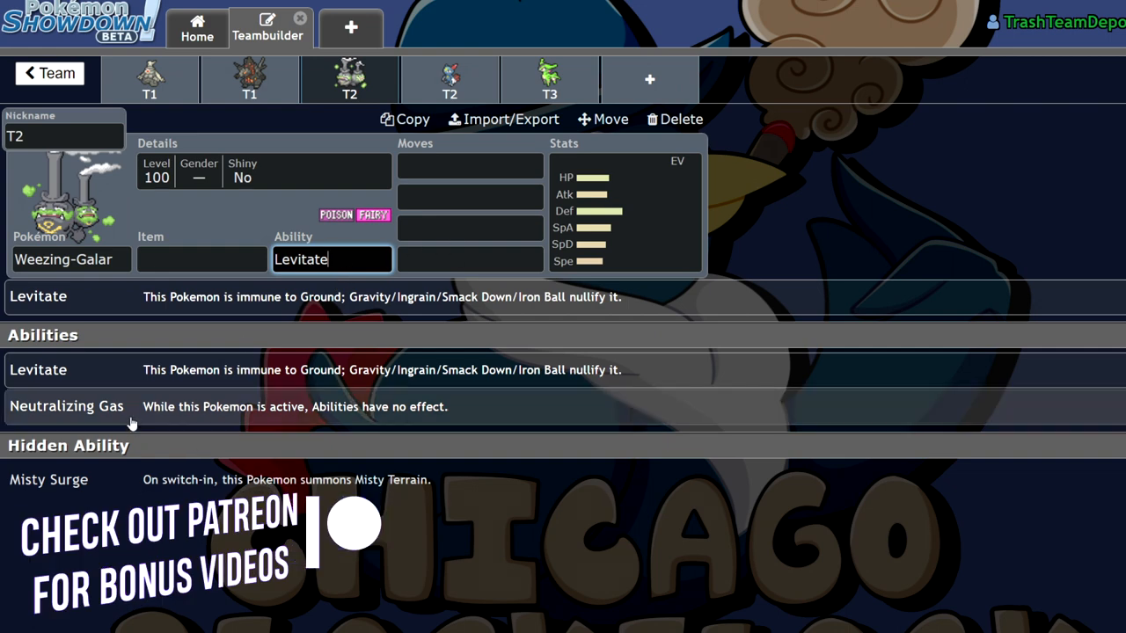
left_click(66, 406)
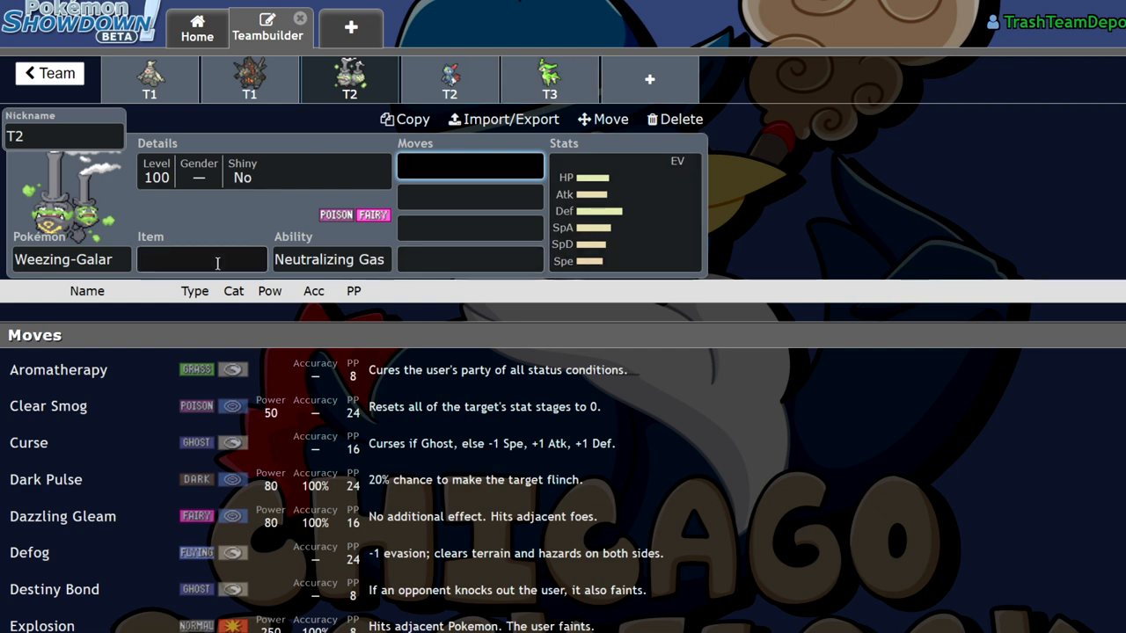
left_click(332, 259)
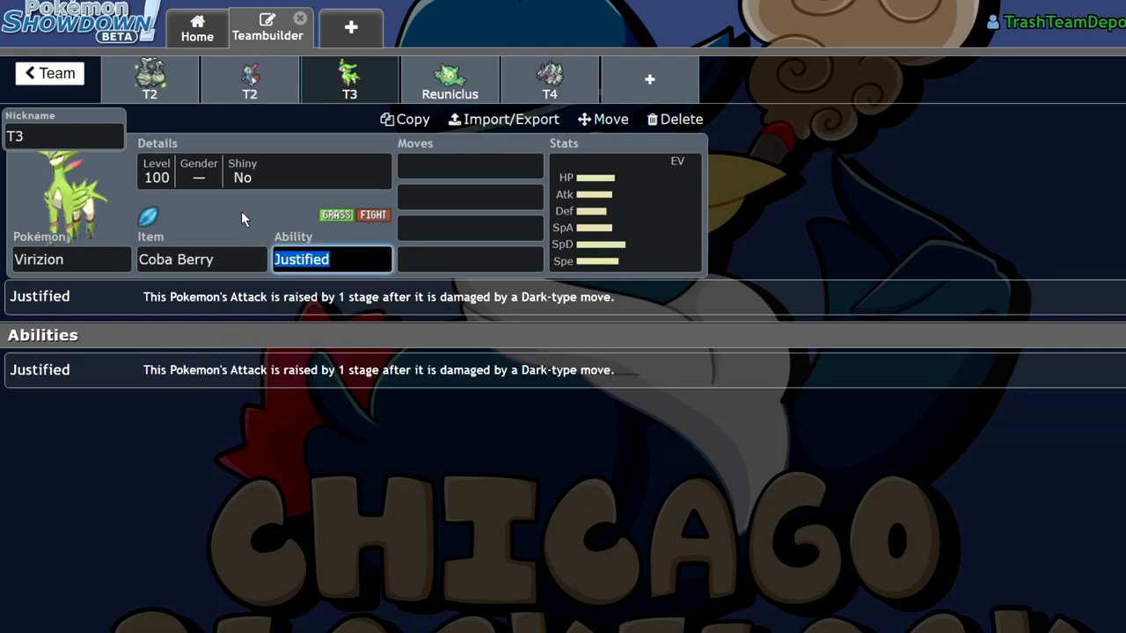
mouse_move(171, 74)
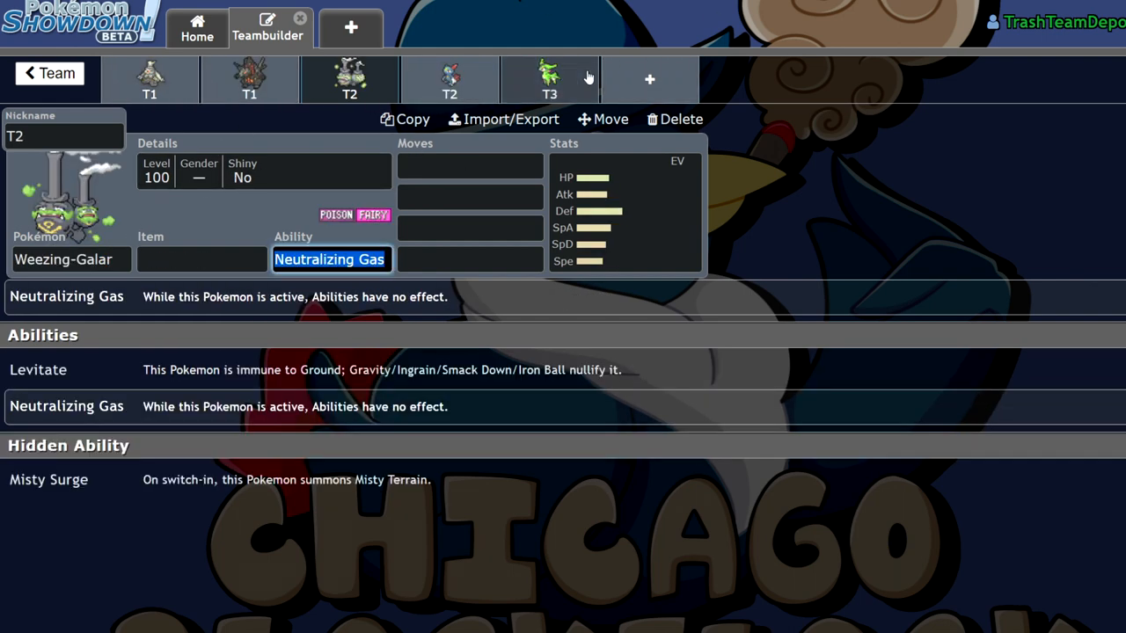
Step: Check Weezing-Galar's EVs and add Will-O-Wisp, Pain Split and Sludge Bomb
left_click(624, 212)
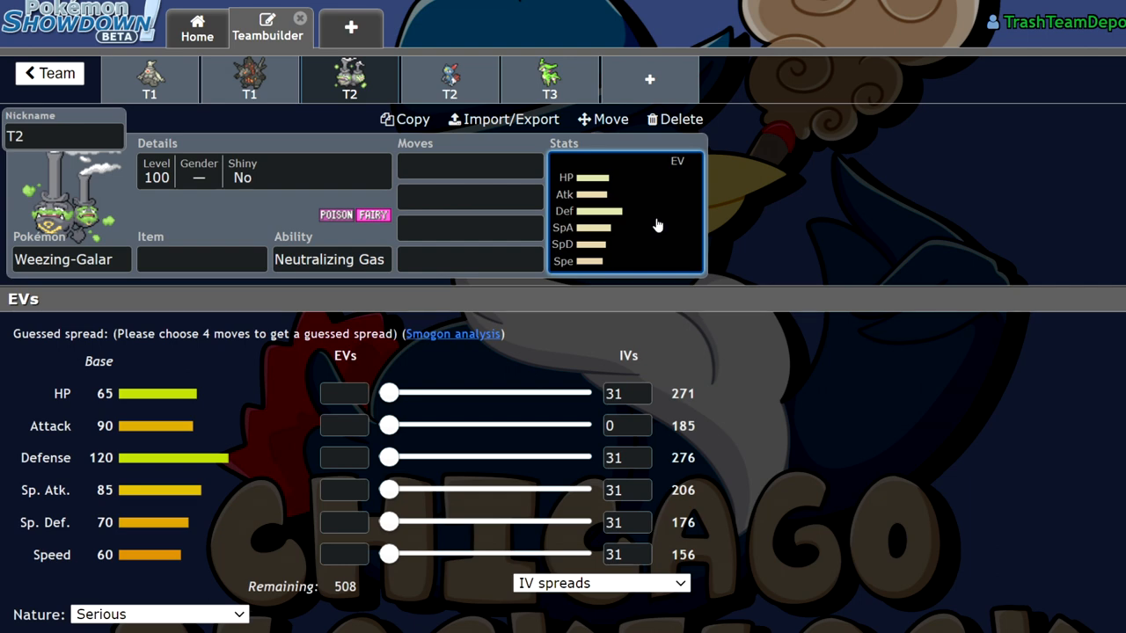
left_click(469, 166)
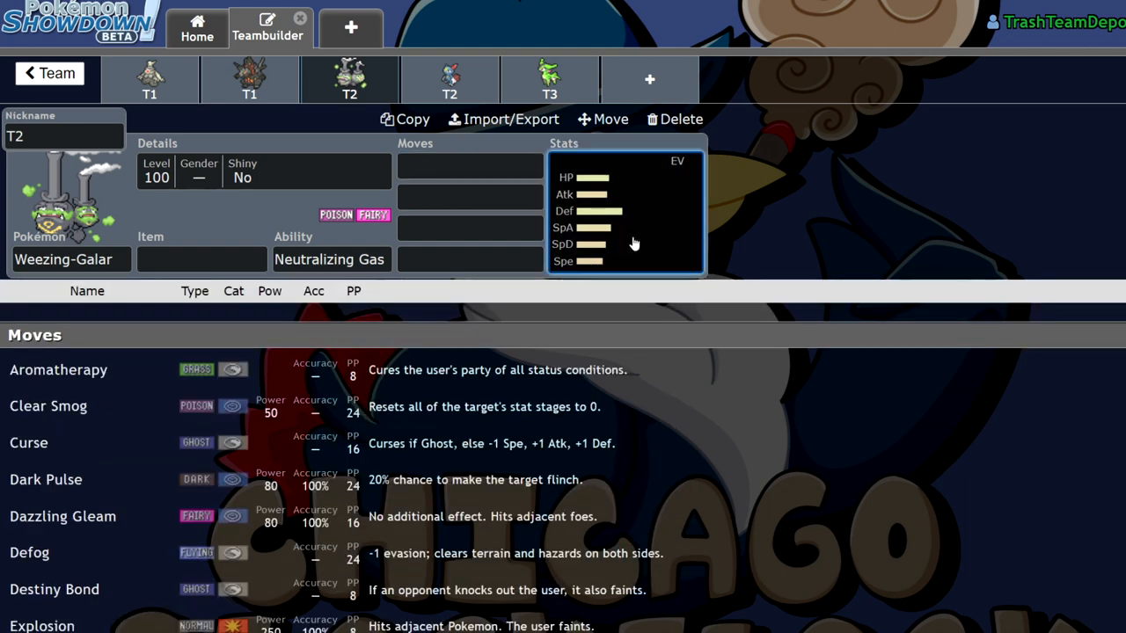
left_click(331, 259)
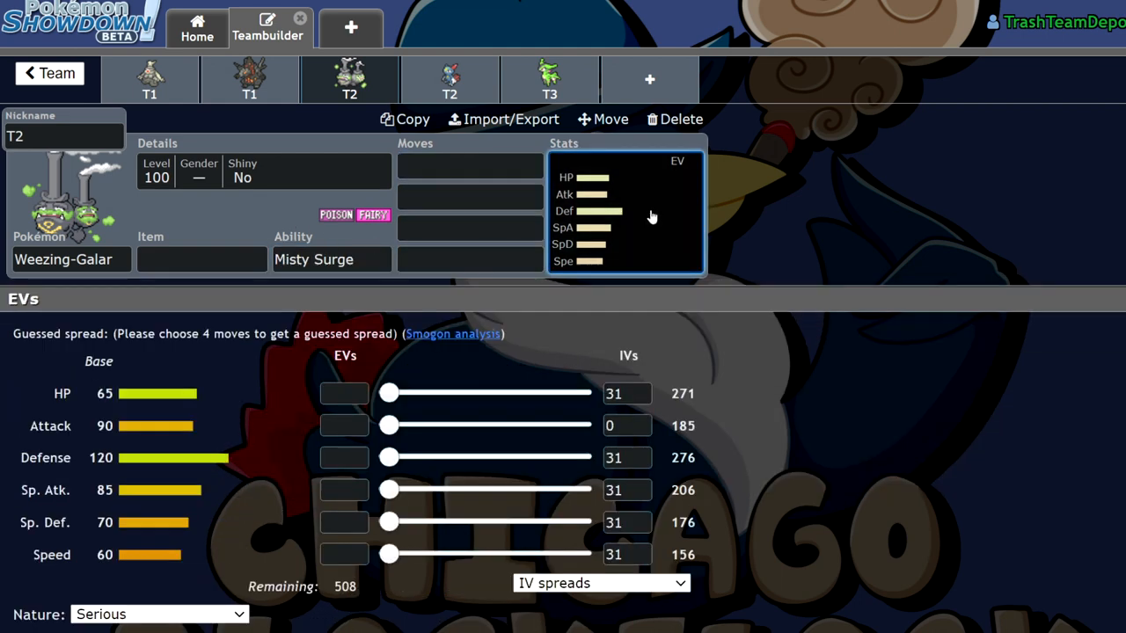
left_click(331, 259)
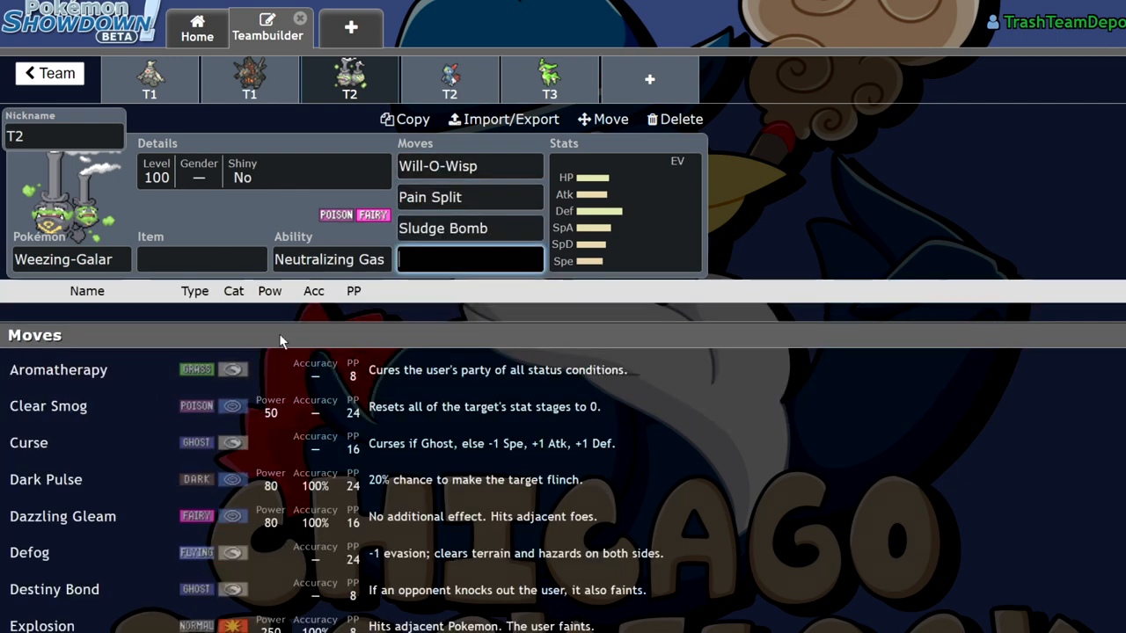
Step: Search 'stra' and pick Strange Steam for Weezing-Galar's fourth move
type("stra")
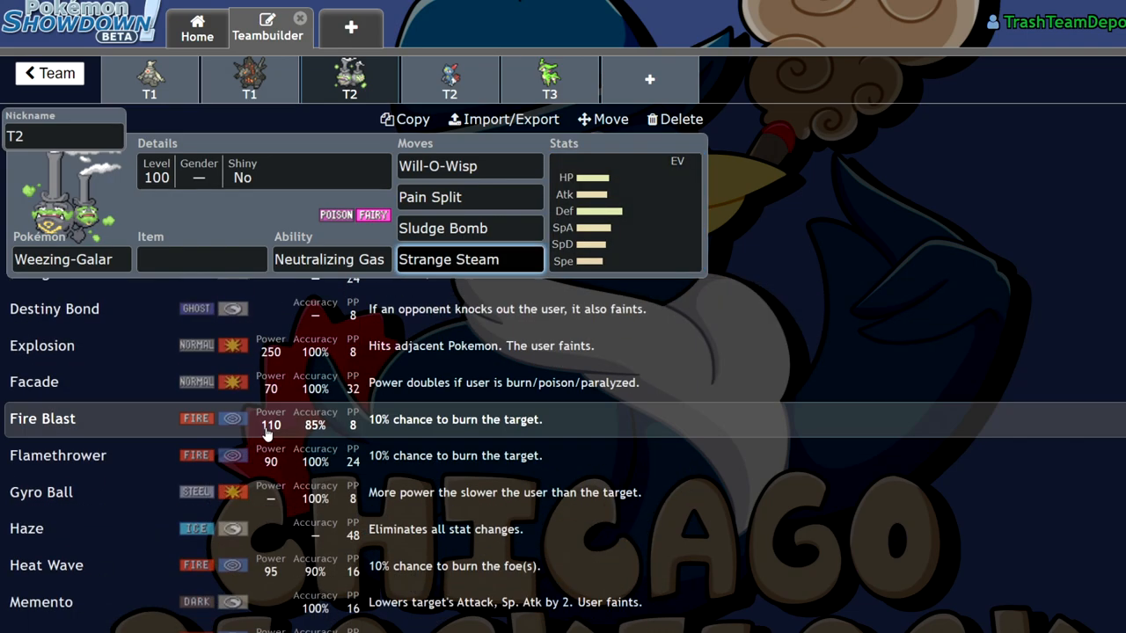
scroll("down", 3)
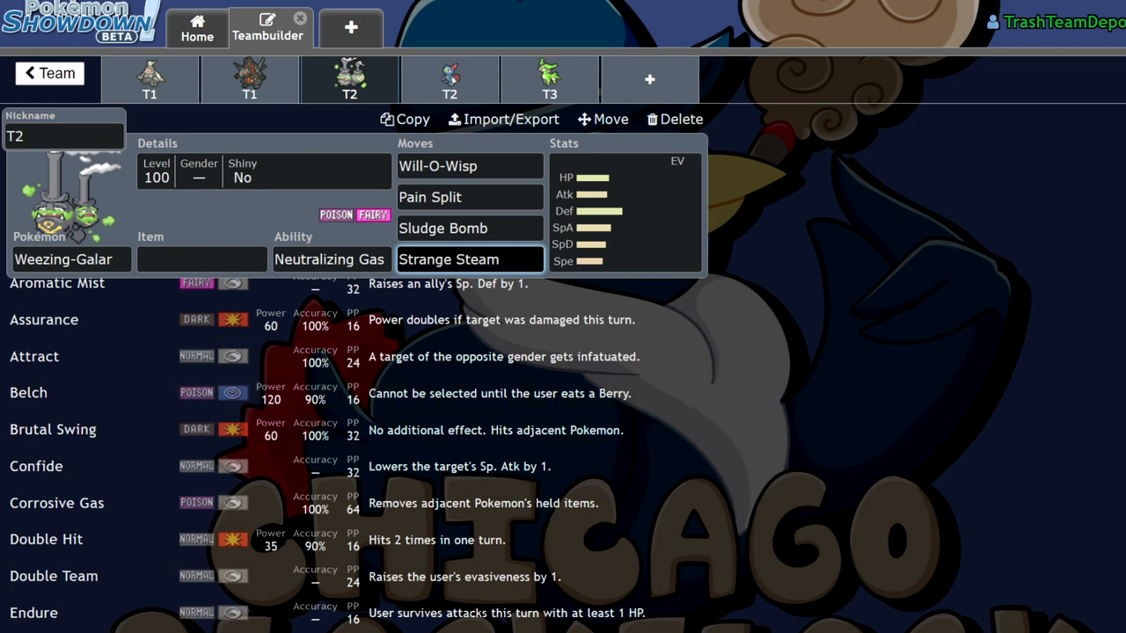
mouse_move(613, 173)
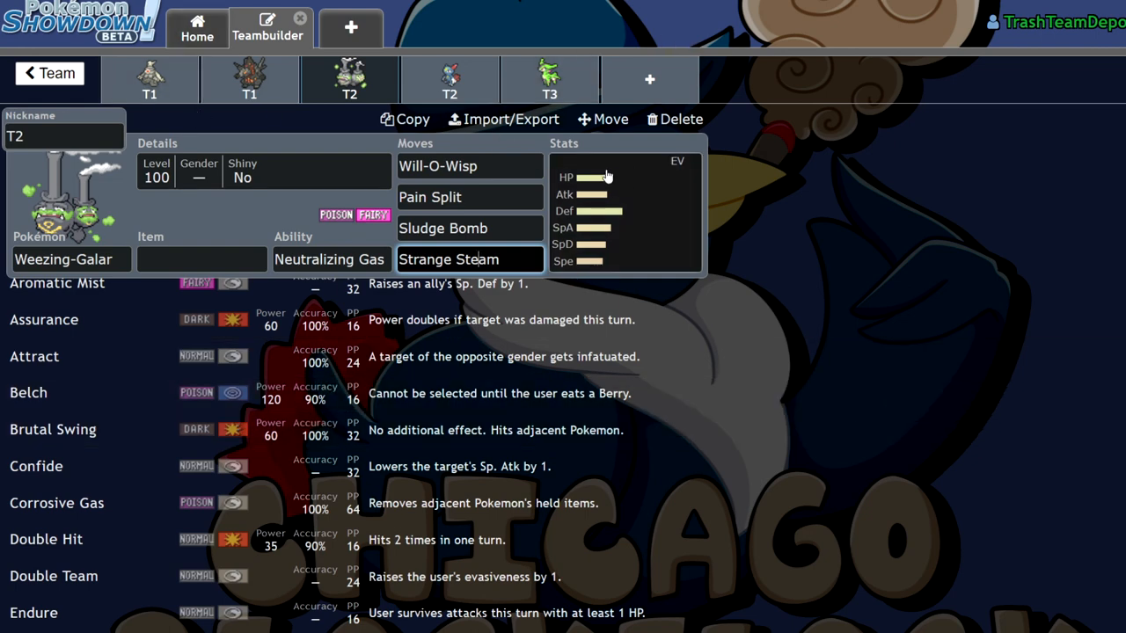
mouse_move(374, 85)
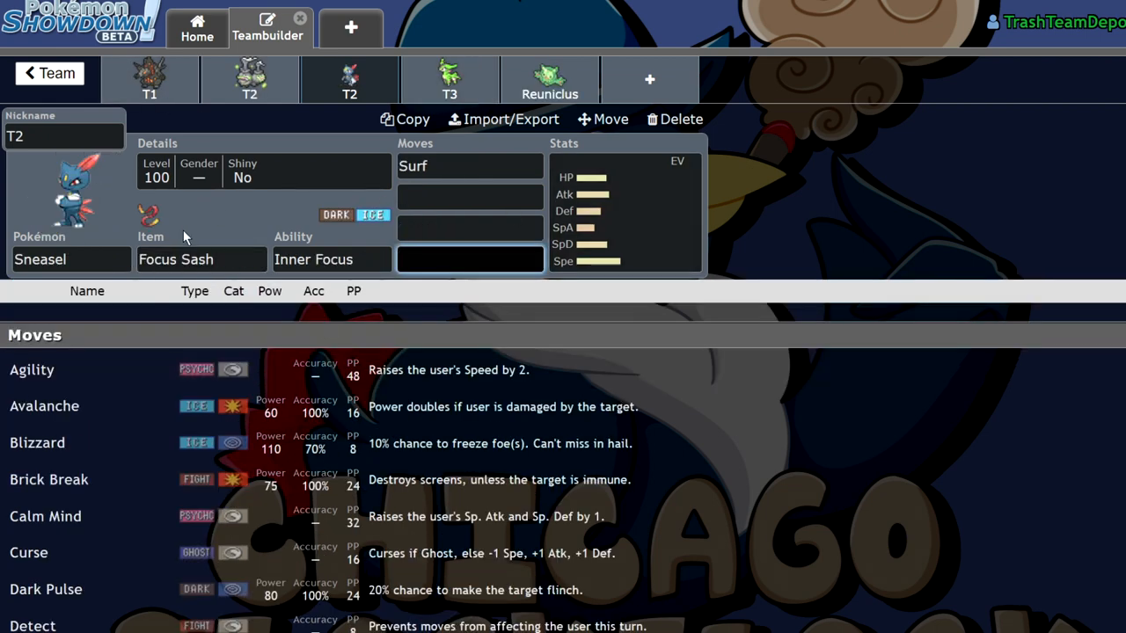
Step: Add Beat Up as Sneasel's second move, checking its EV settings along the way
left_click(469, 196)
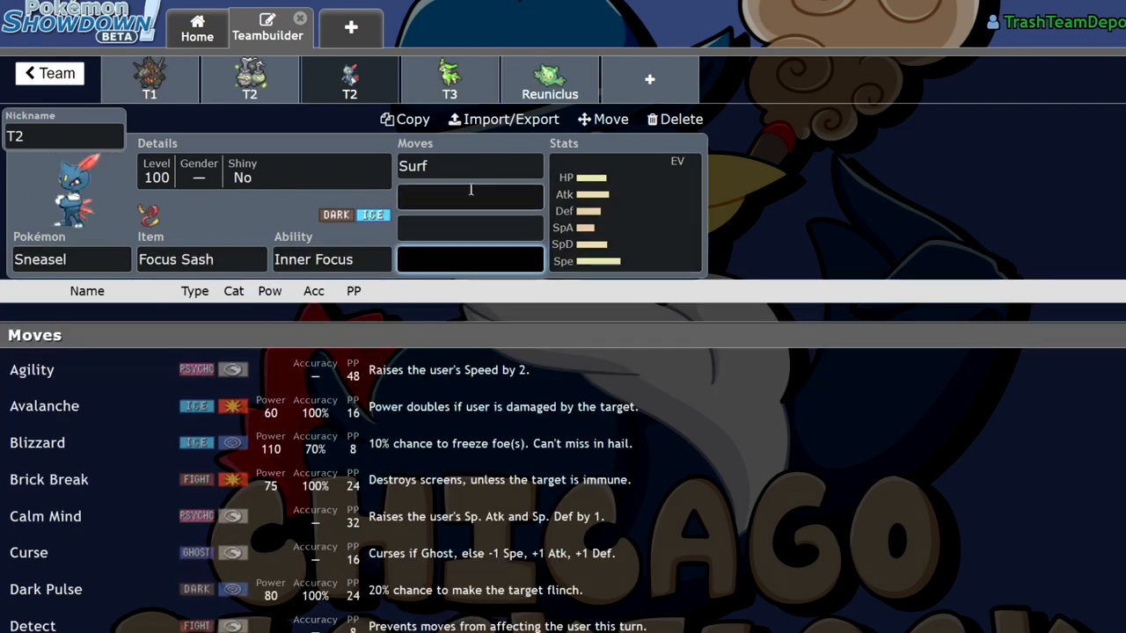
mouse_move(173, 90)
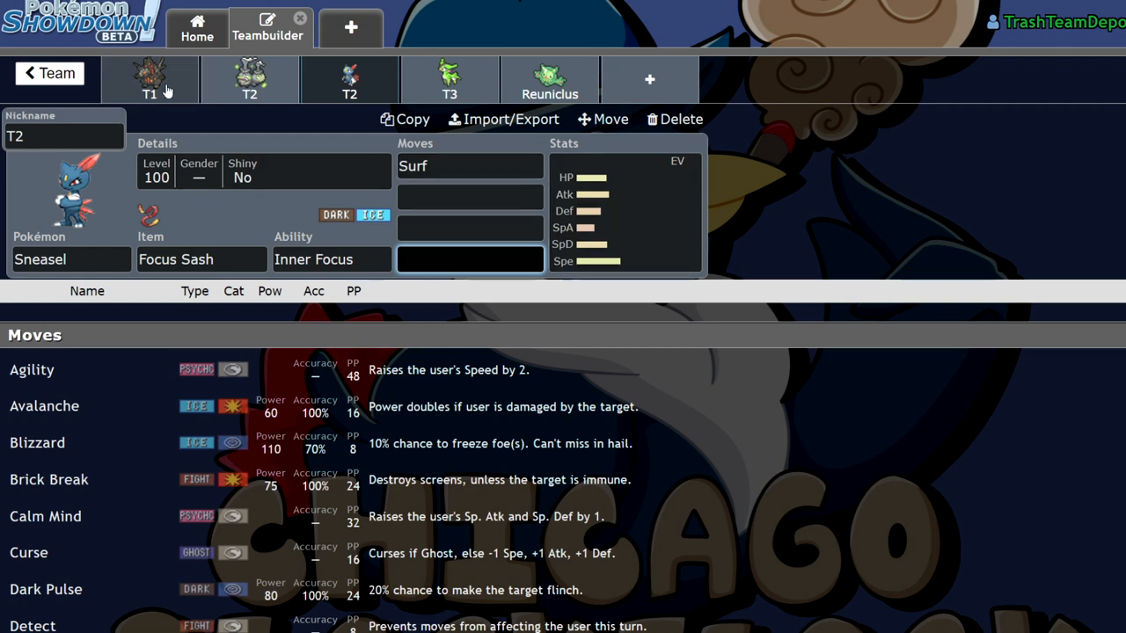
mouse_move(880, 156)
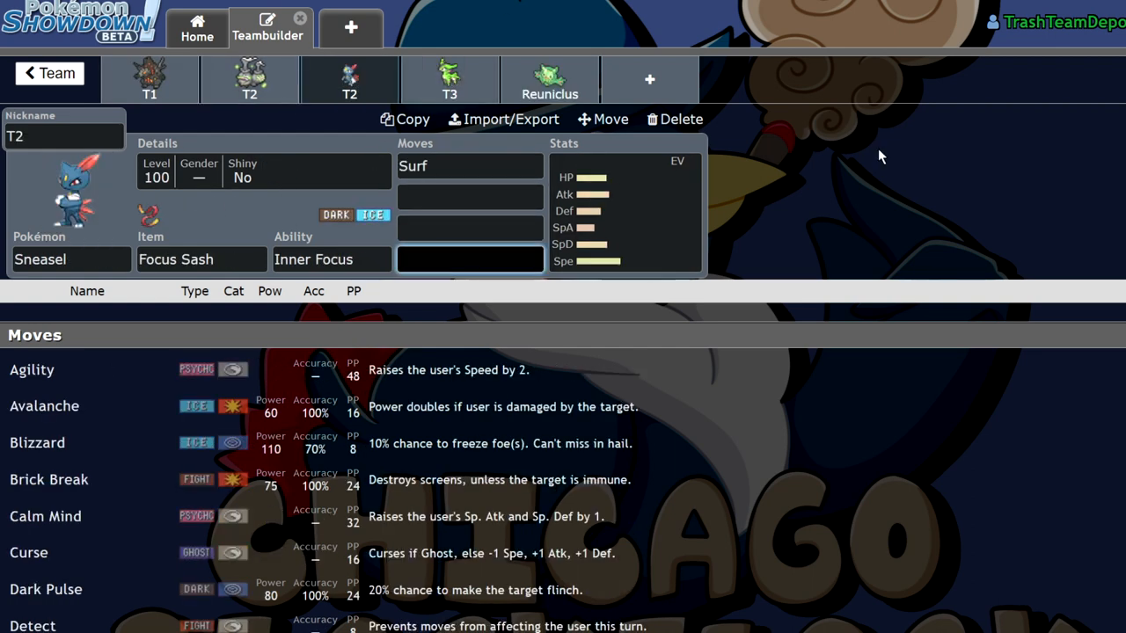
left_click(469, 197)
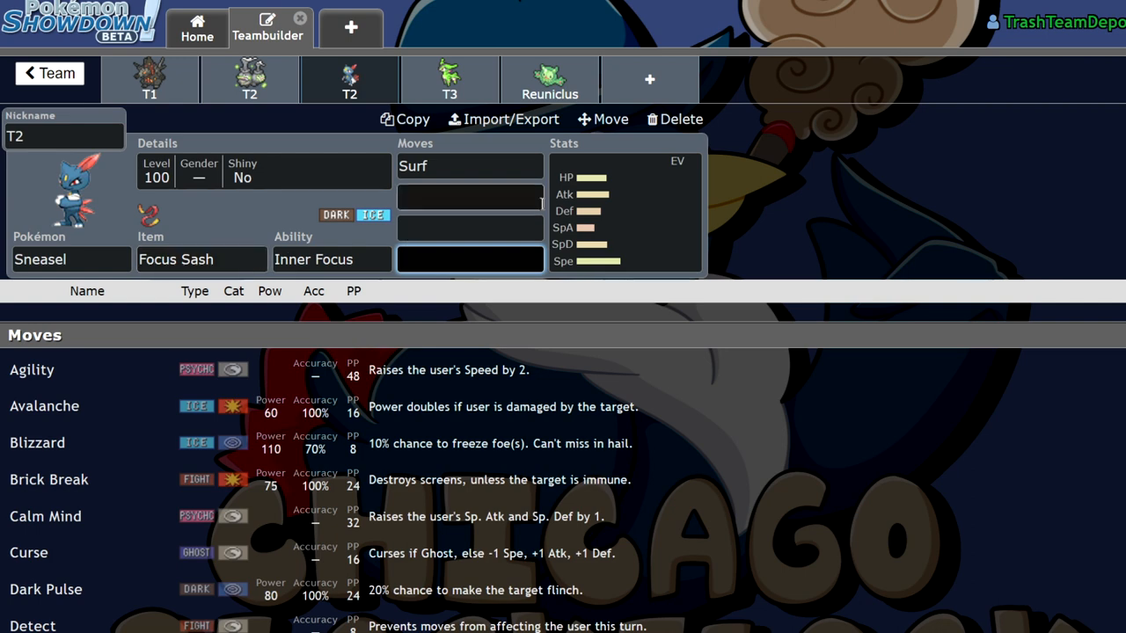
left_click(625, 211)
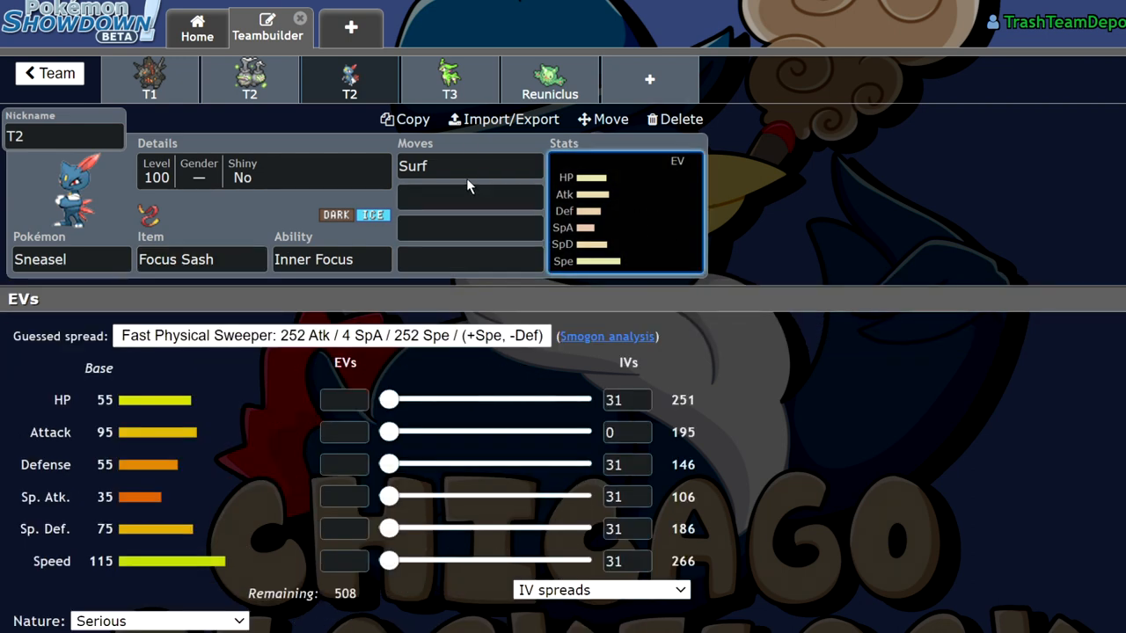
mouse_move(514, 220)
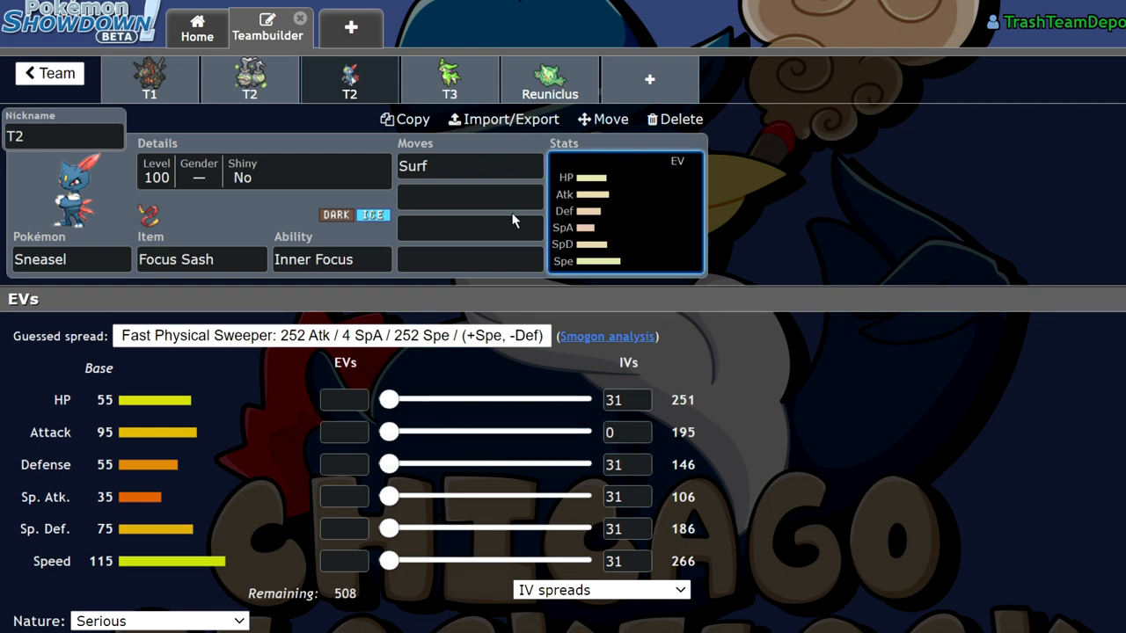
left_click(470, 196)
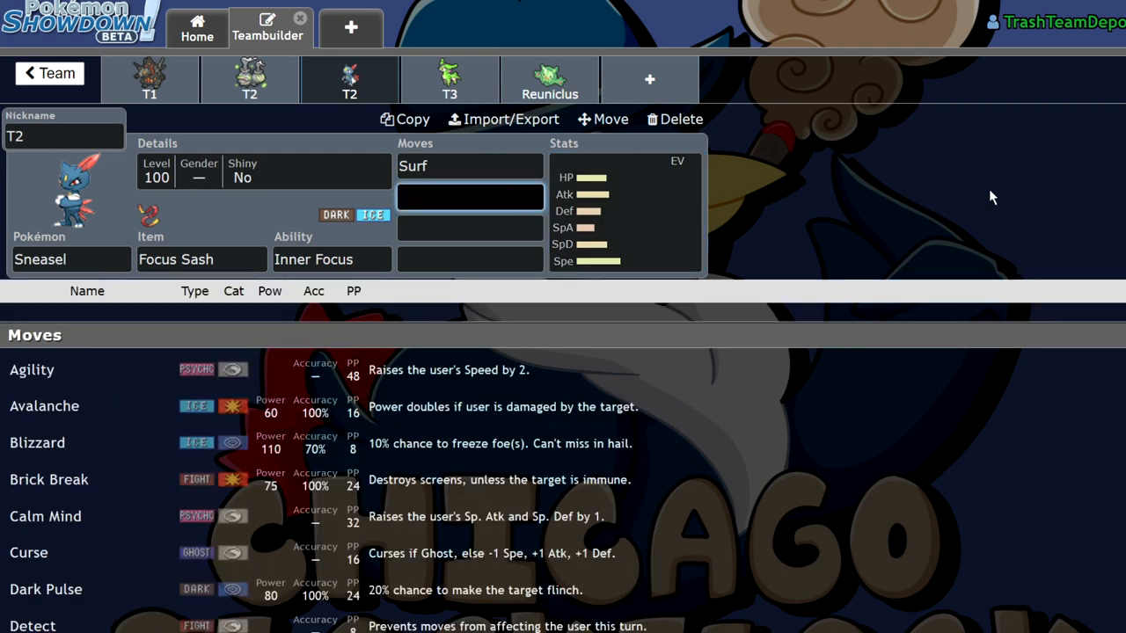
mouse_move(644, 227)
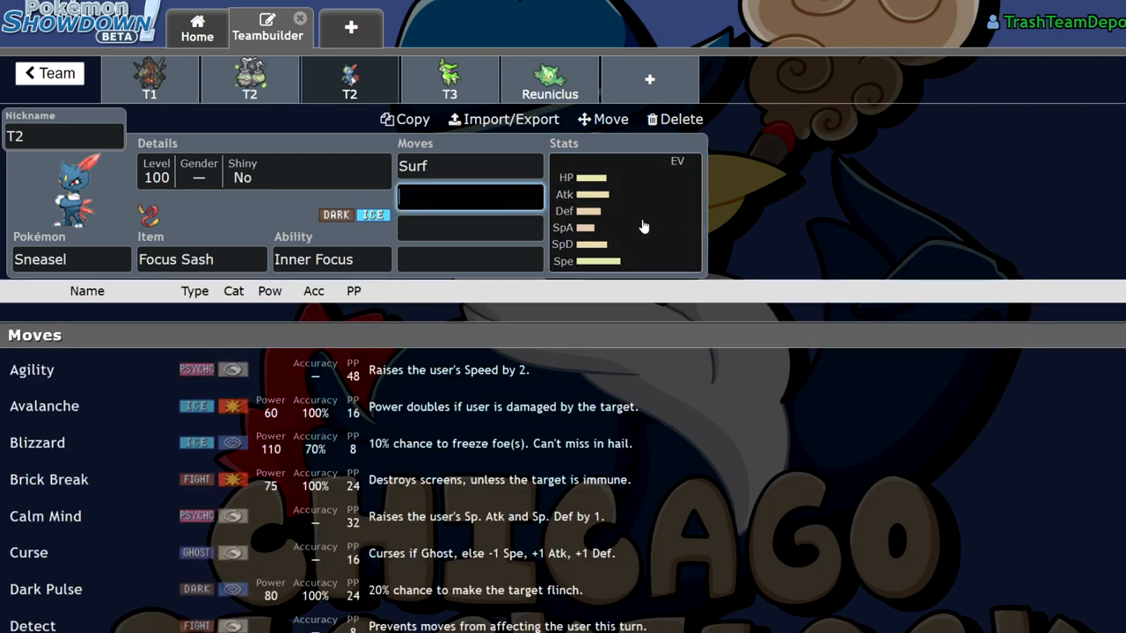
type("be")
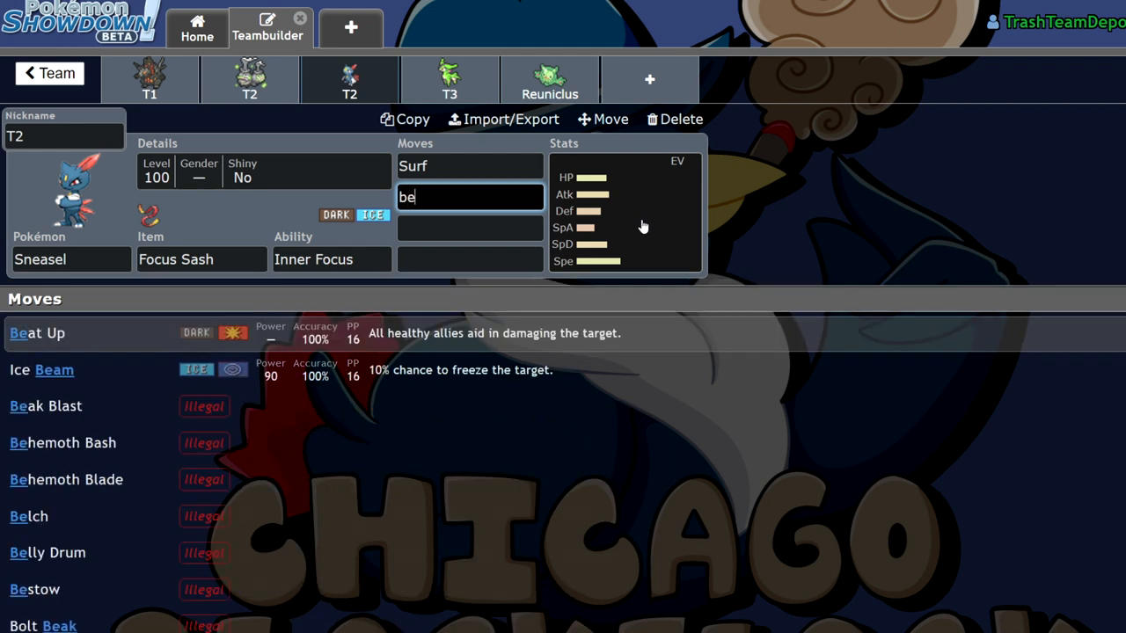
Step: Glance at the Virizion and Coalossal-Gmax sets, then add Triple Axel to Sneasel
left_click(350, 79)
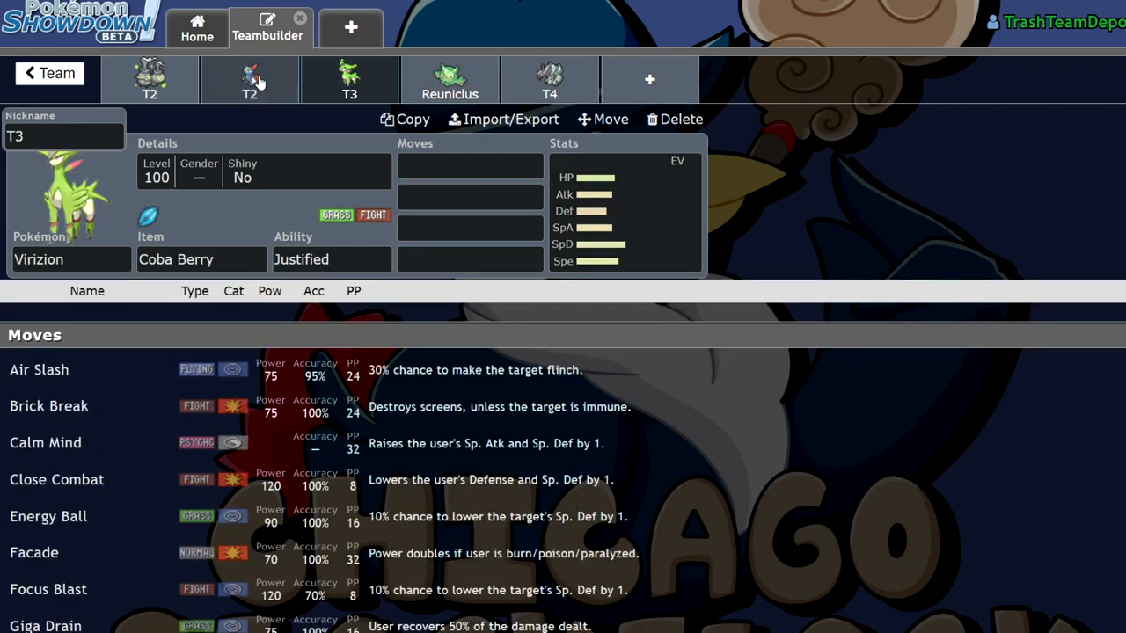
left_click(250, 80)
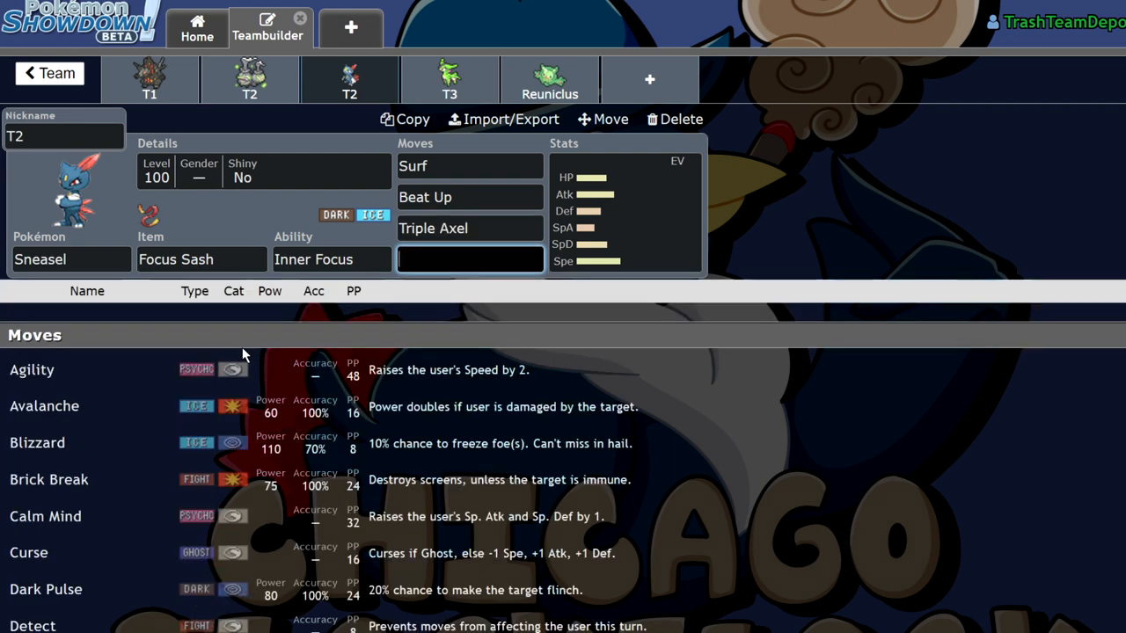
left_click(150, 72)
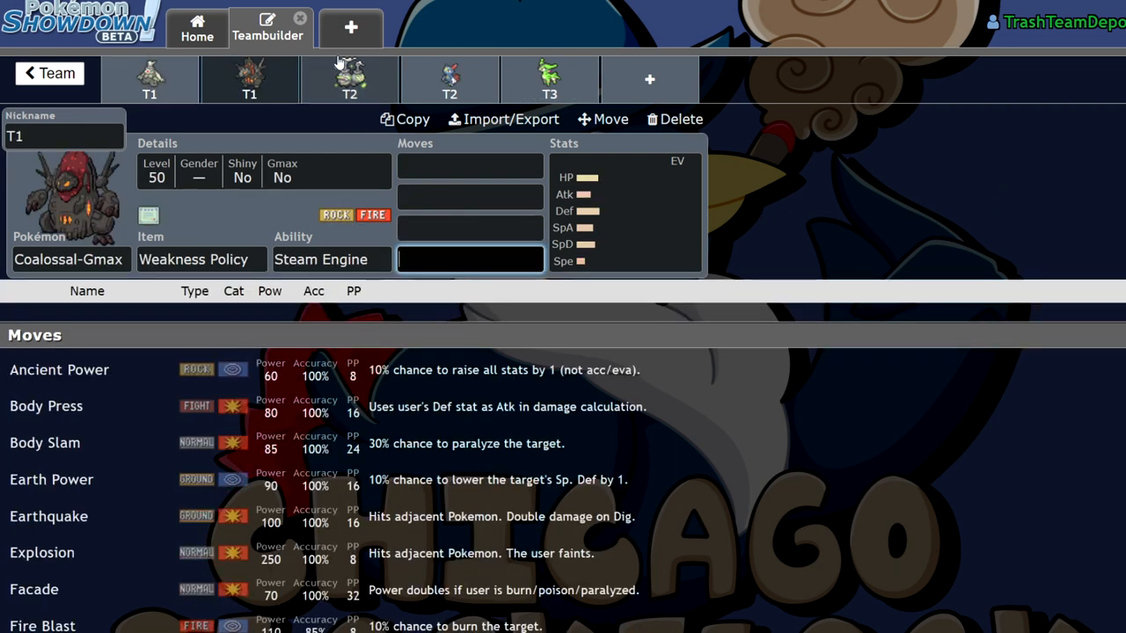
left_click(347, 79)
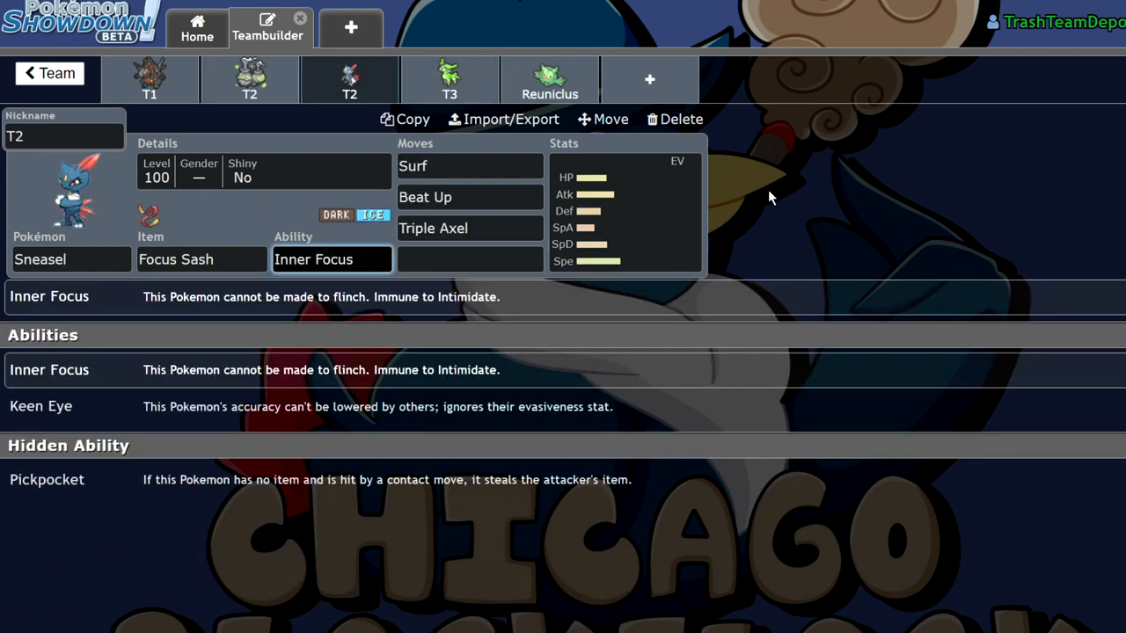
mouse_move(260, 230)
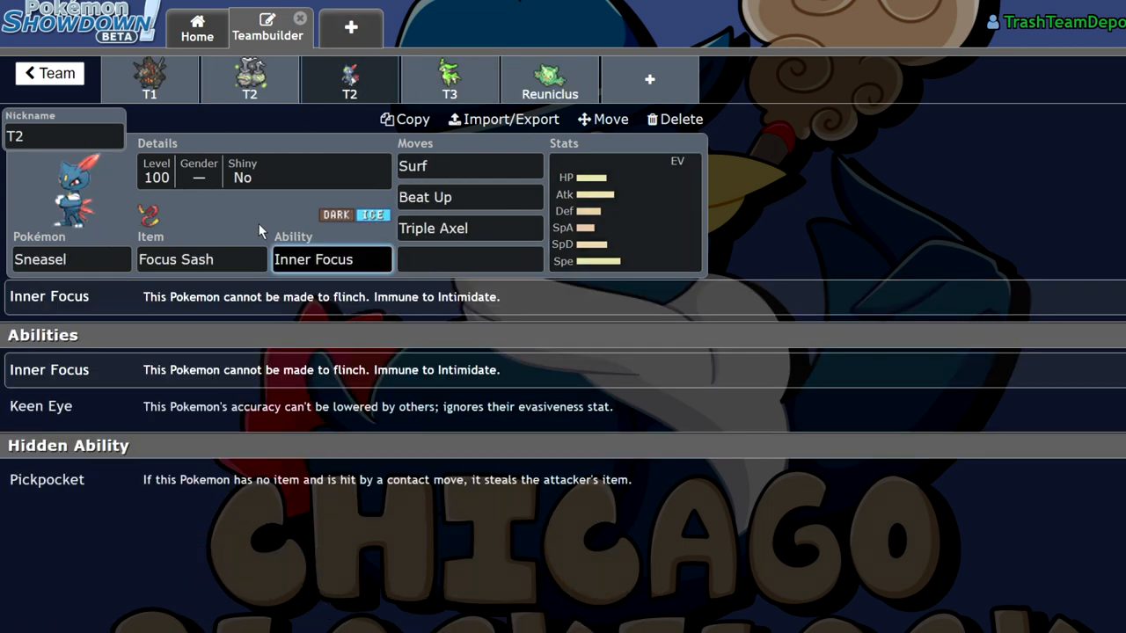
type("ta")
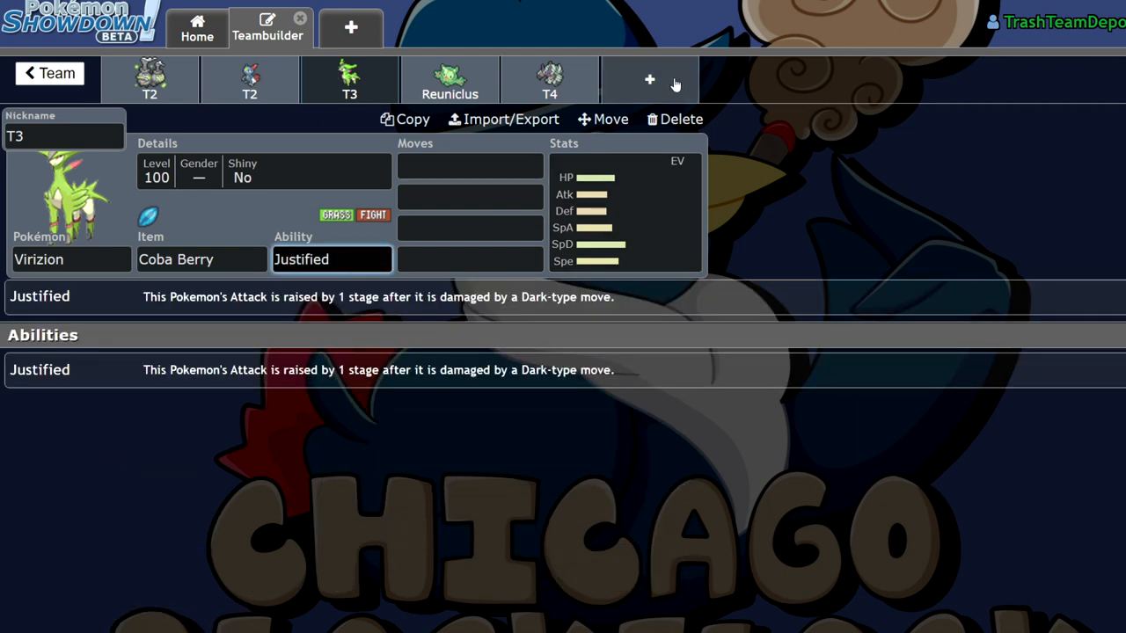
Step: Fill Virizion's move slots with Bounce, Close Combat and Coaching, leaving one open
left_click(469, 165)
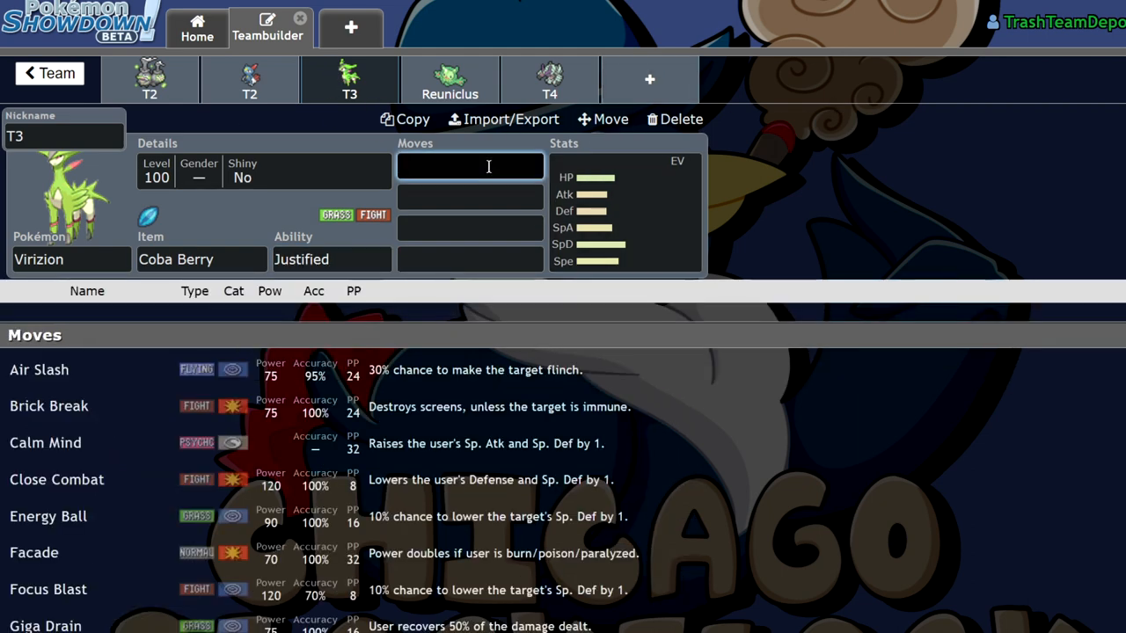
type("b")
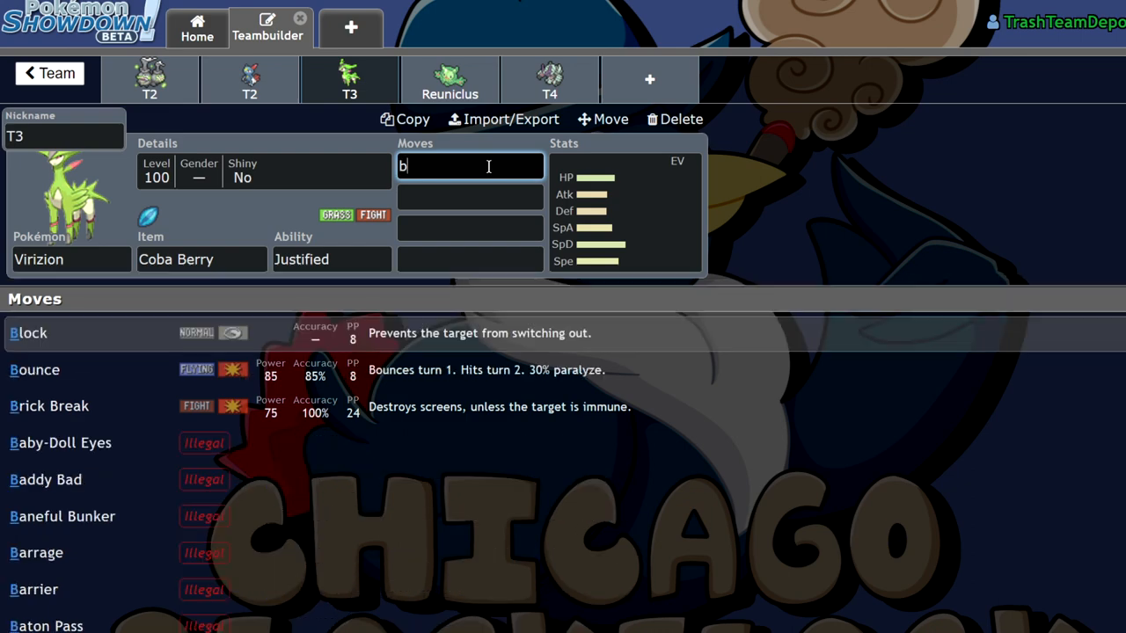
left_click(51, 72)
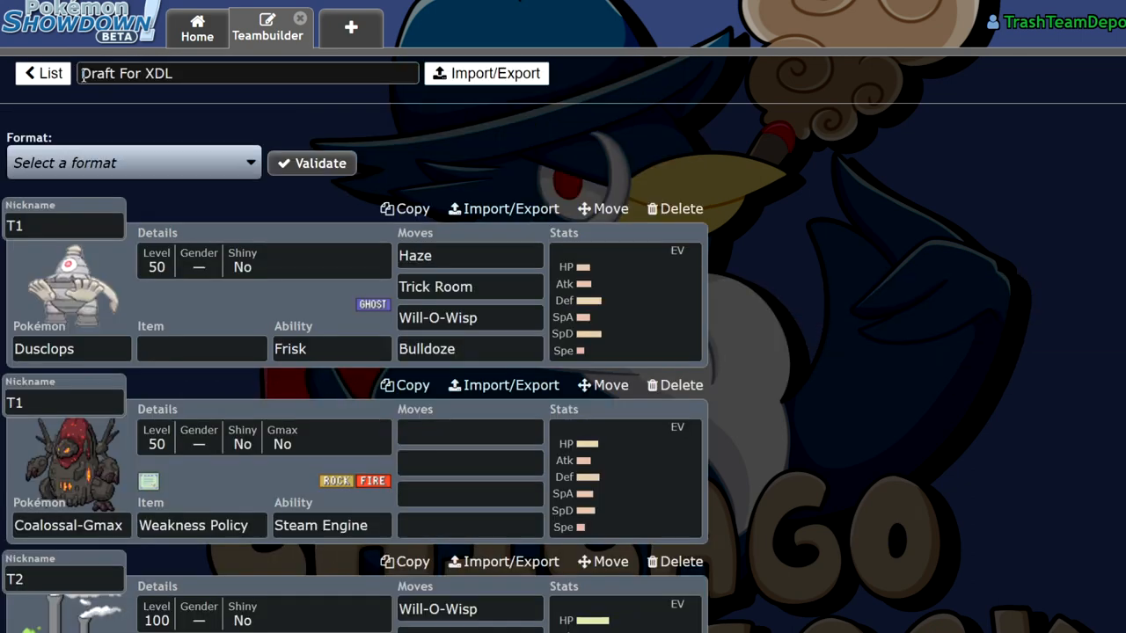
scroll("down", 3)
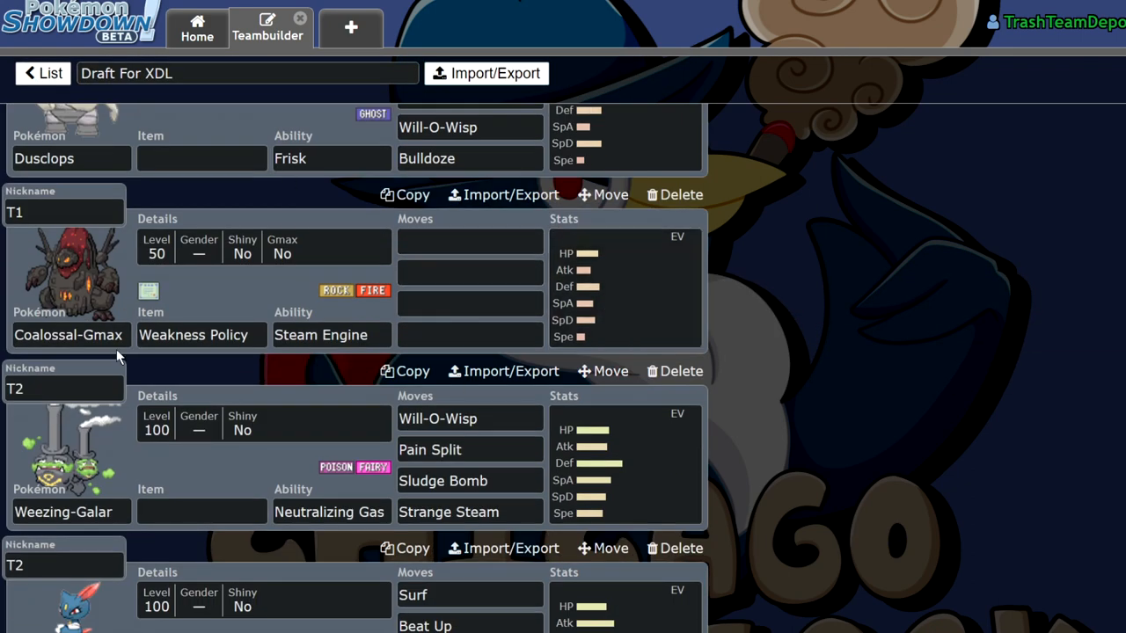
scroll("down", 3)
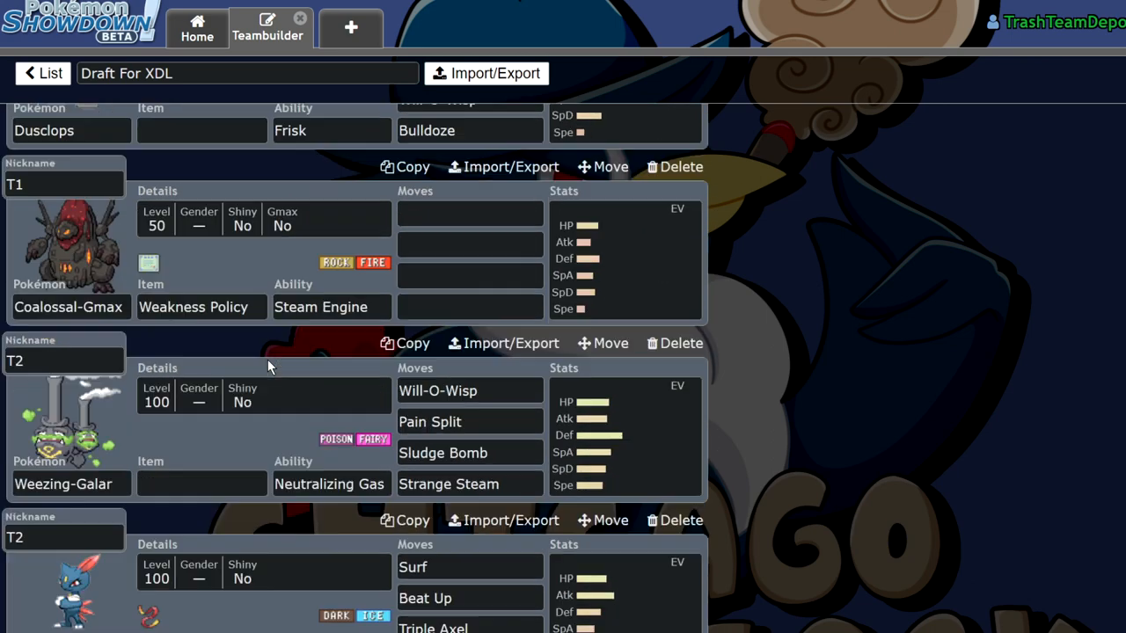
scroll("down", 3)
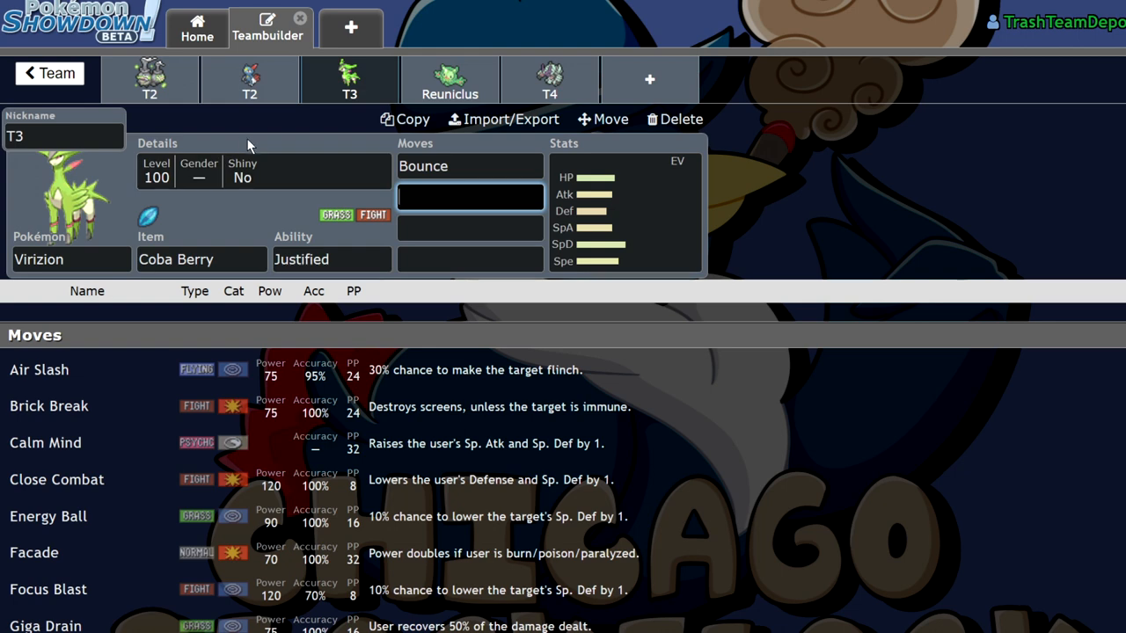
mouse_move(150, 73)
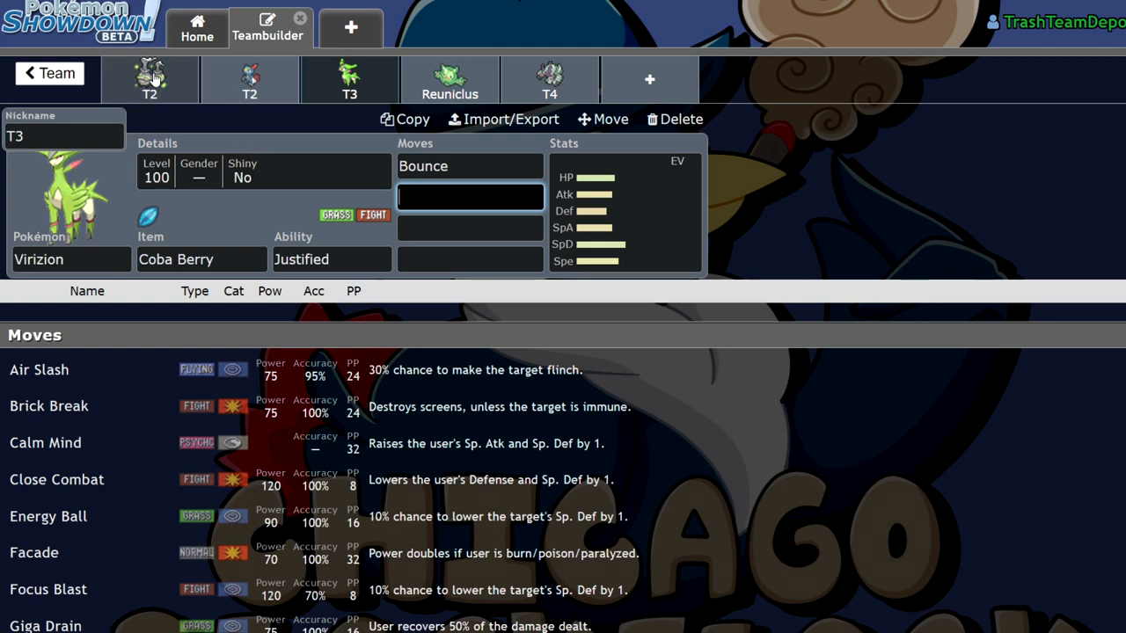
mouse_move(155, 94)
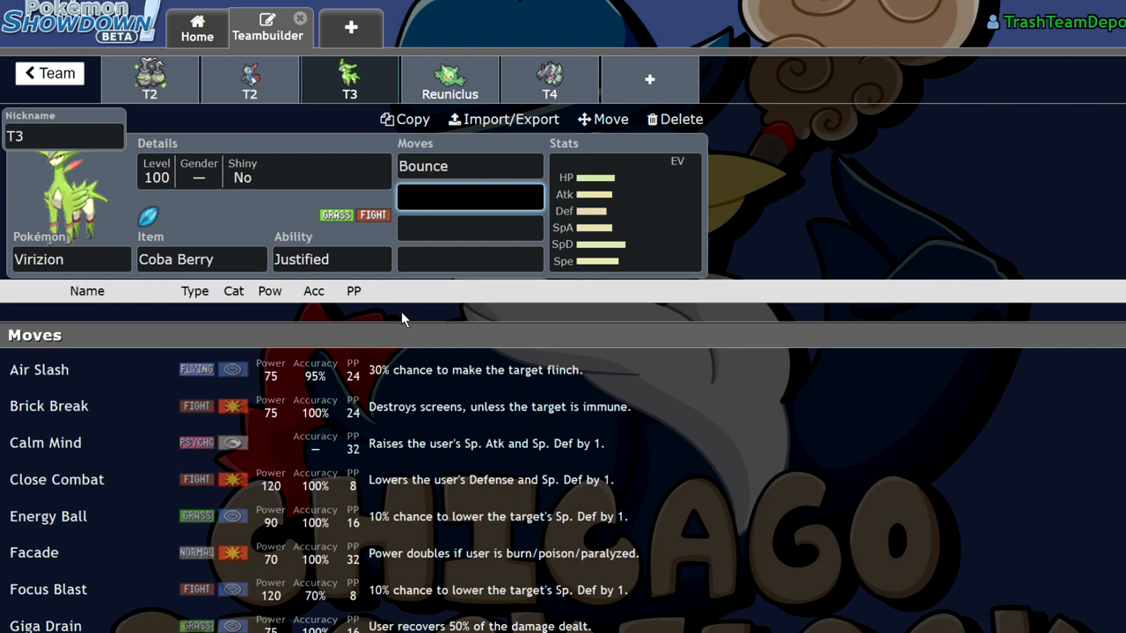
mouse_move(533, 142)
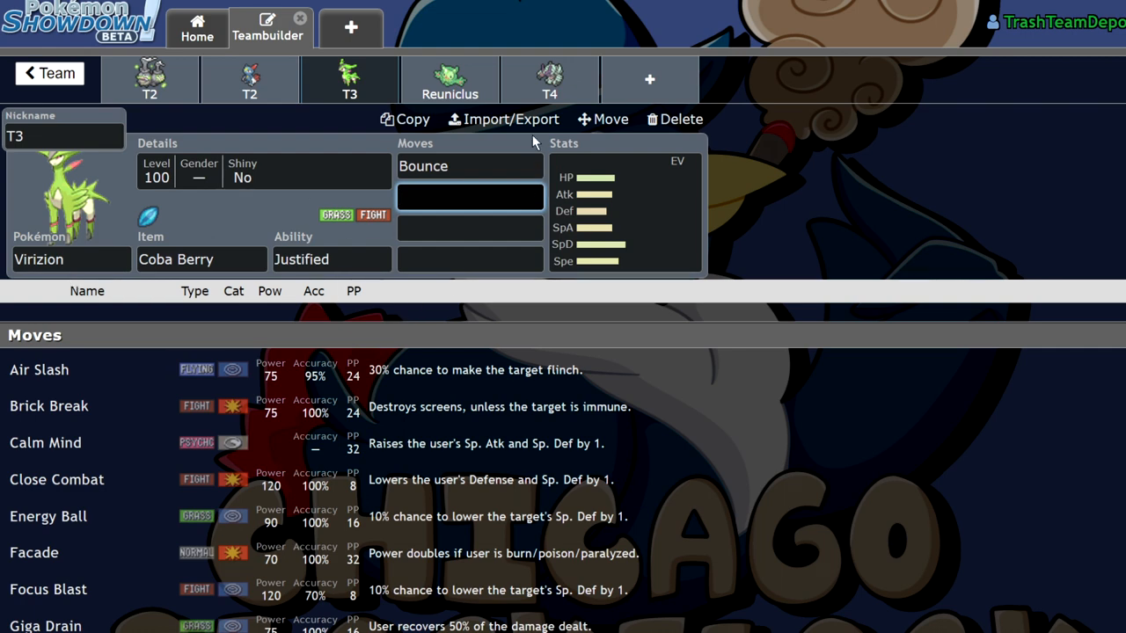
mouse_move(7, 255)
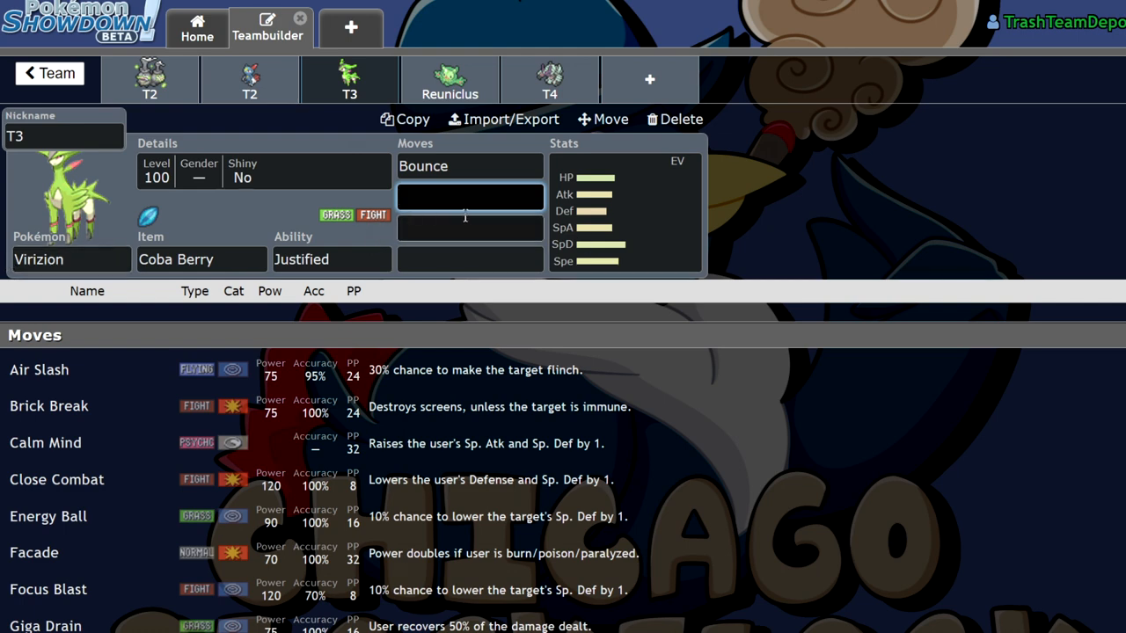
type("close Combat")
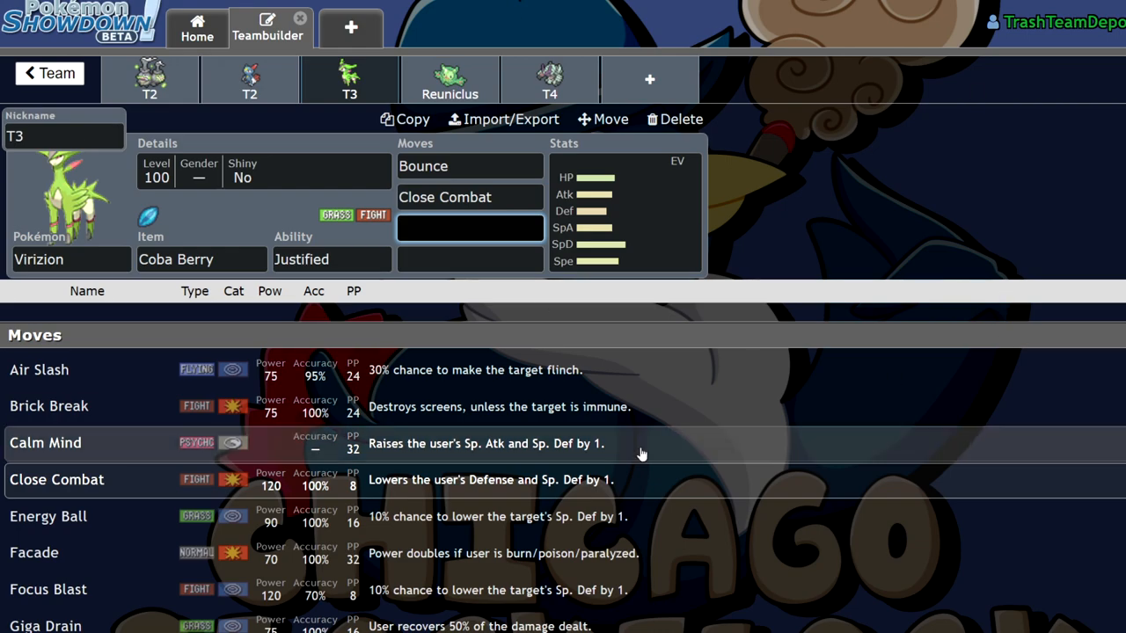
scroll("down", 3)
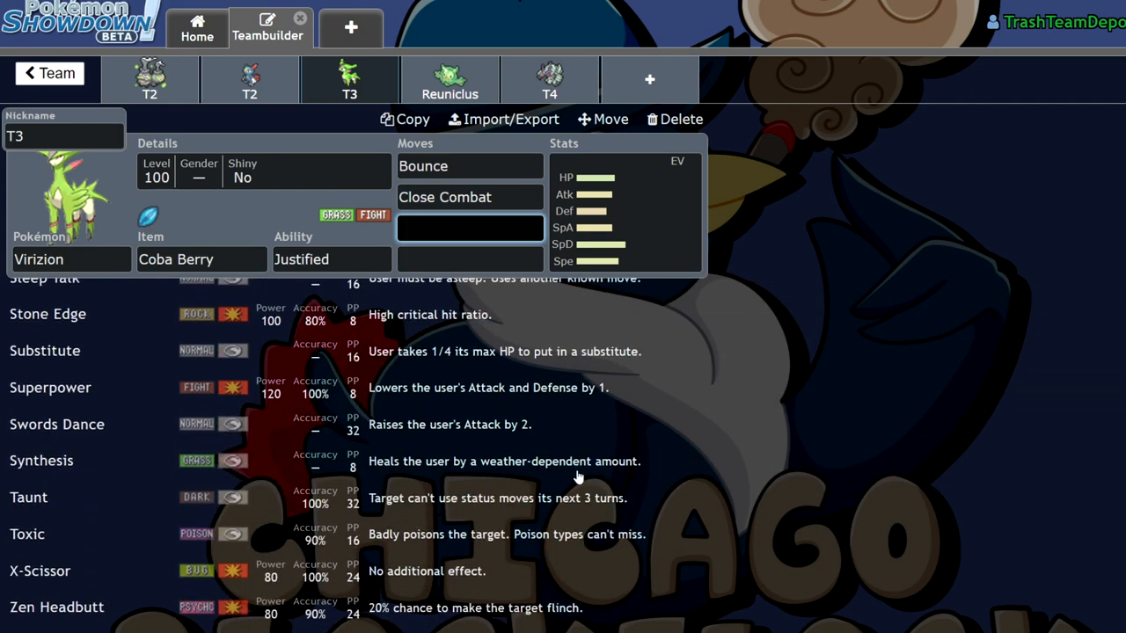
scroll("down", 3)
type("Coaching")
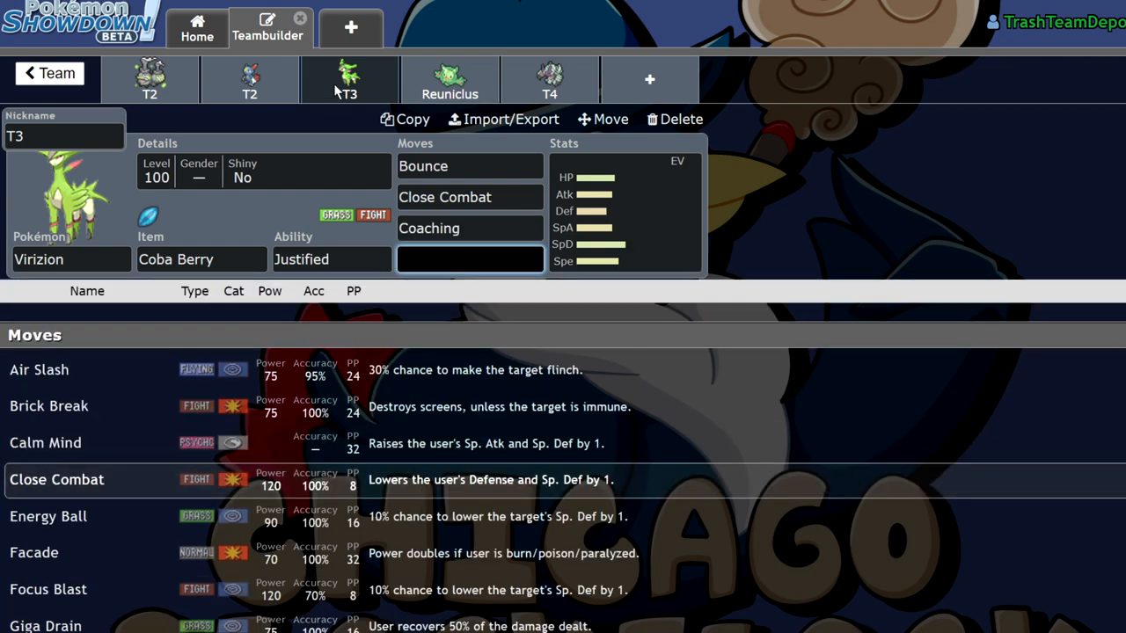
Step: Scroll through the Draft For XDL team and open Reuniclus's set with EVs shown
left_click(350, 80)
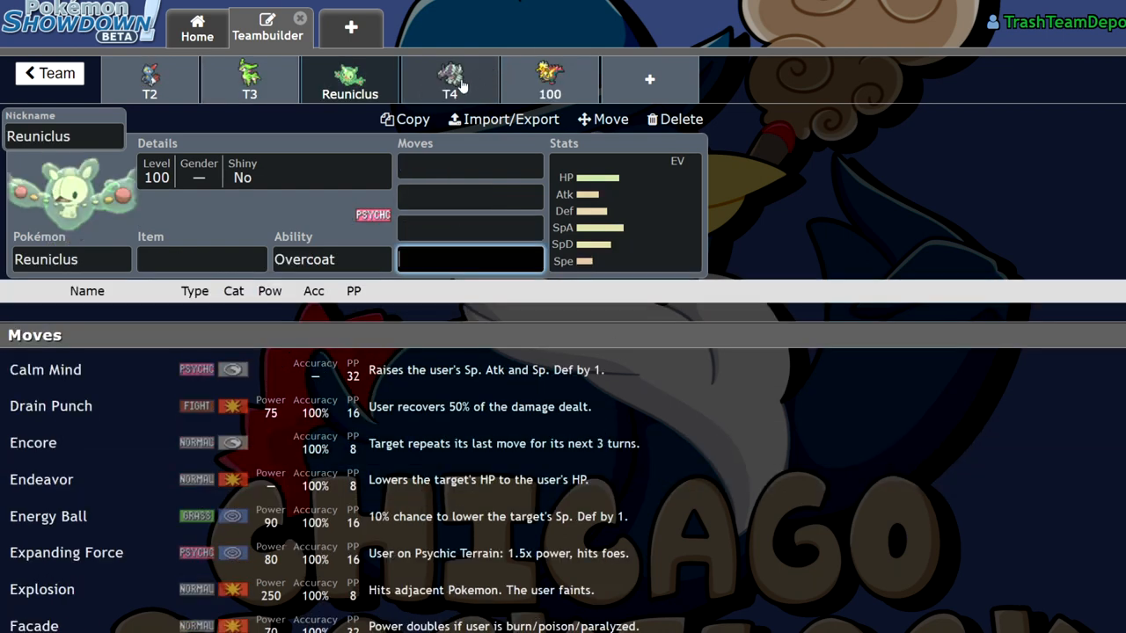
left_click(48, 74)
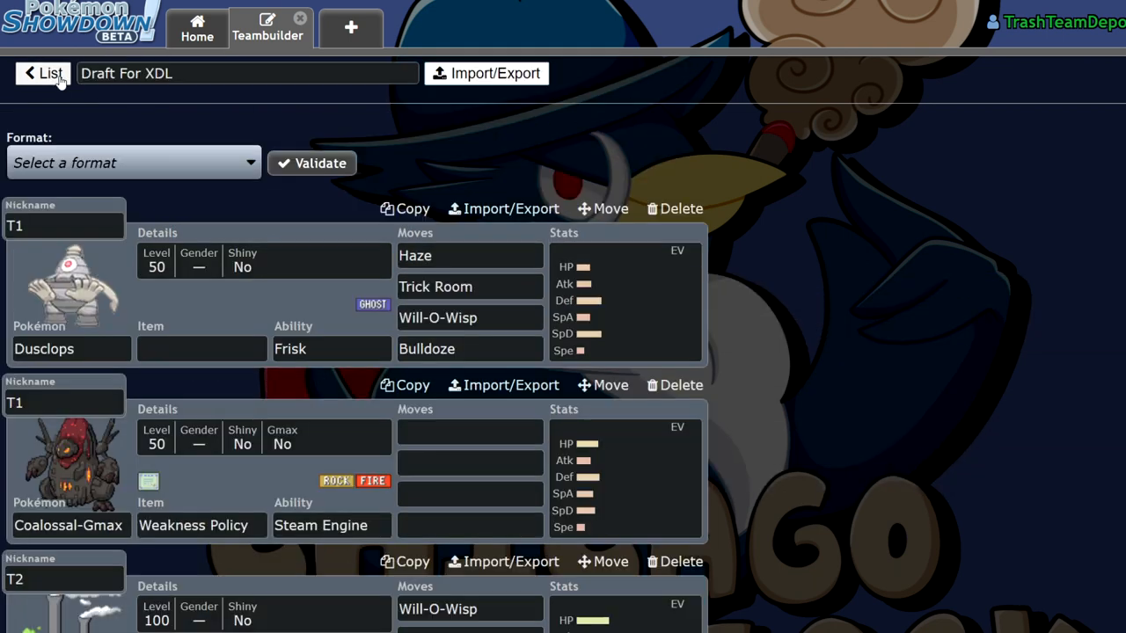
mouse_move(435, 209)
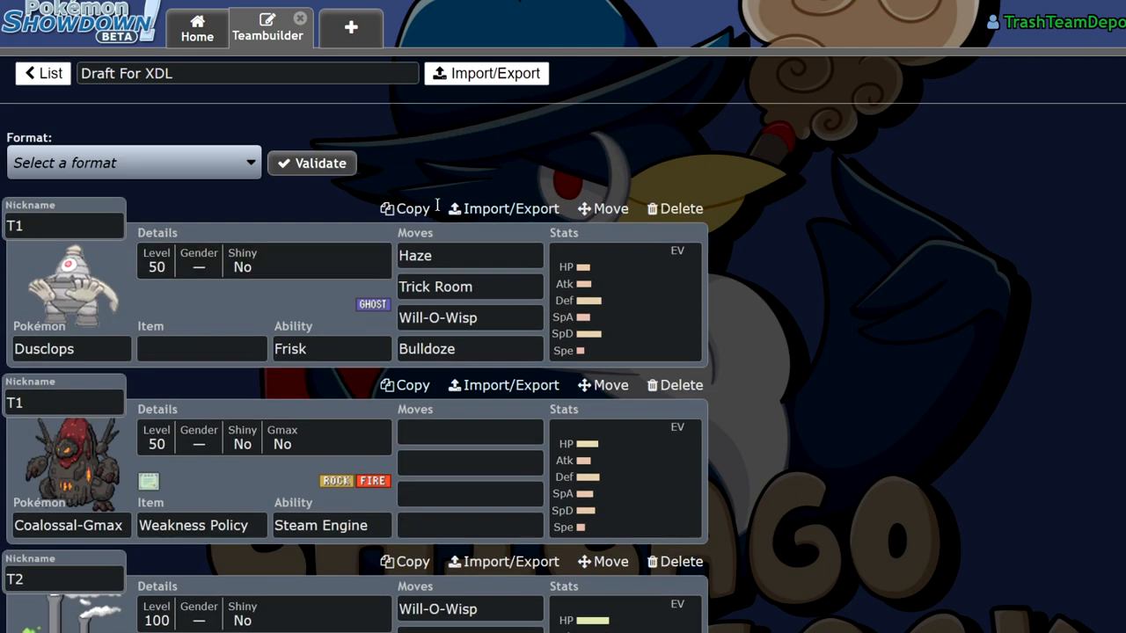
scroll("down", 3)
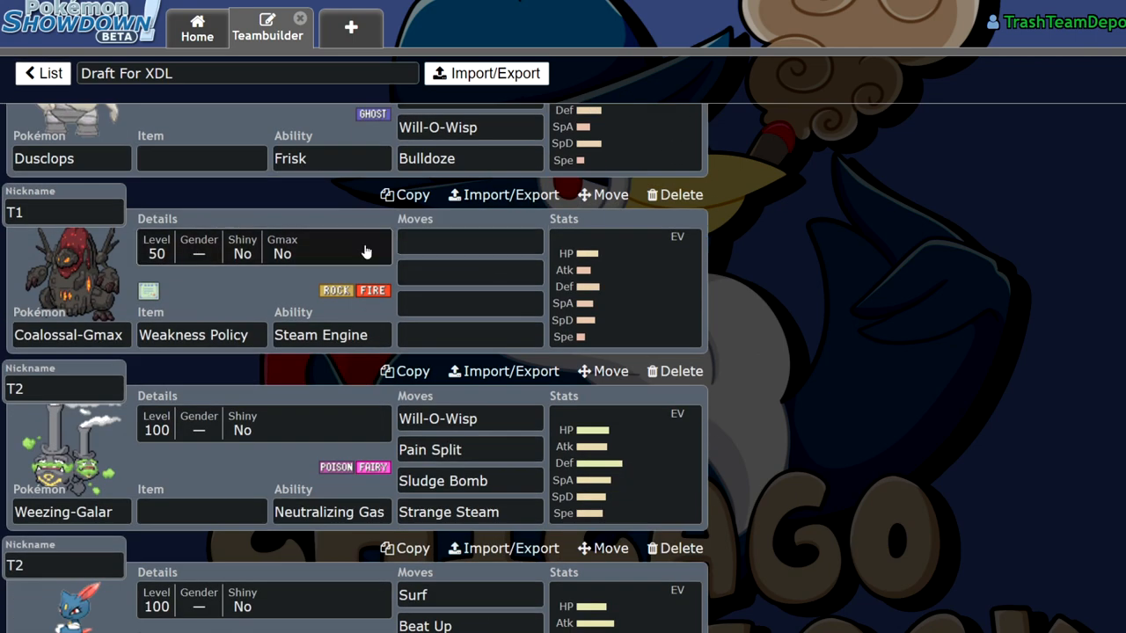
scroll("down", 3)
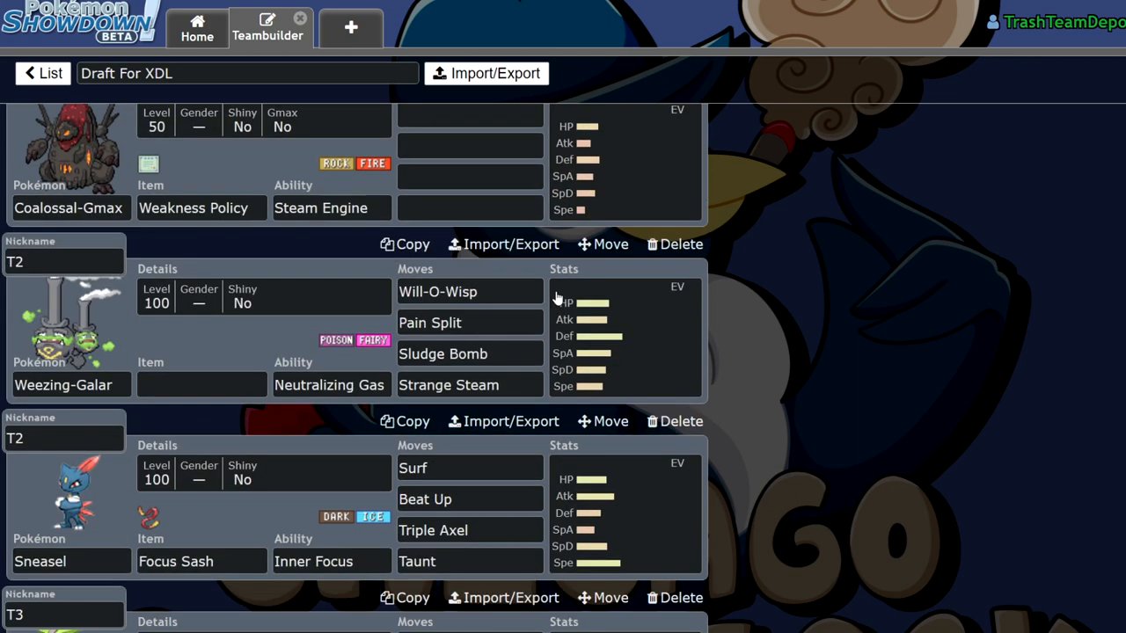
scroll("down", 3)
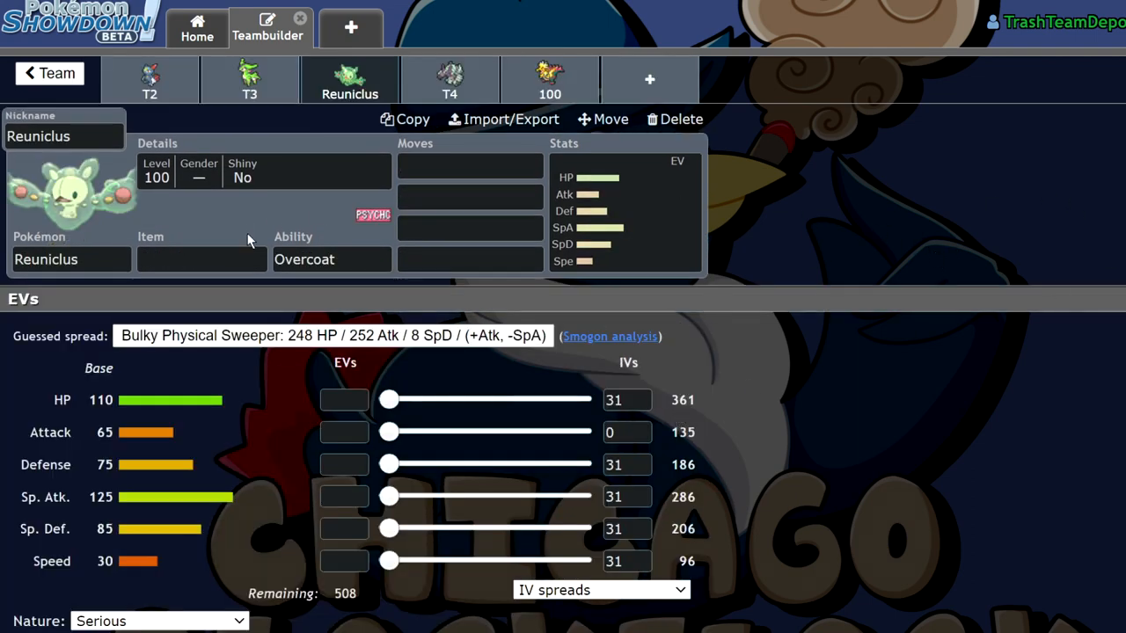
Step: Set Reuniclus's ability to Magic Guard and check its EV and IV spread
left_click(202, 259)
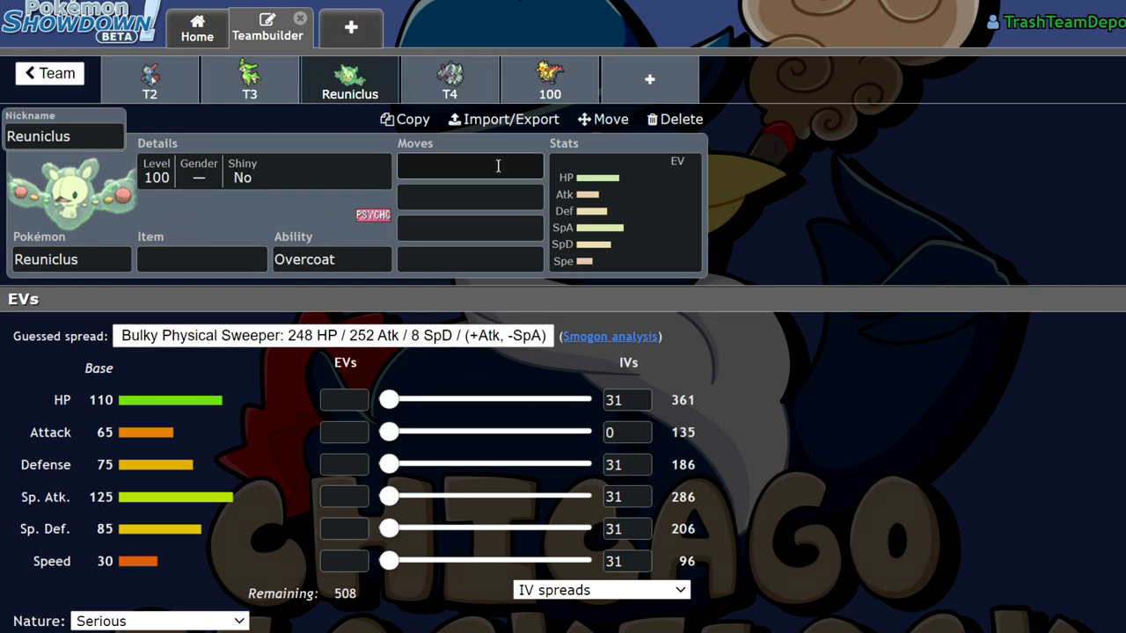
left_click(331, 259)
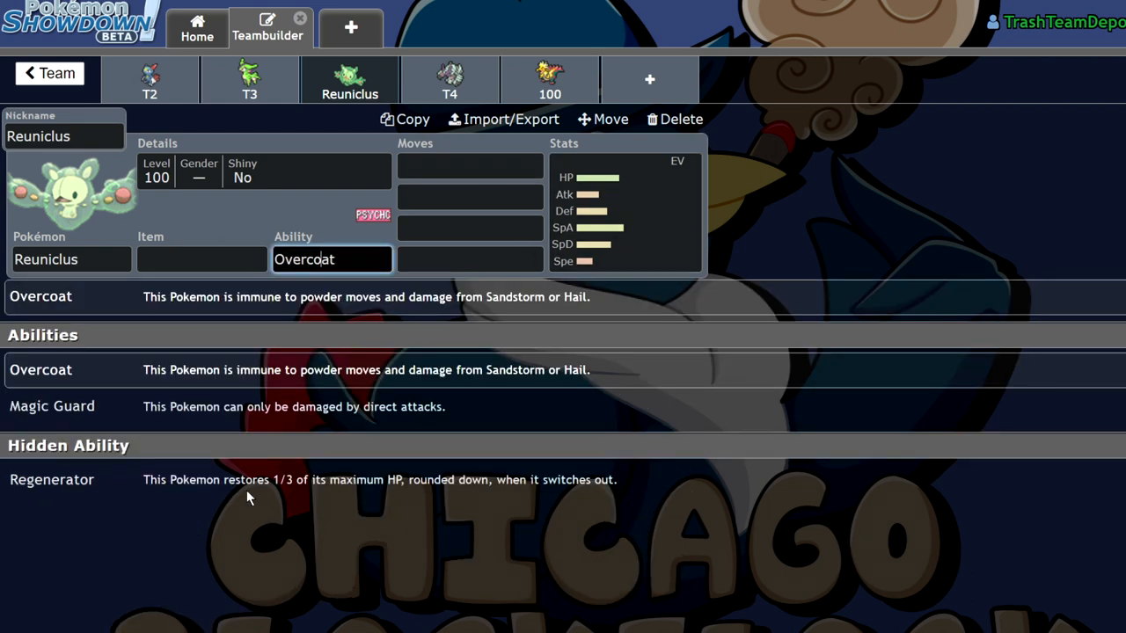
left_click(469, 165)
type("li")
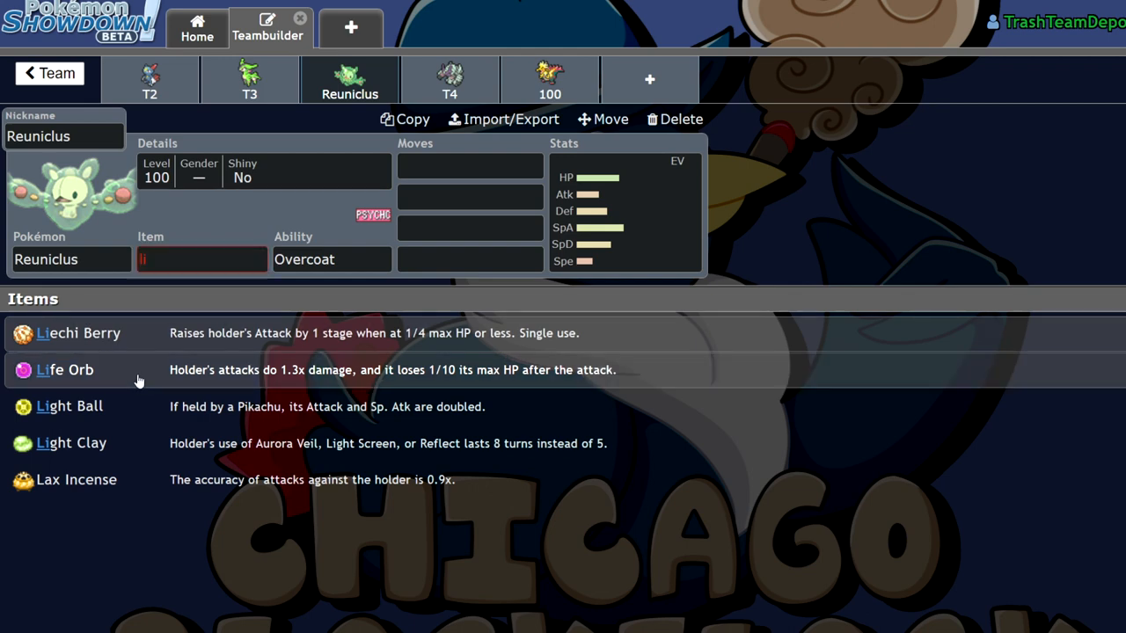
left_click(64, 369)
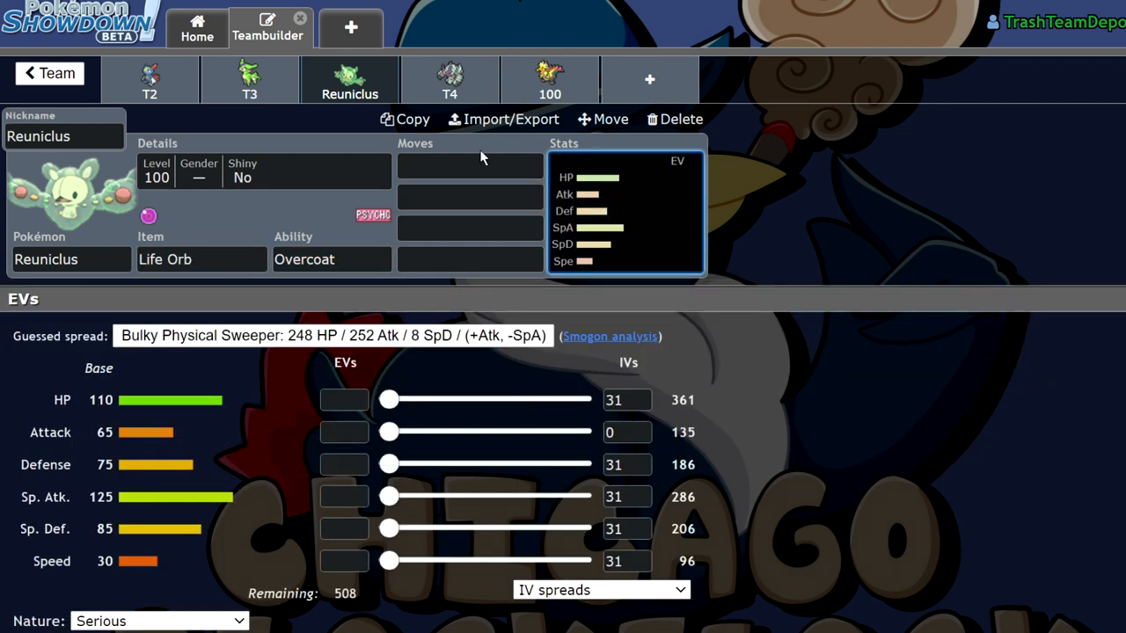
mouse_move(989, 146)
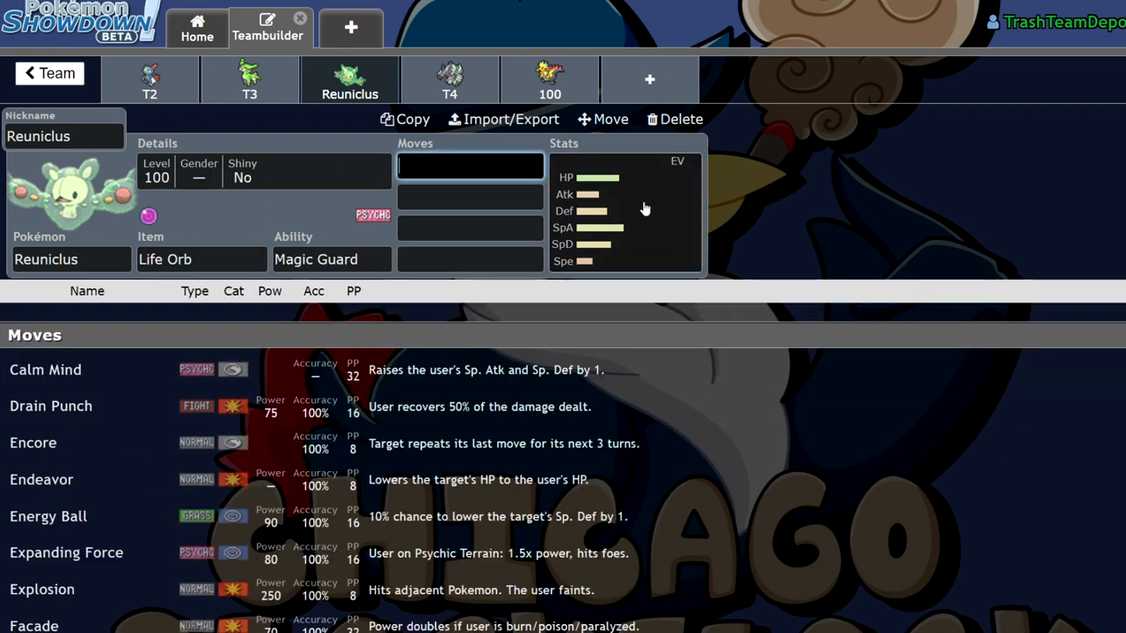
Step: Make Expanding Force Reuniclus's first move and recheck its EV spread
type("exp")
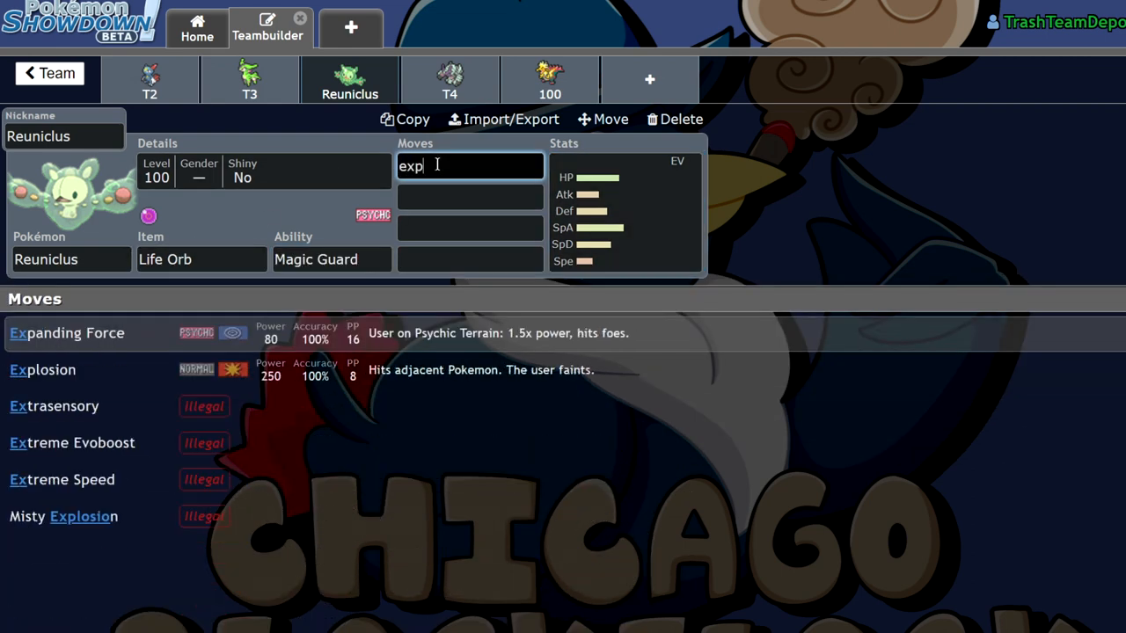
left_click(66, 334)
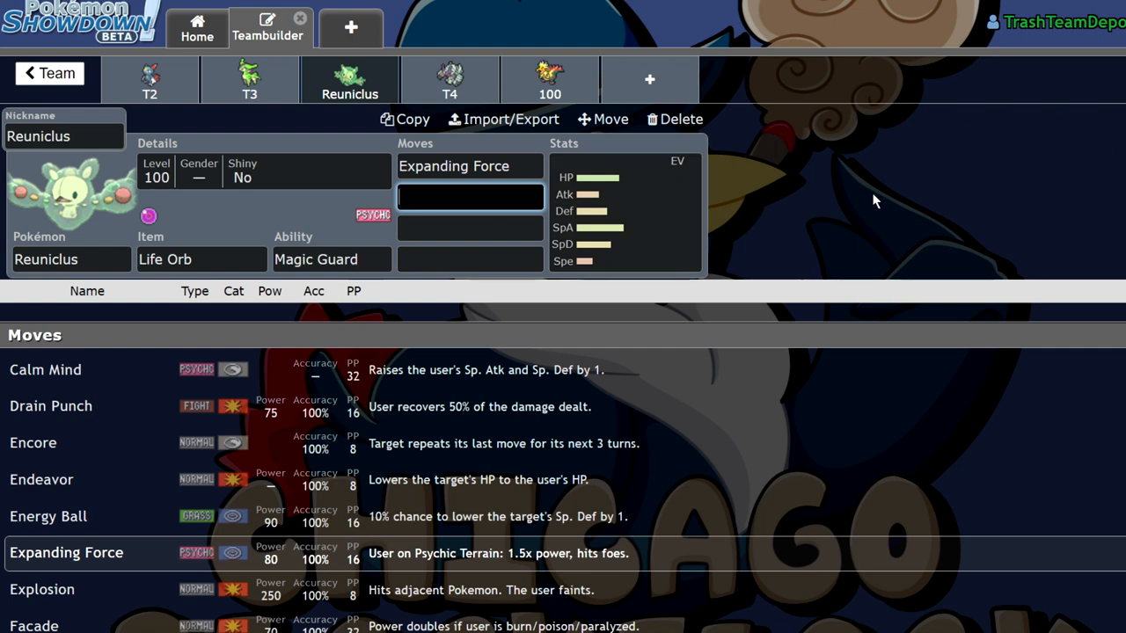
left_click(469, 196)
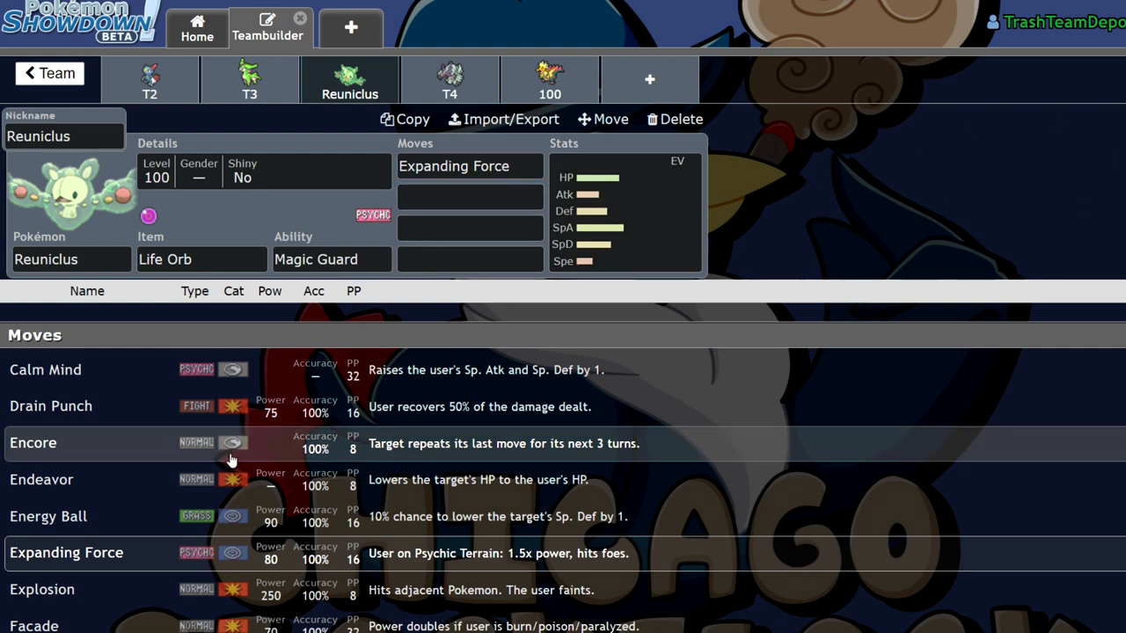
left_click(620, 211)
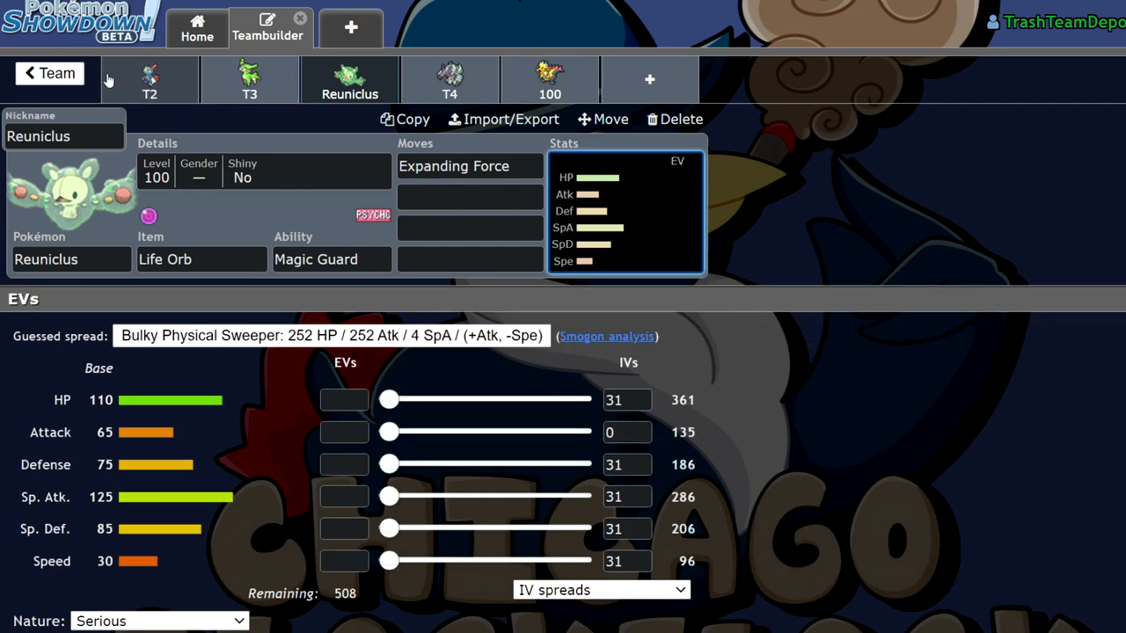
Step: Search 'al' for Reuniclus's second move and browse the move list
left_click(51, 73)
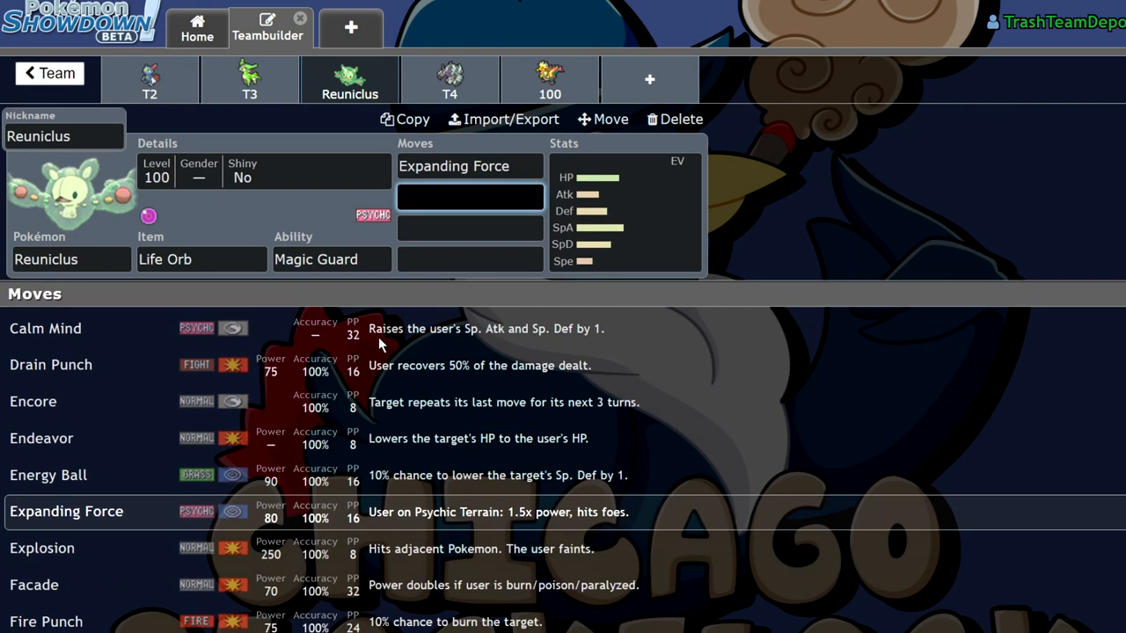
type("al")
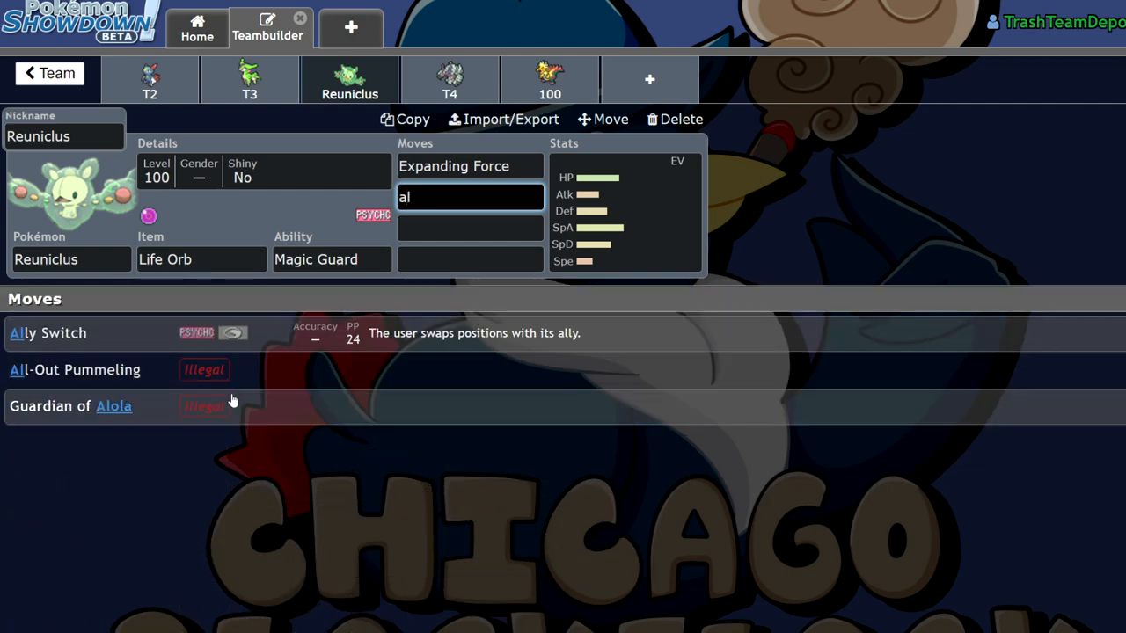
left_click(47, 333)
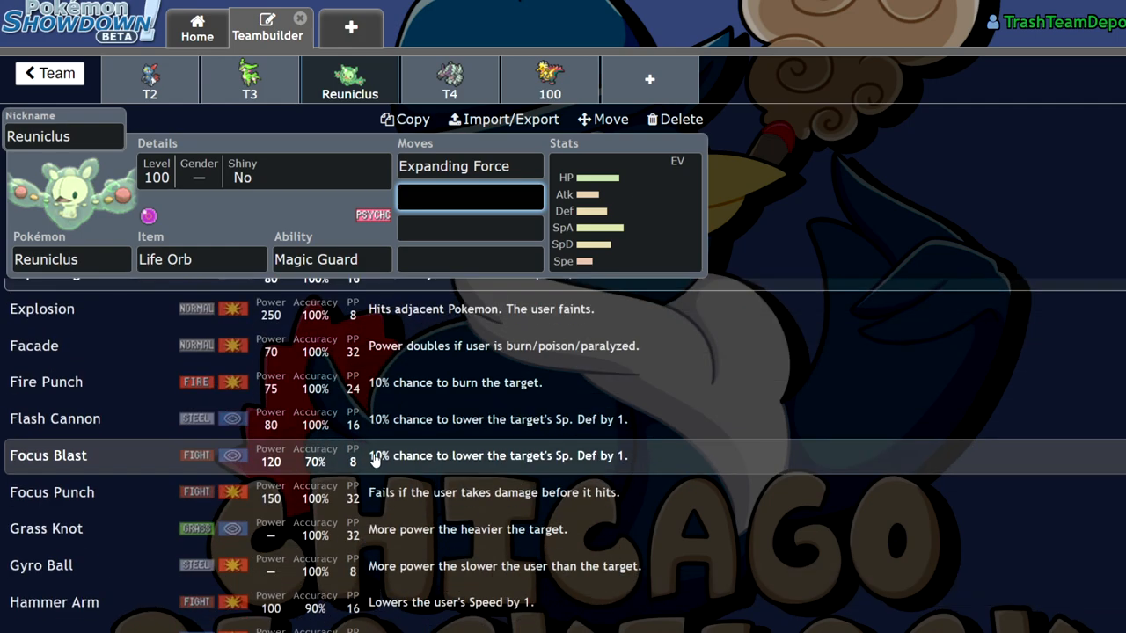
scroll("down", 3)
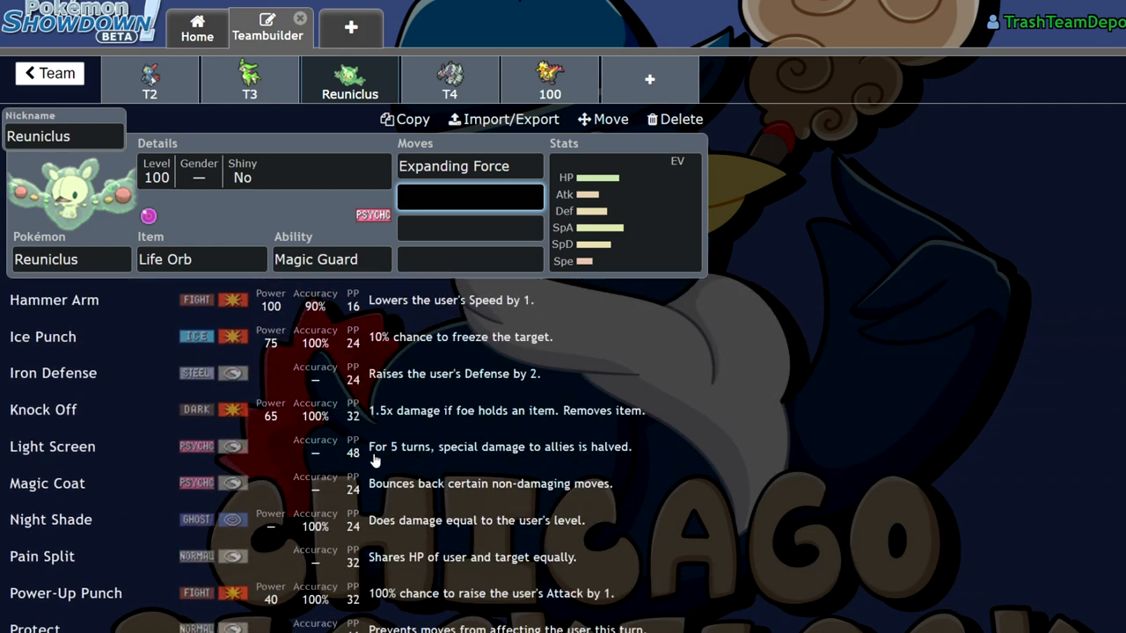
scroll("down", 3)
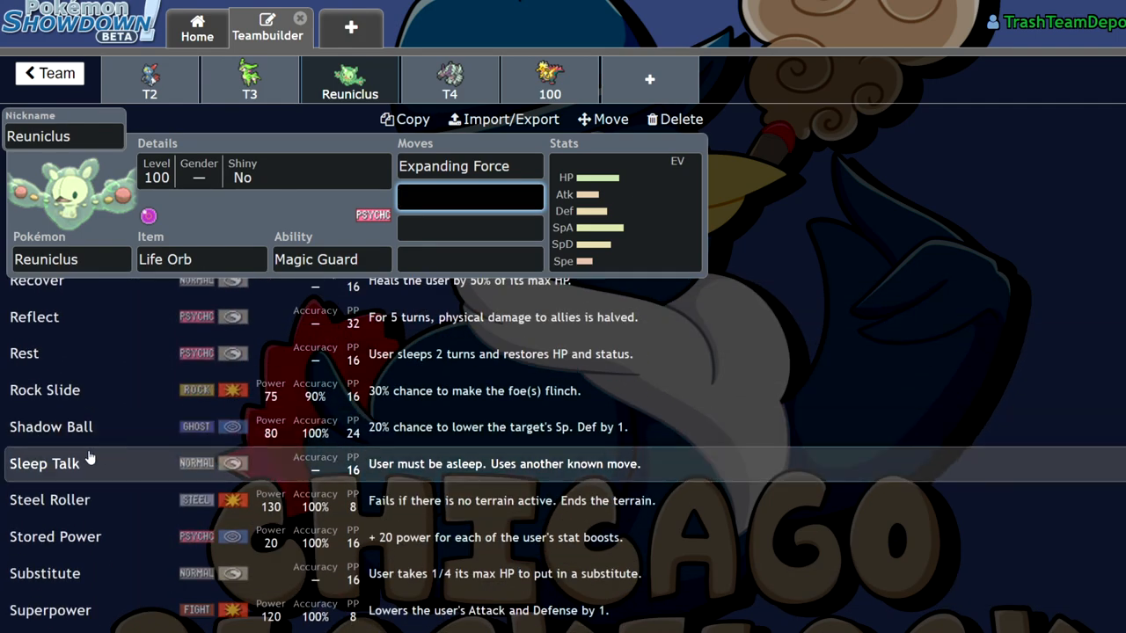
scroll("down", 3)
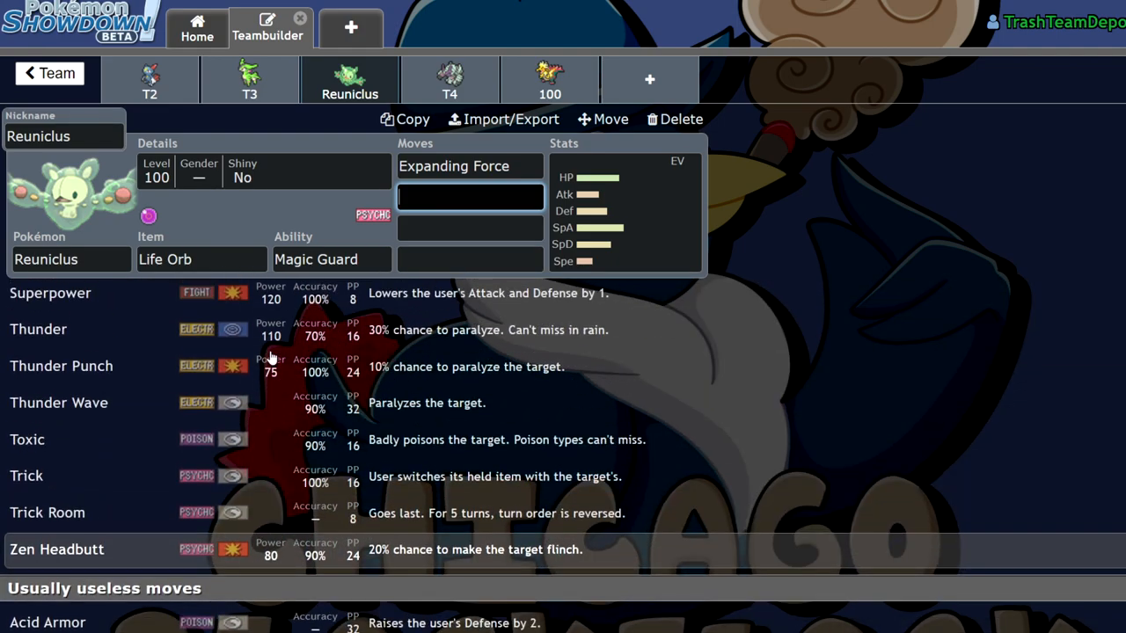
scroll("down", 3)
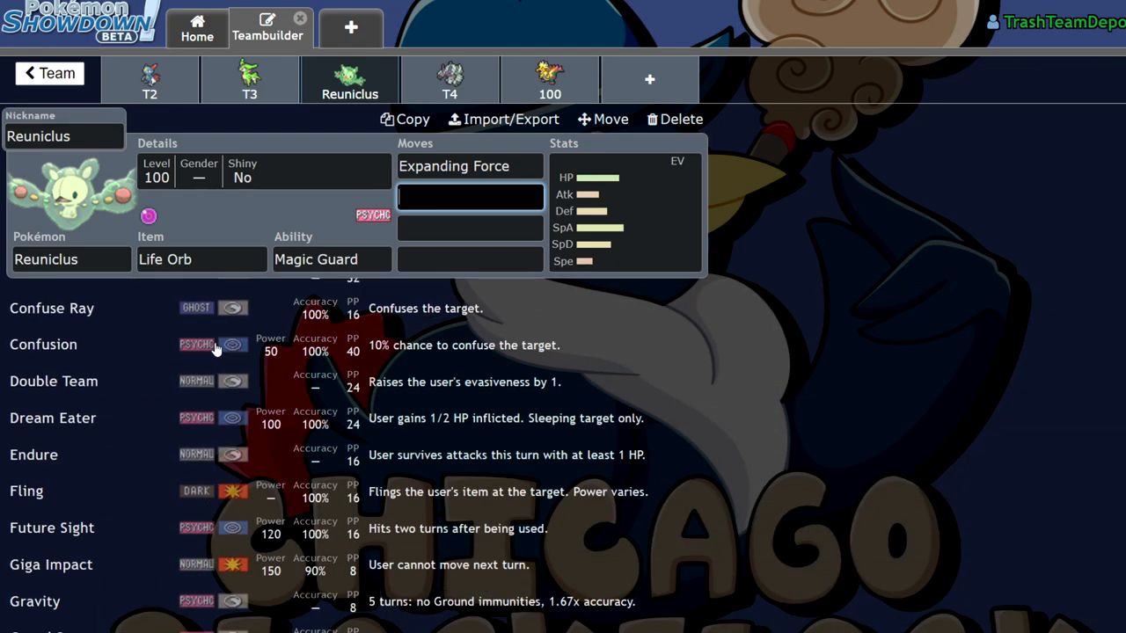
scroll("down", 3)
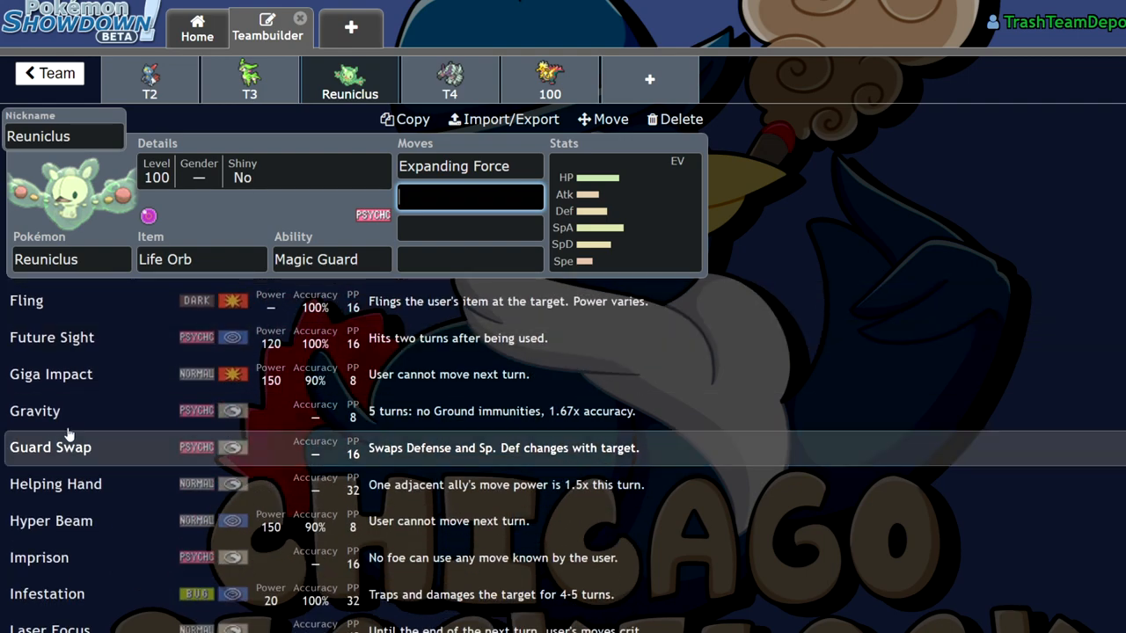
scroll("down", 3)
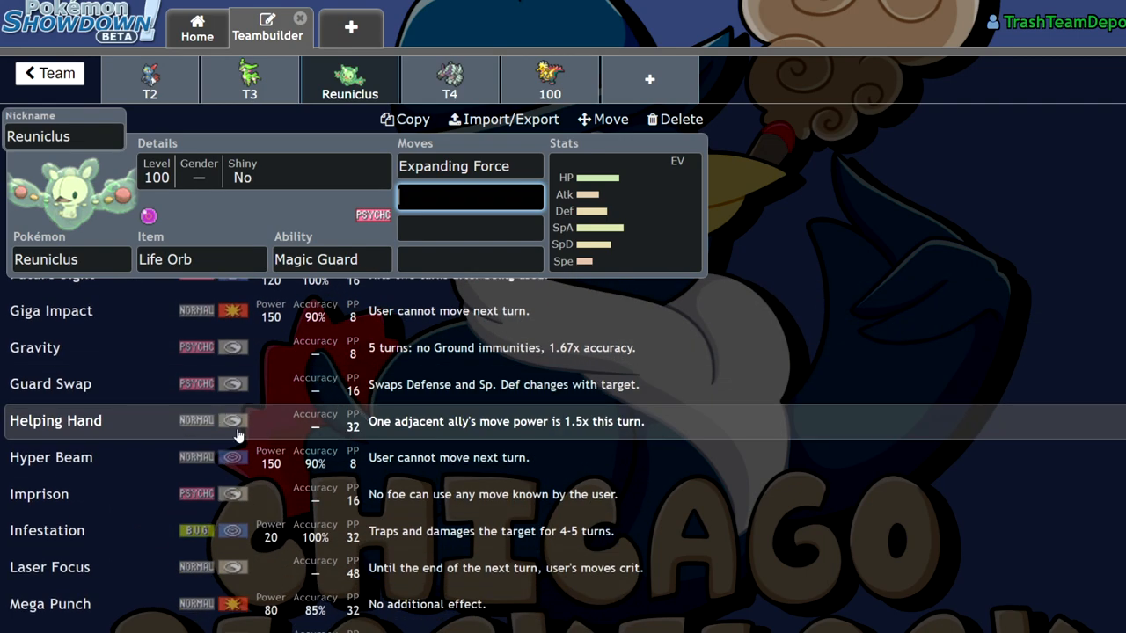
scroll("down", 3)
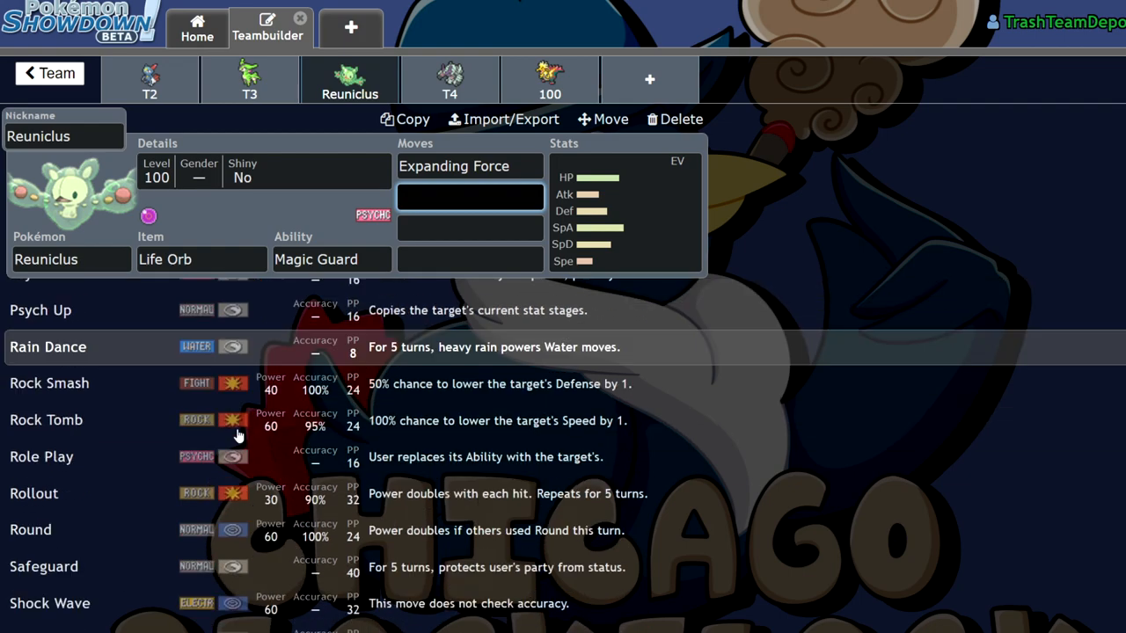
scroll("down", 3)
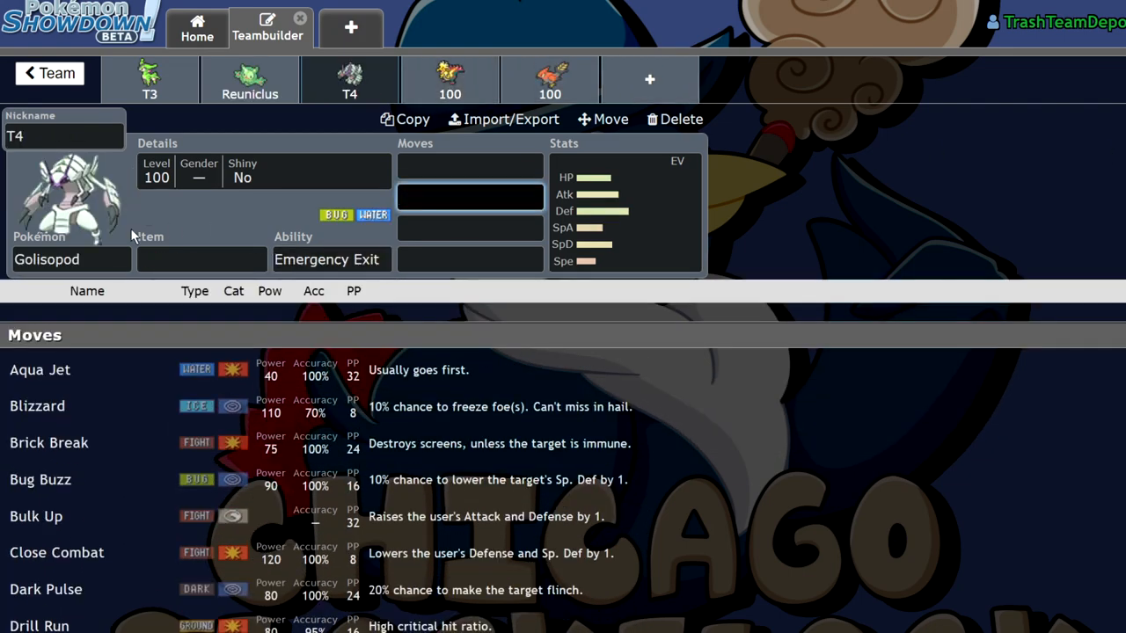
mouse_move(39, 88)
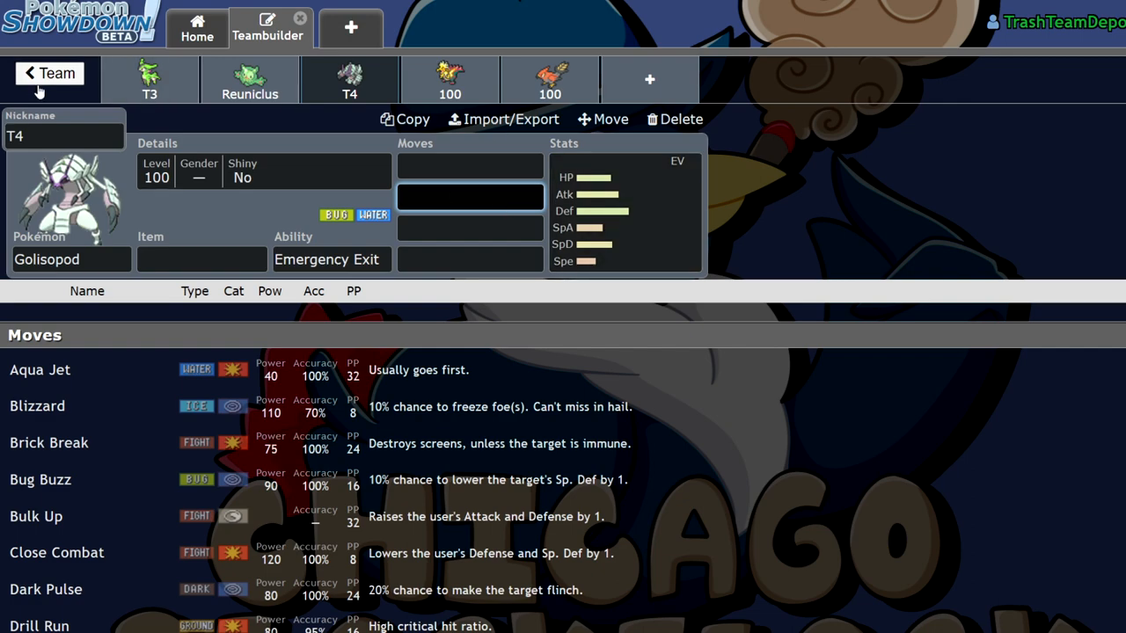
Step: Review the whole Draft For XDL team in the overview
left_click(50, 72)
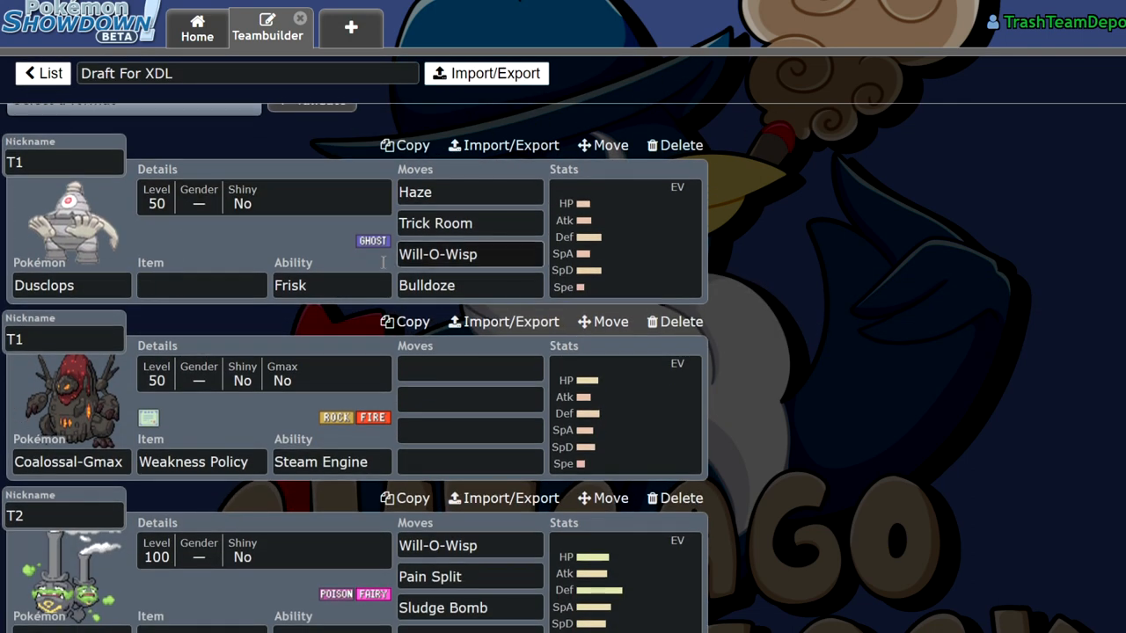
scroll("down", 3)
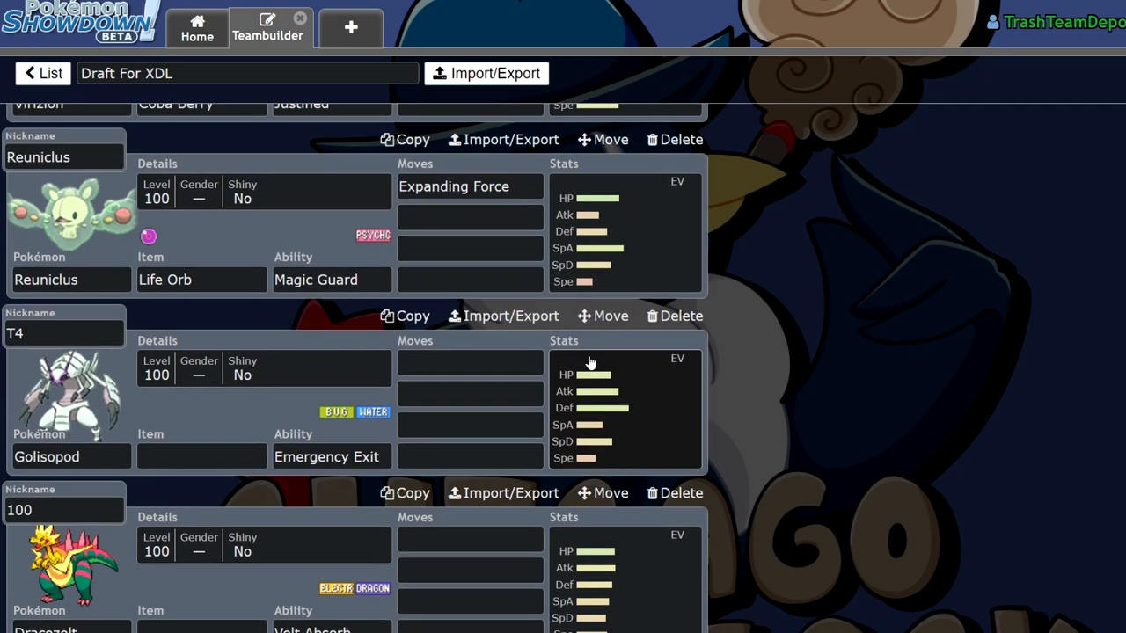
scroll("down", 3)
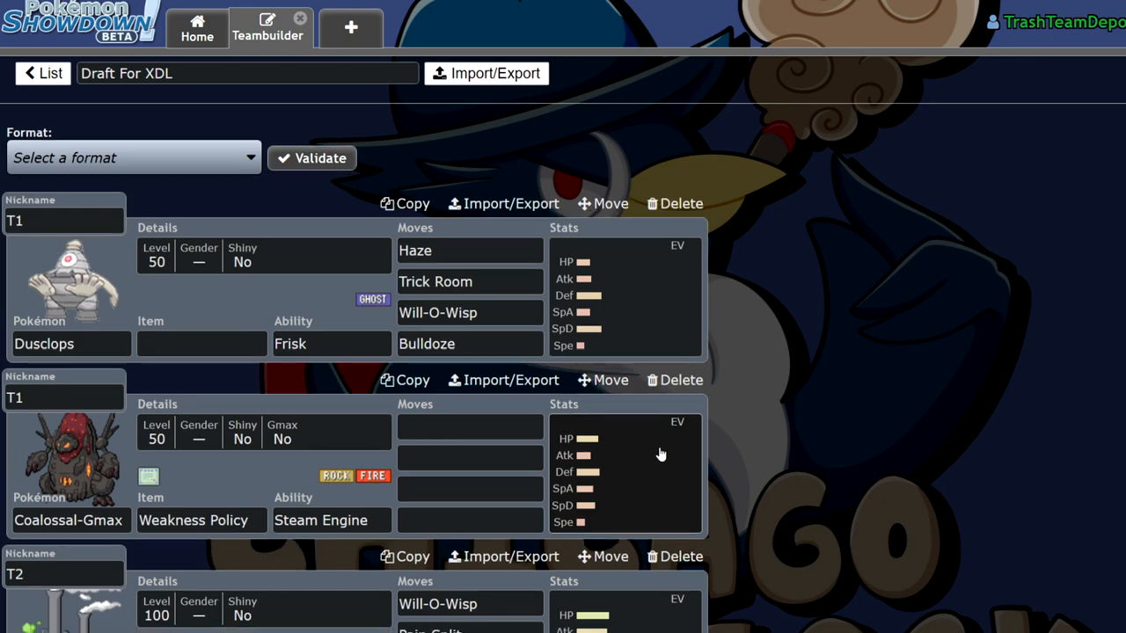
scroll("down", 3)
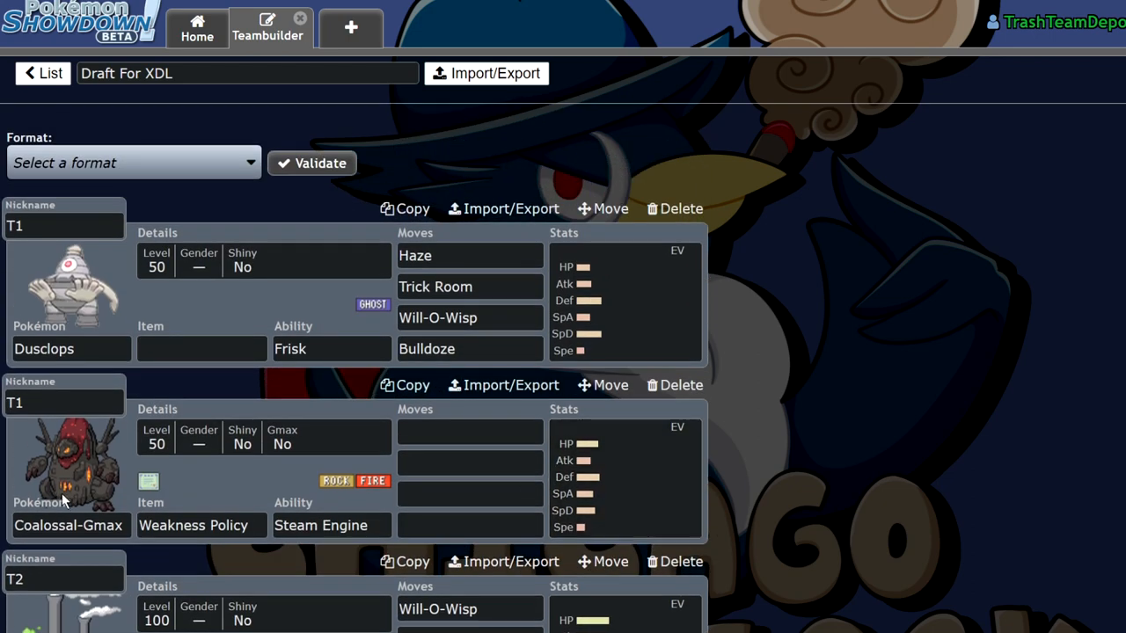
mouse_move(594, 424)
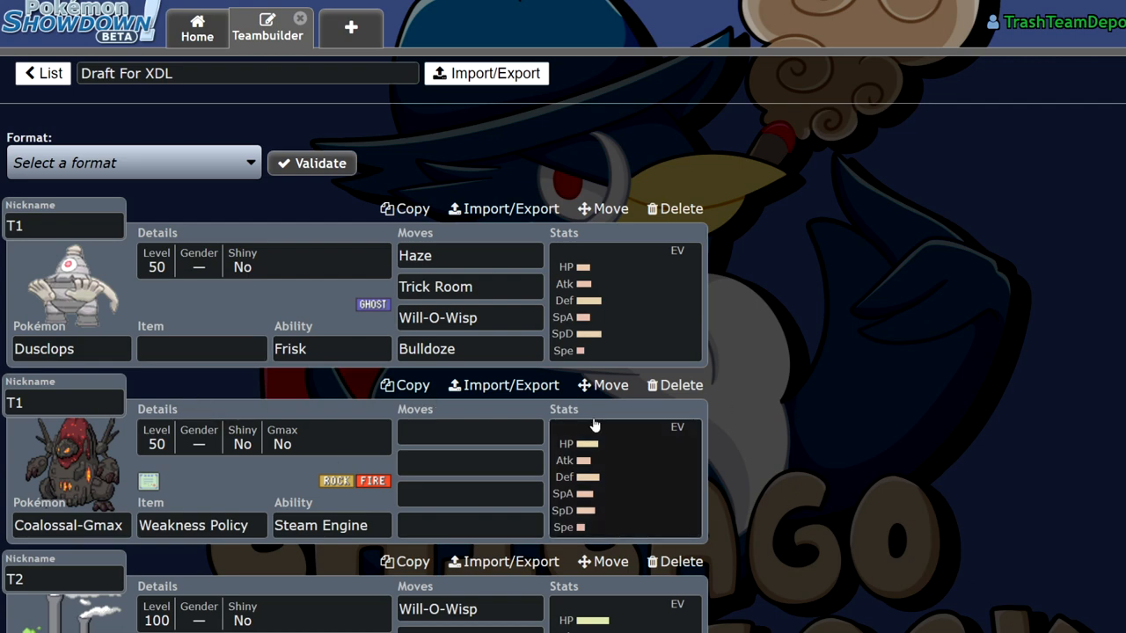
scroll("down", 3)
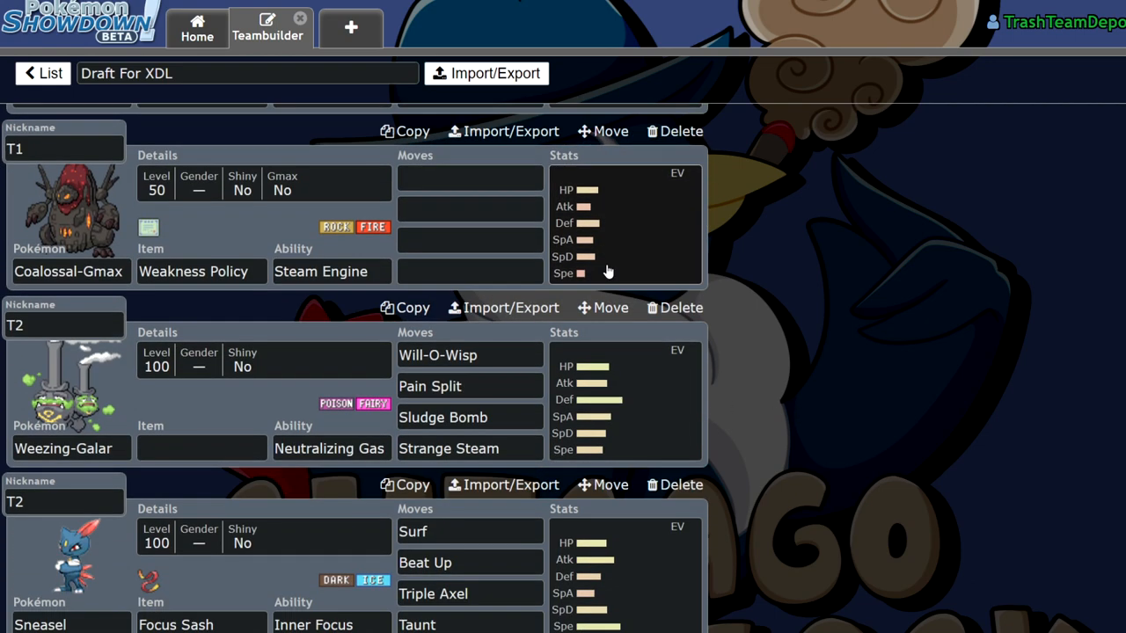
scroll("down", 3)
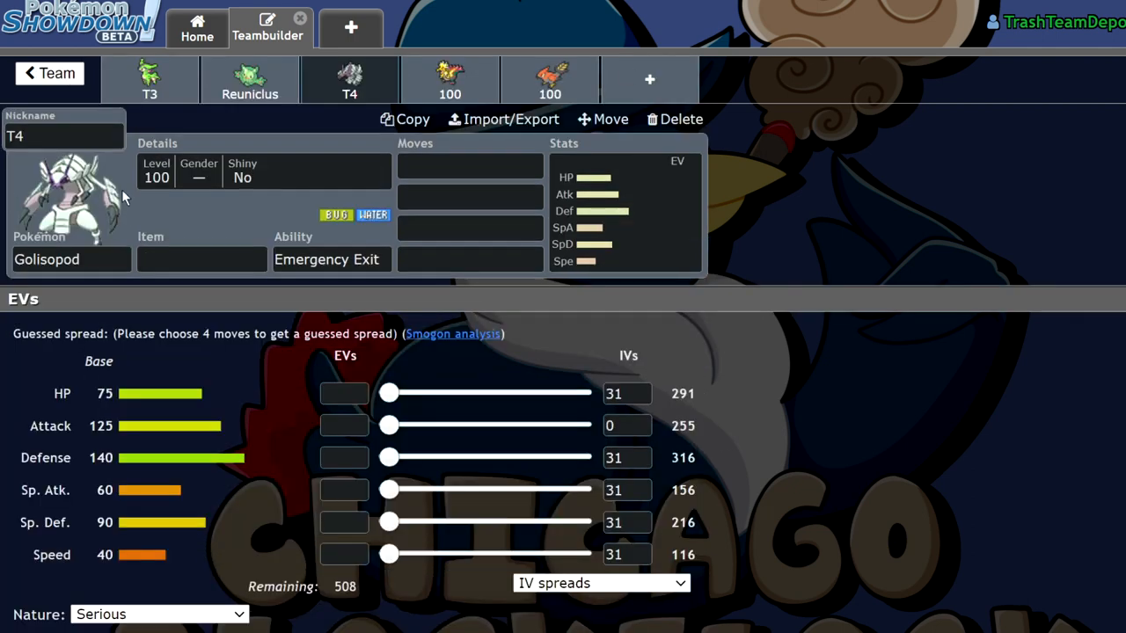
Step: Revisit the team overview and search 'aq' for Golisopod's Aqua Jet
left_click(201, 258)
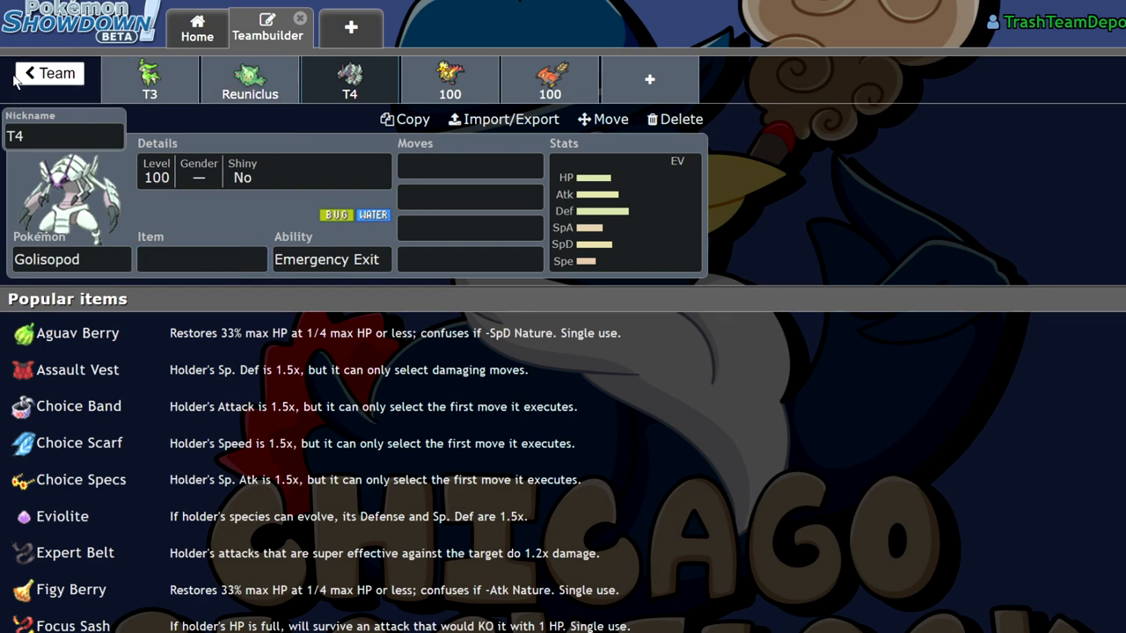
left_click(48, 74)
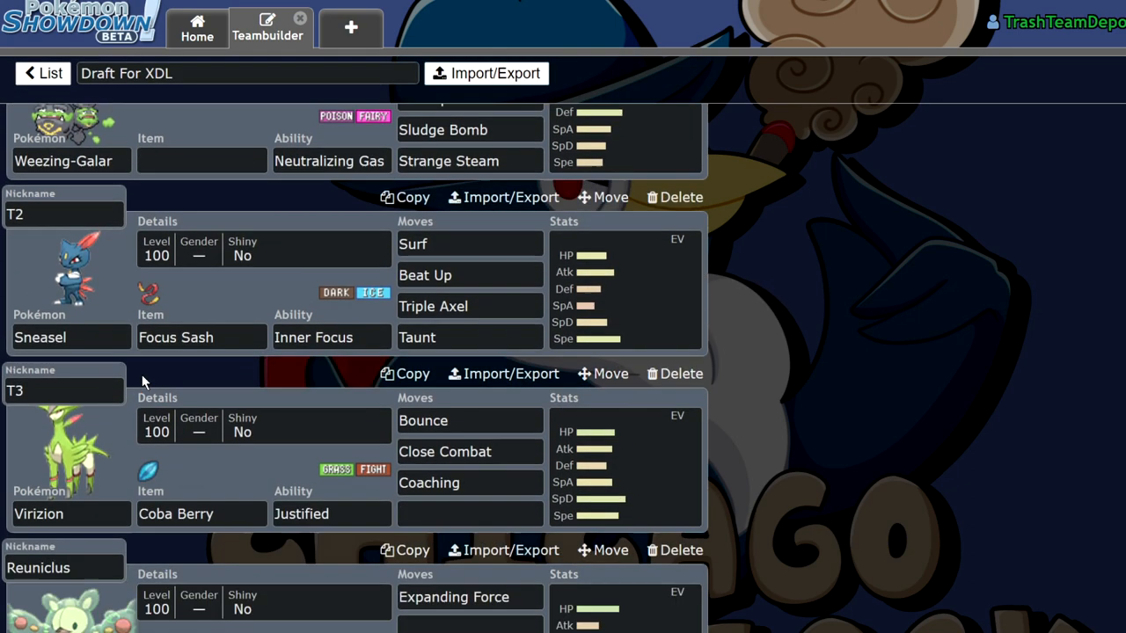
scroll("down", 3)
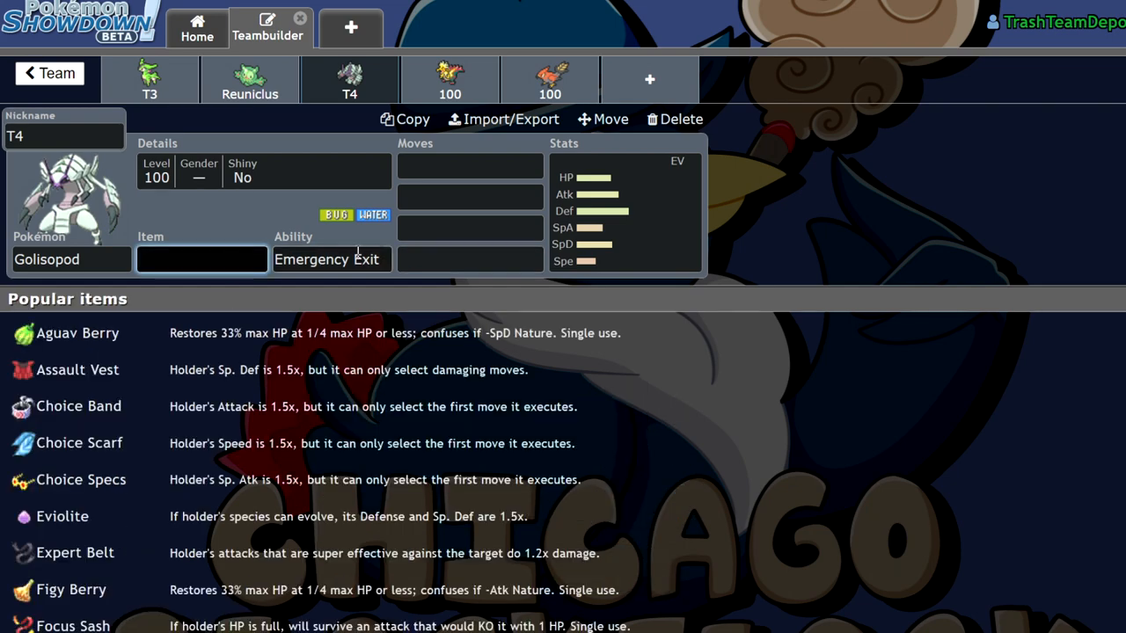
type("aq")
left_click(470, 197)
type("Wide Guard")
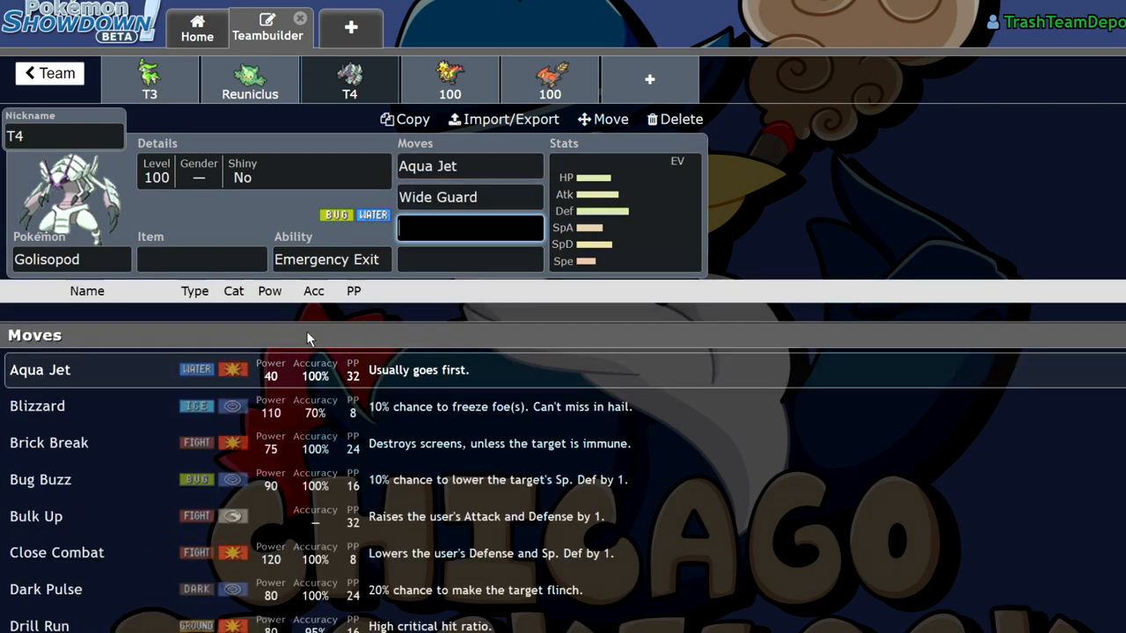
mouse_move(580, 313)
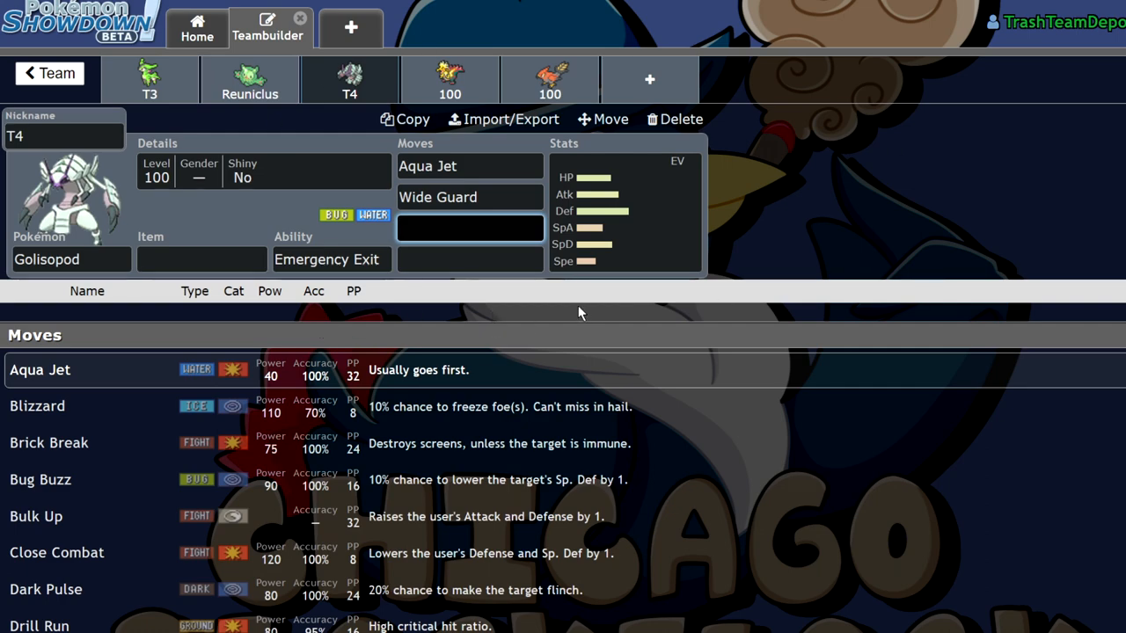
scroll("down", 3)
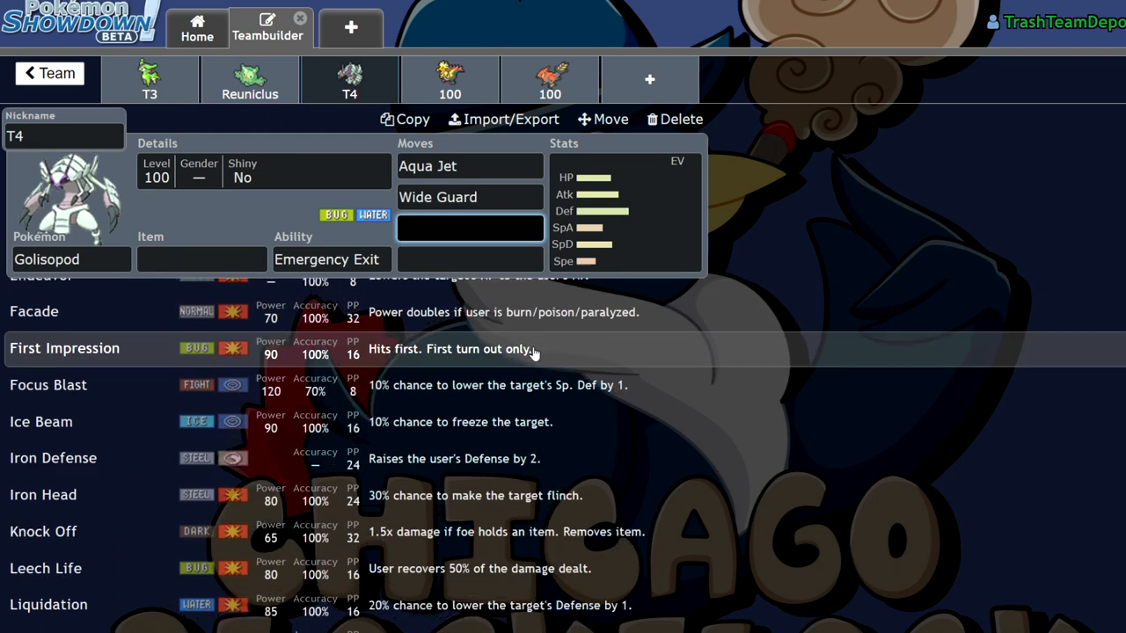
scroll("down", 3)
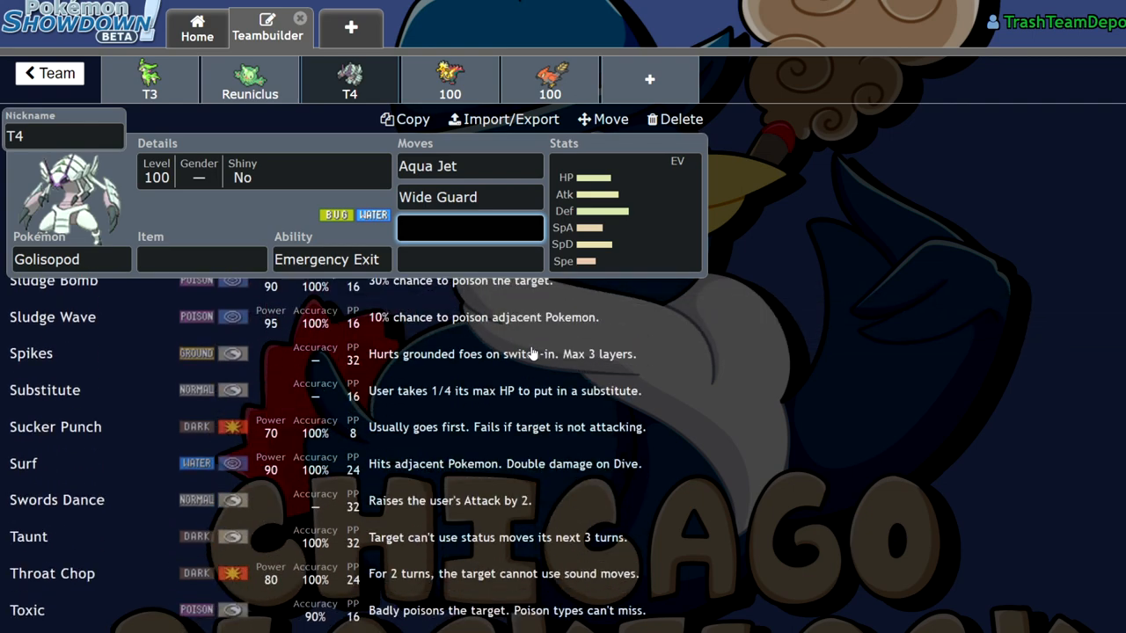
Step: Add First Impression as Golisopod's third move and show its EV spread
left_click(470, 227)
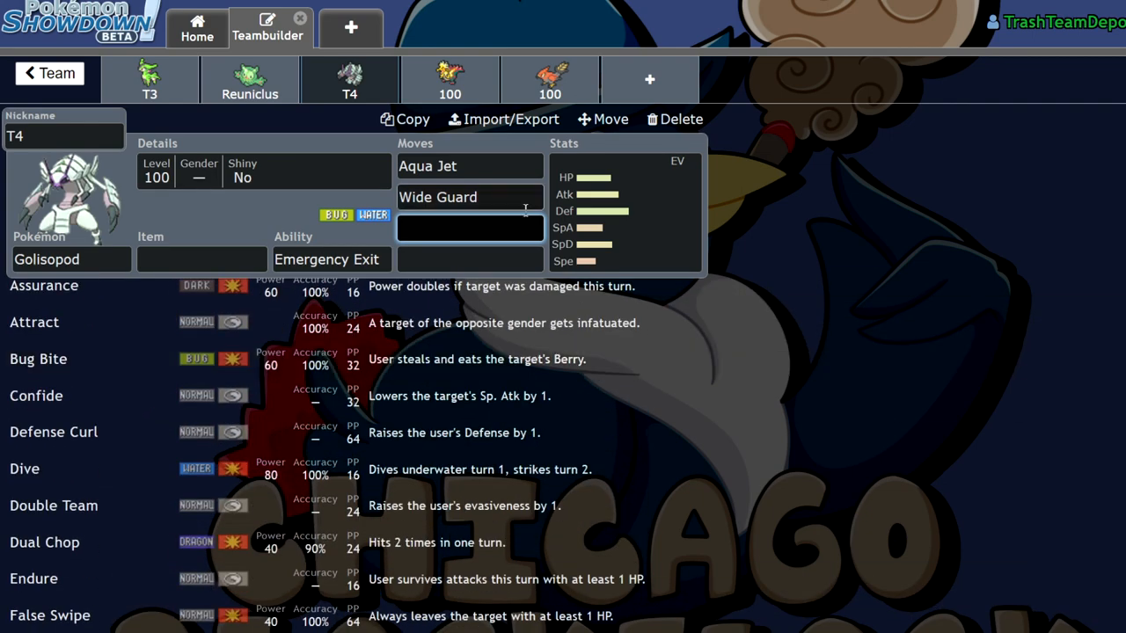
type("firs")
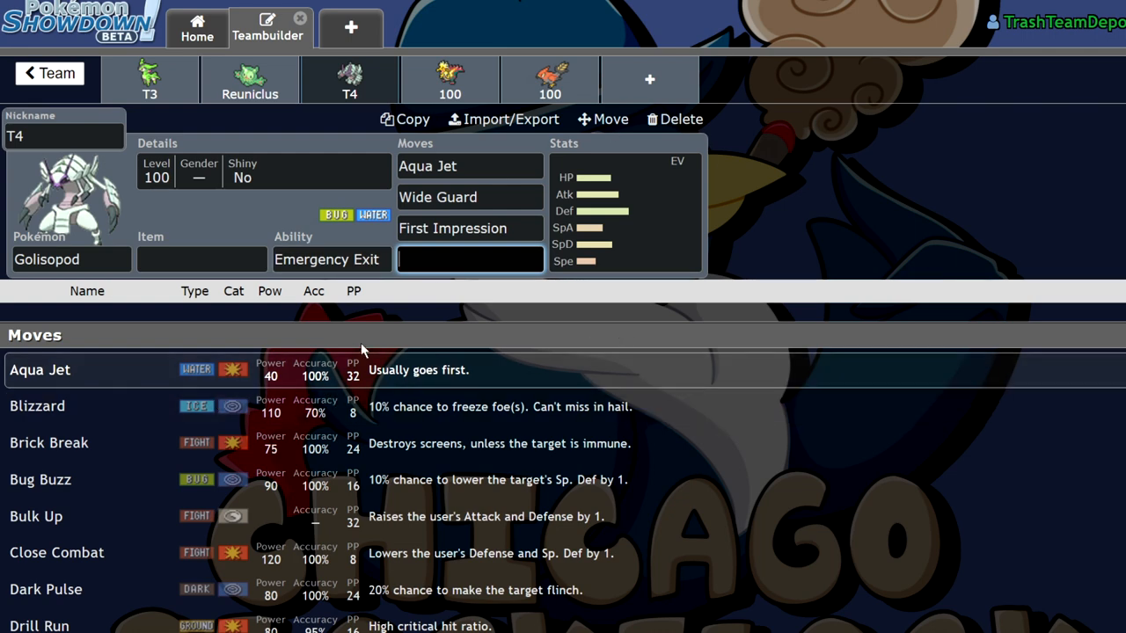
type("li")
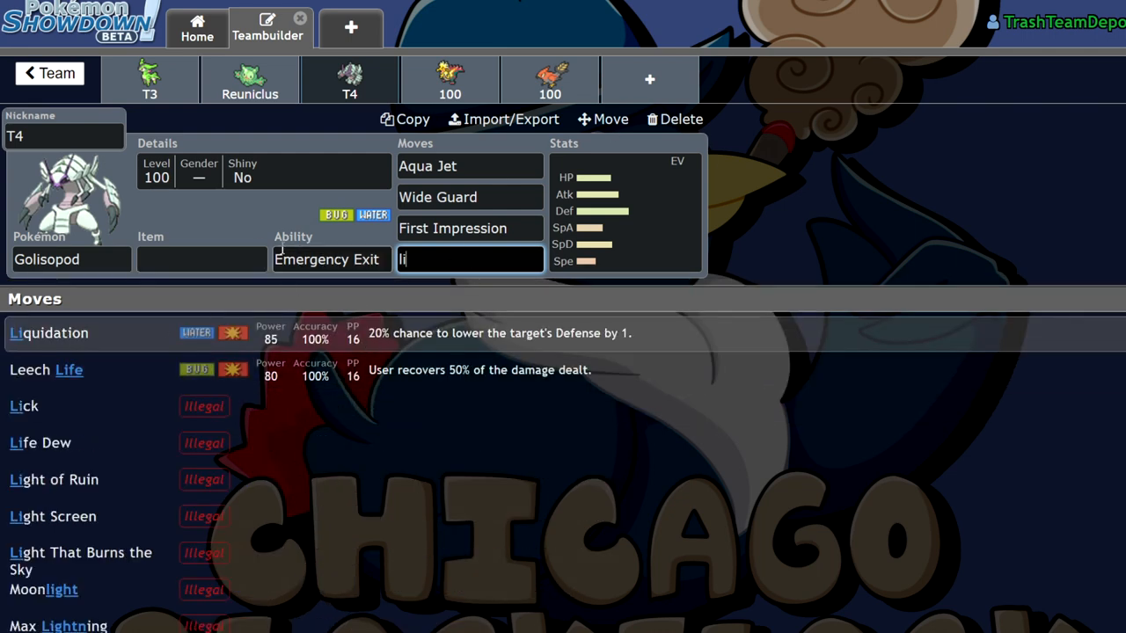
left_click(624, 211)
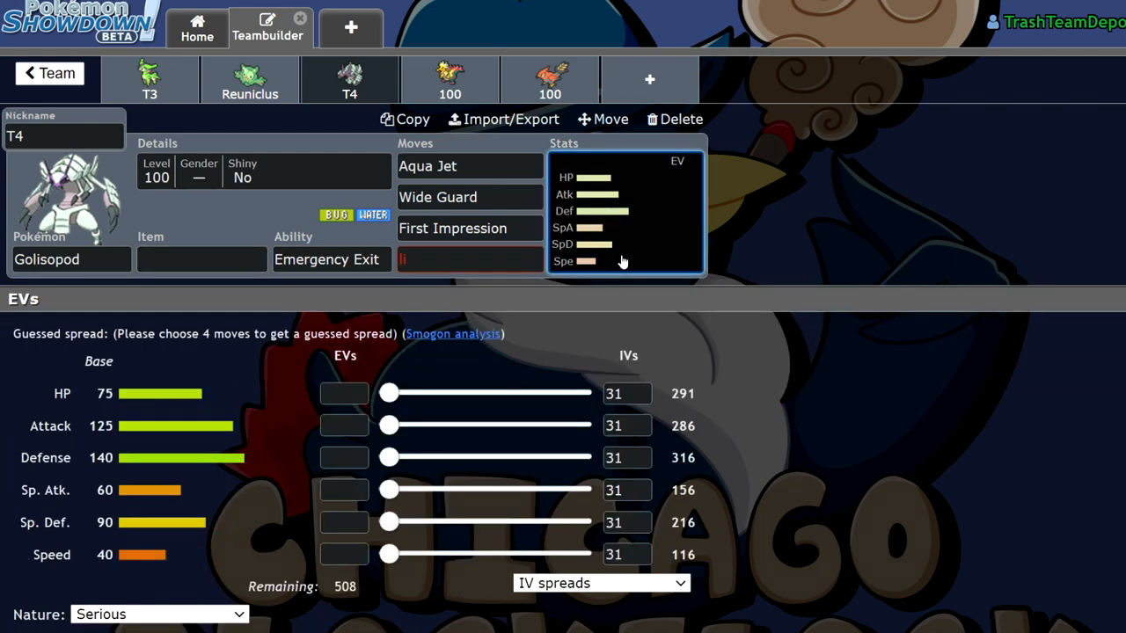
mouse_move(1047, 123)
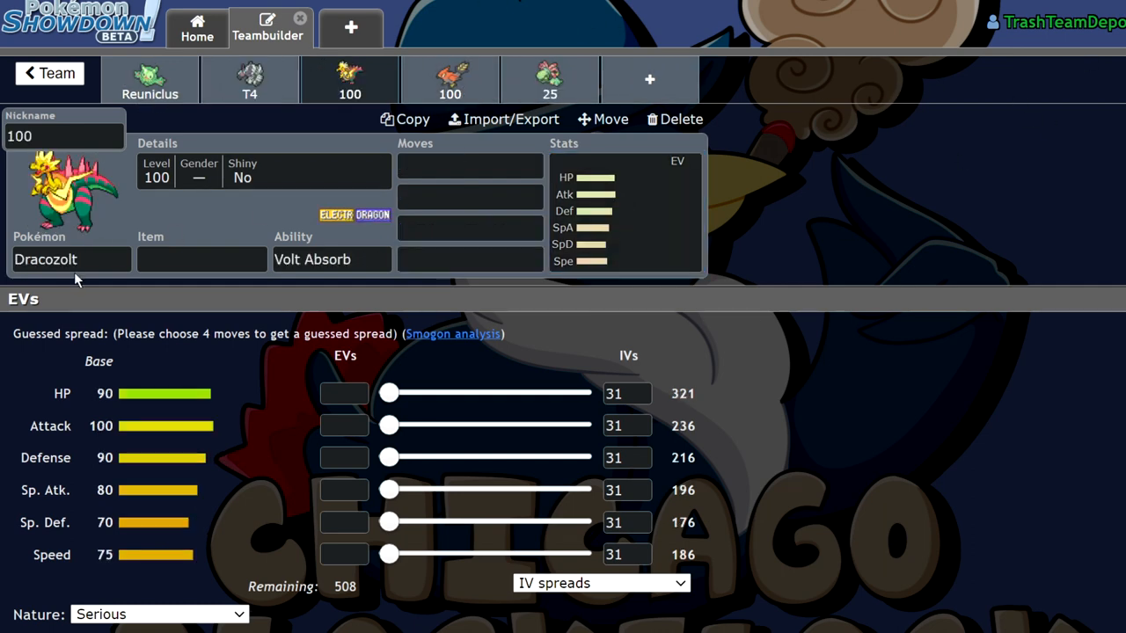
Step: Try Thundurus-Therian in the slot, view its stats, then replace it with Dracozolt
type("thgund")
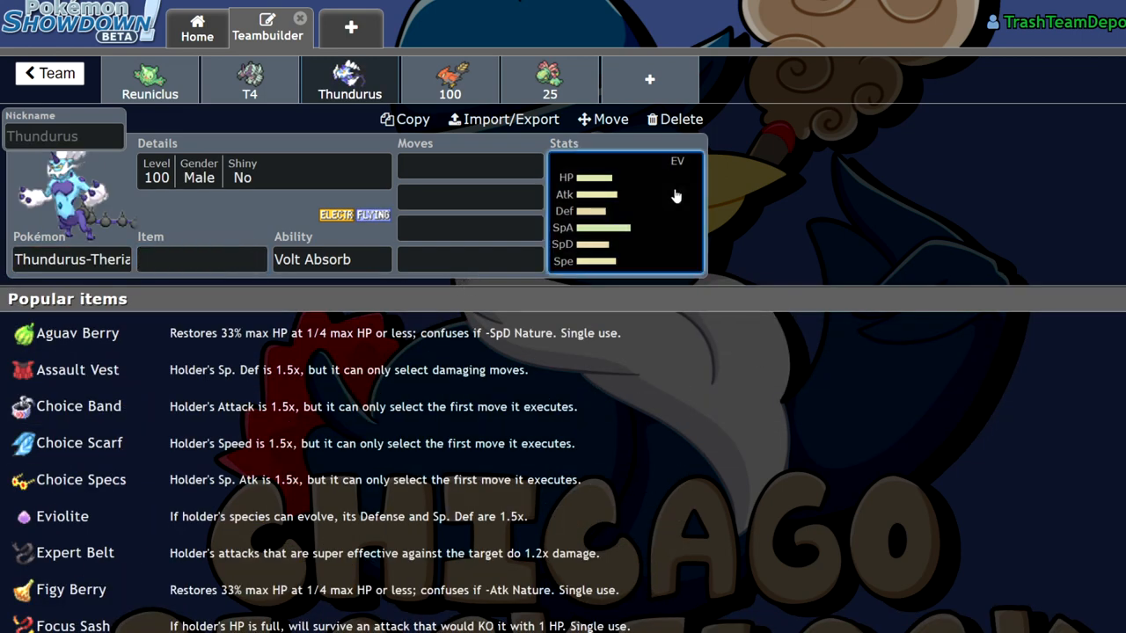
left_click(624, 212)
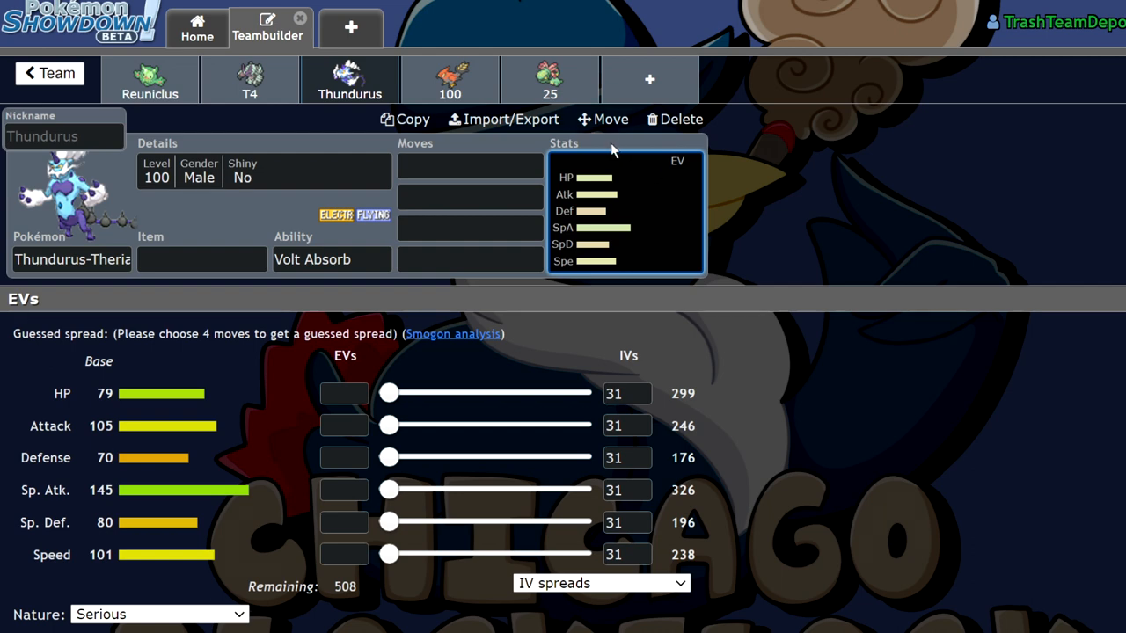
mouse_move(607, 157)
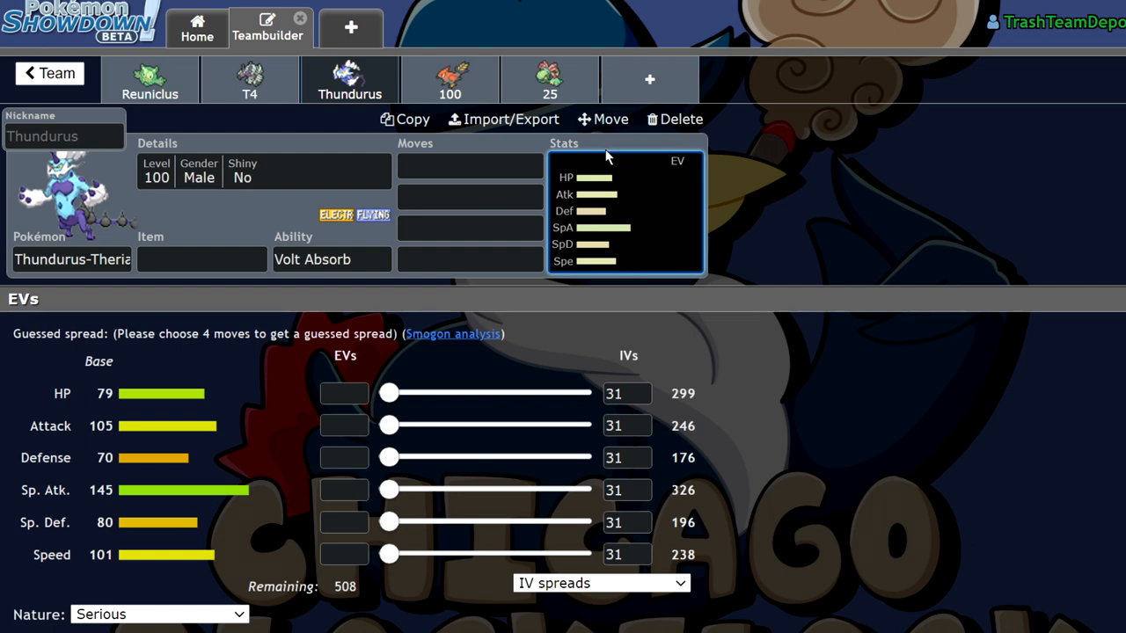
mouse_move(381, 180)
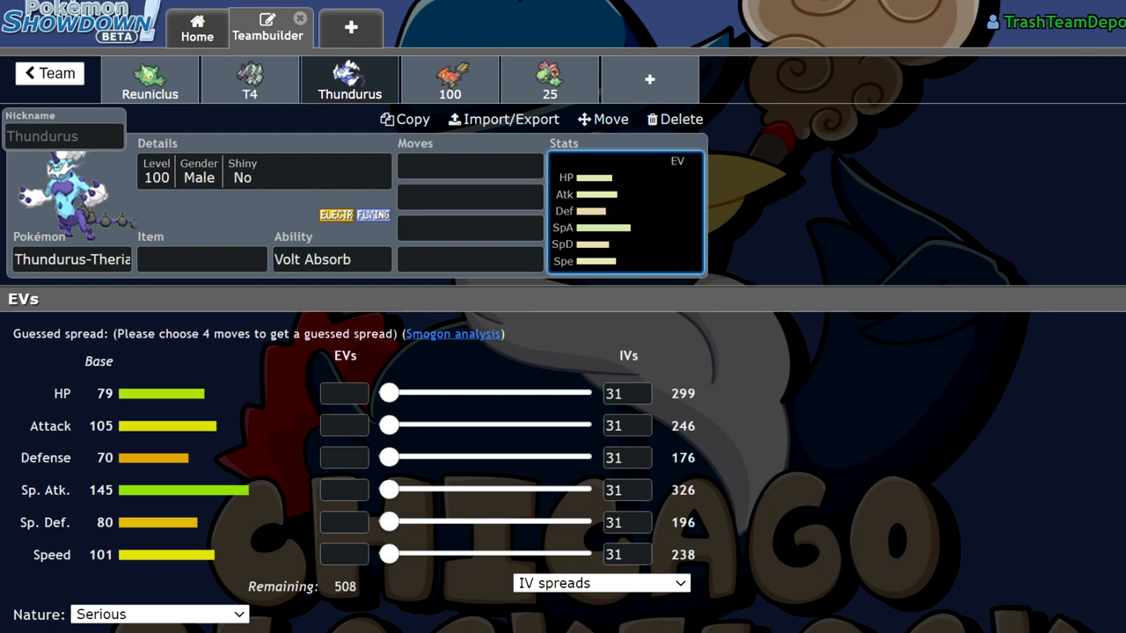
mouse_move(999, 169)
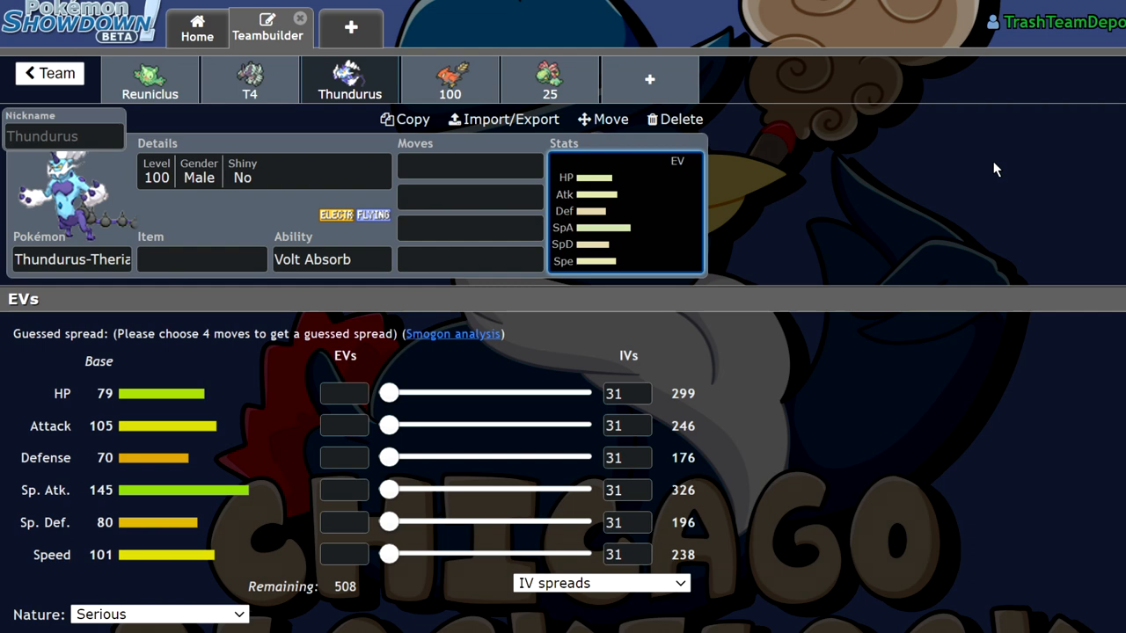
mouse_move(1007, 156)
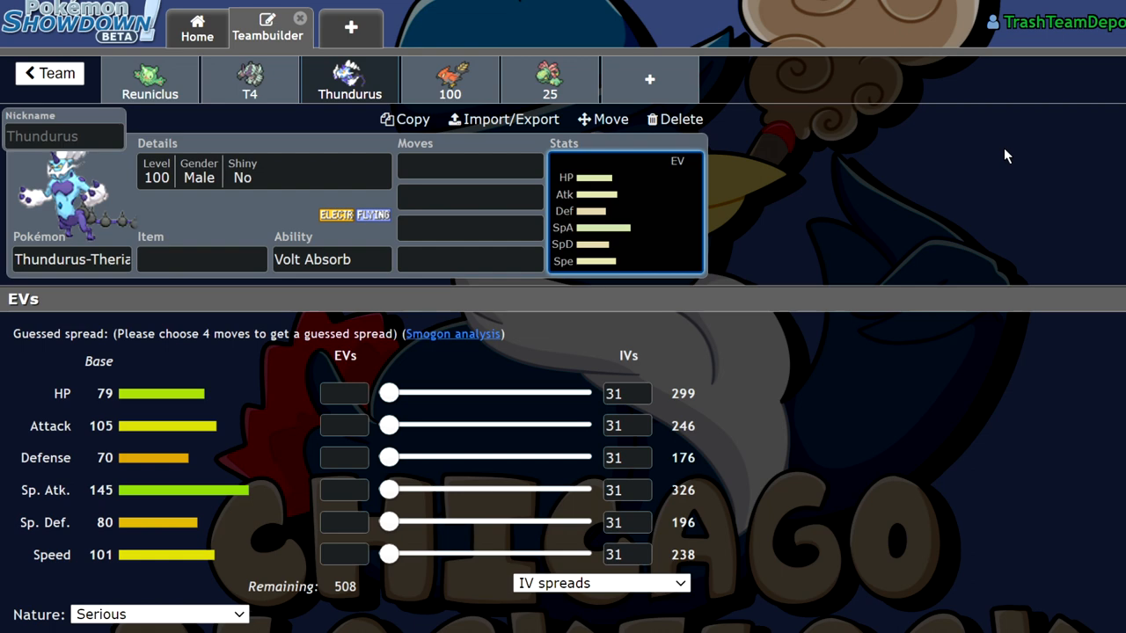
mouse_move(122, 168)
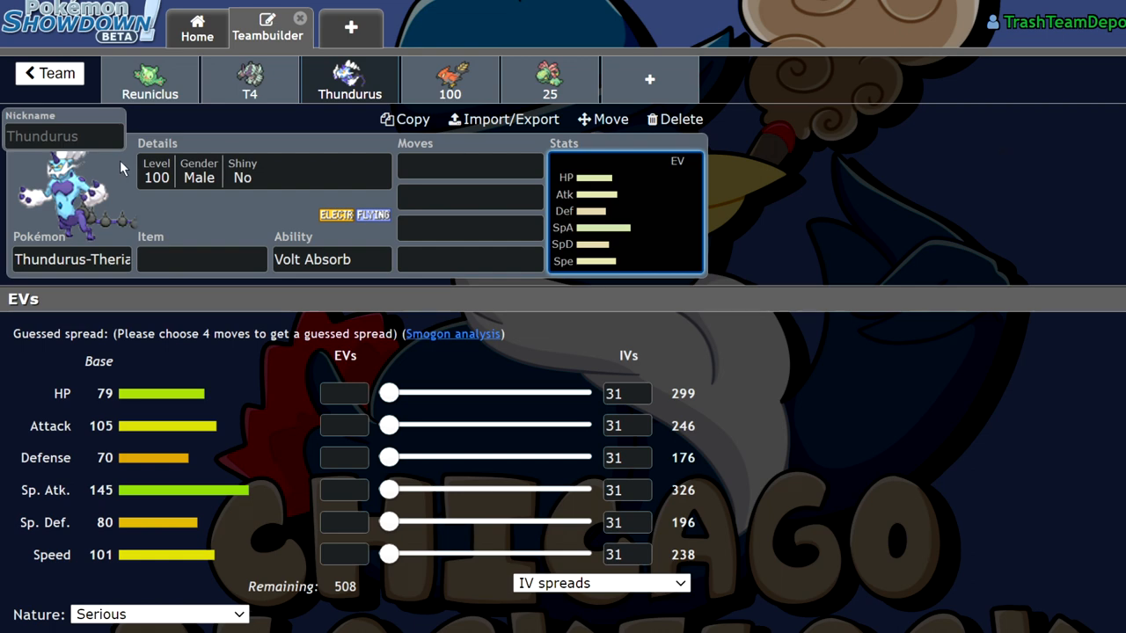
left_click(71, 259)
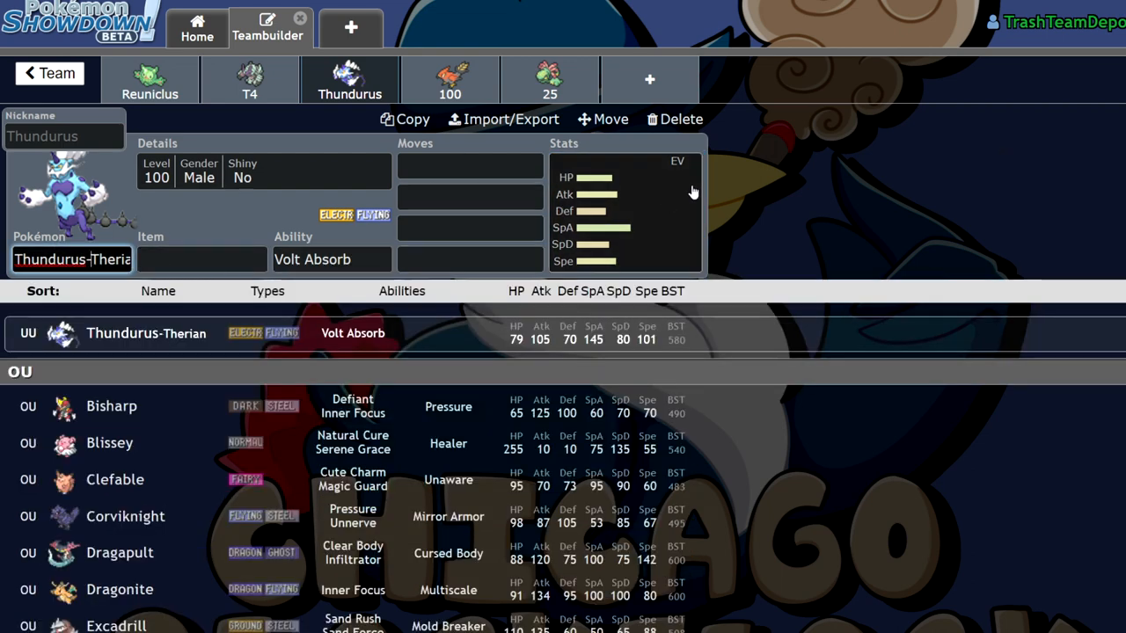
left_click(202, 258)
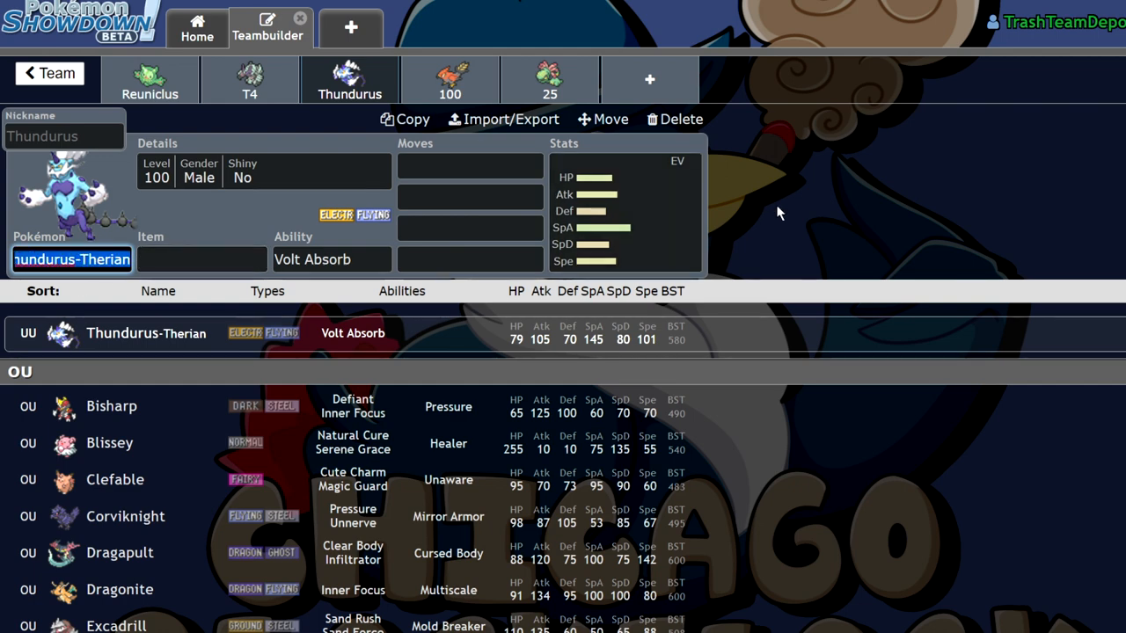
type("dra")
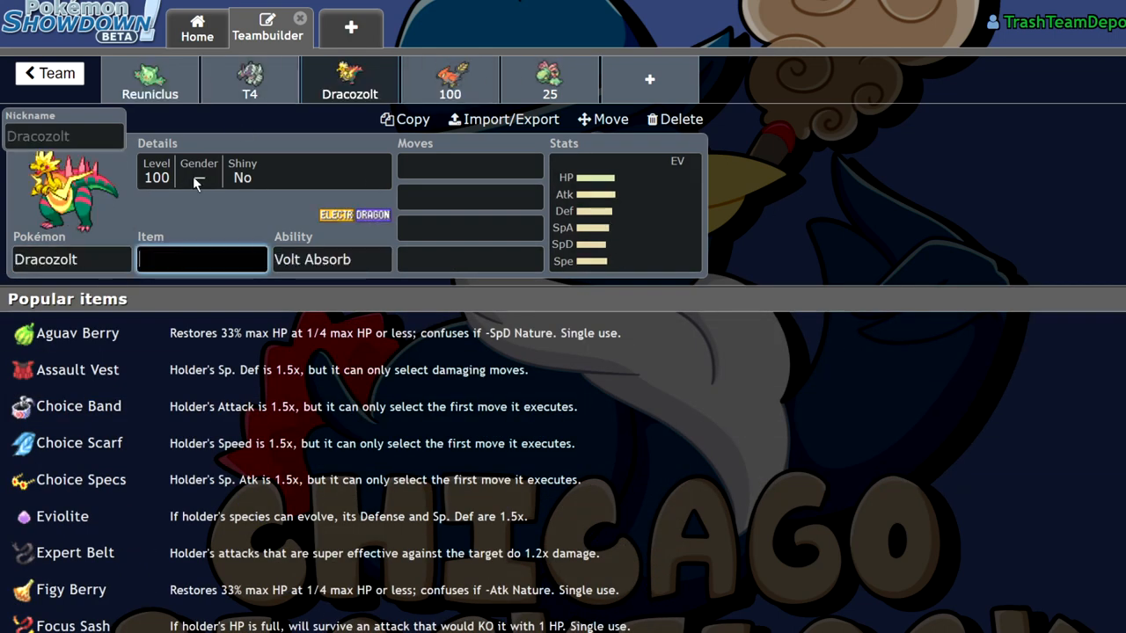
Step: Nickname Dracozolt and Talonflame '75' and set Talonflame's ability to Gale Wings
left_click(200, 259)
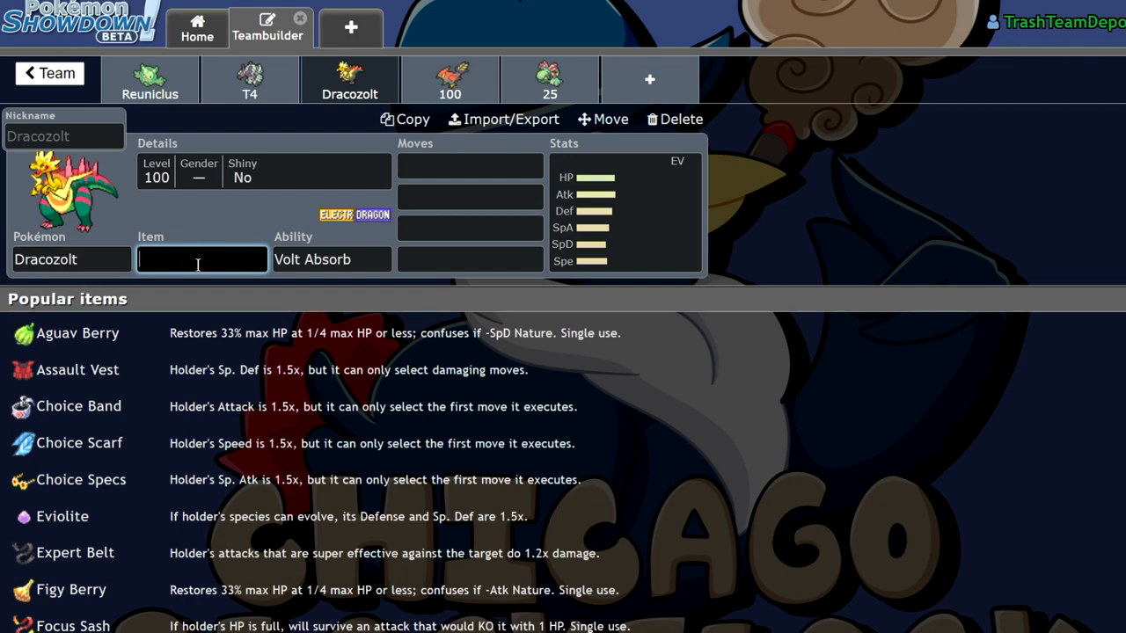
left_click(449, 80)
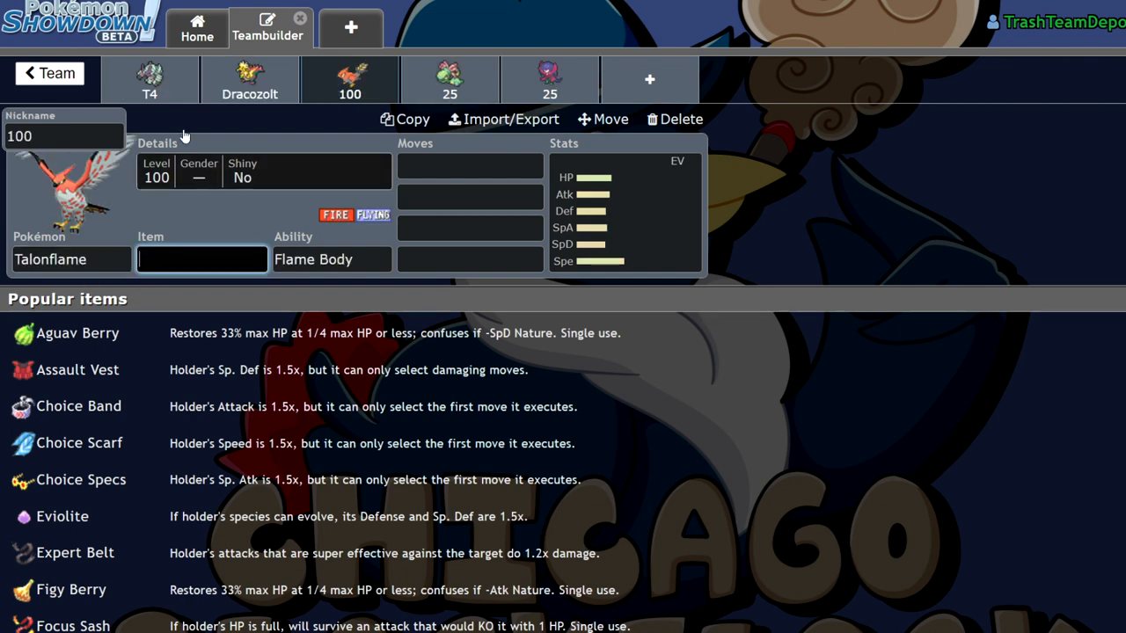
mouse_move(53, 206)
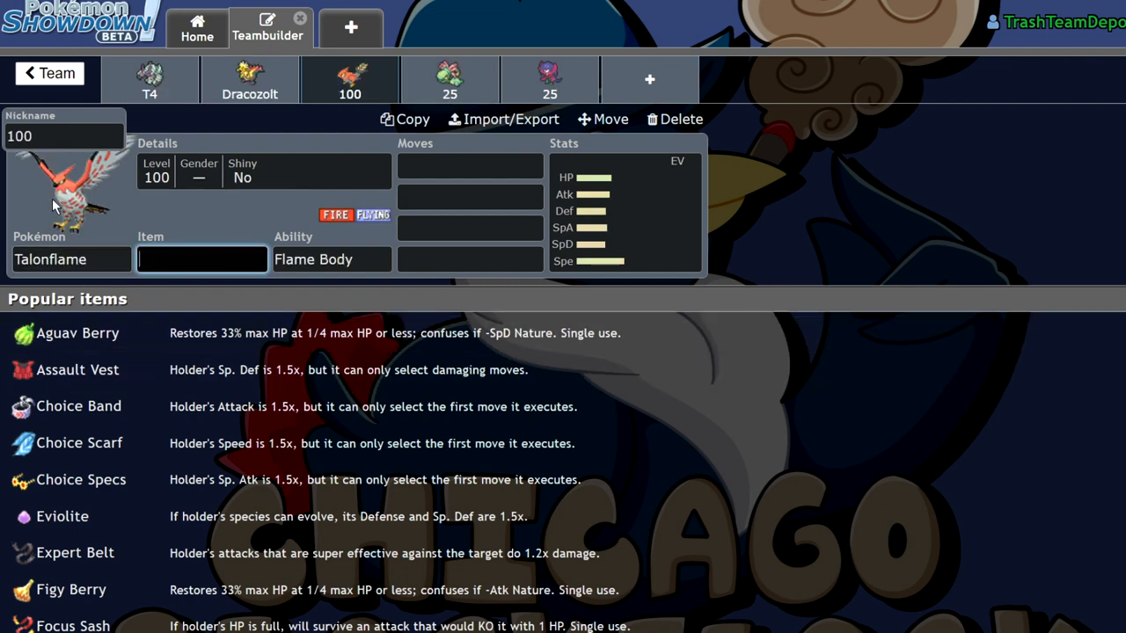
type("75")
type("7")
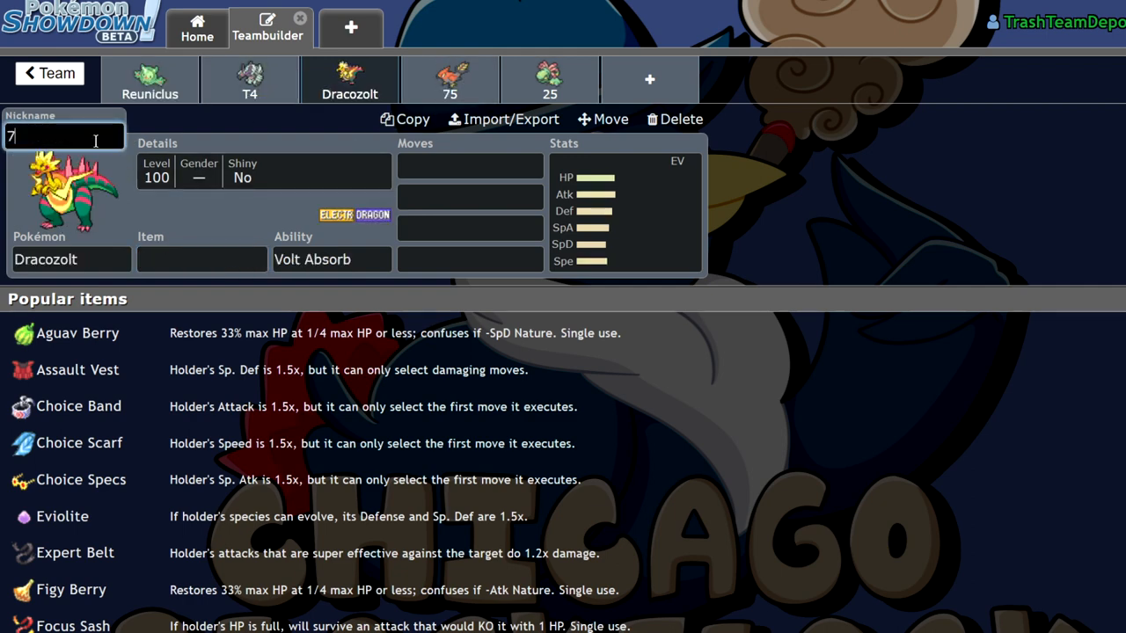
left_click(250, 79)
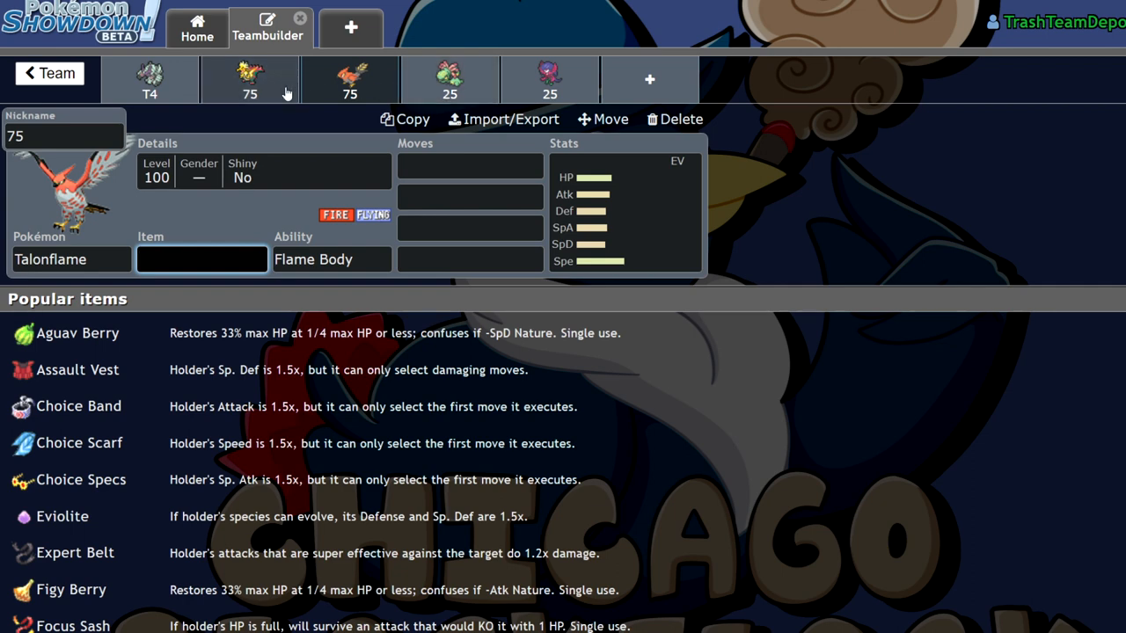
mouse_move(449, 94)
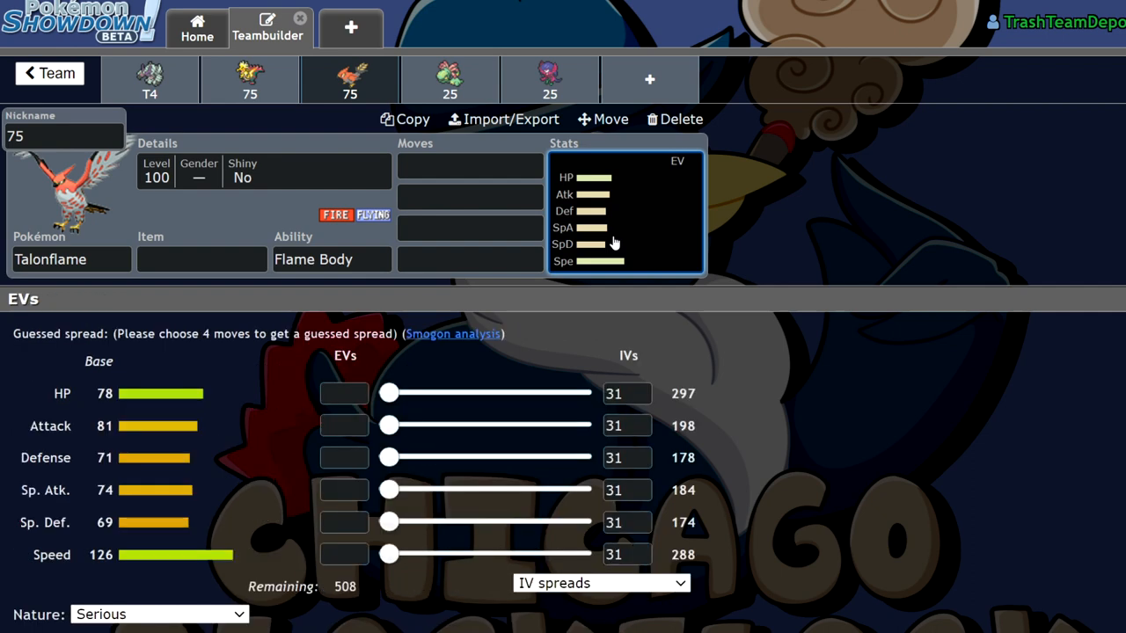
left_click(470, 166)
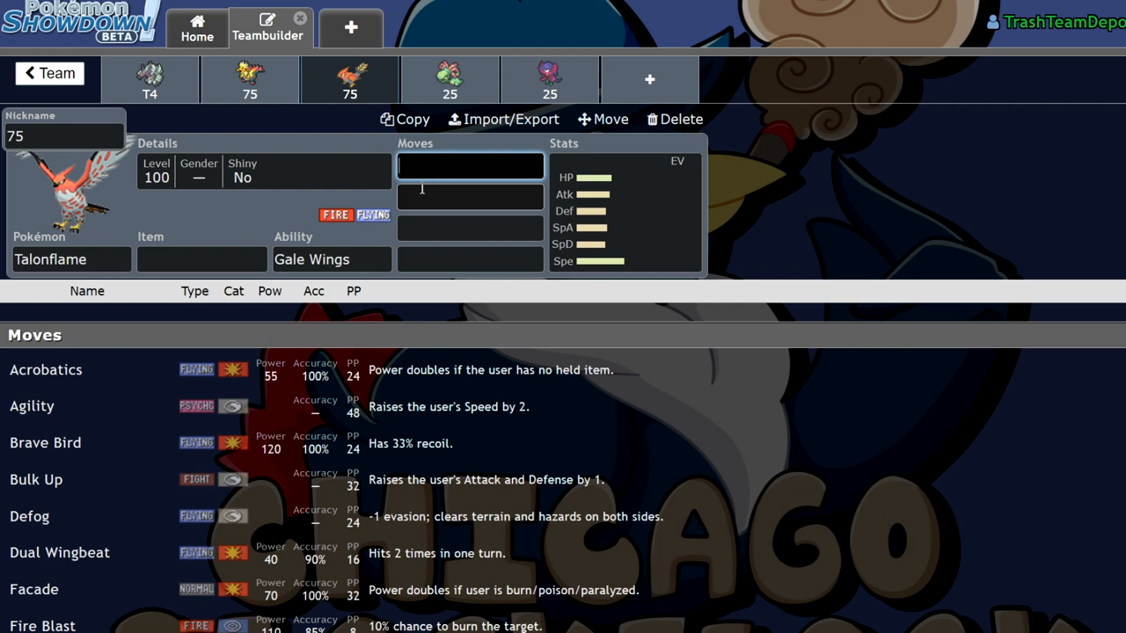
Step: Give Talonflame Quick Guard, Taunt, Will-O-Wisp and Tailwind as its moves
type("qui")
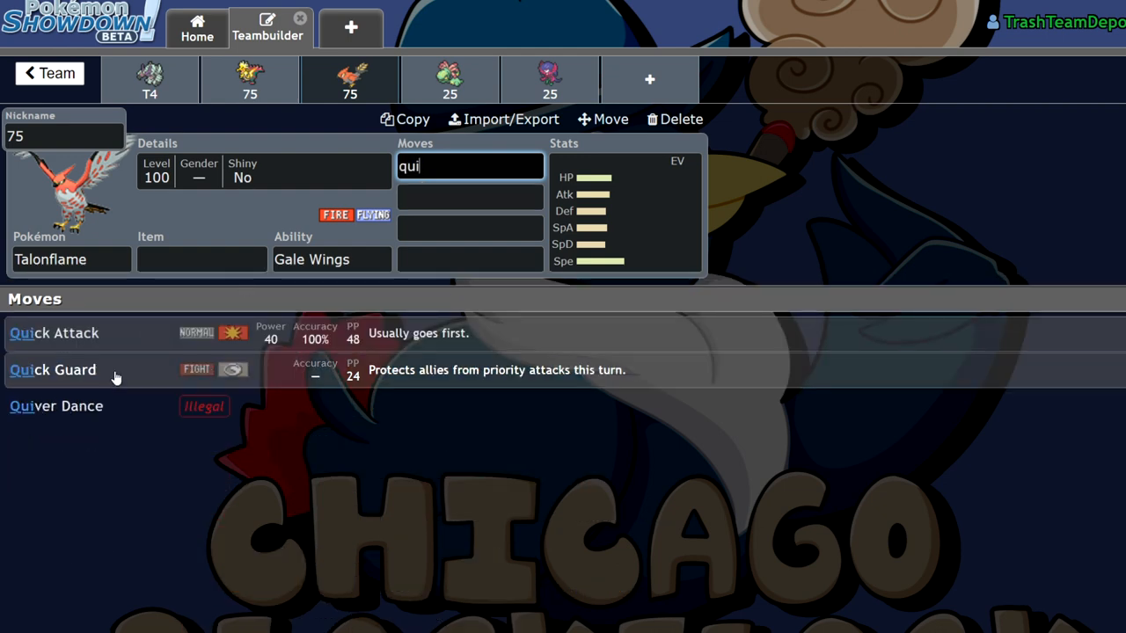
left_click(53, 370)
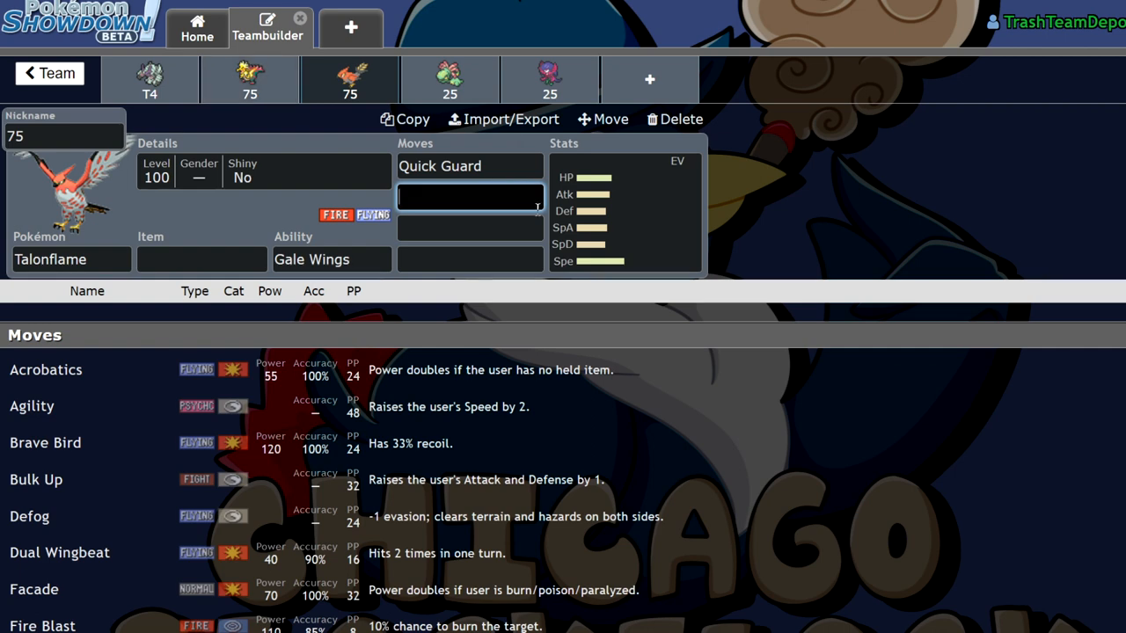
mouse_move(686, 184)
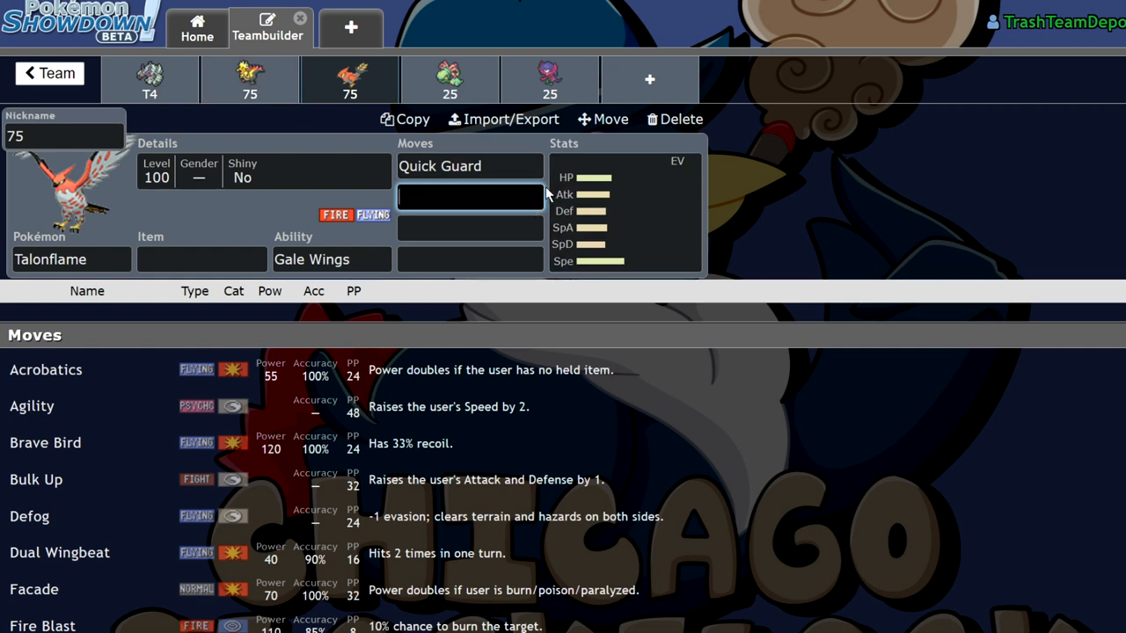
type("will")
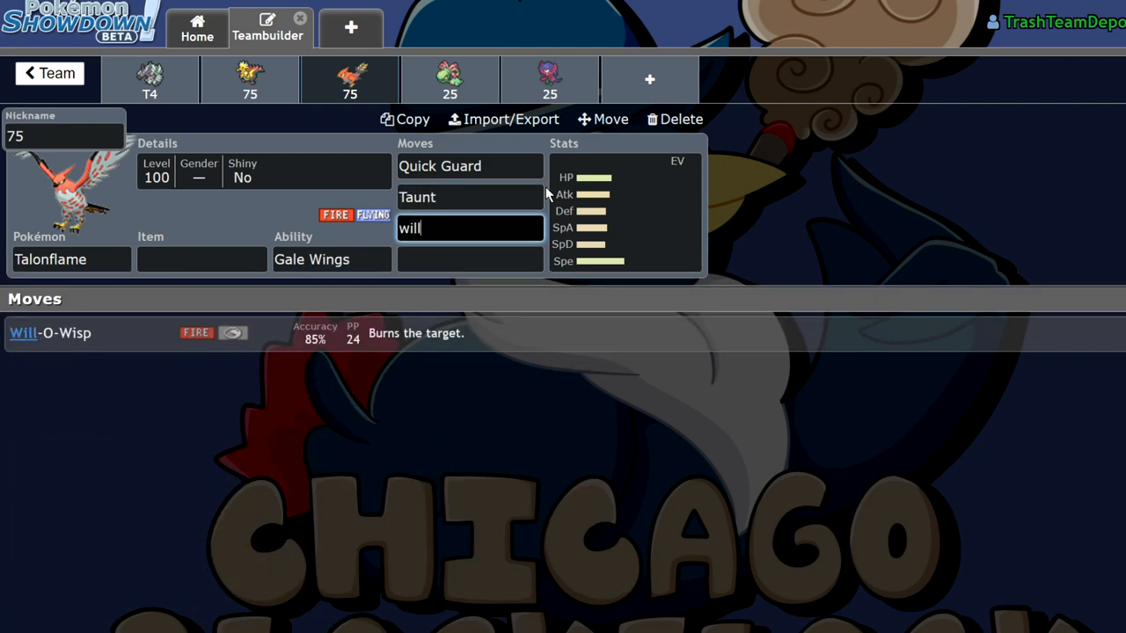
type("tai")
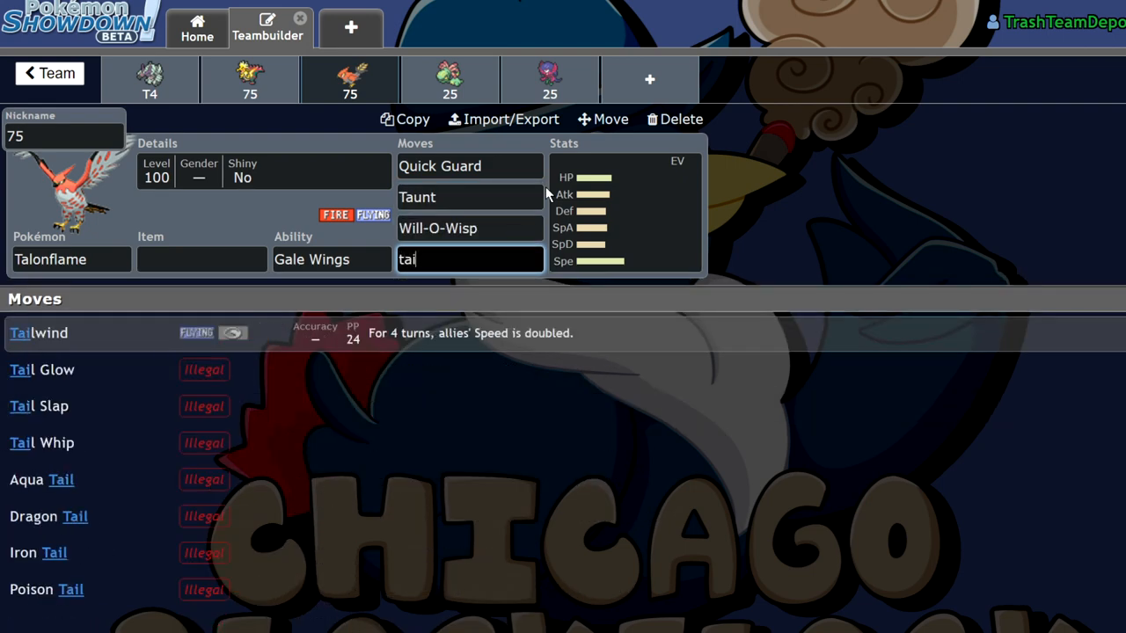
left_click(40, 333)
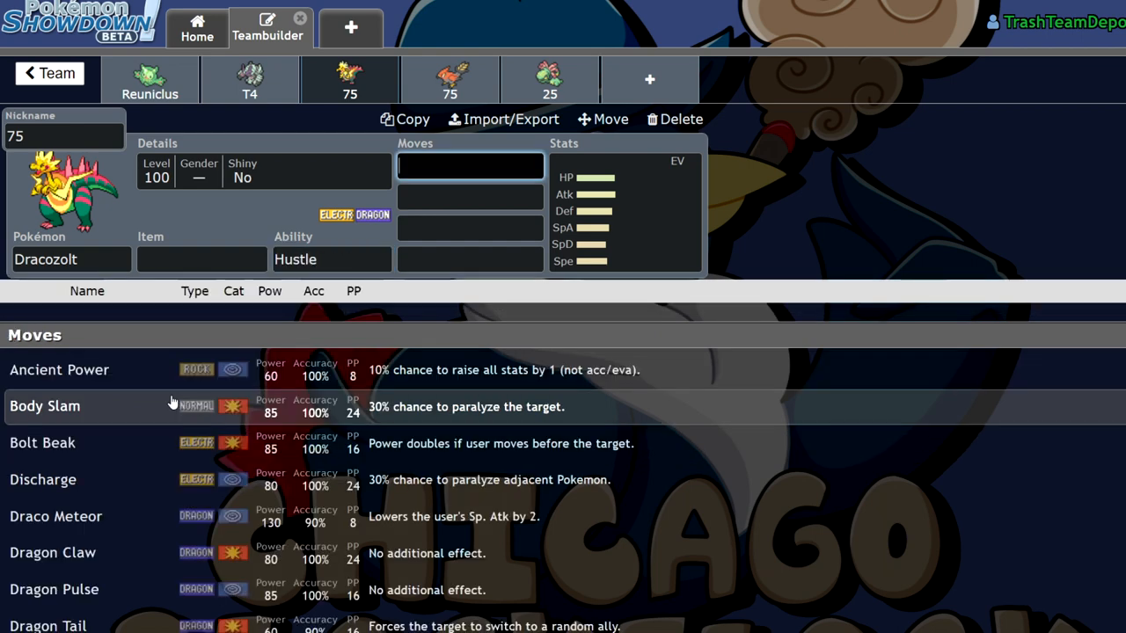
Step: Give Dracozolt a Life Orb plus Aerial Ace, High Horsepower and Bolt Beak
left_click(201, 259)
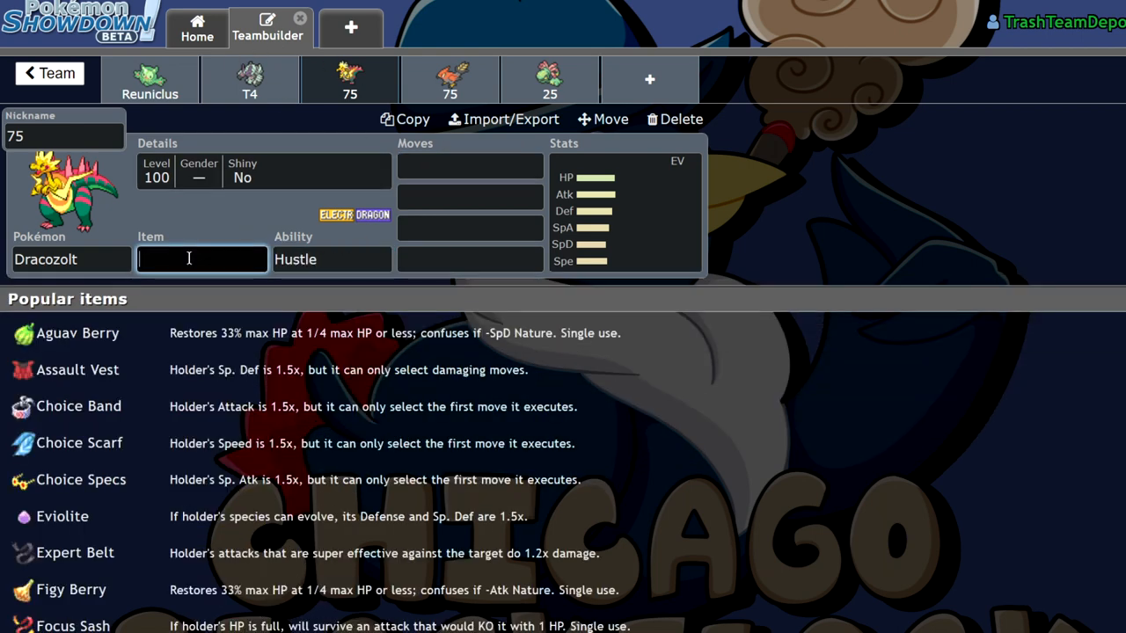
left_click(330, 258)
type("ae")
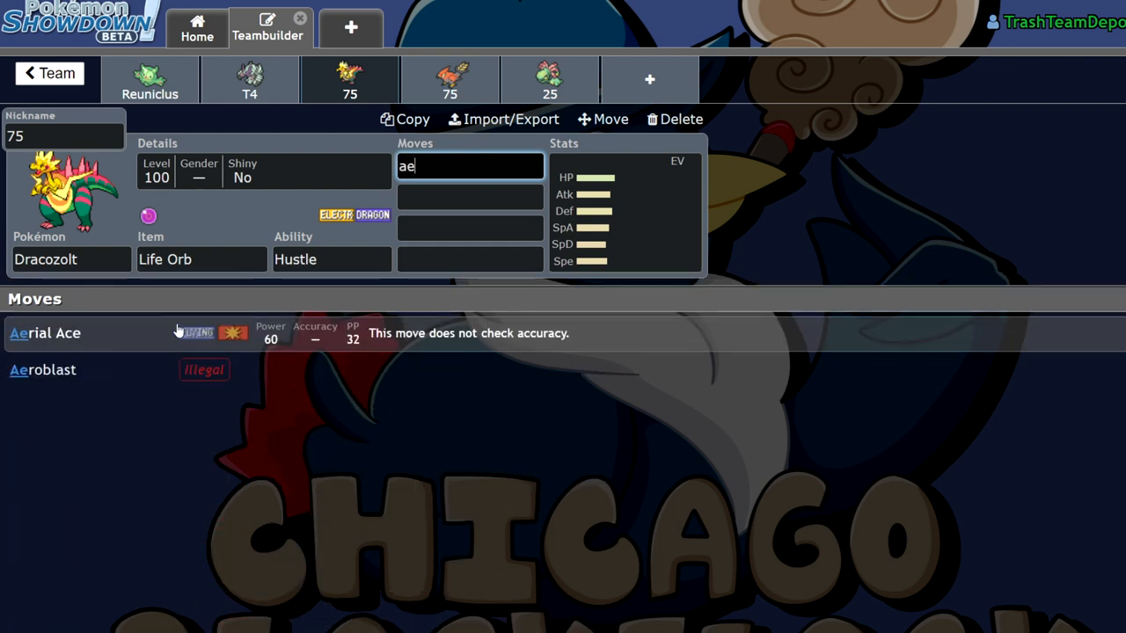
type("h")
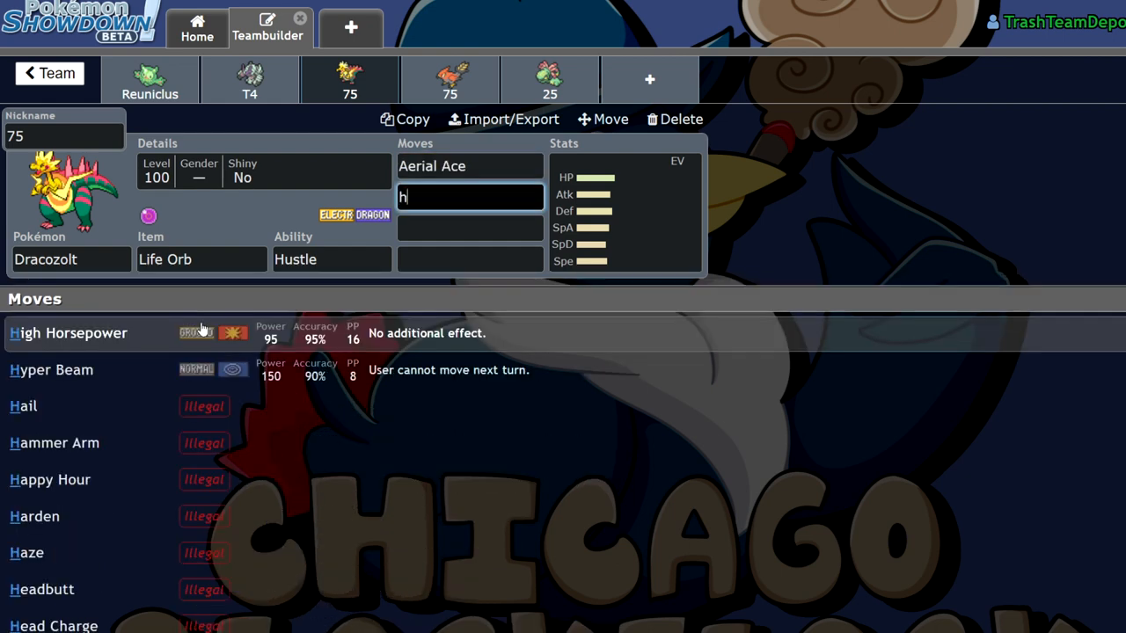
type("bol")
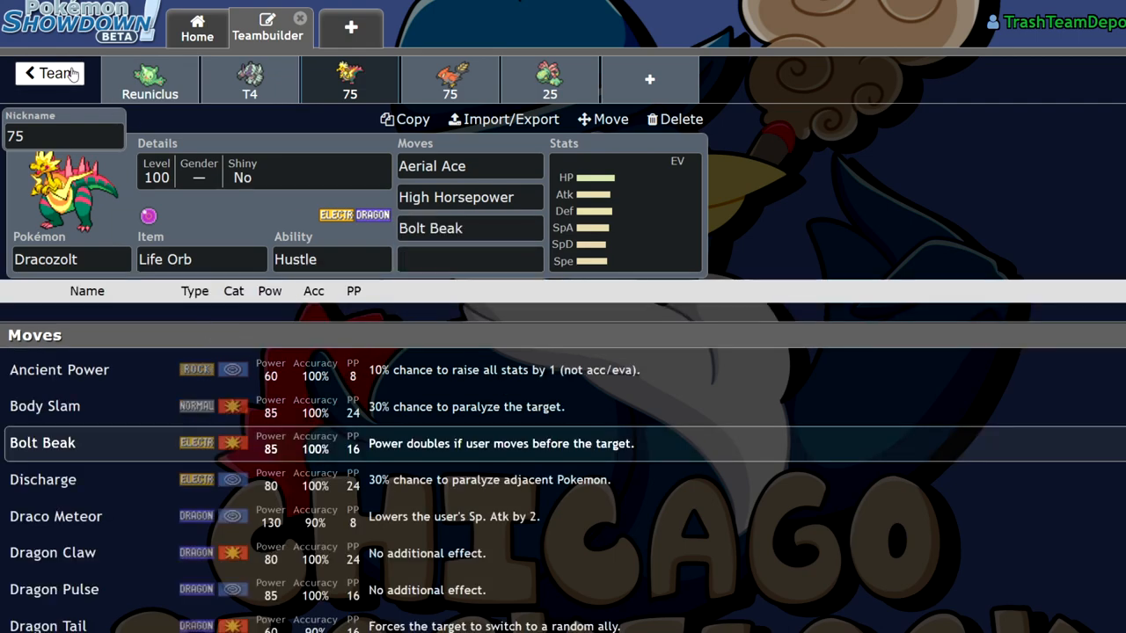
Step: Return to the team list, reopen Draft For XDL, and bring up Cradily's stats
left_click(48, 73)
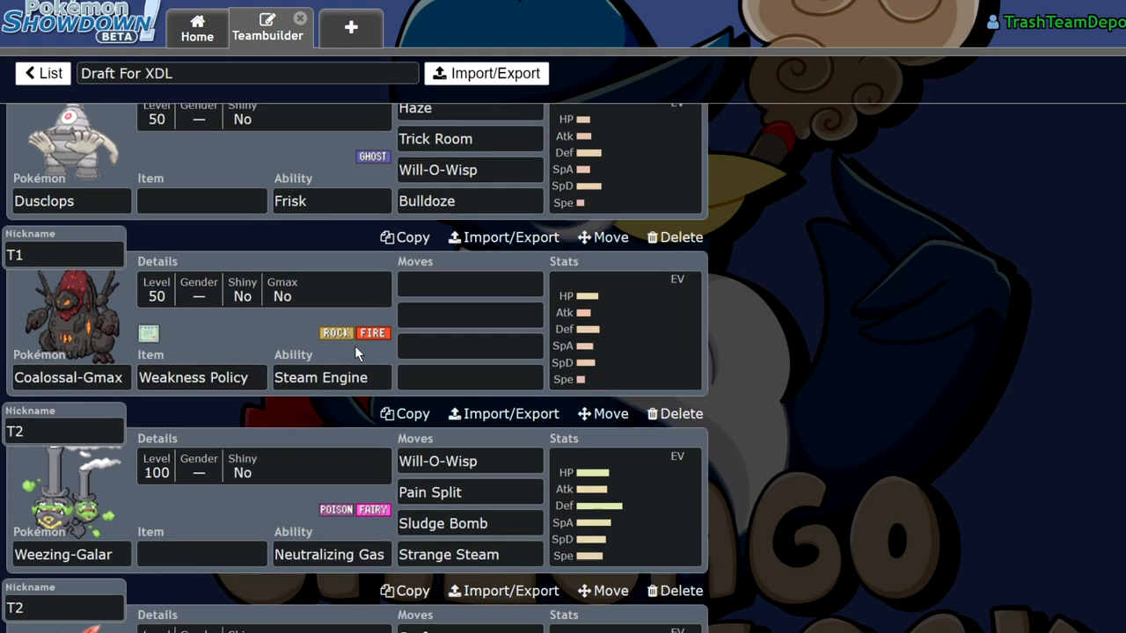
scroll("down", 3)
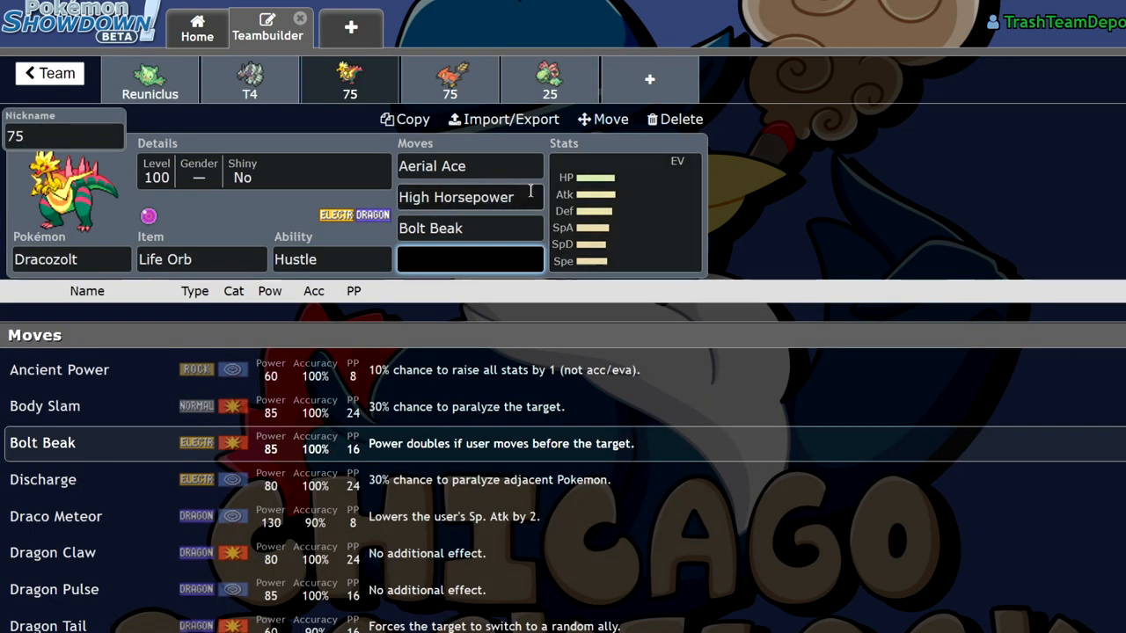
left_click(624, 211)
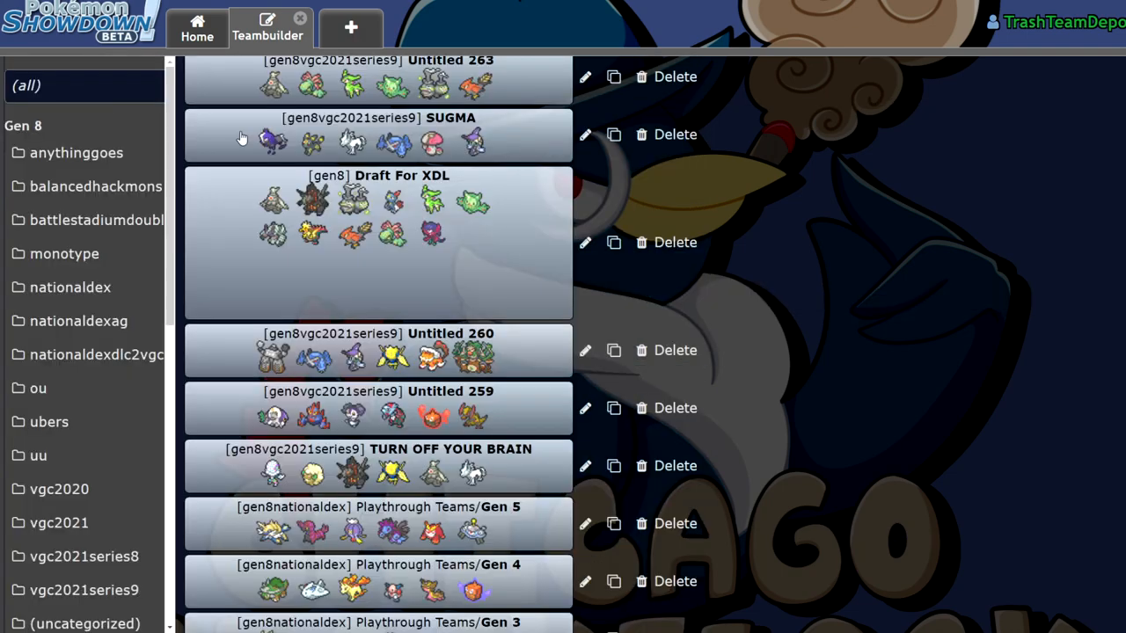
left_click(383, 242)
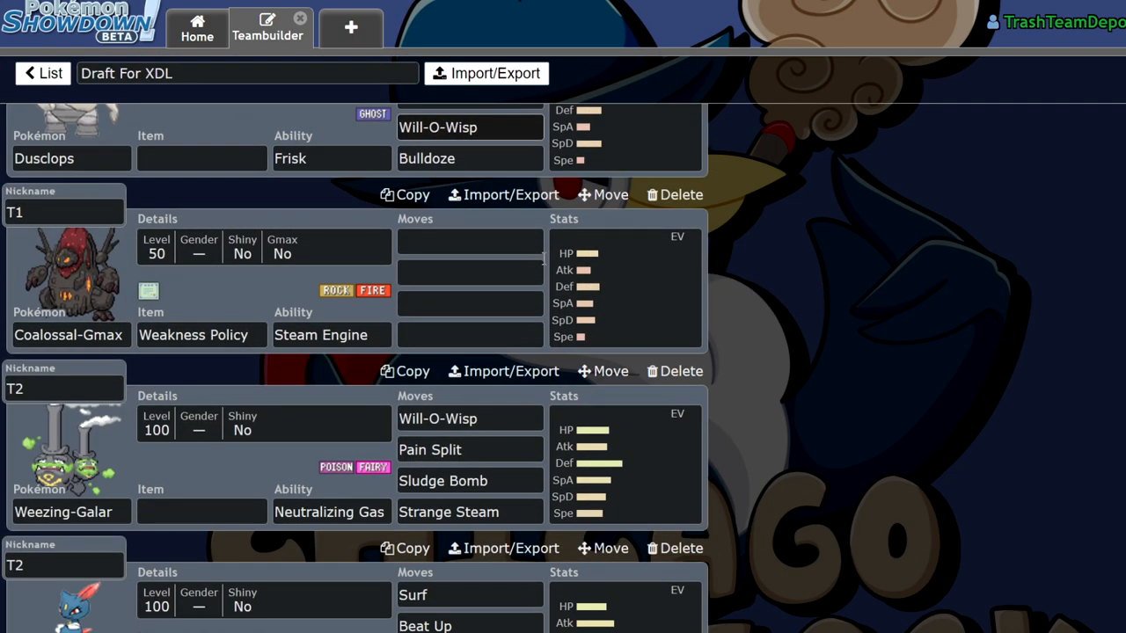
scroll("down", 3)
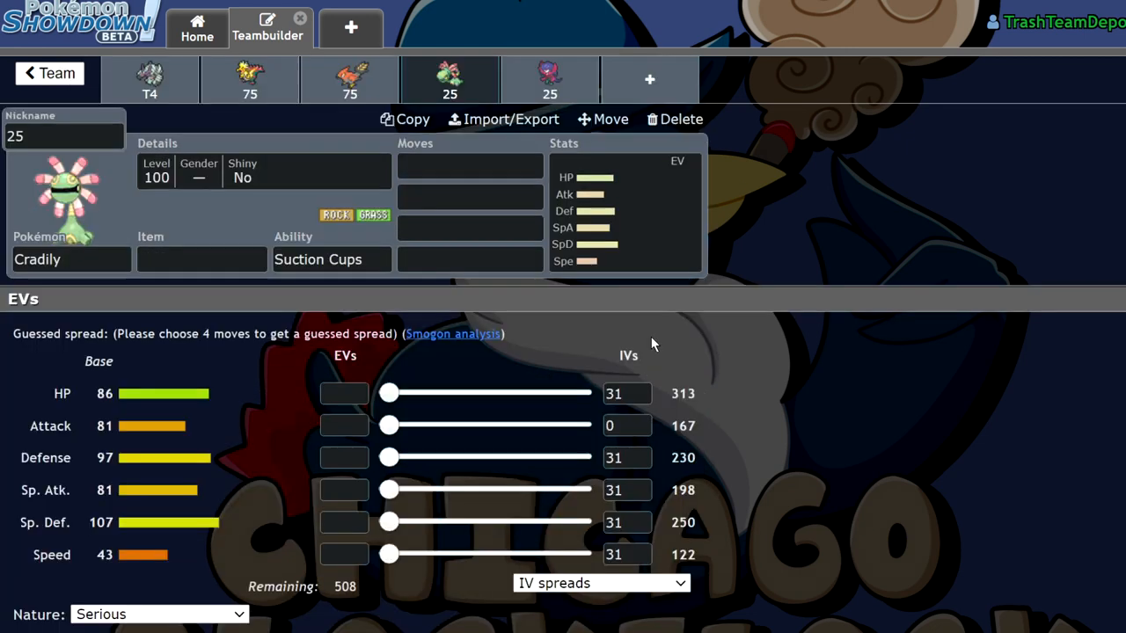
mouse_move(649, 353)
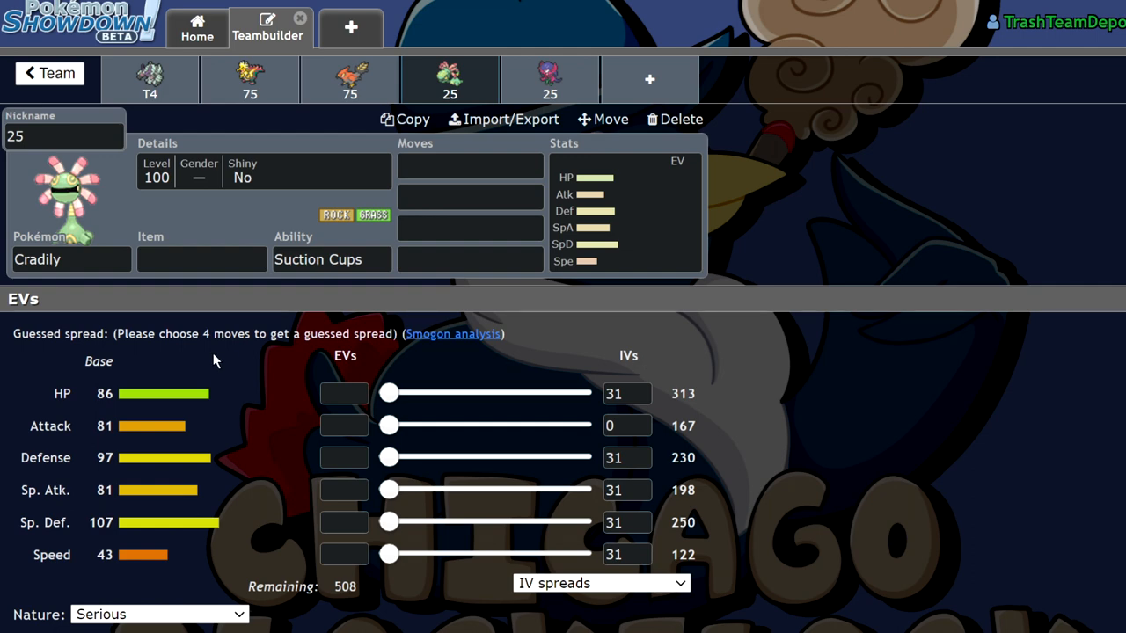
mouse_move(792, 227)
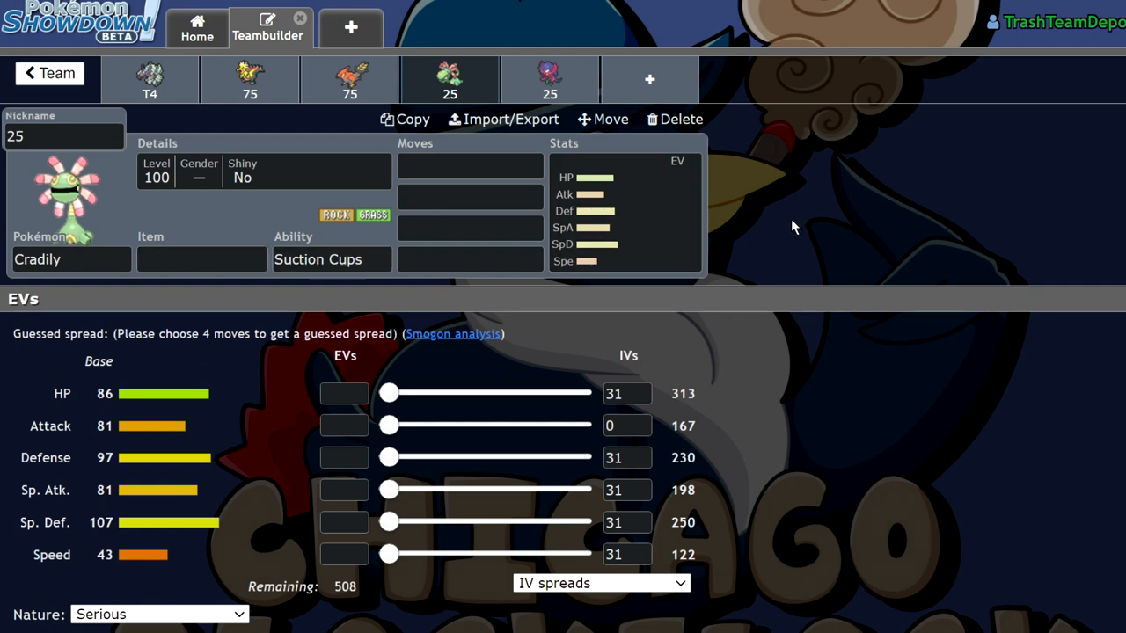
mouse_move(782, 240)
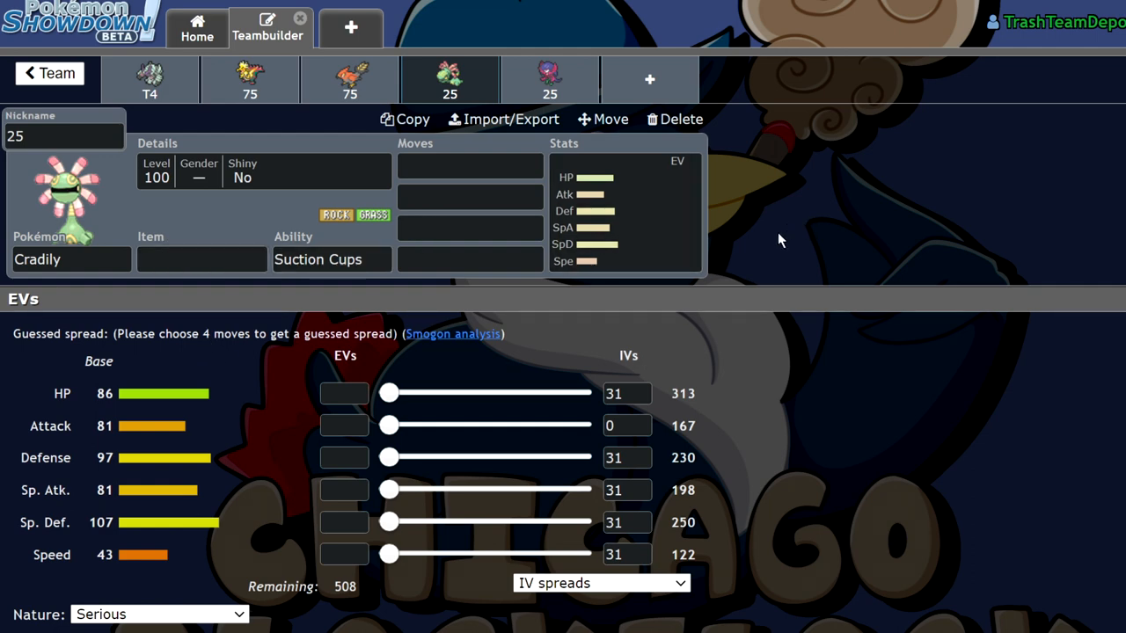
left_click(331, 258)
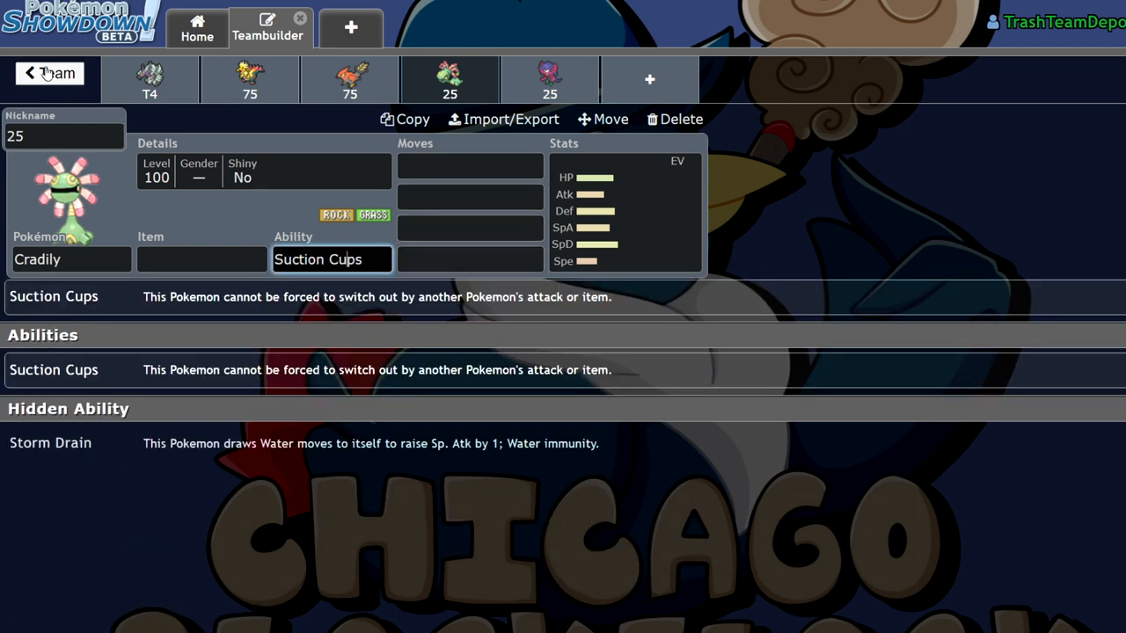
mouse_move(708, 211)
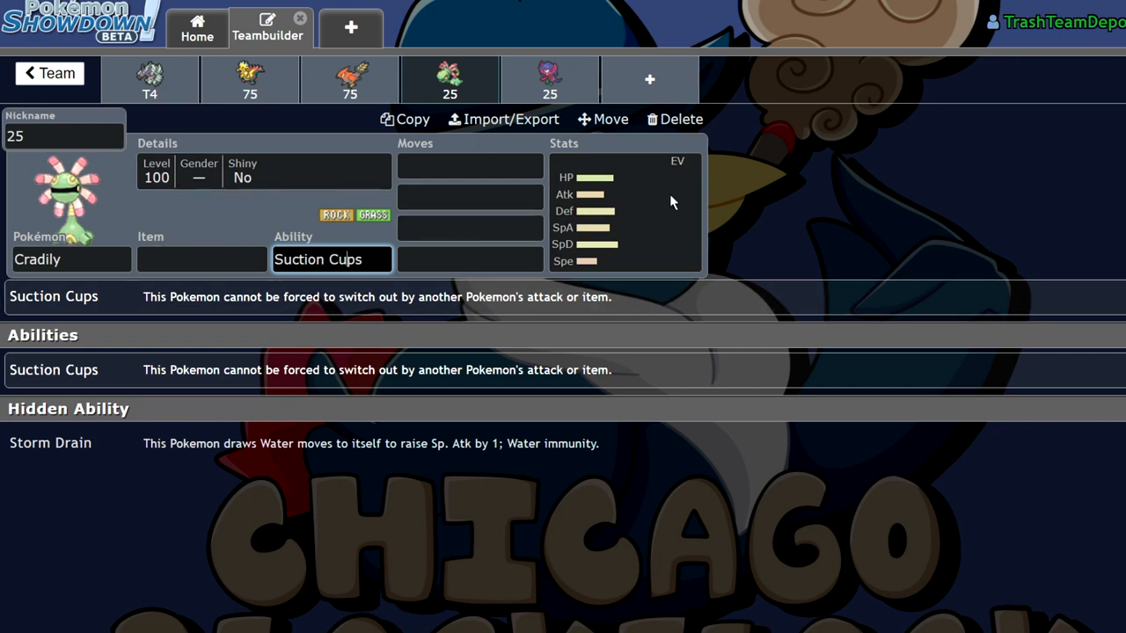
mouse_move(349, 228)
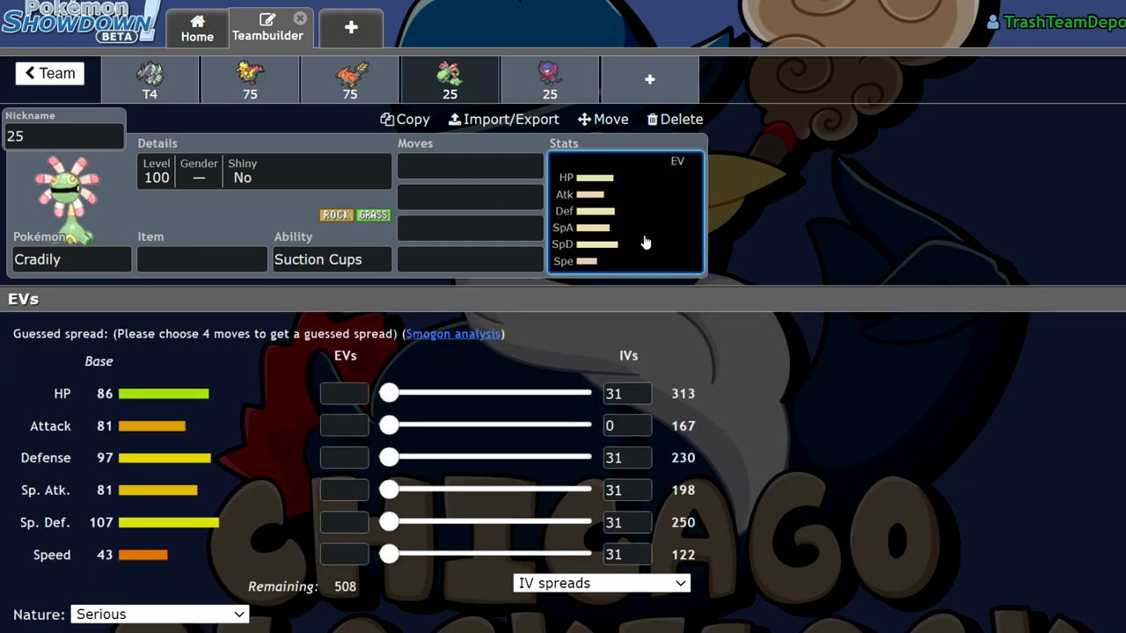
mouse_move(378, 95)
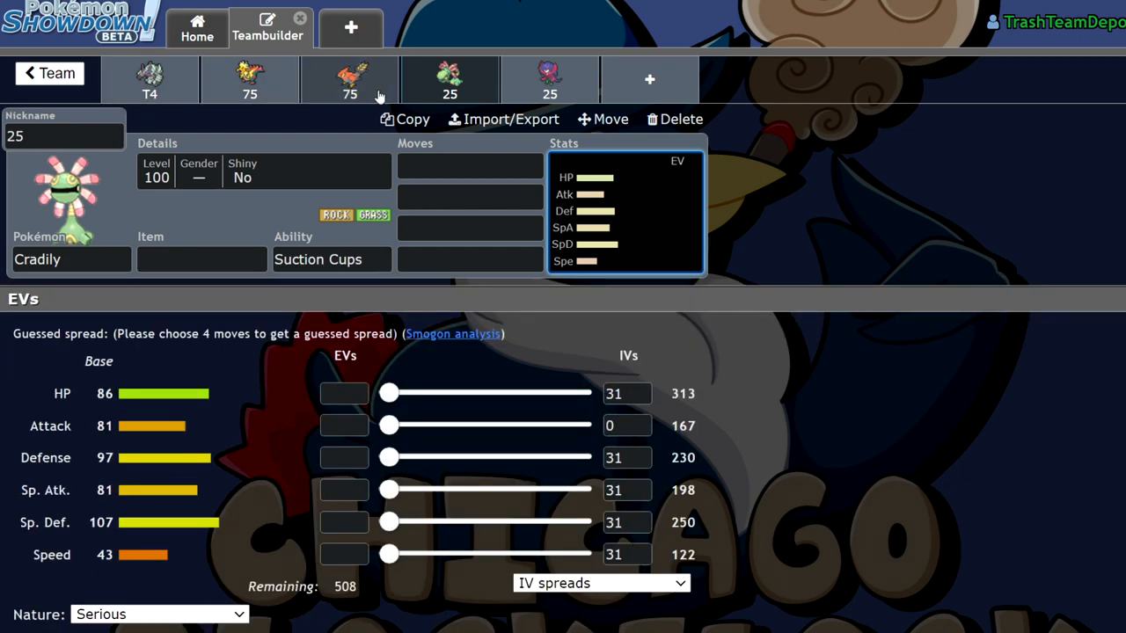
left_click(49, 74)
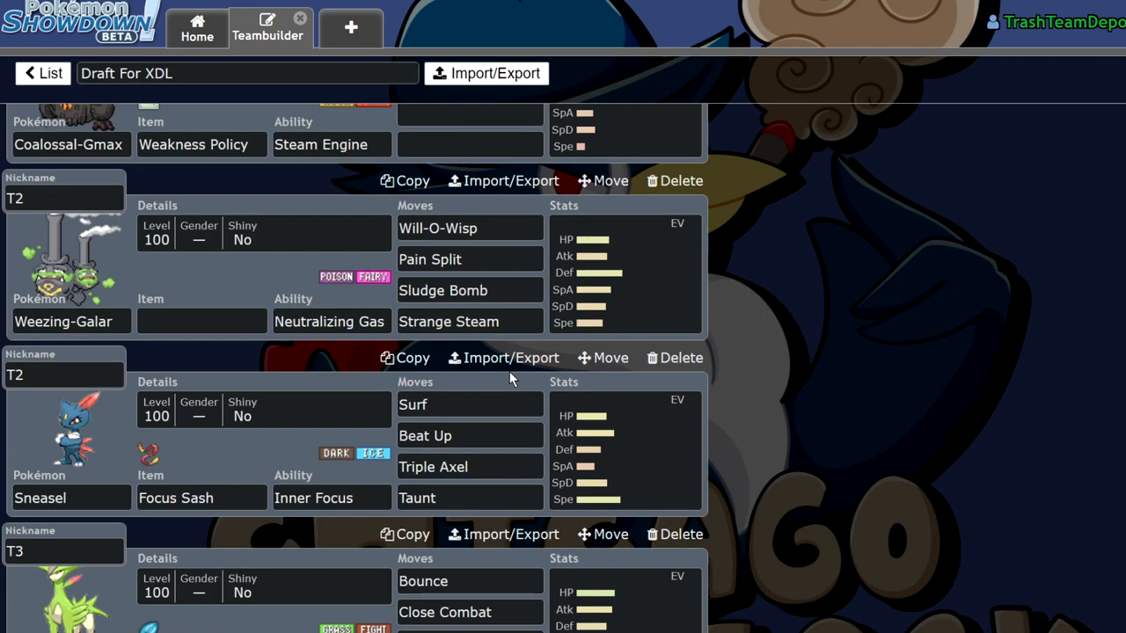
scroll("down", 3)
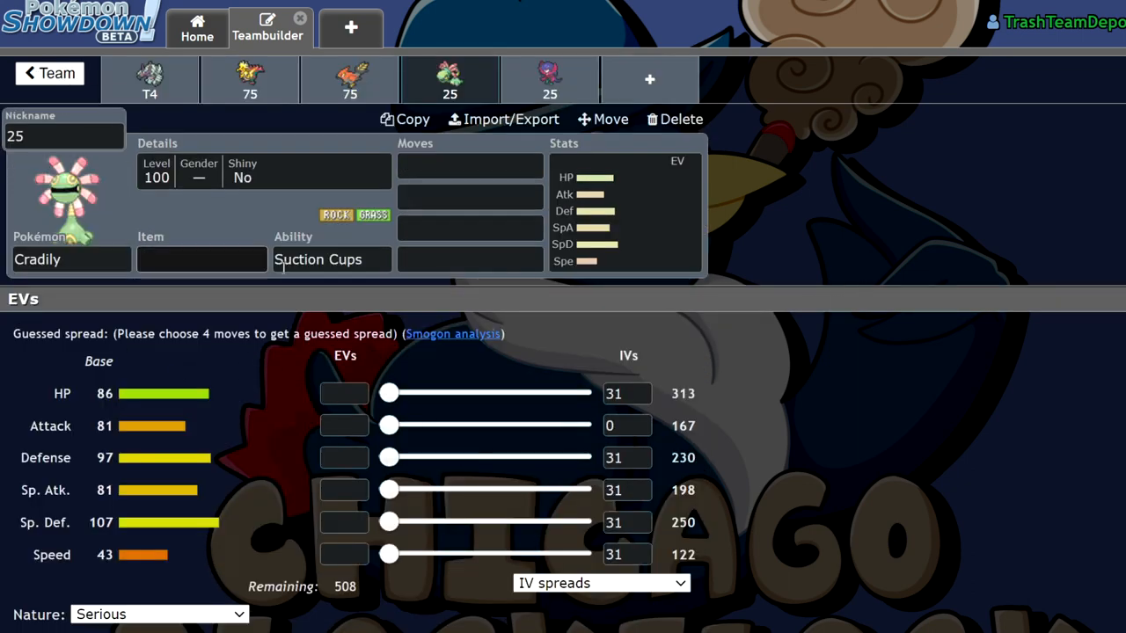
Step: Give Cradily Earth Power, Giga Drain and Meteor Beam as its moves
left_click(469, 165)
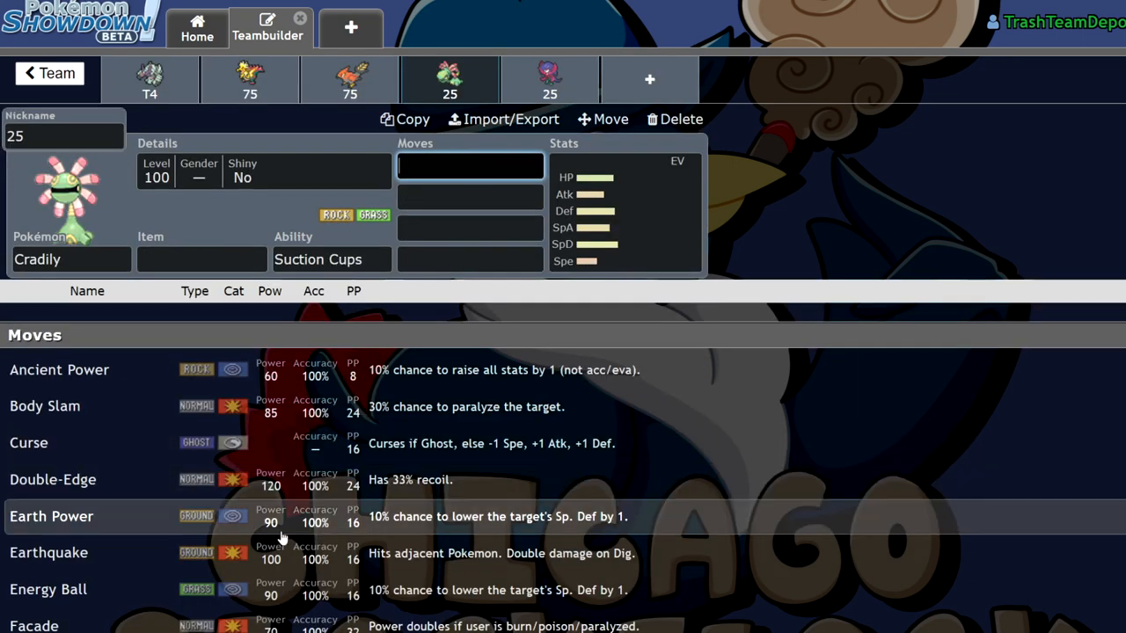
type("gig")
left_click(470, 227)
type("met")
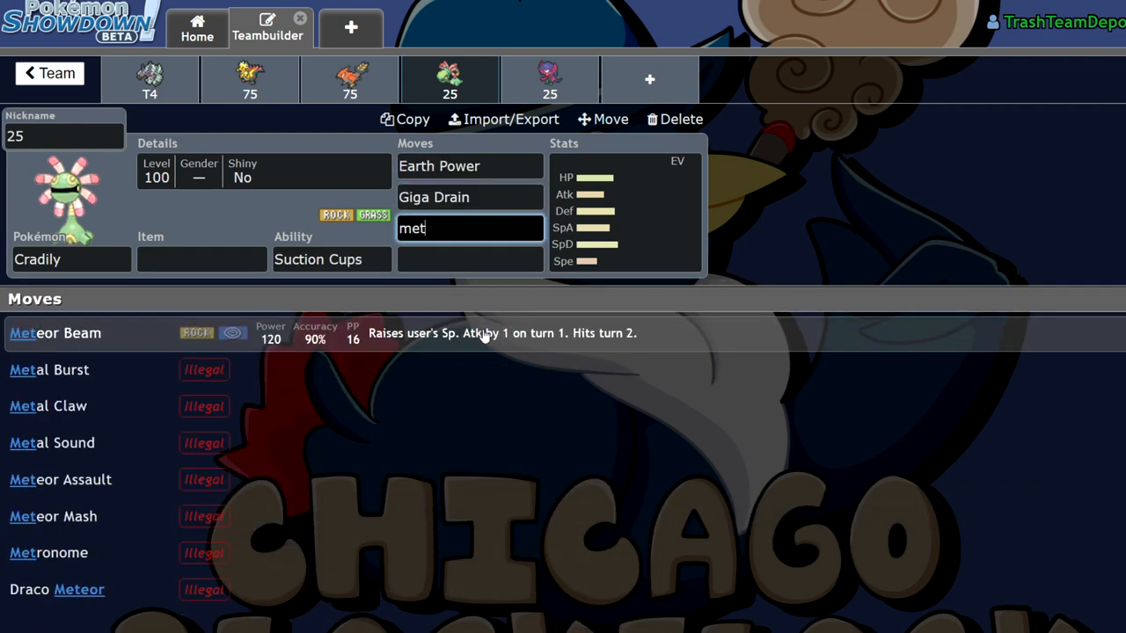
left_click(54, 334)
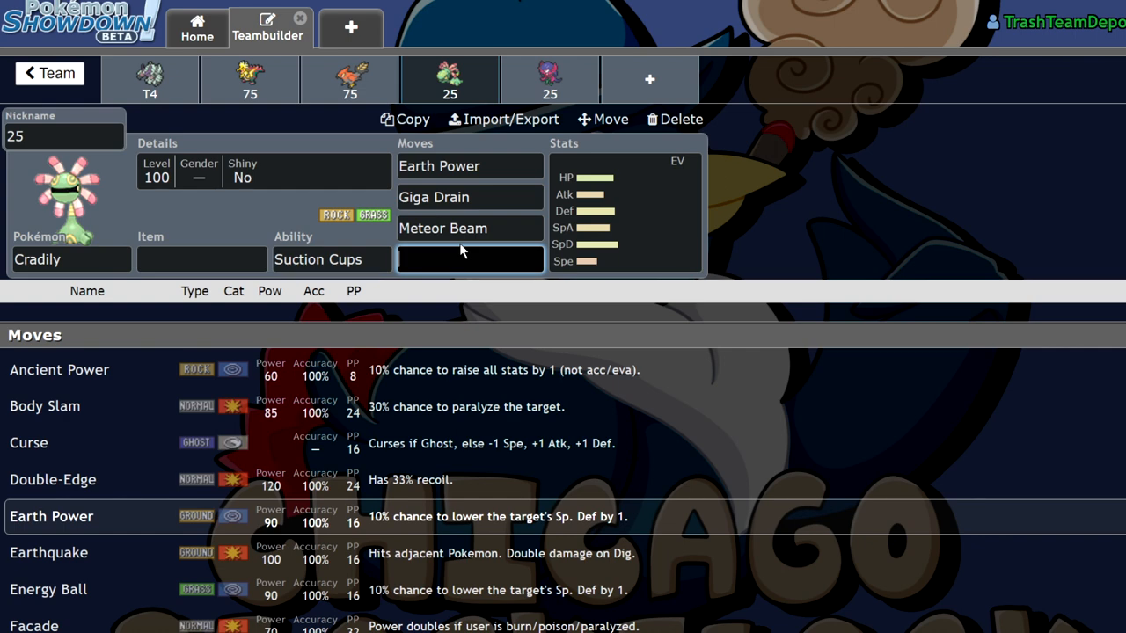
type("f")
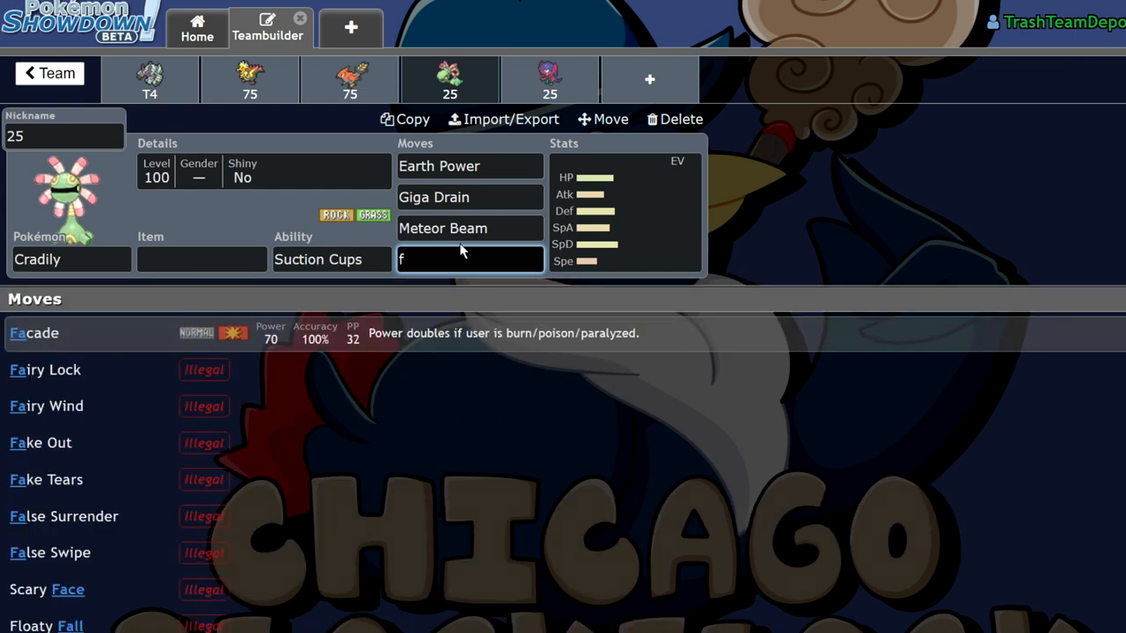
type("gas")
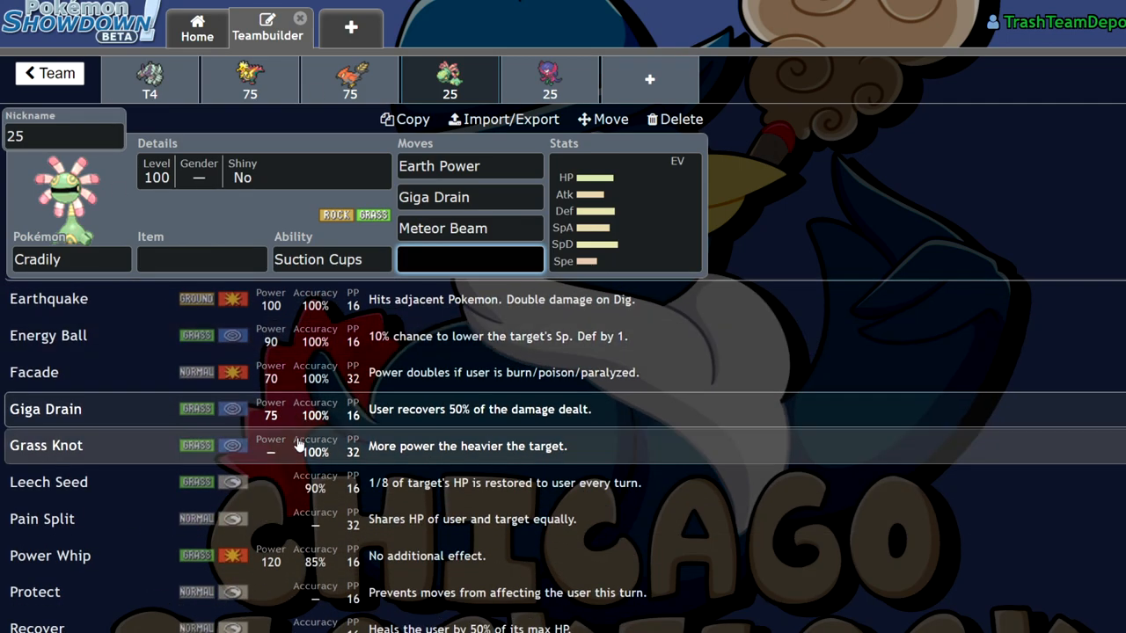
Step: Scroll the team overview showing four members and an empty slot
scroll("down", 3)
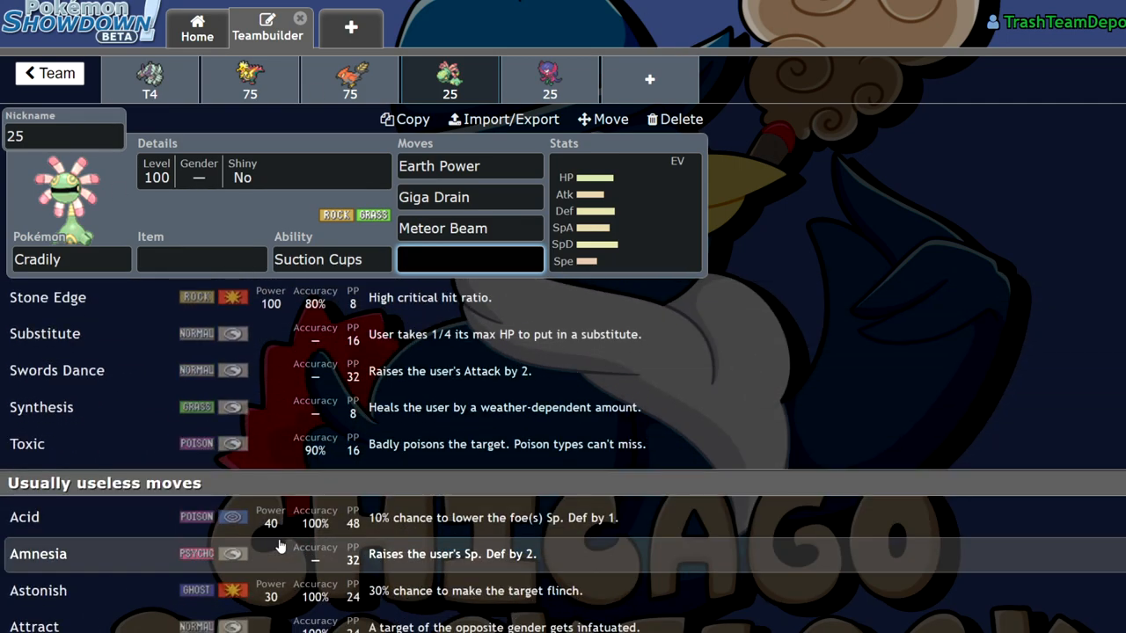
scroll("down", 3)
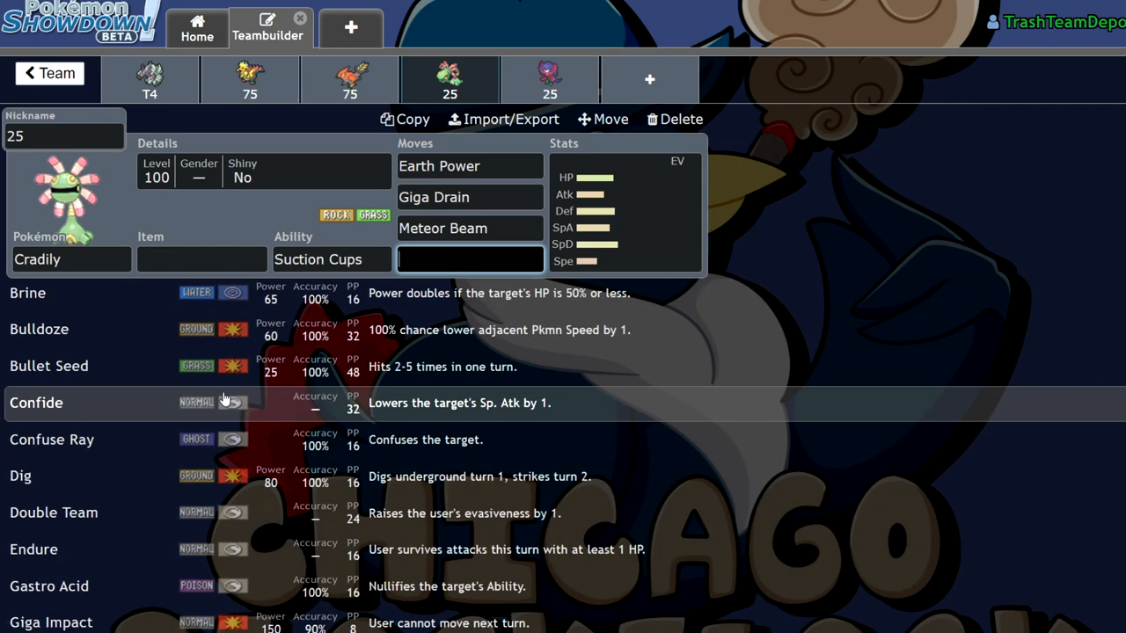
scroll("down", 3)
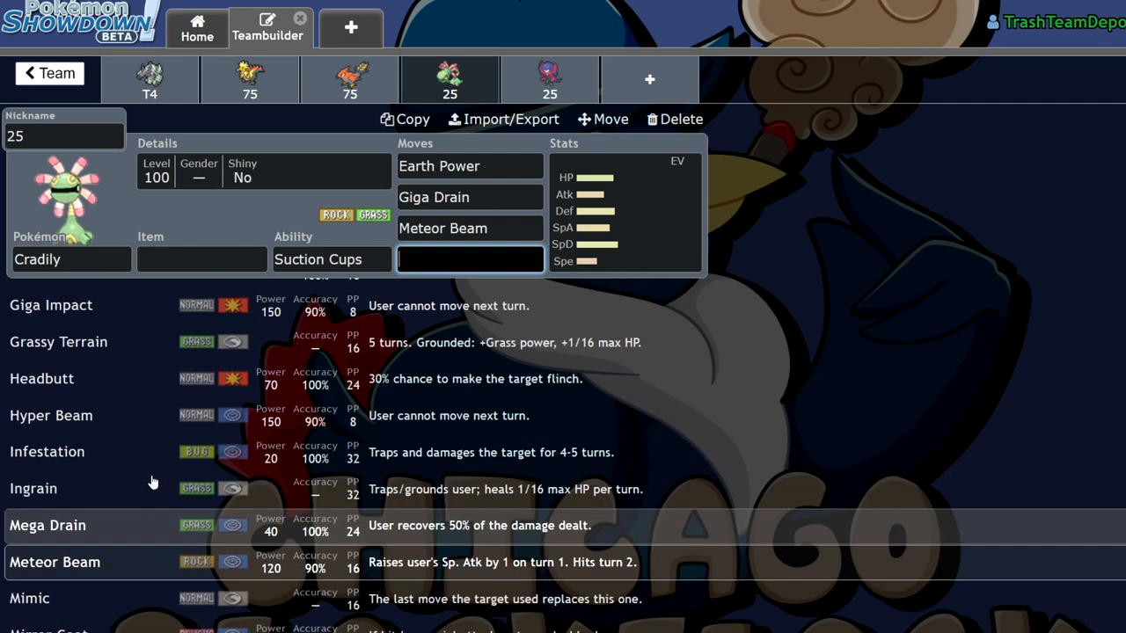
left_click(549, 79)
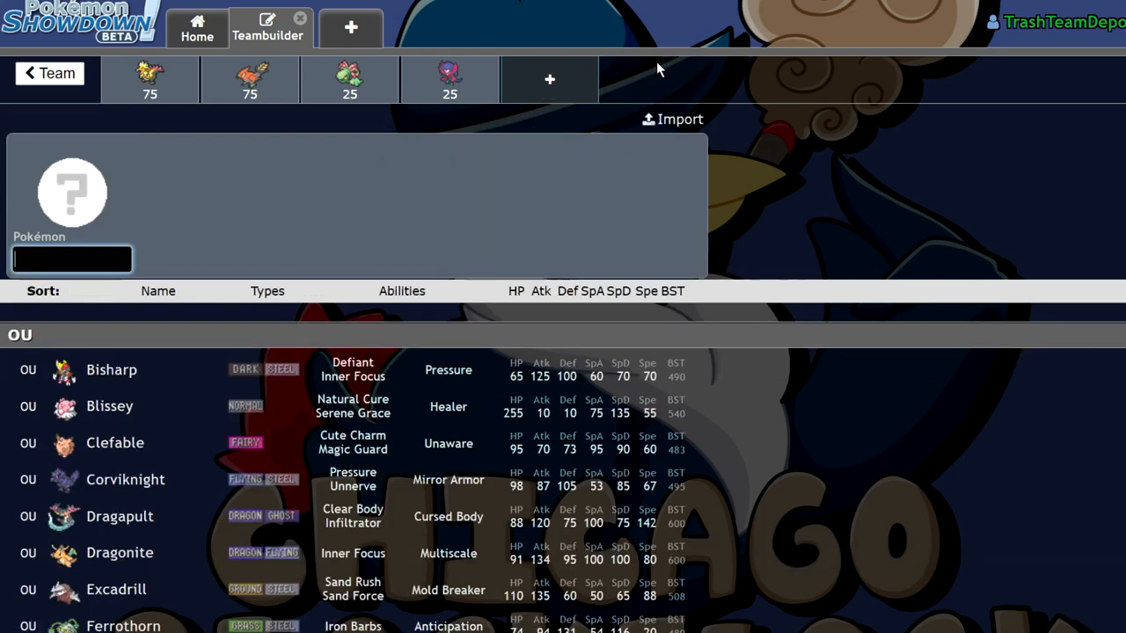
Step: Add Thievul to a new team slot, then delete that slot
type("th")
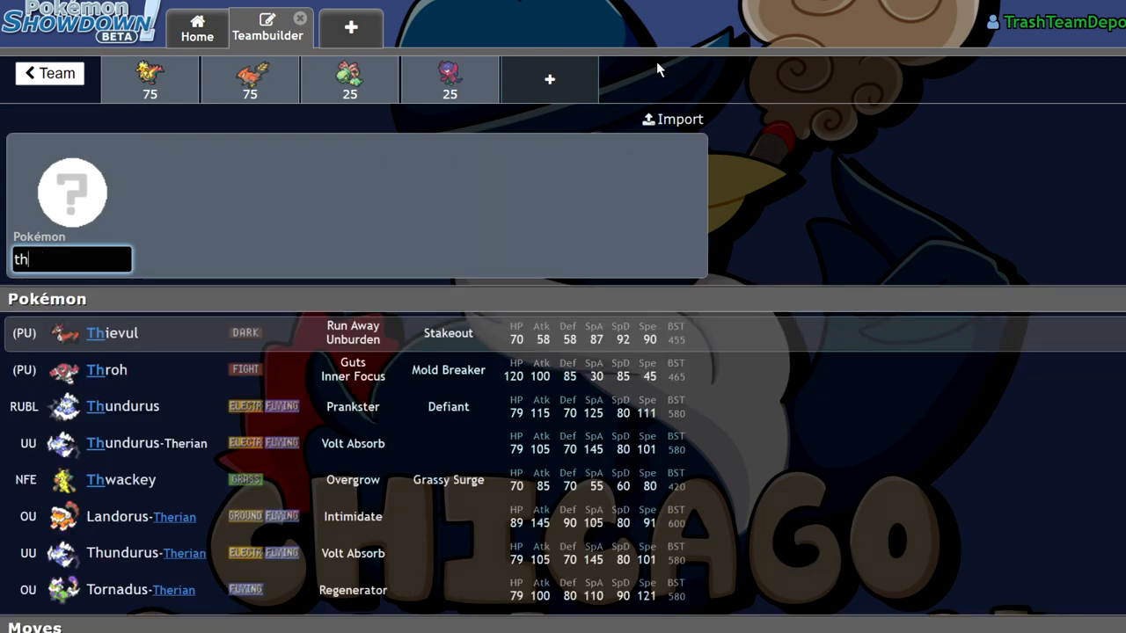
left_click(111, 333)
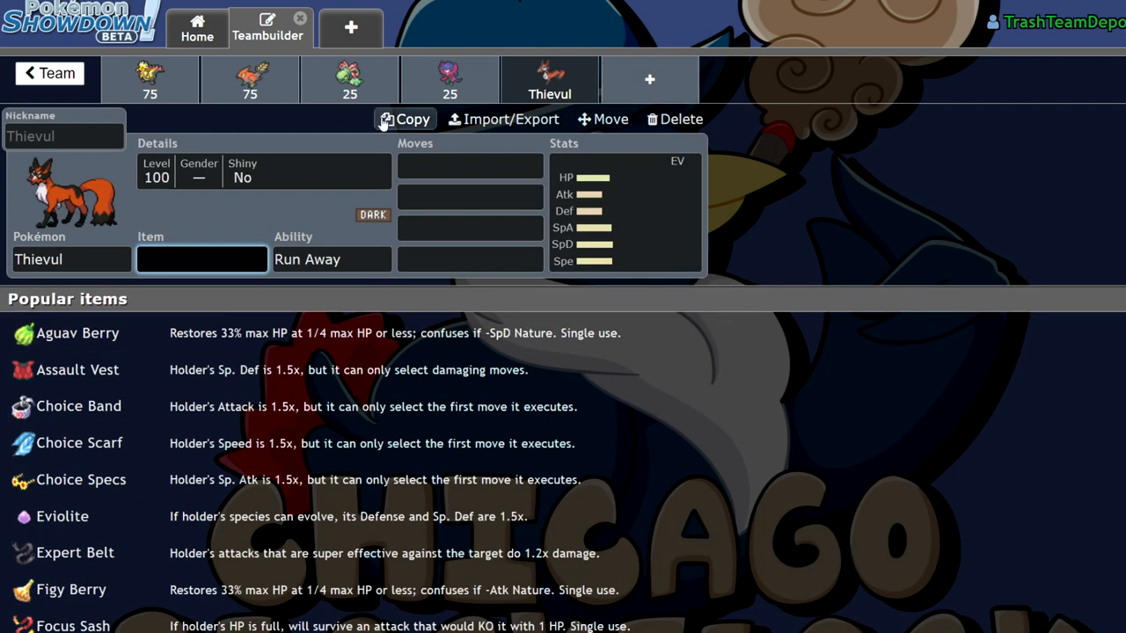
mouse_move(773, 212)
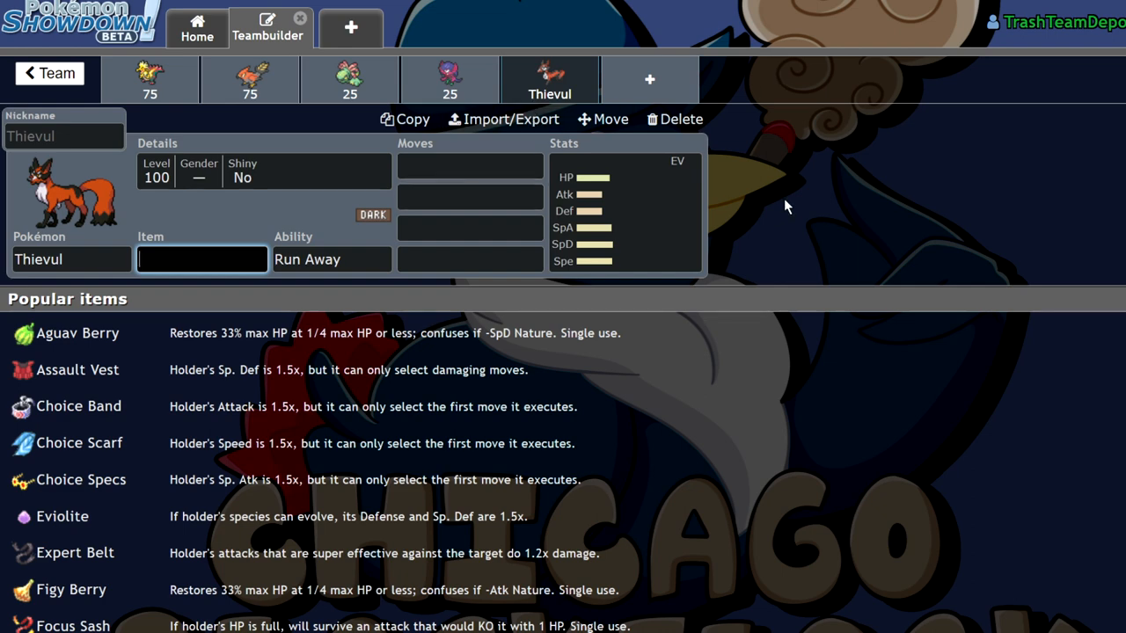
mouse_move(1096, 164)
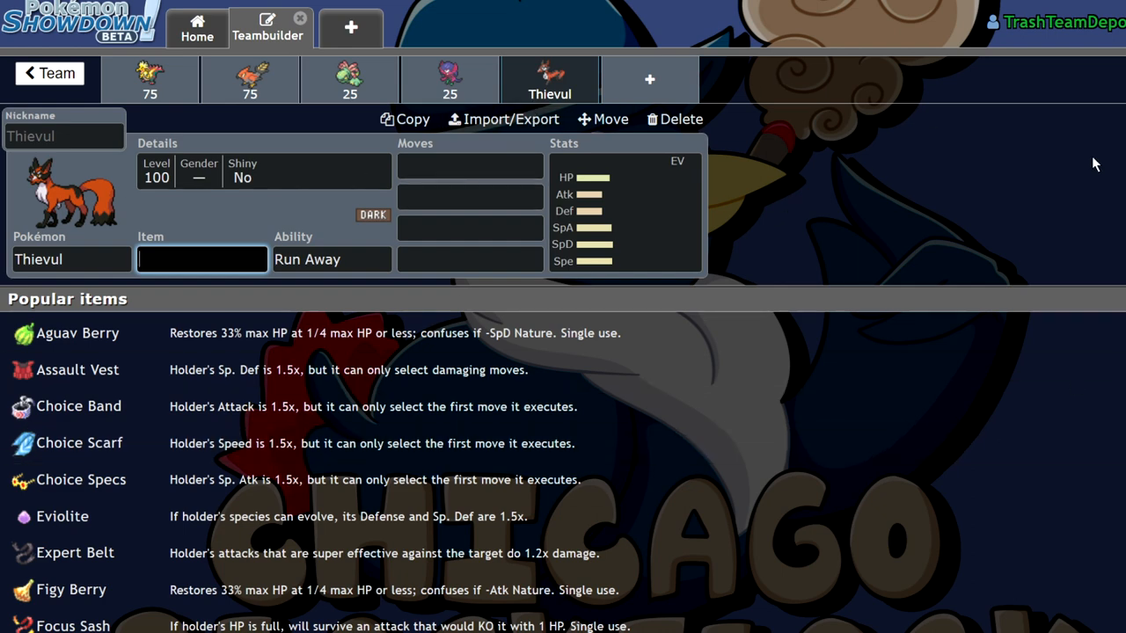
left_click(674, 119)
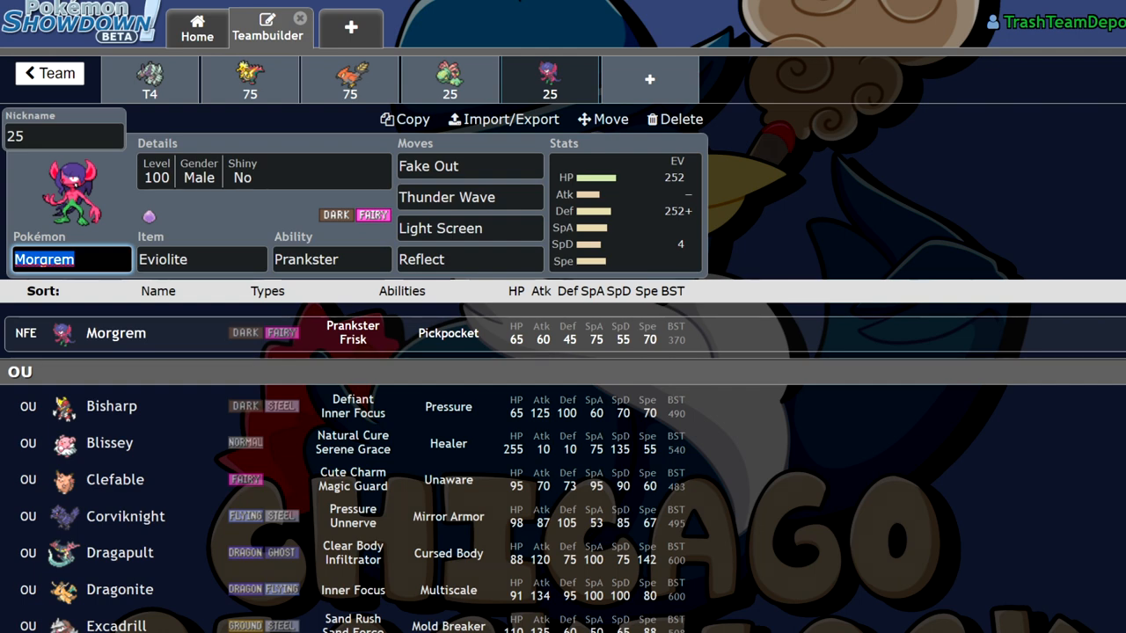
mouse_move(862, 246)
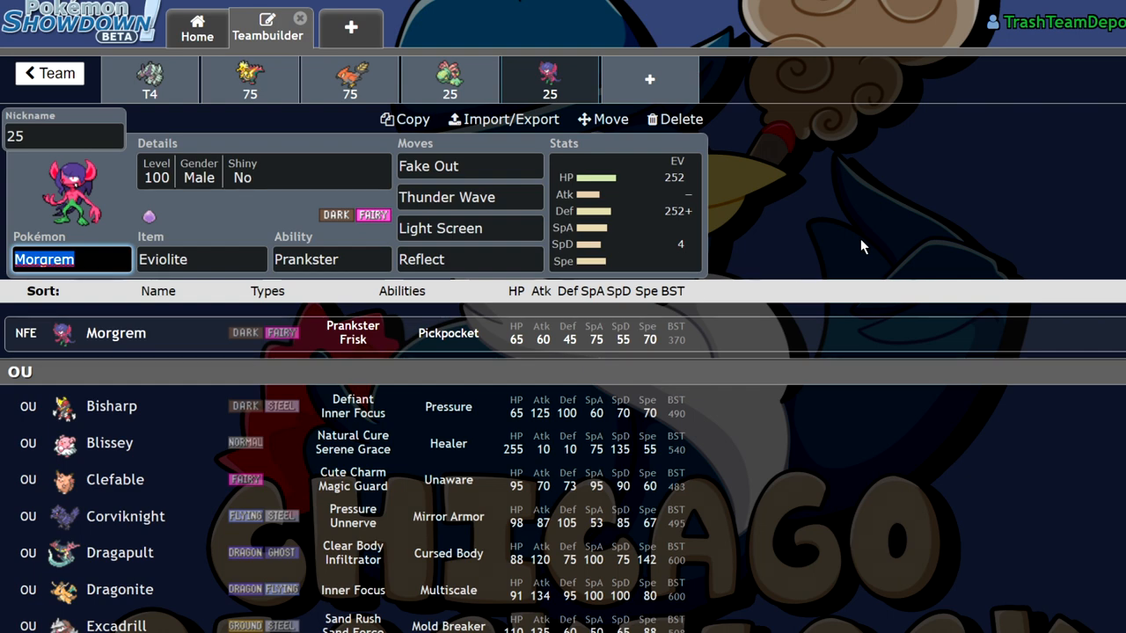
mouse_move(1060, 190)
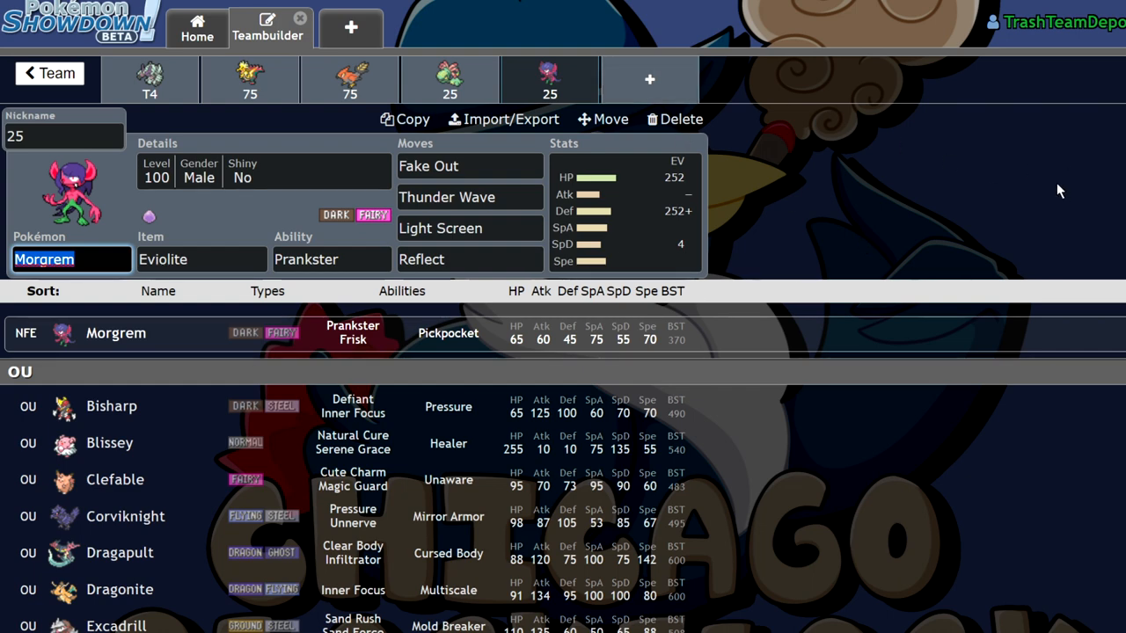
Step: Open Morgrem's EV spread showing 252 HP, 252 Defense, 4 Special Defense, Bold nature
left_click(71, 258)
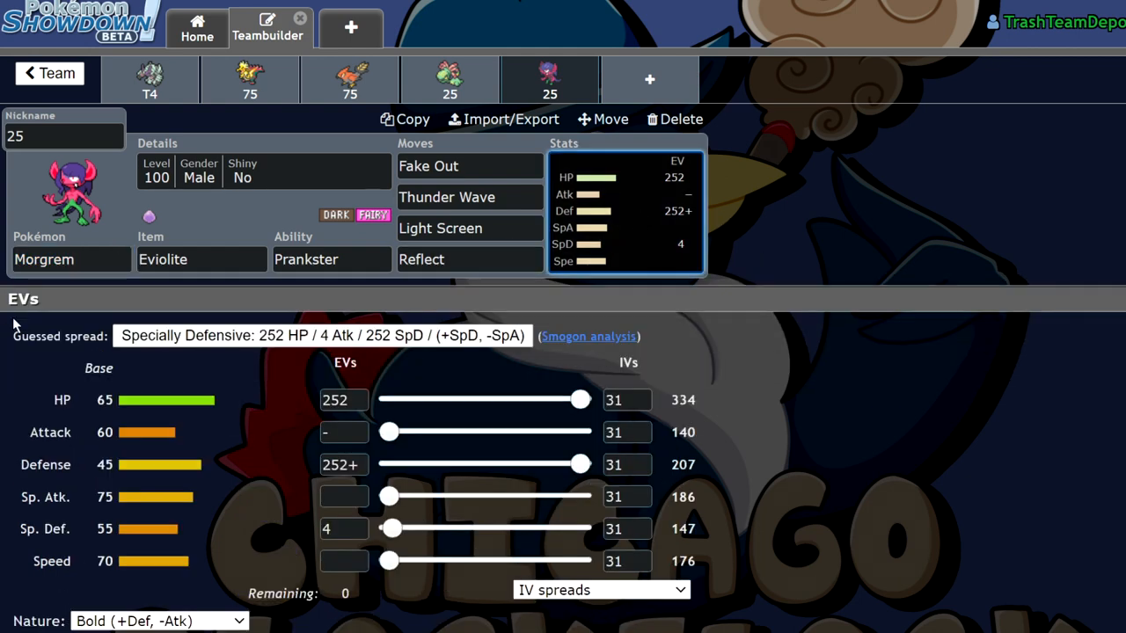
mouse_move(317, 393)
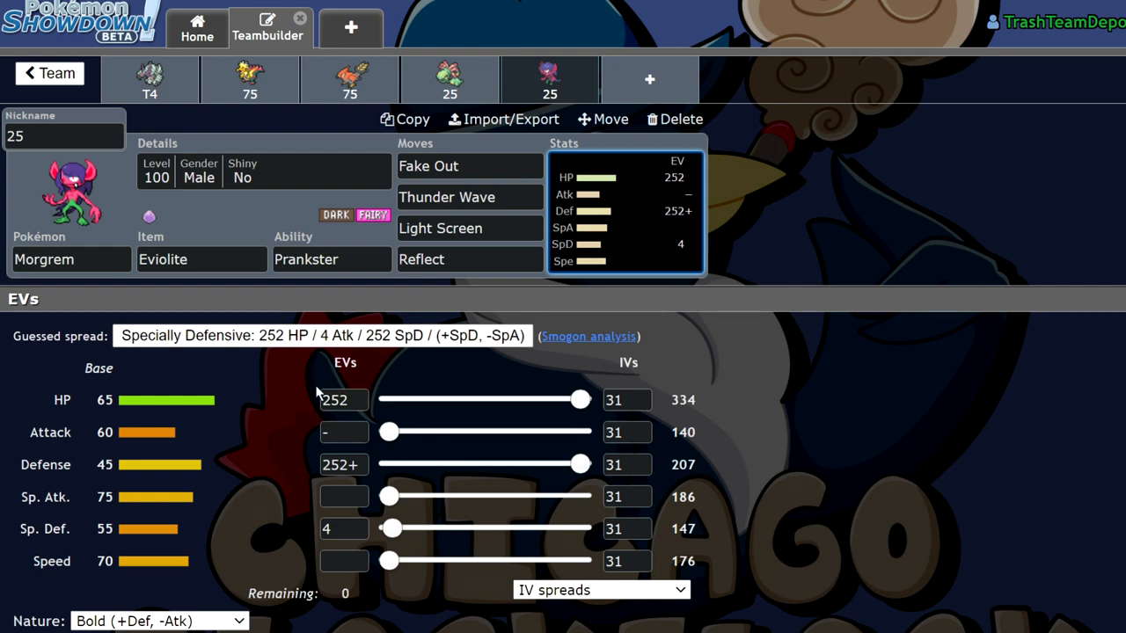
Step: Replace Morgrem's fourth move Reflect with Swagger
left_click(469, 228)
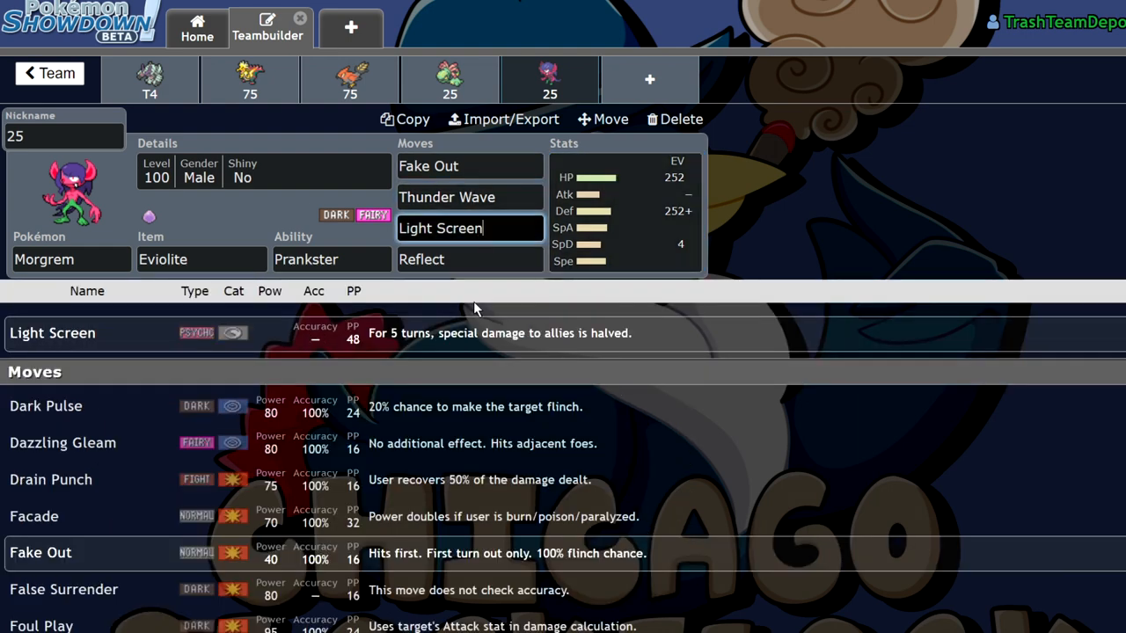
left_click(470, 258)
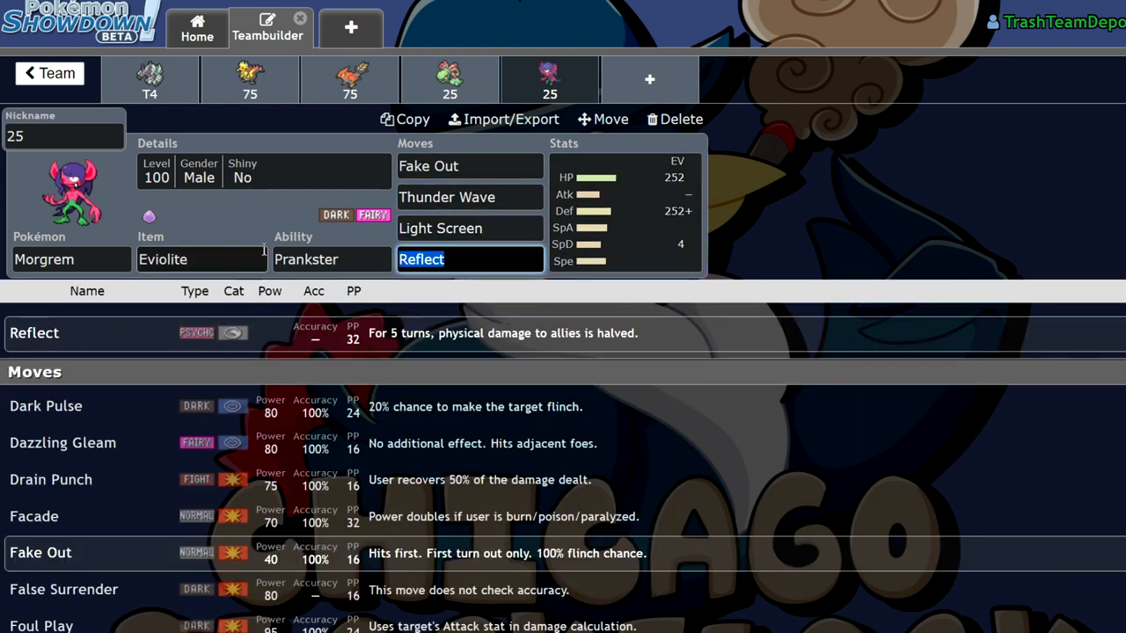
type("scar")
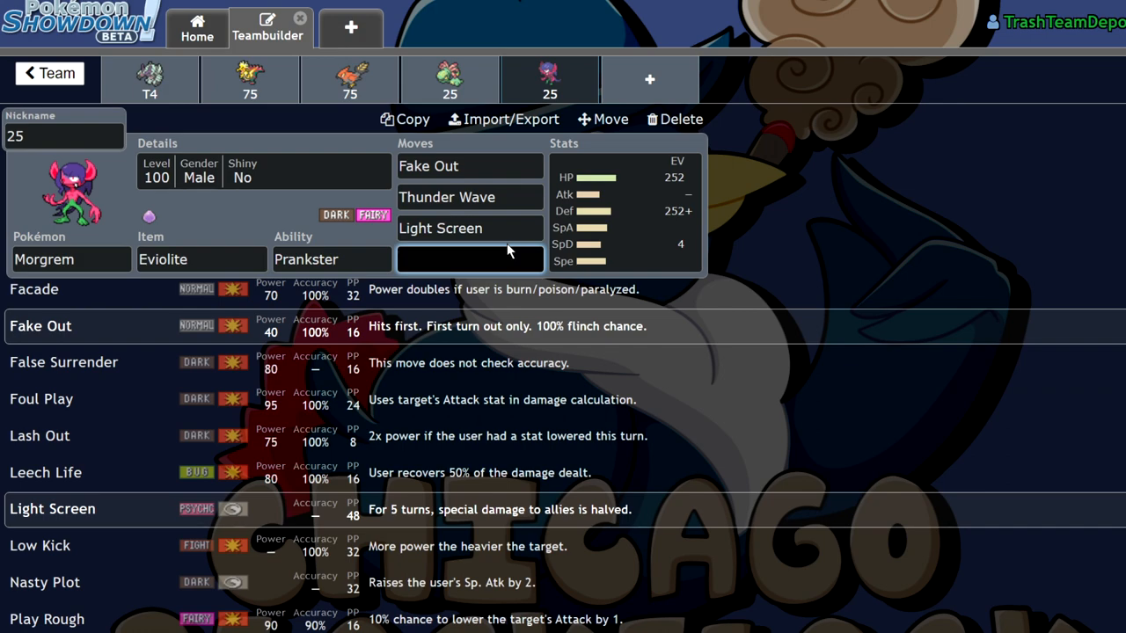
left_click(470, 258)
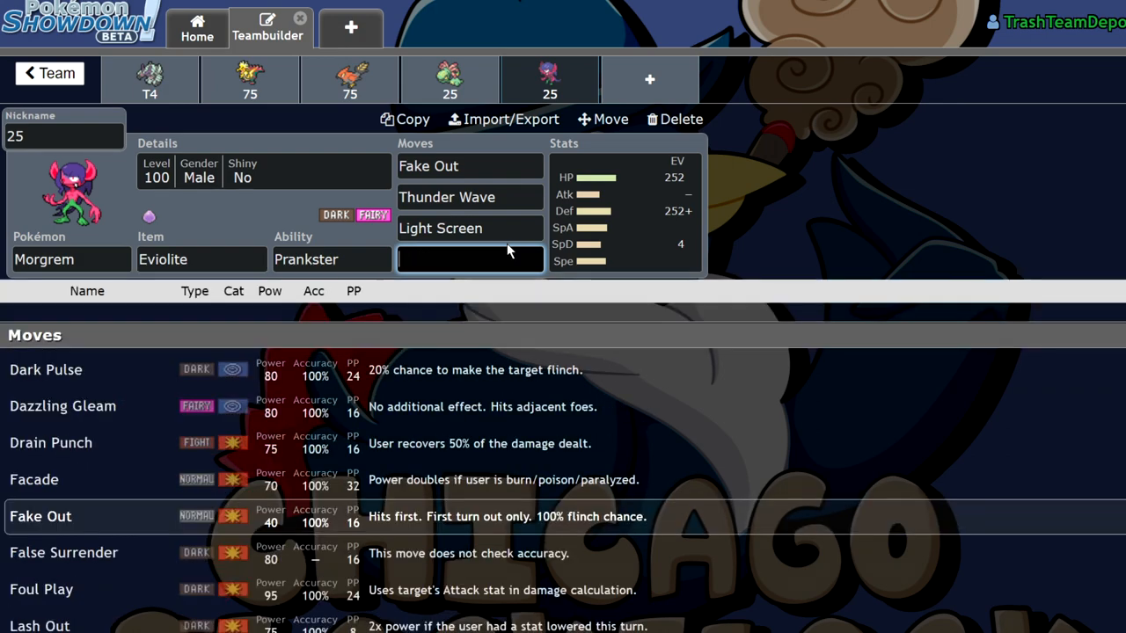
type("s")
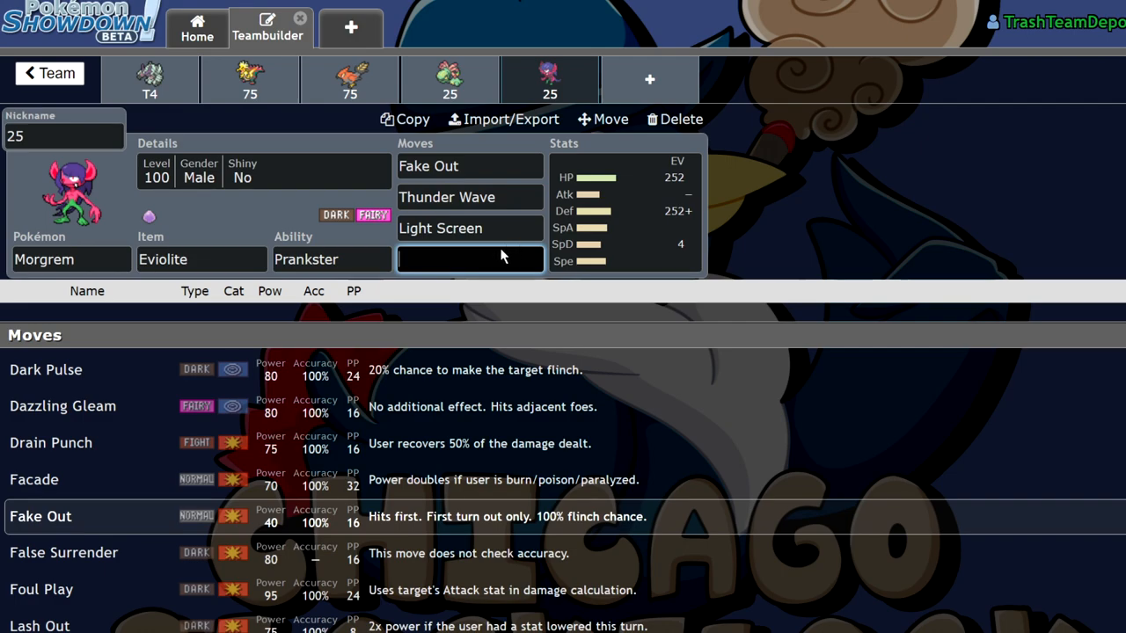
scroll("down", 3)
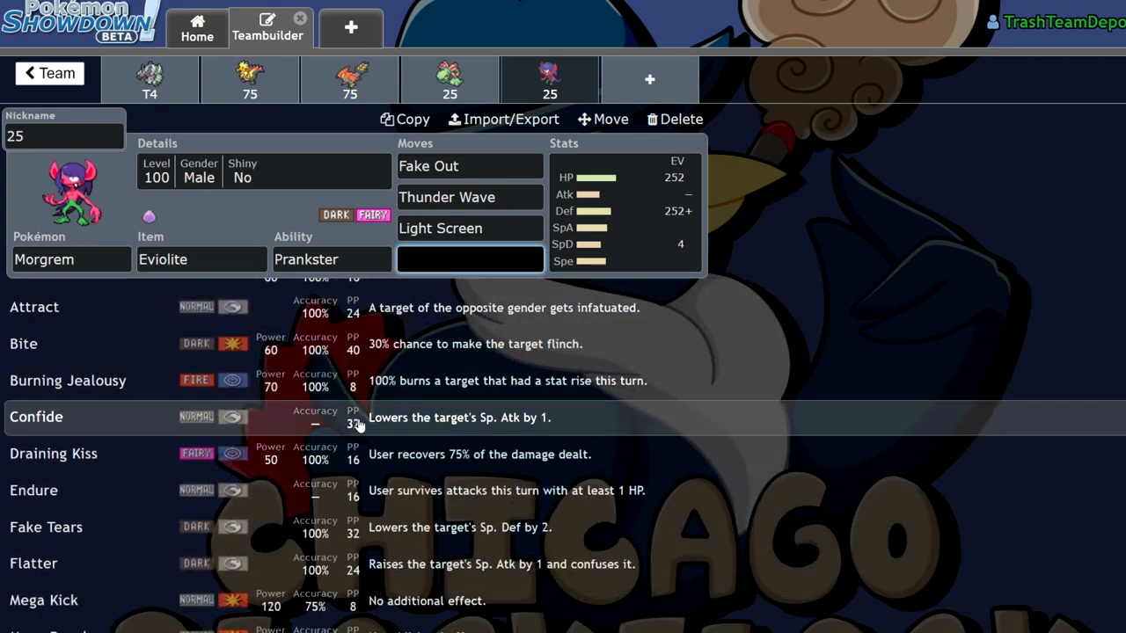
scroll("down", 3)
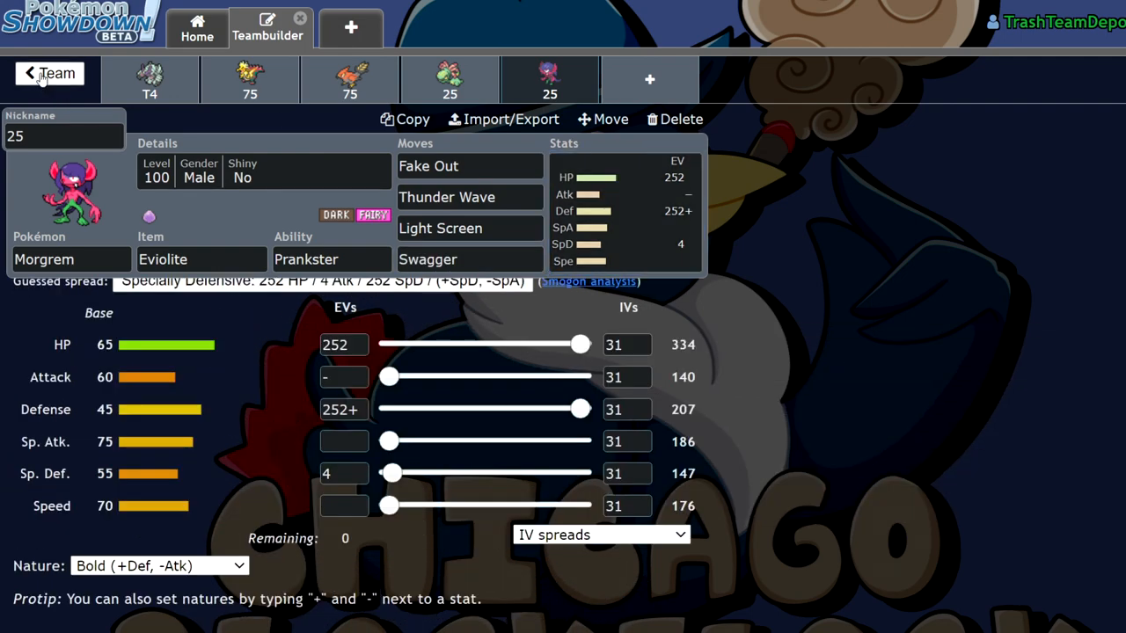
Step: Return to the Draft For XDL team overview and scroll through it
left_click(50, 73)
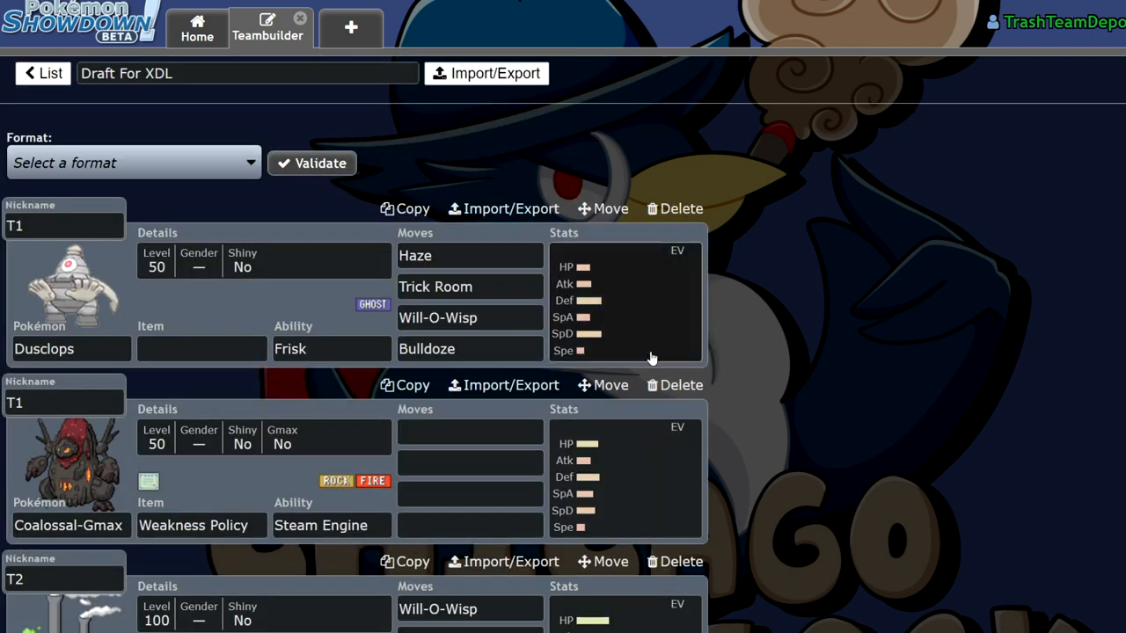
scroll("down", 3)
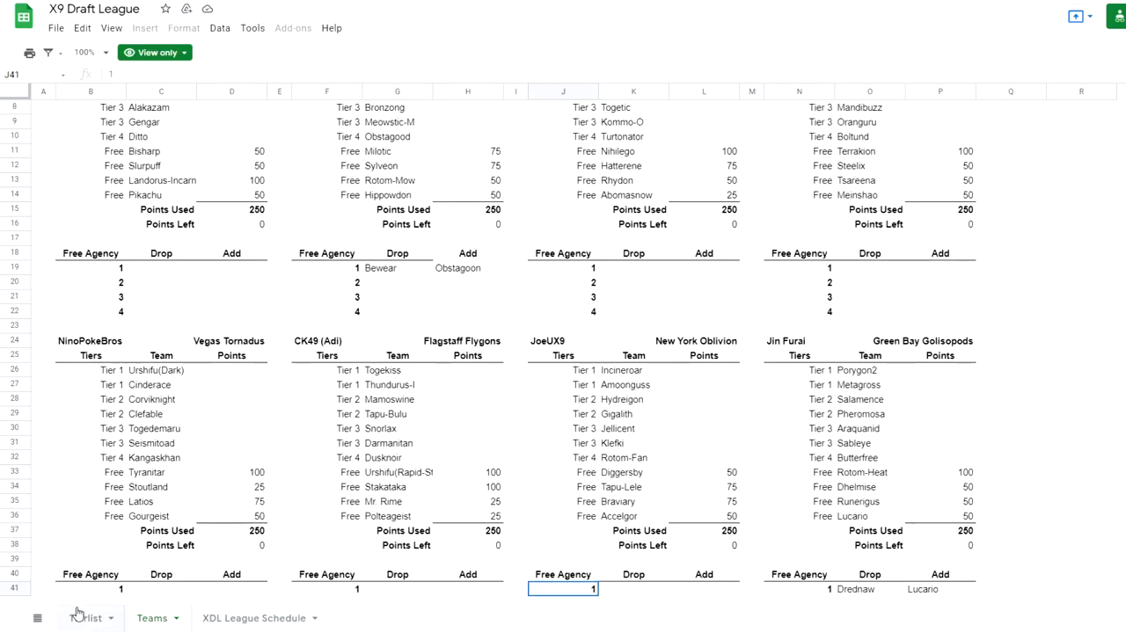
Step: Open the Tierlist sheet and scroll down through the tier columns
left_click(83, 617)
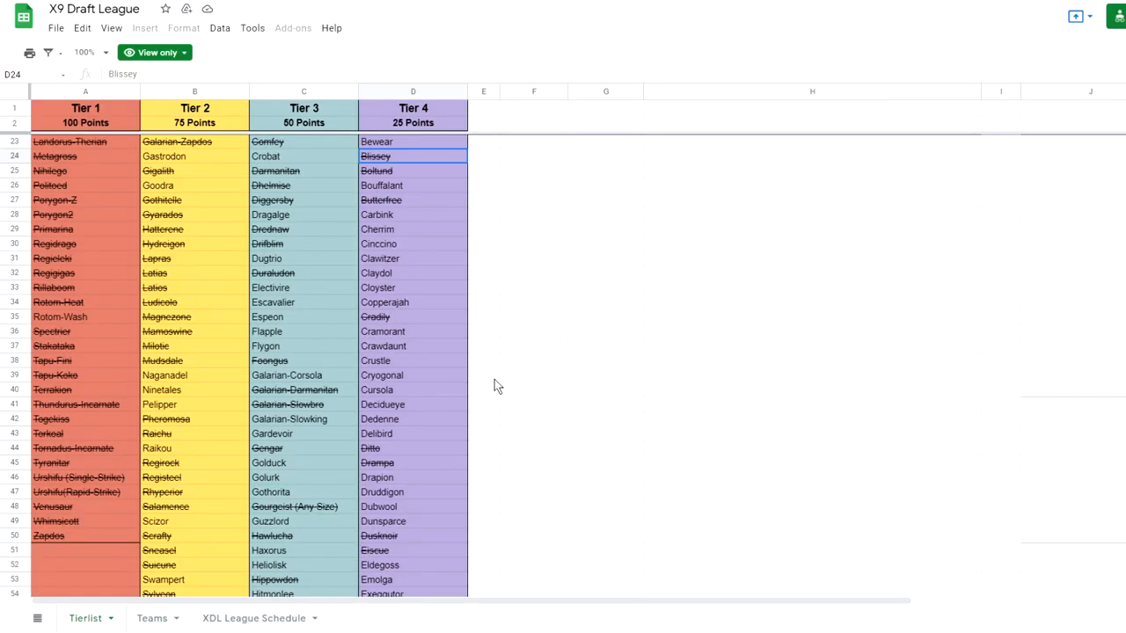
scroll("down", 3)
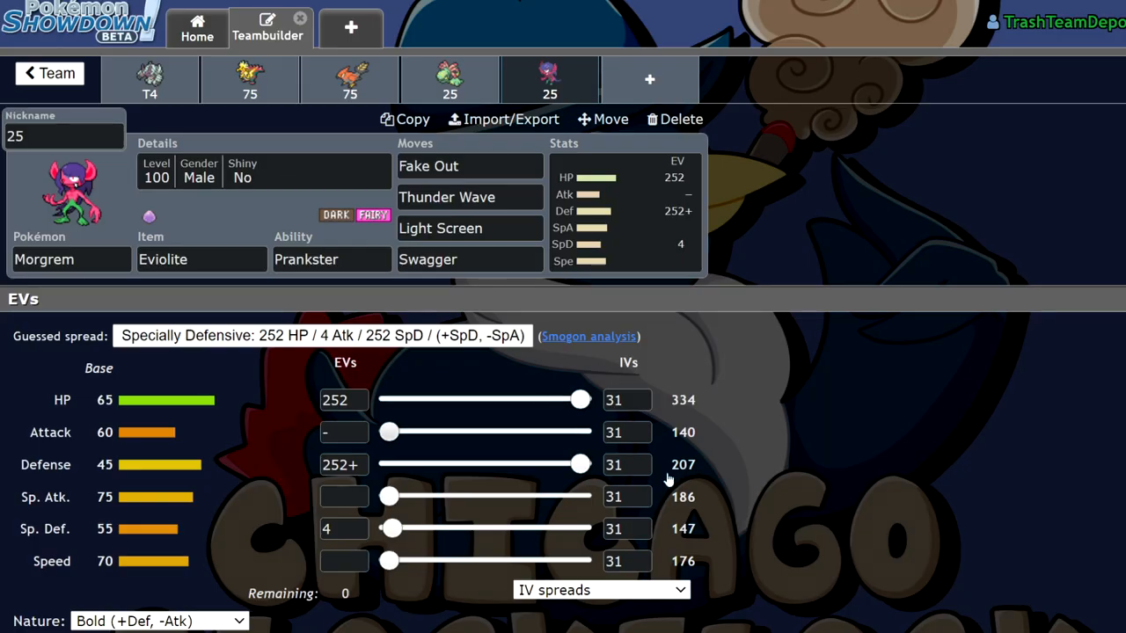
Step: Go back through the team overview to the saved-teams list showing Draft For XDL
left_click(47, 74)
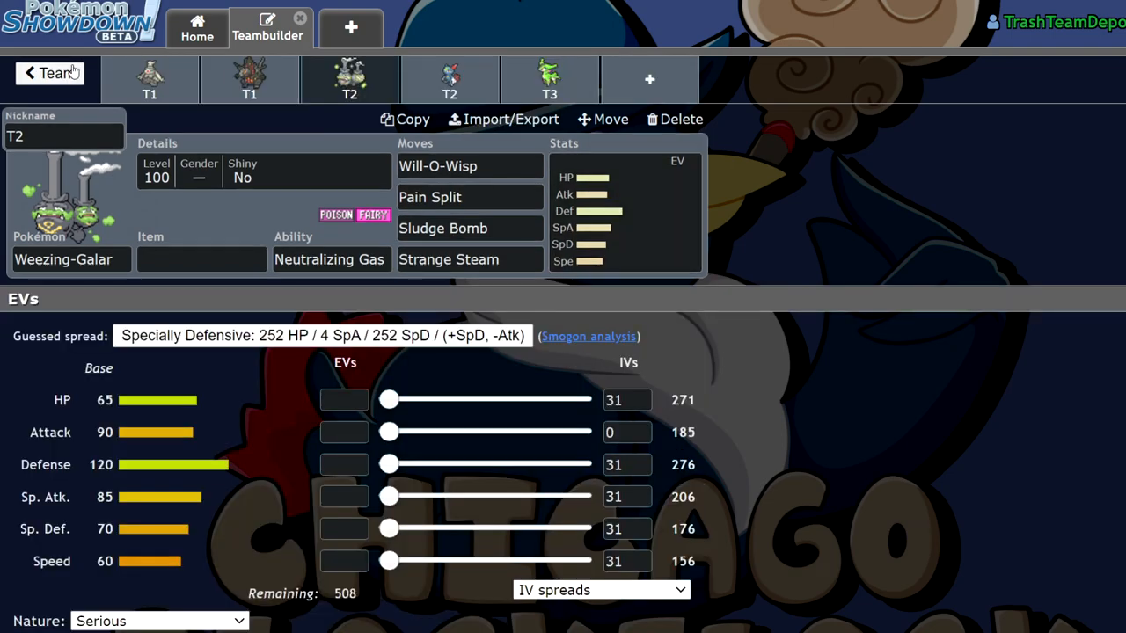
left_click(47, 74)
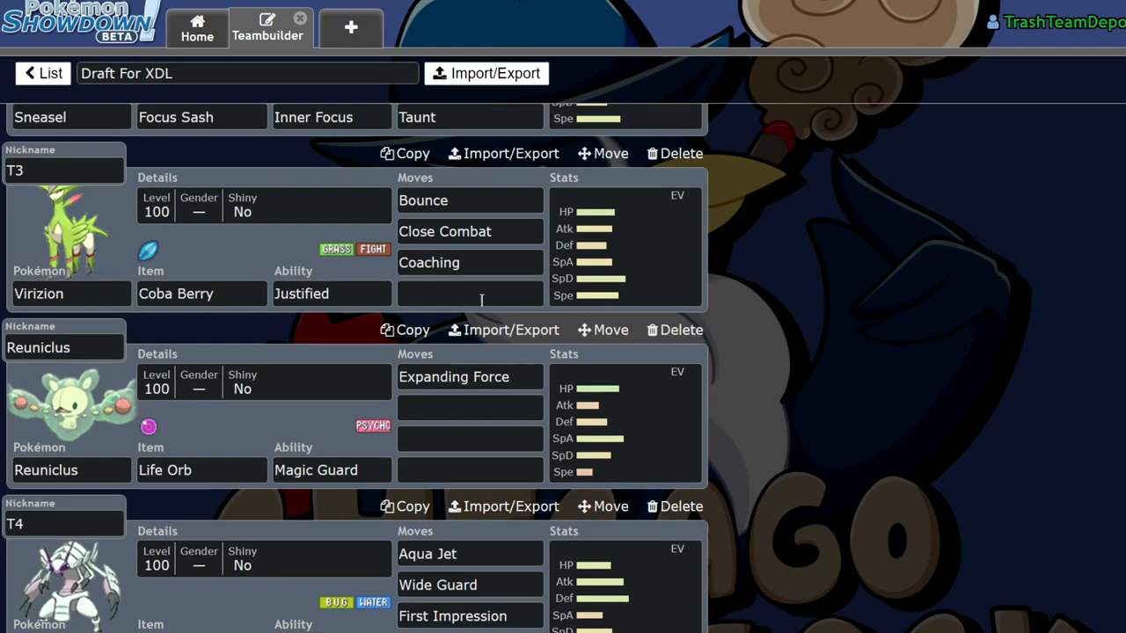
left_click(46, 72)
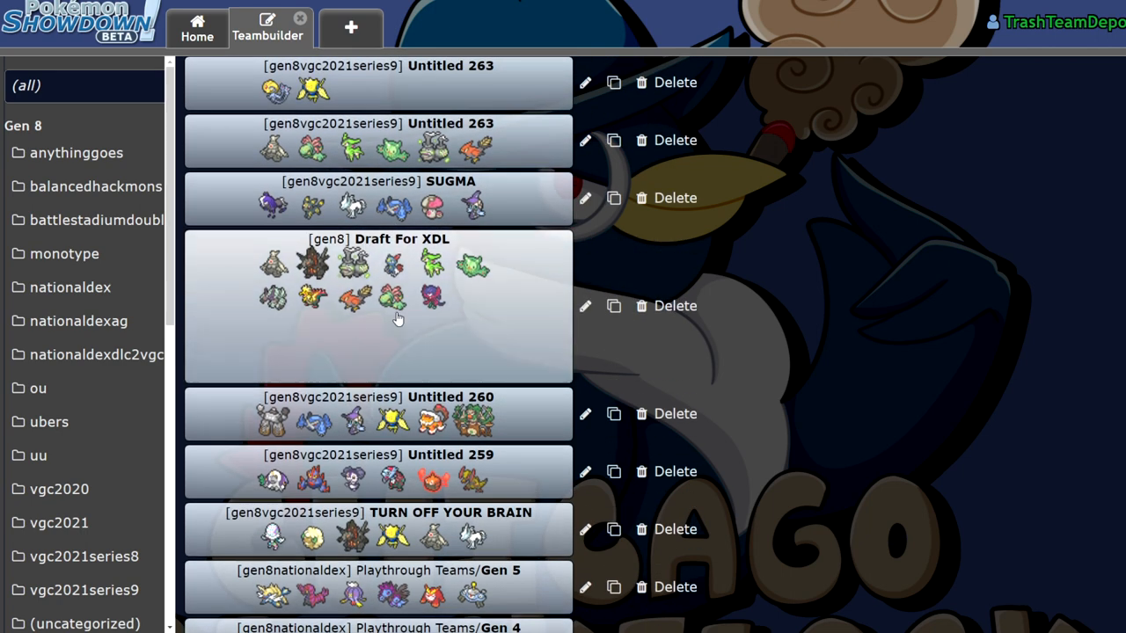
mouse_move(558, 260)
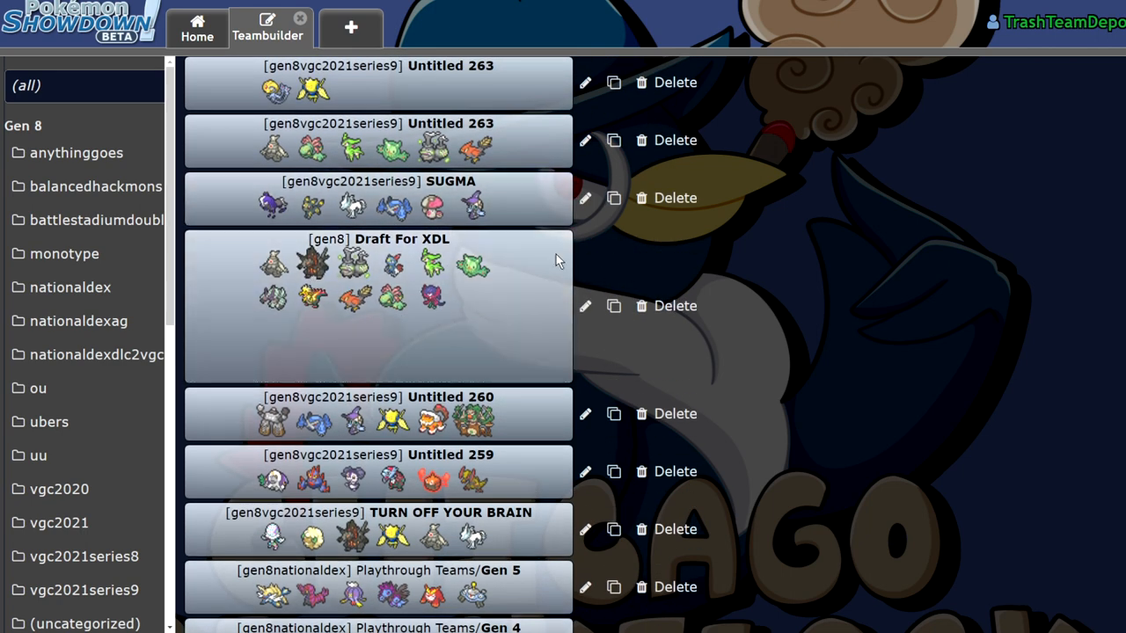
mouse_move(410, 325)
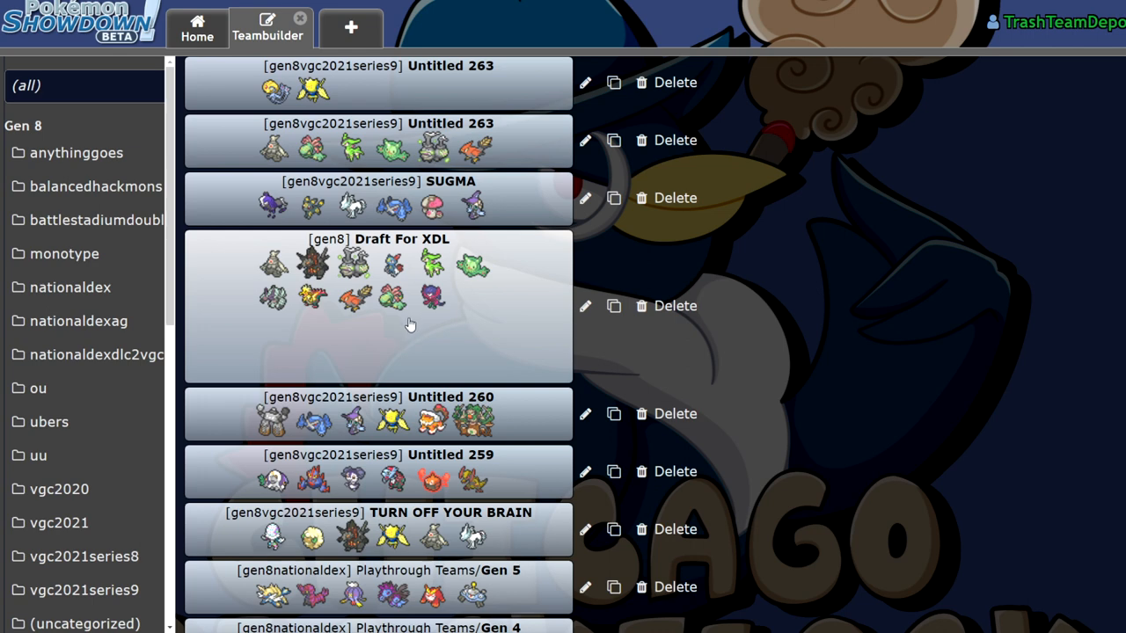
mouse_move(460, 319)
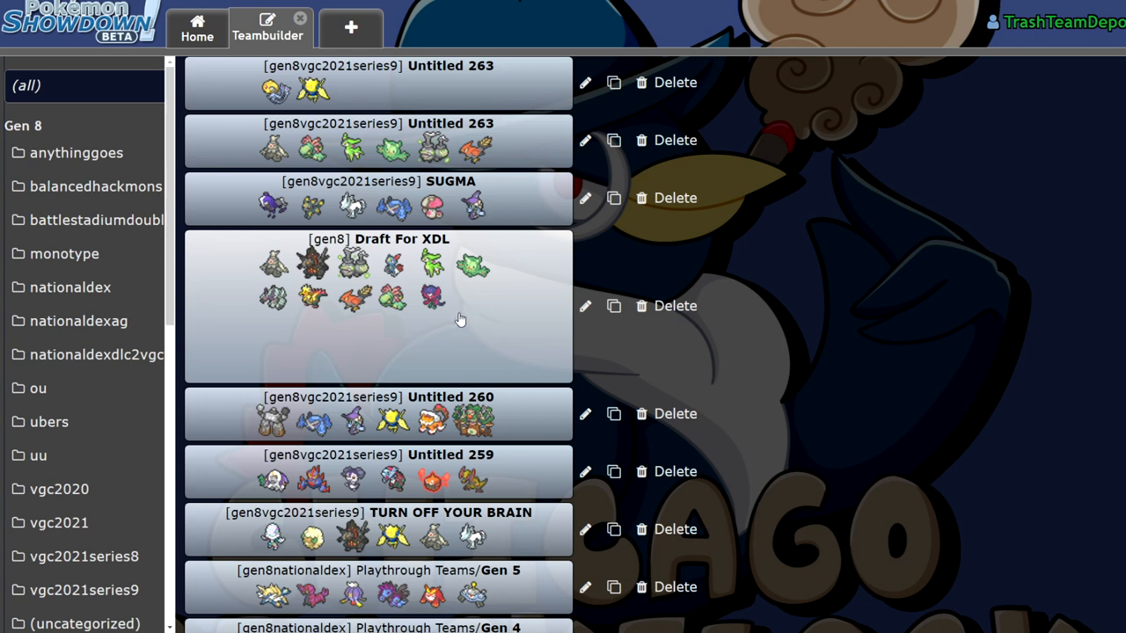
mouse_move(459, 322)
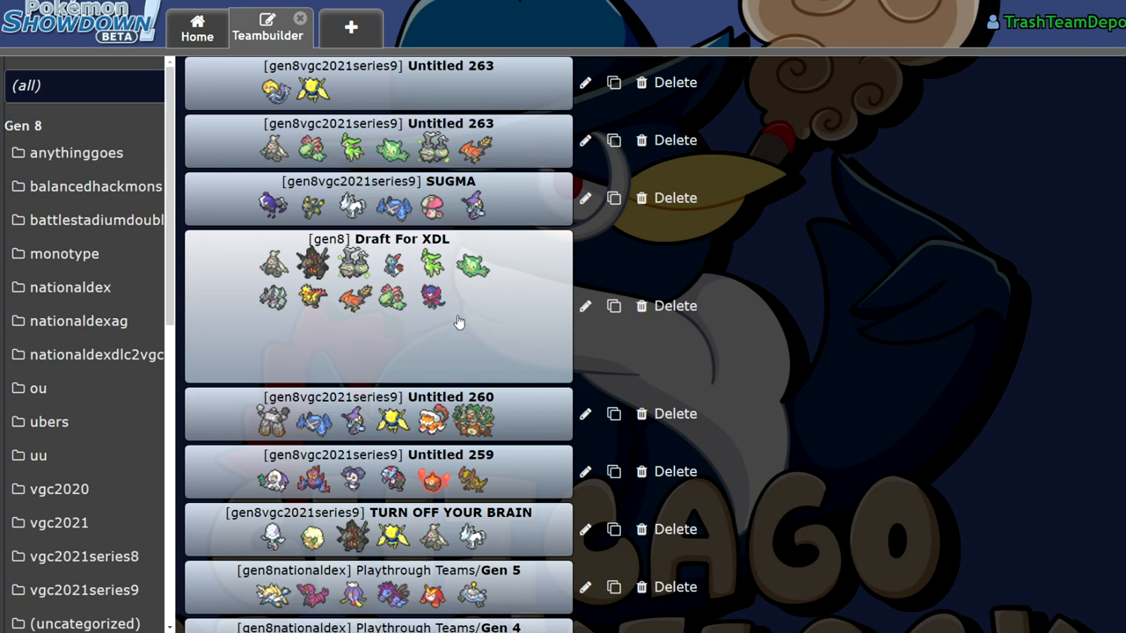
mouse_move(467, 320)
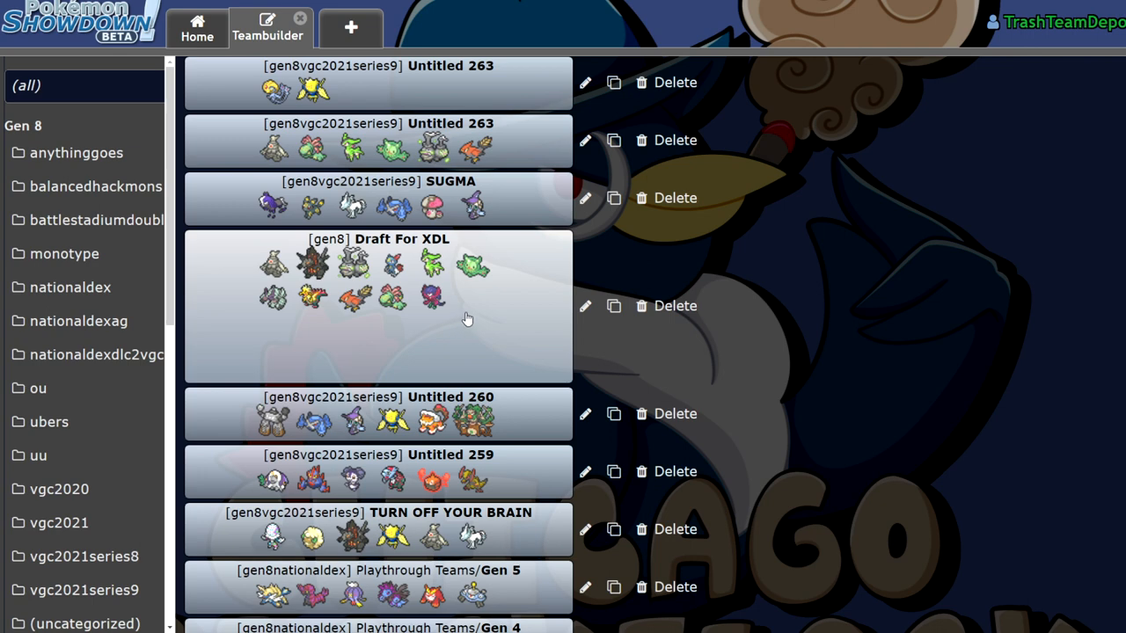
mouse_move(947, 238)
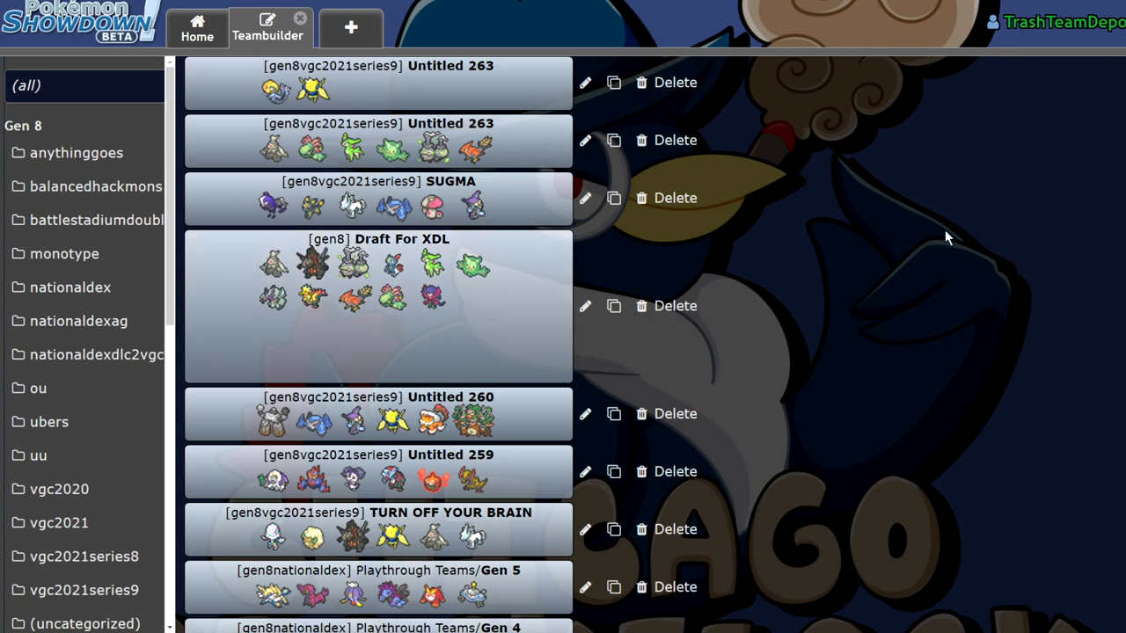